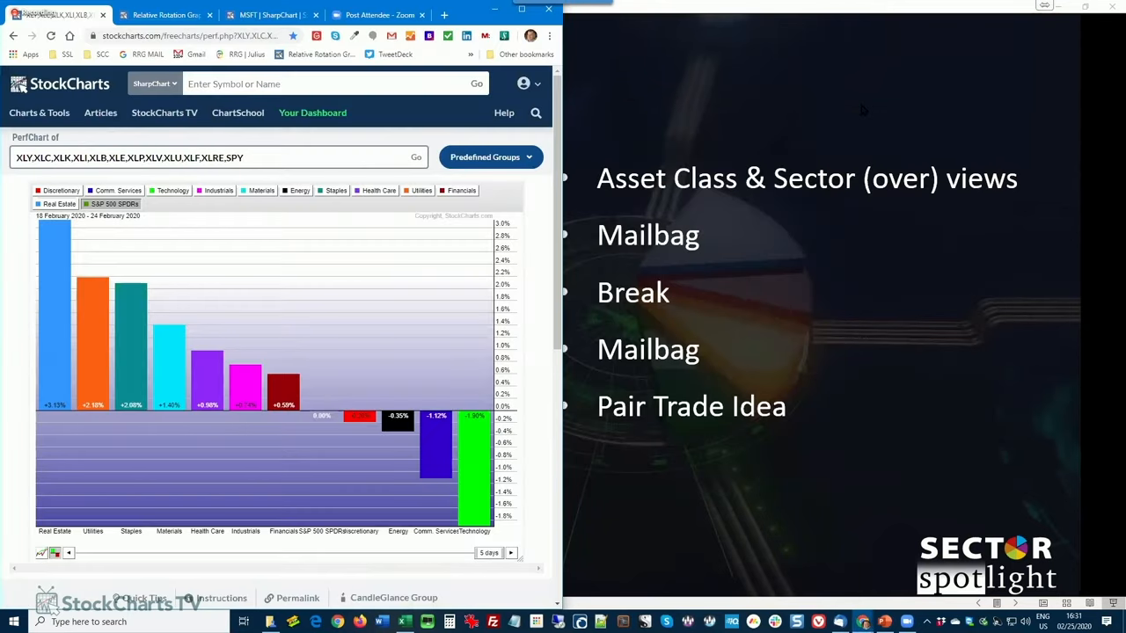
- Load the asset classes PerfChart bookmark and bring up its RRG with VBINX benchmark in the second window
left_click(67, 54)
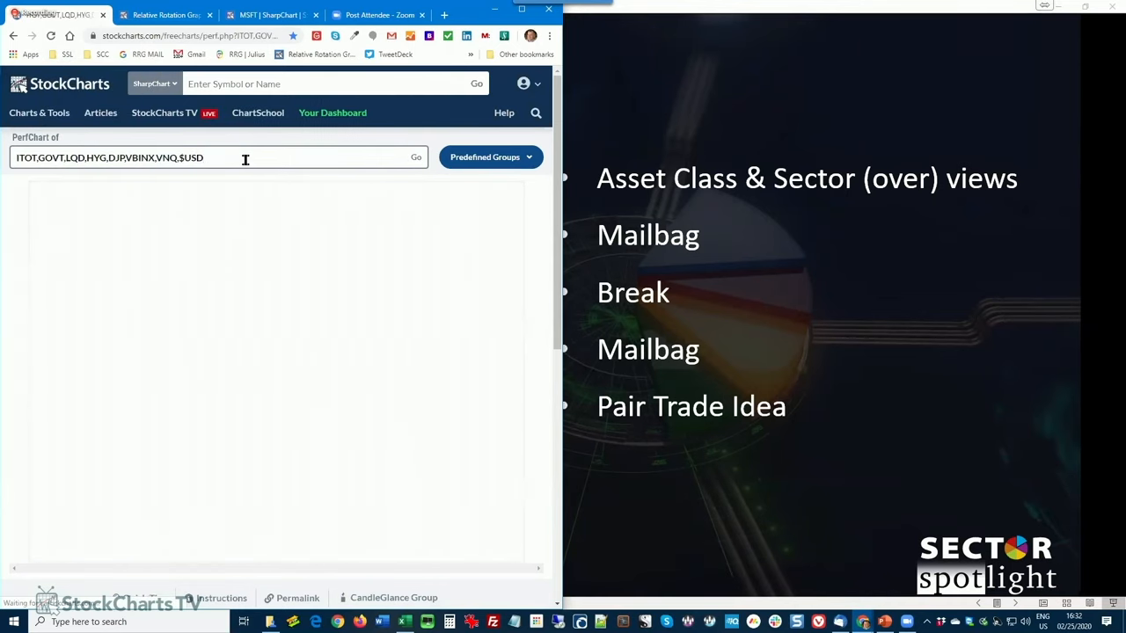
key("alt+tab")
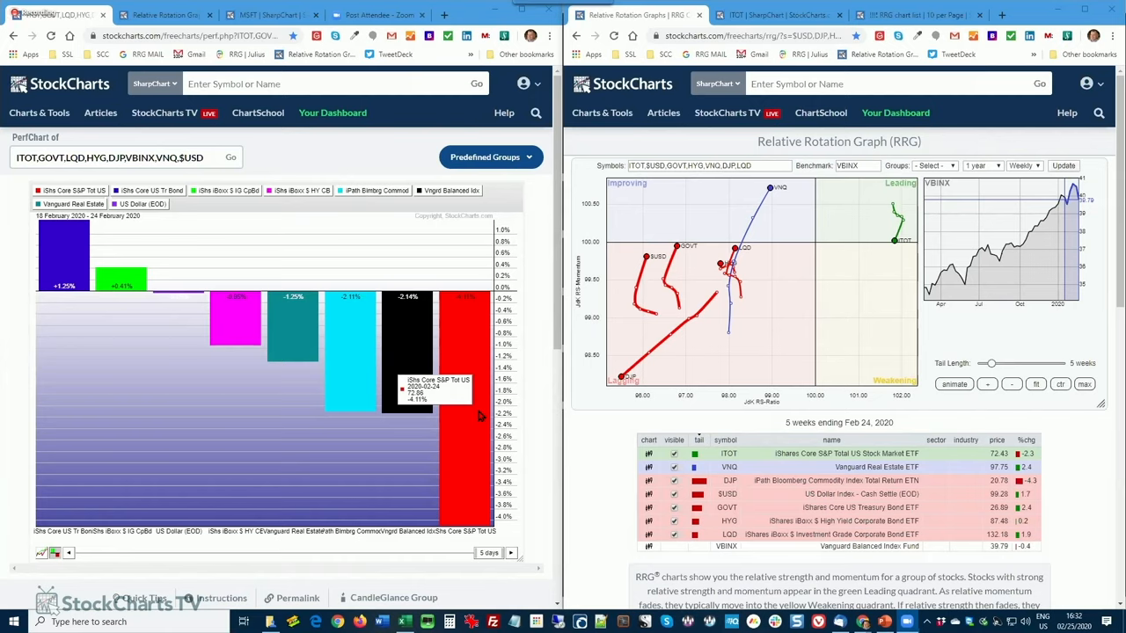
mouse_move(219, 345)
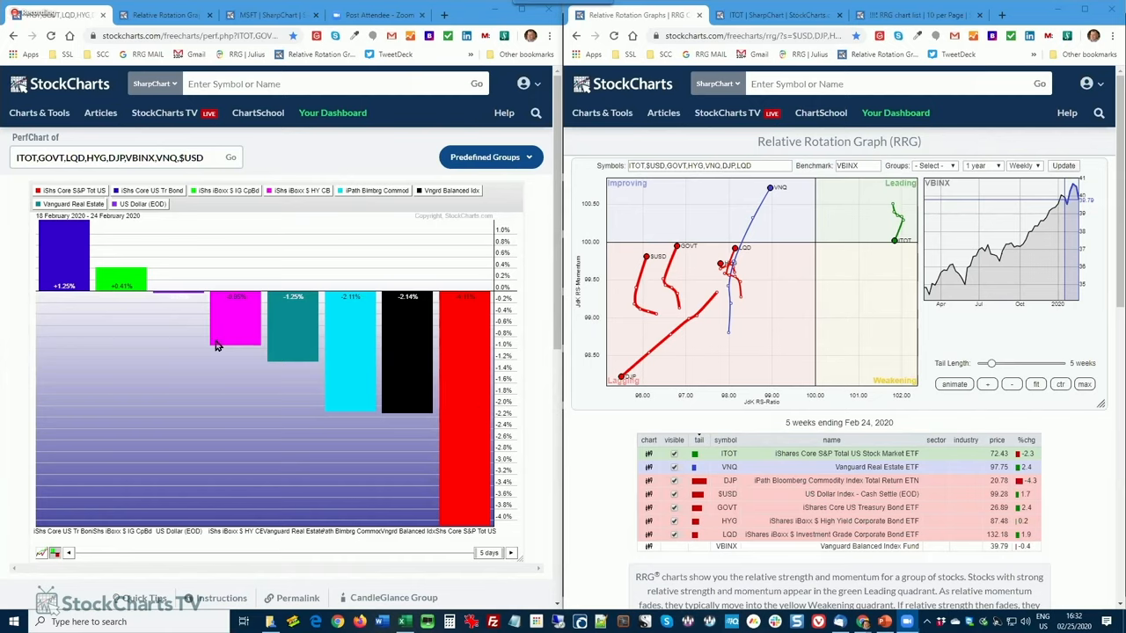
mouse_move(368, 394)
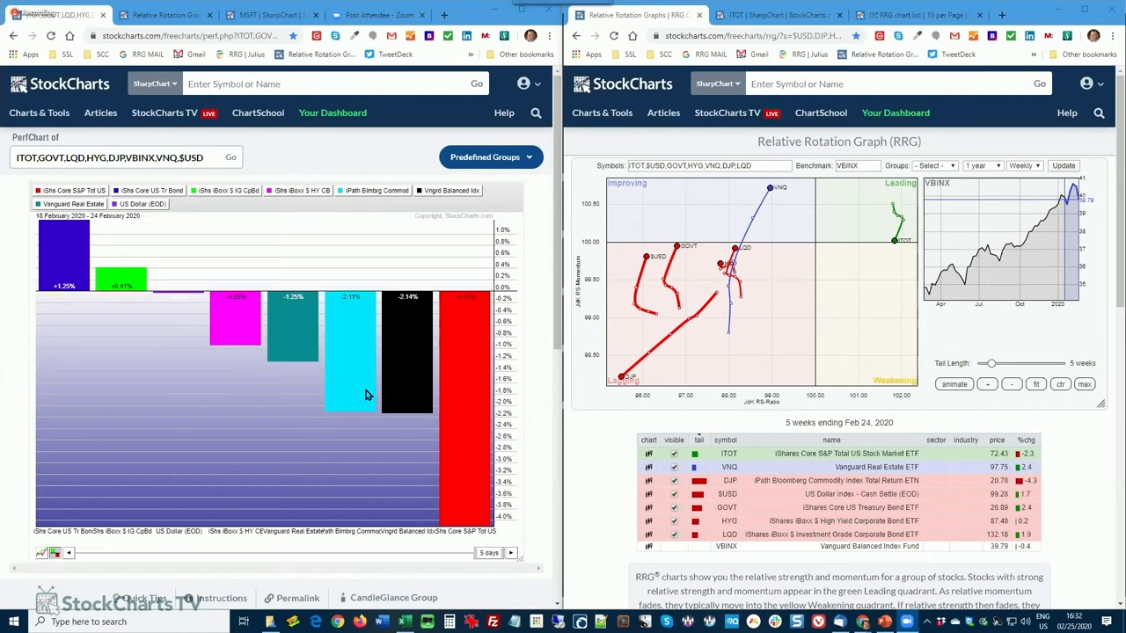
mouse_move(303, 361)
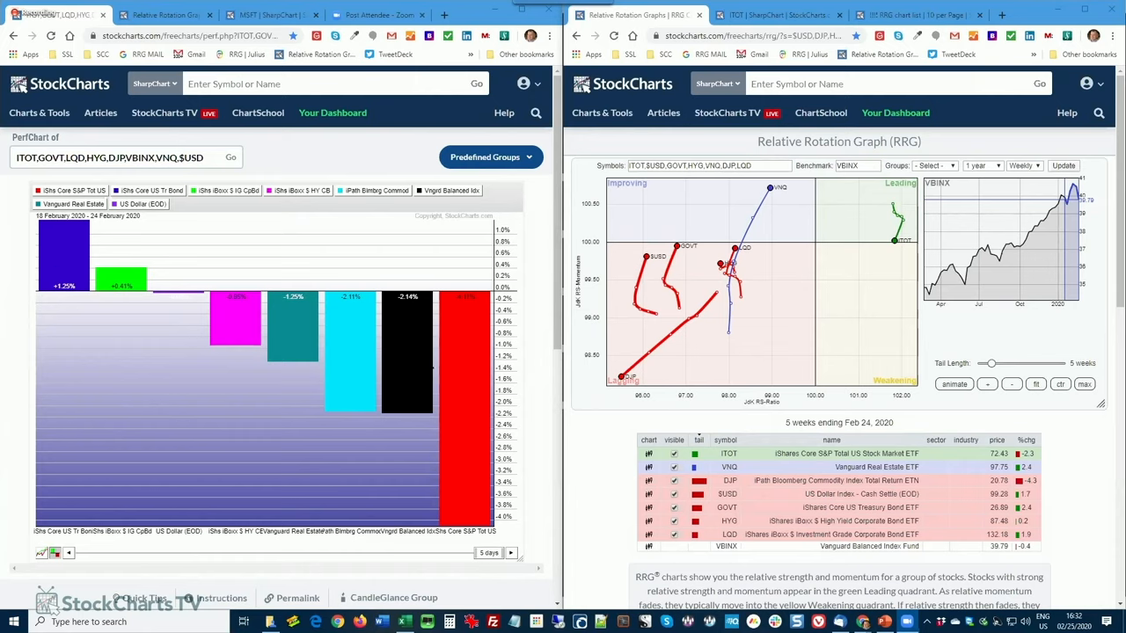
mouse_move(760, 308)
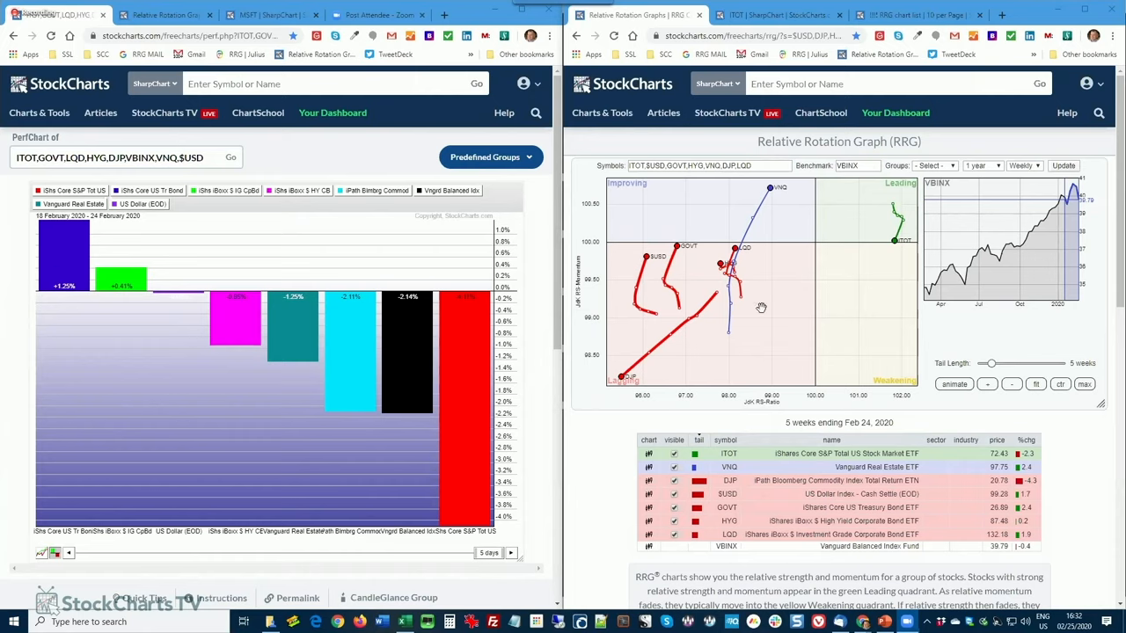
mouse_move(778, 206)
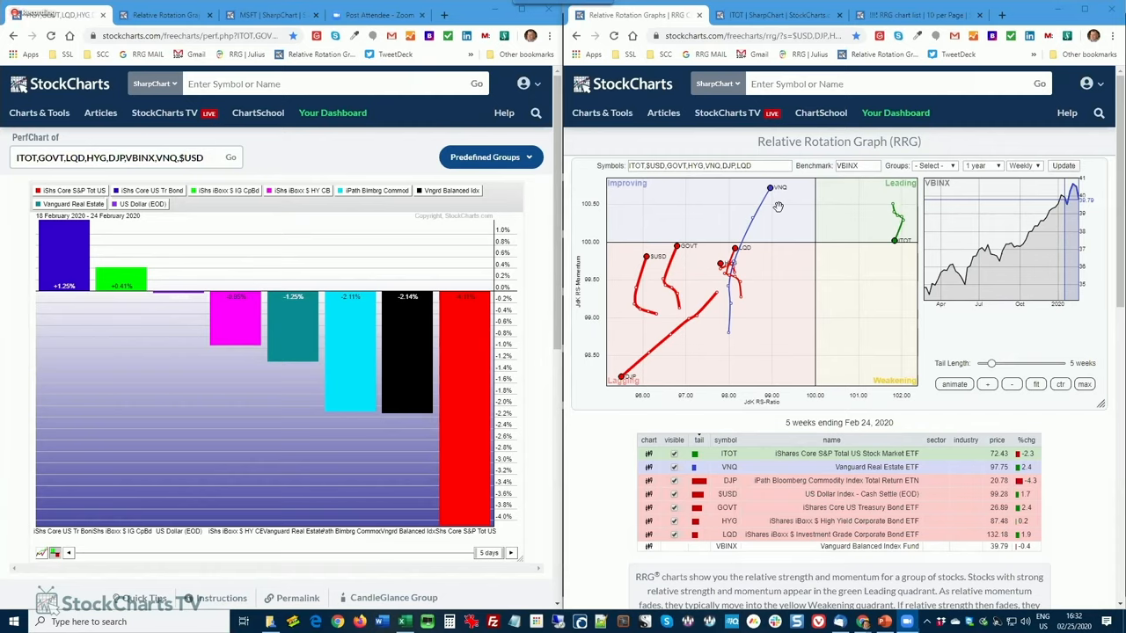
mouse_move(686, 244)
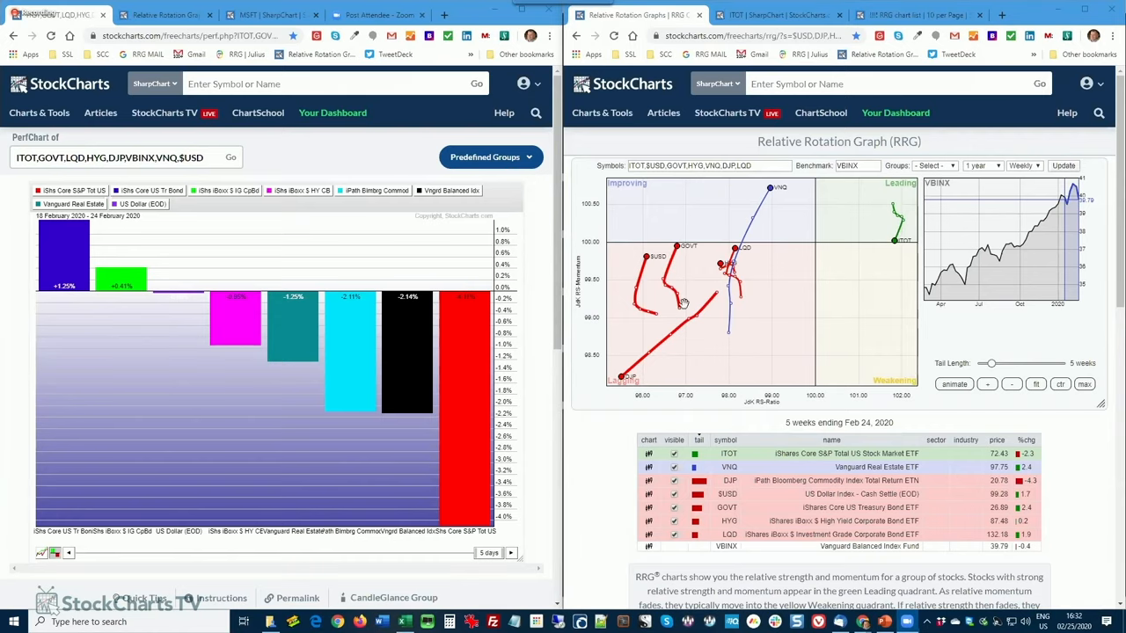
mouse_move(700, 340)
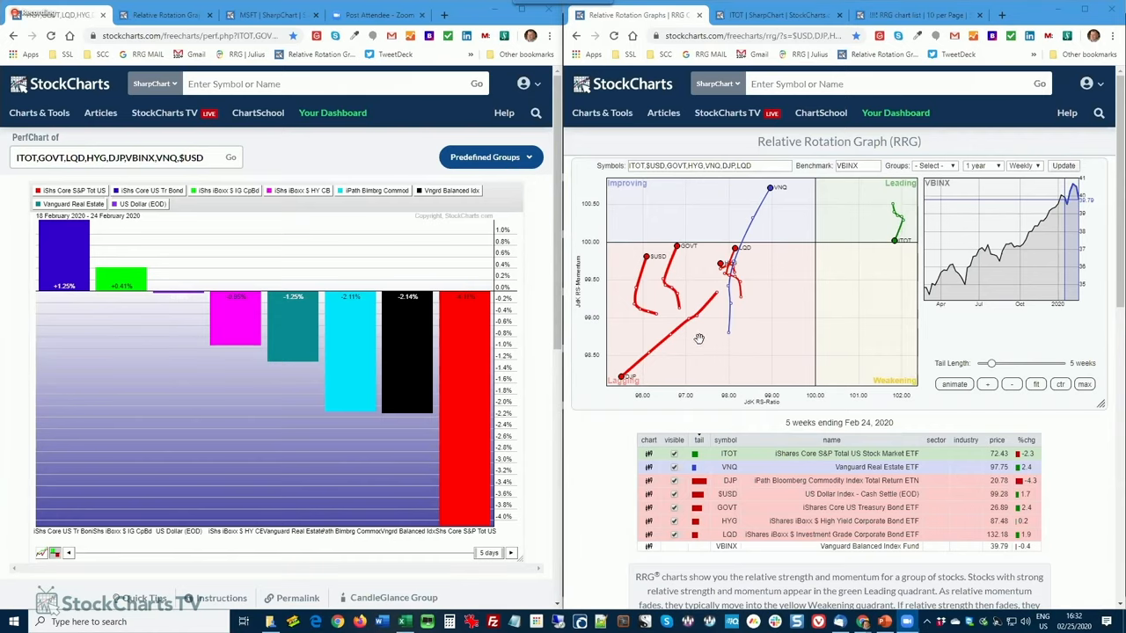
mouse_move(685, 359)
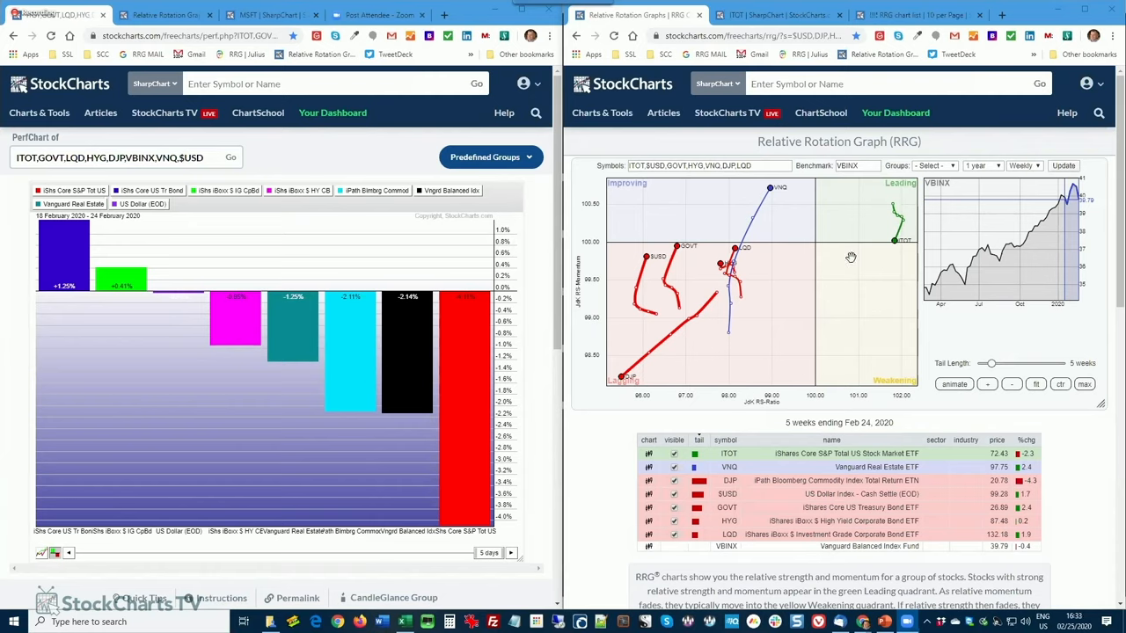
mouse_move(830, 259)
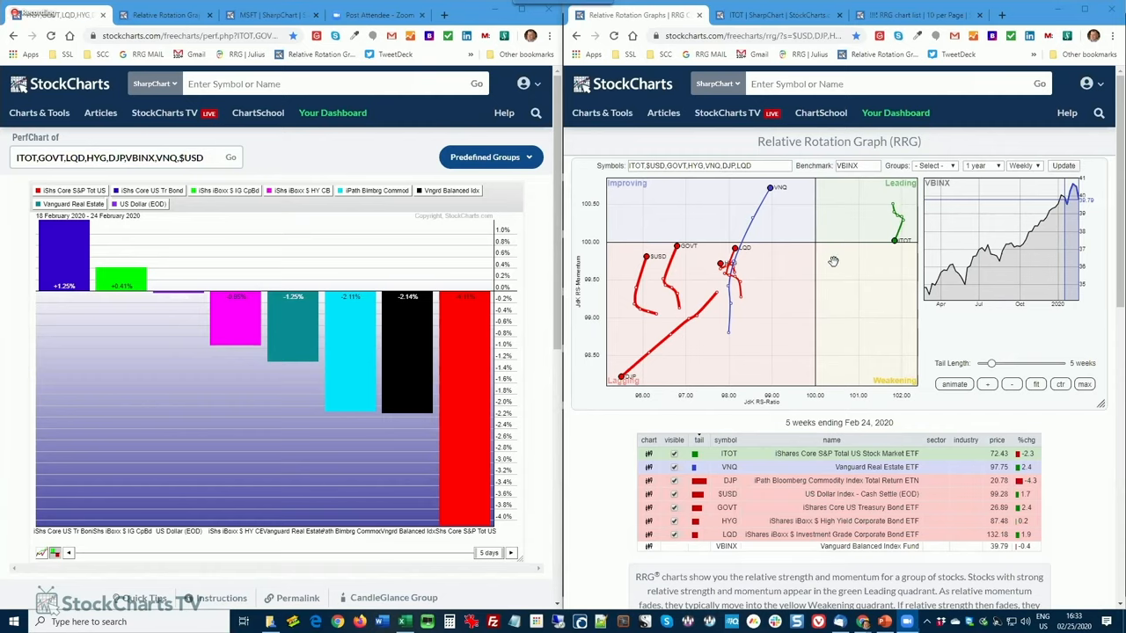
mouse_move(873, 267)
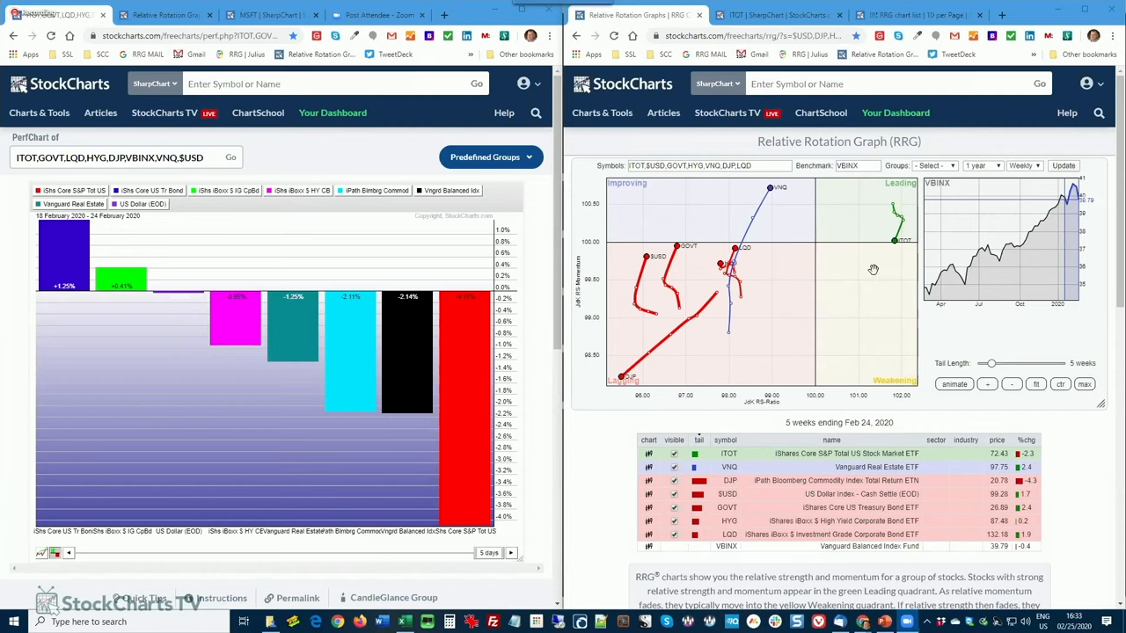
mouse_move(877, 282)
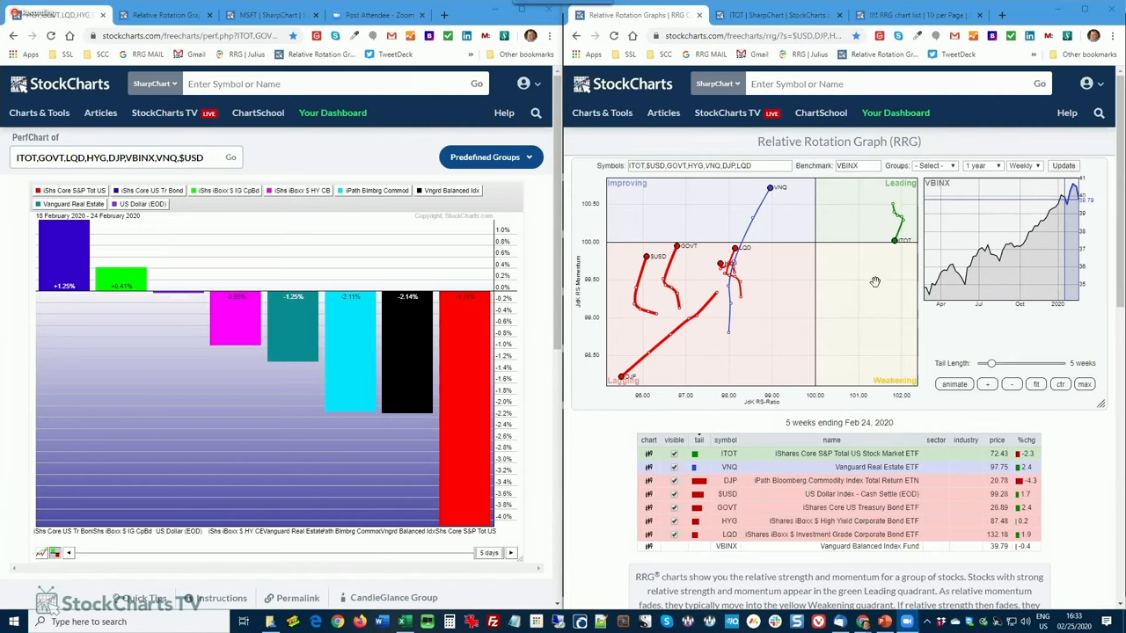
mouse_move(782, 265)
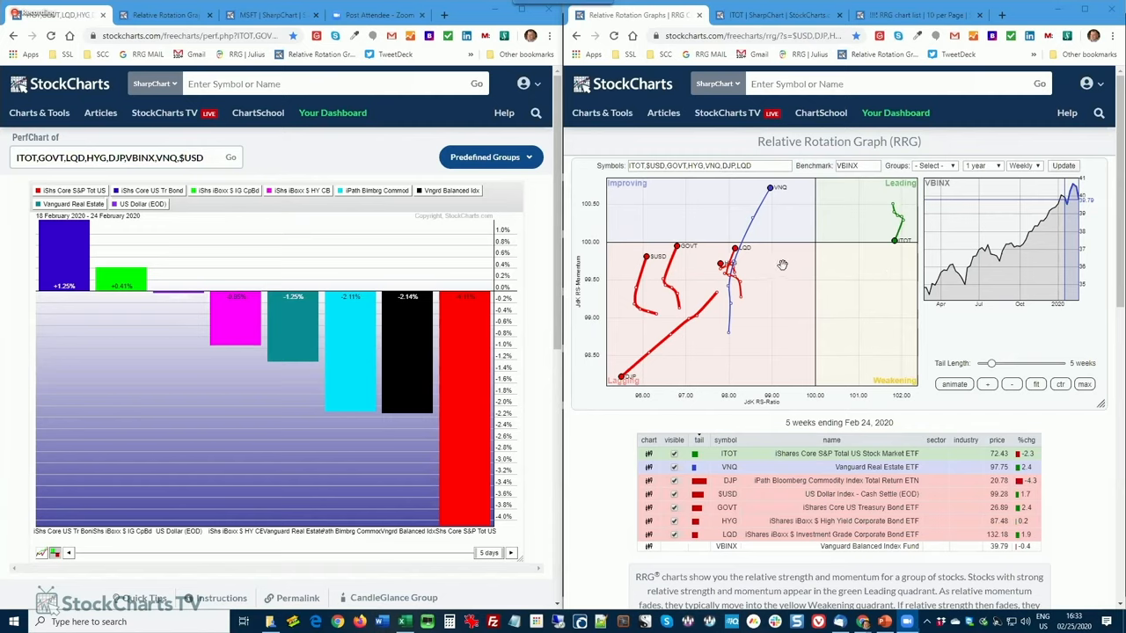
mouse_move(700, 240)
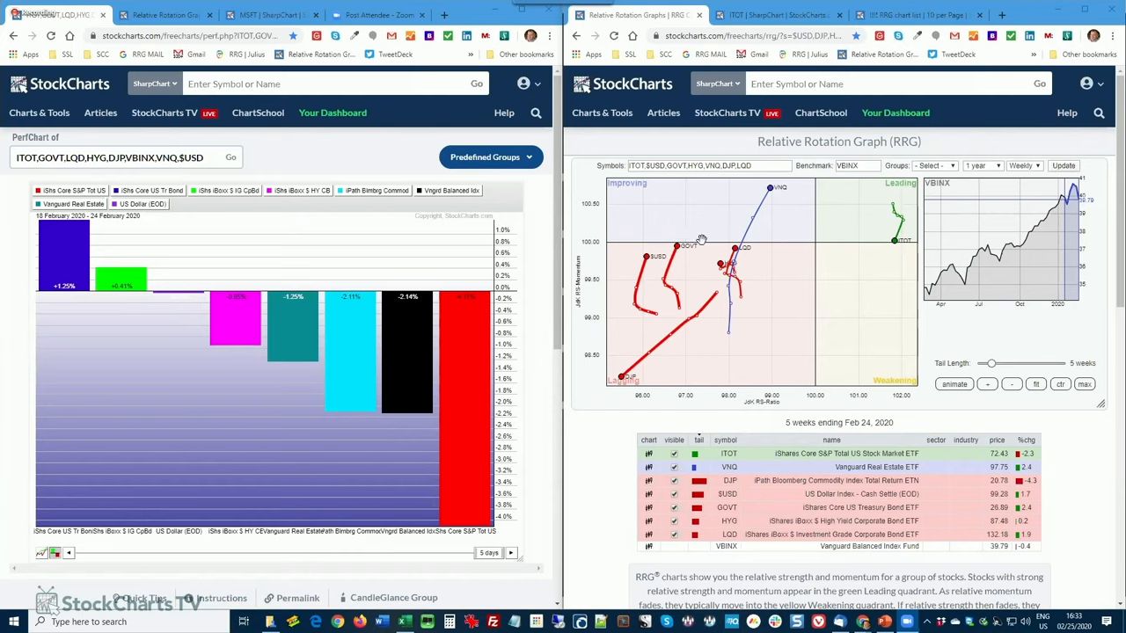
mouse_move(324, 187)
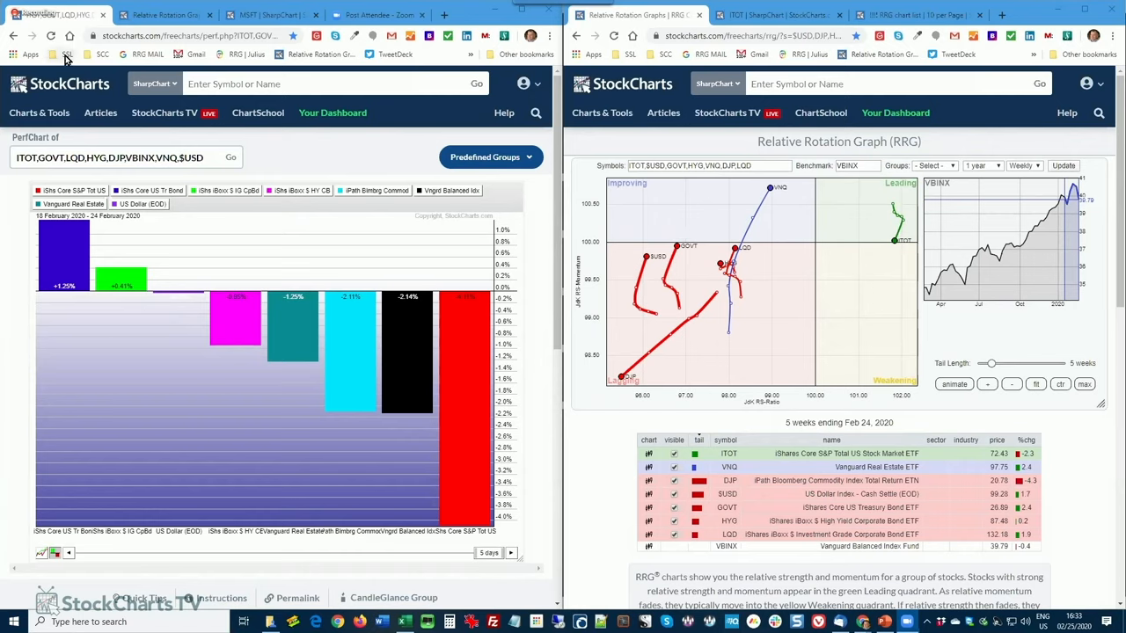
- Load the Perf Chart - Sectors bookmark and the sector RRG against SPY in the second window
left_click(67, 55)
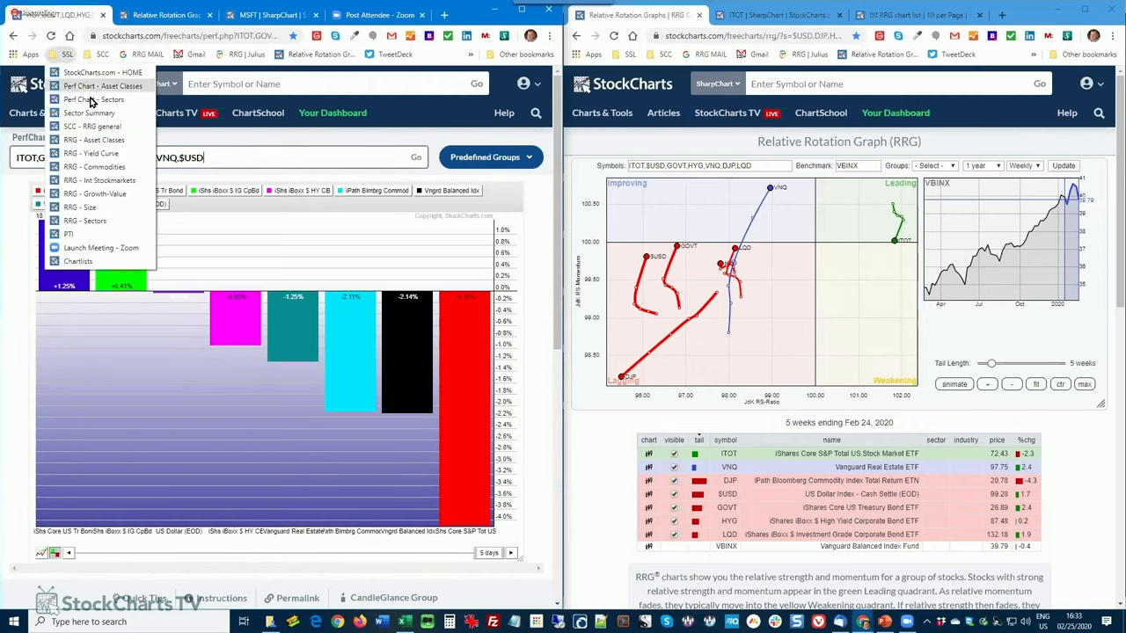
mouse_move(88, 112)
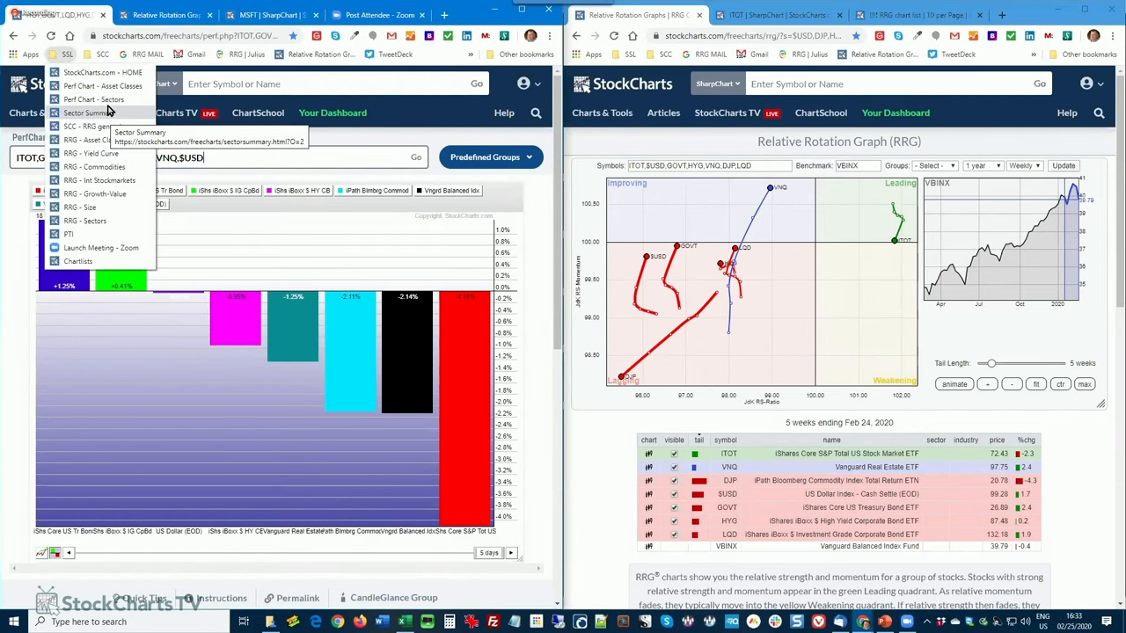
mouse_move(95, 99)
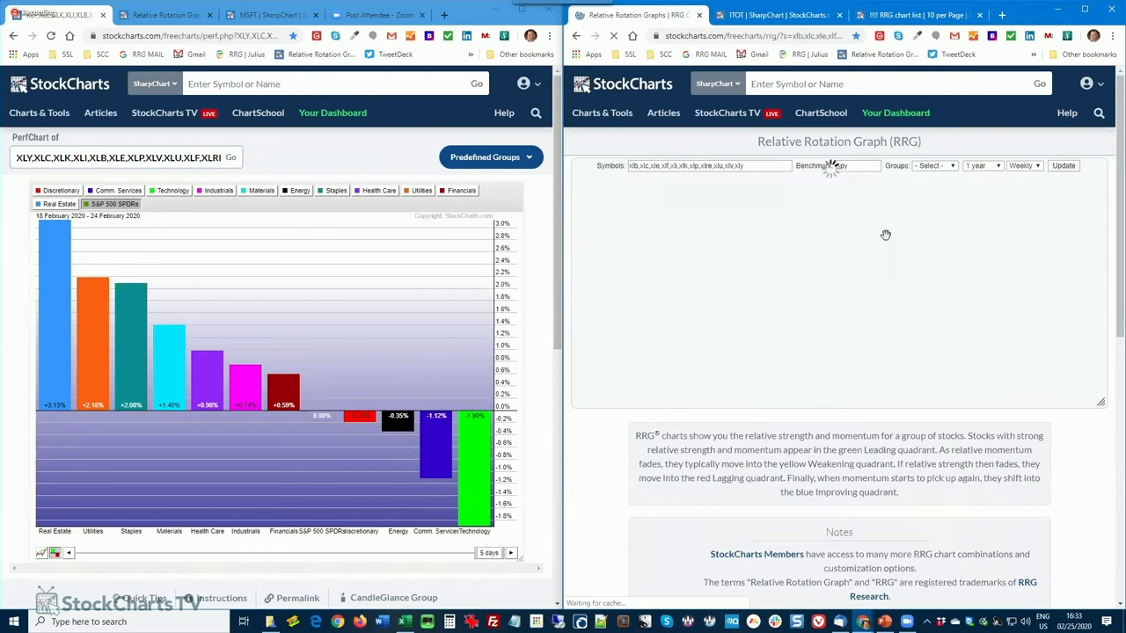
left_click(1063, 166)
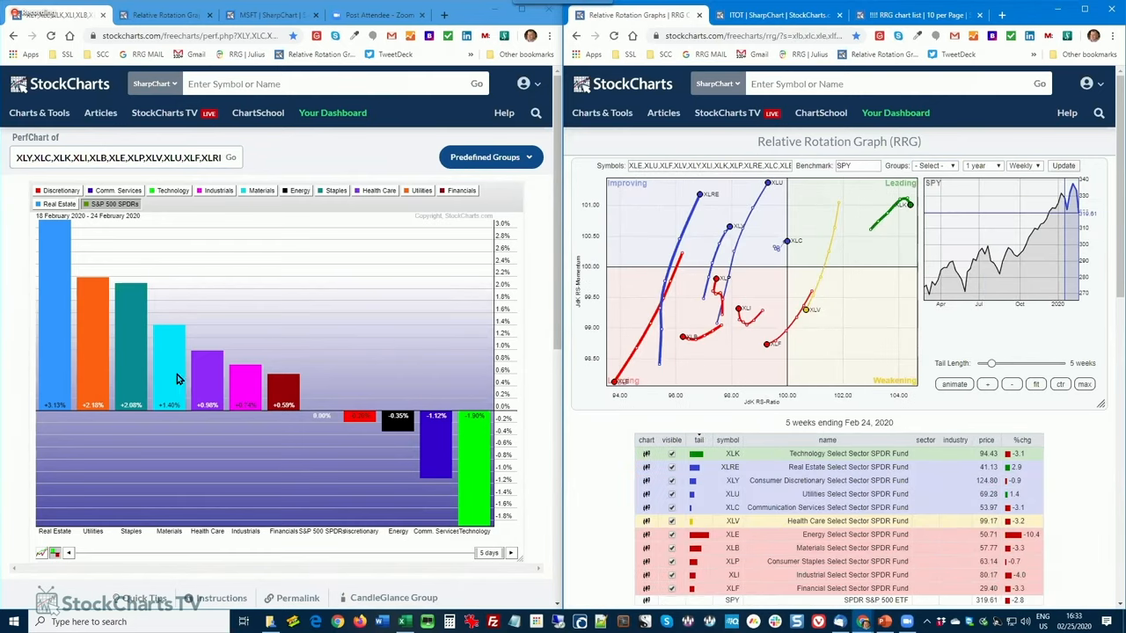
mouse_move(125, 343)
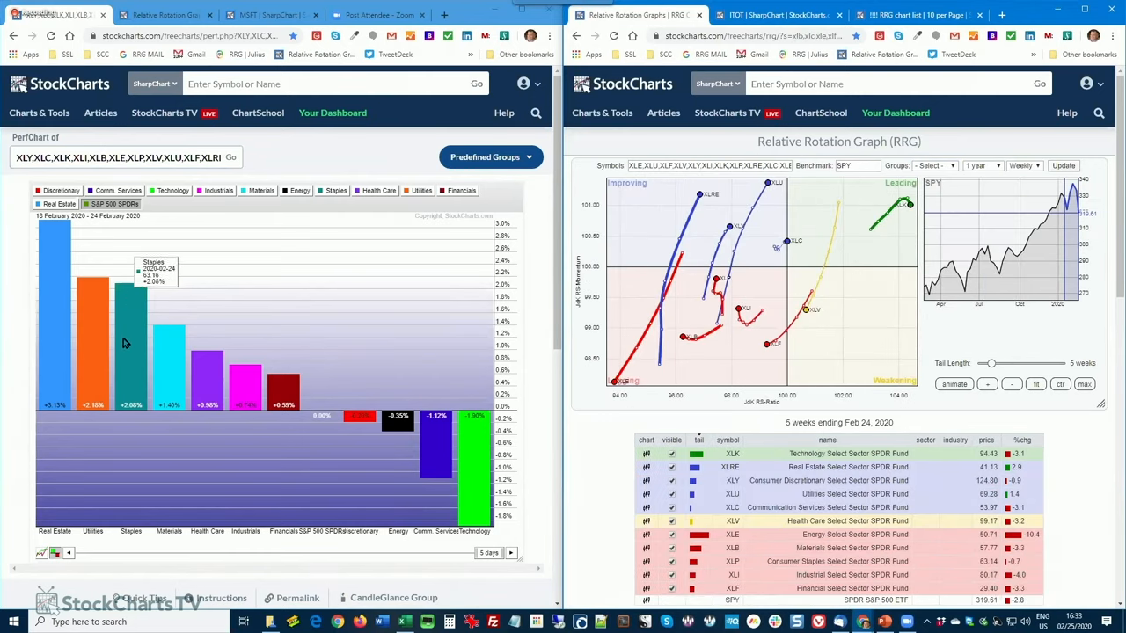
mouse_move(173, 373)
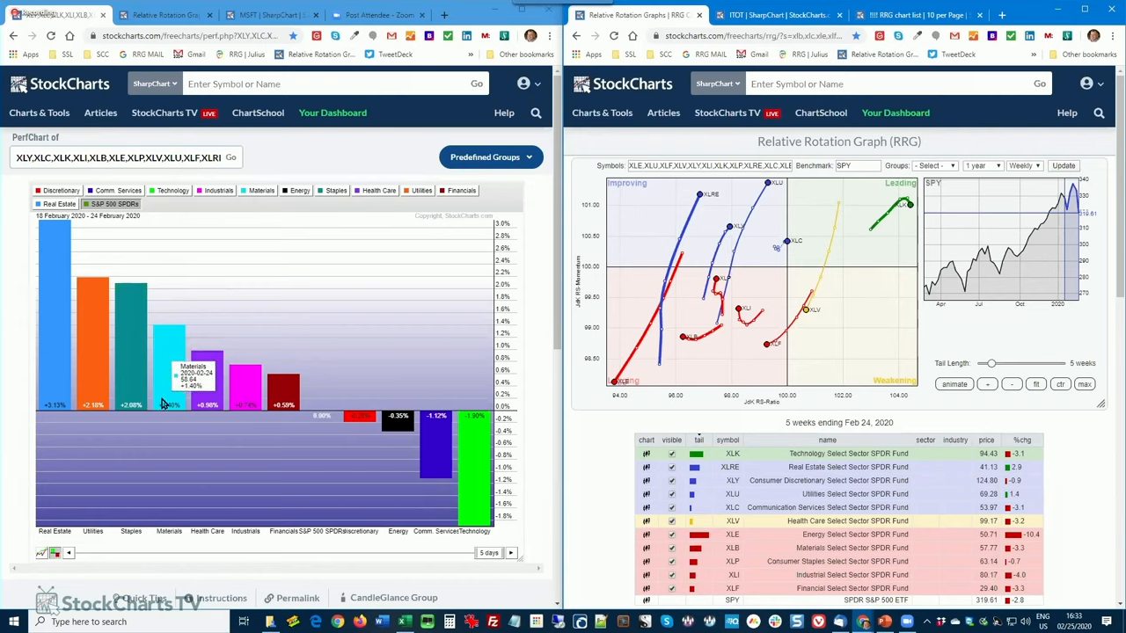
mouse_move(74, 437)
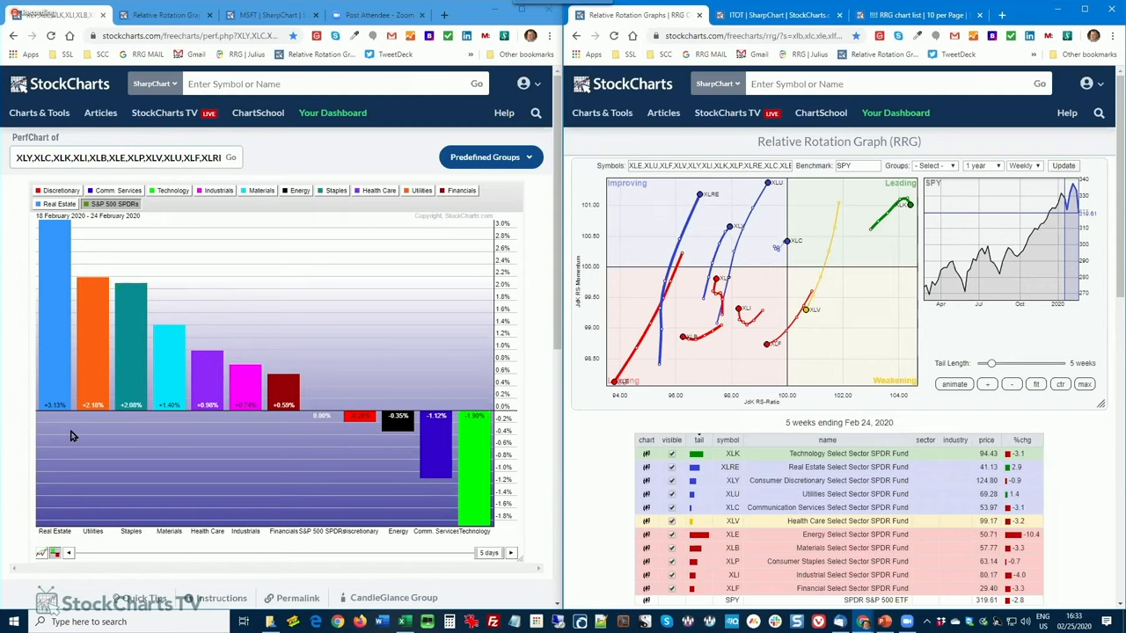
mouse_move(57, 419)
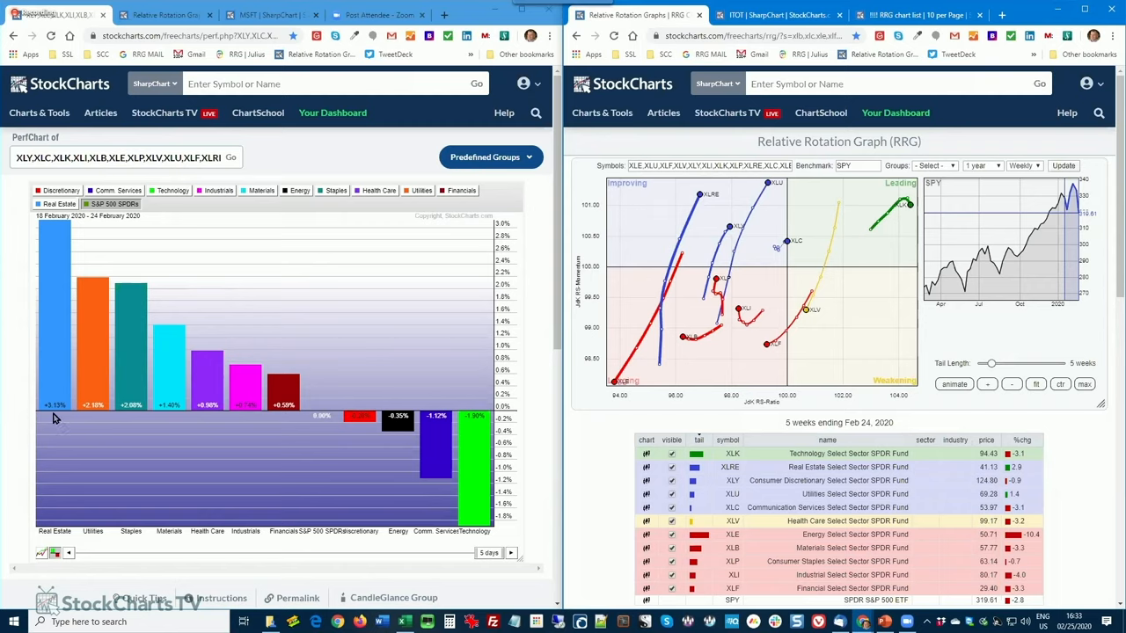
mouse_move(130, 472)
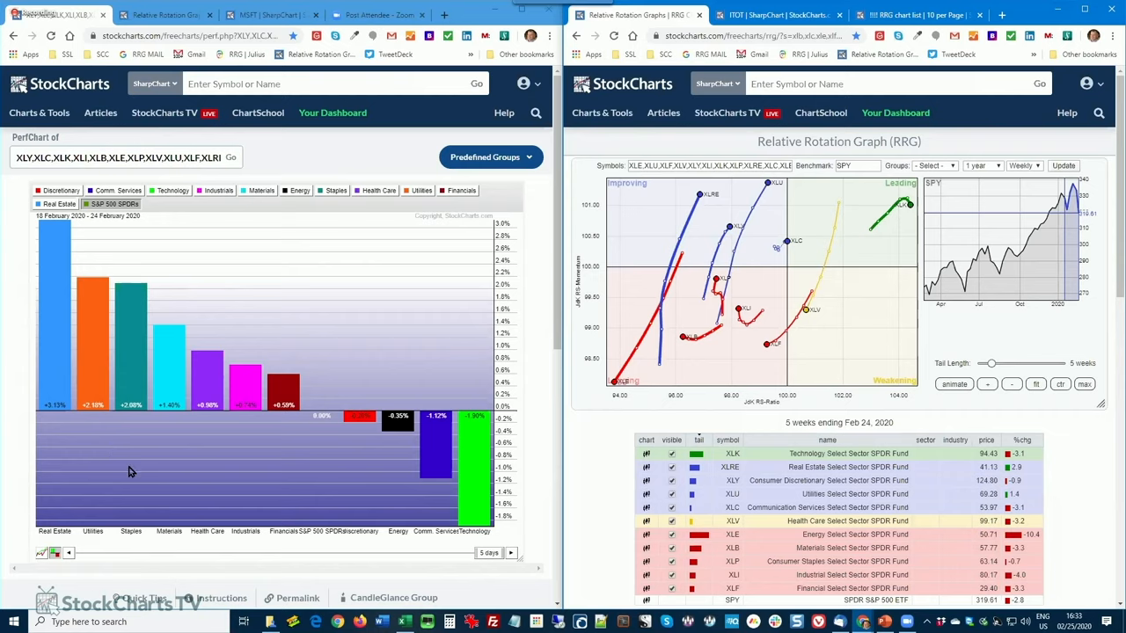
mouse_move(225, 450)
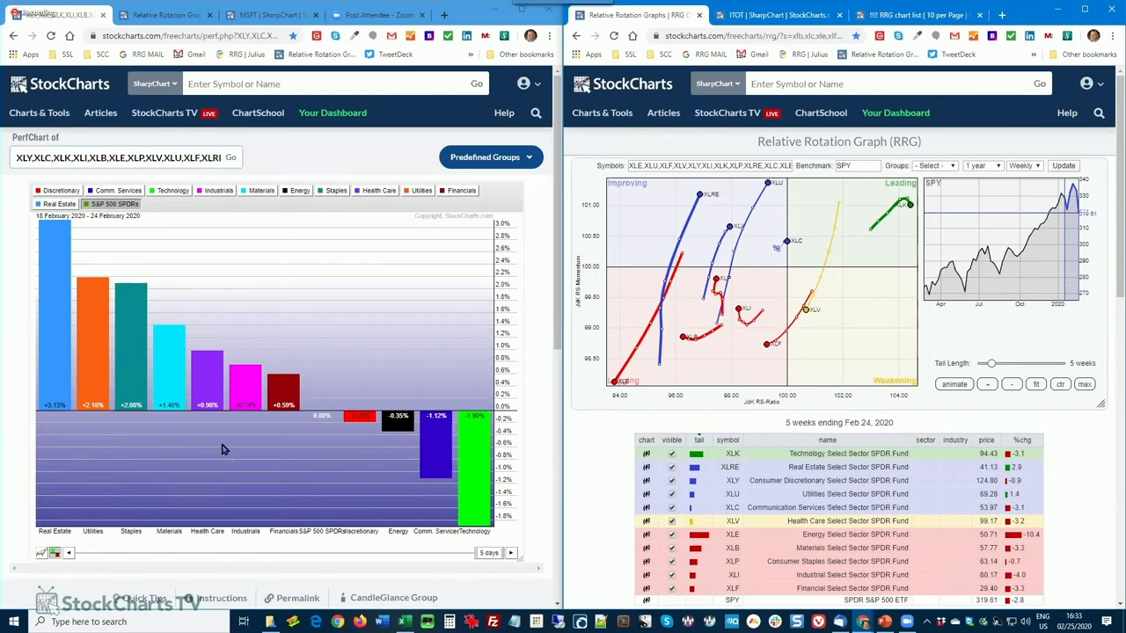
mouse_move(292, 426)
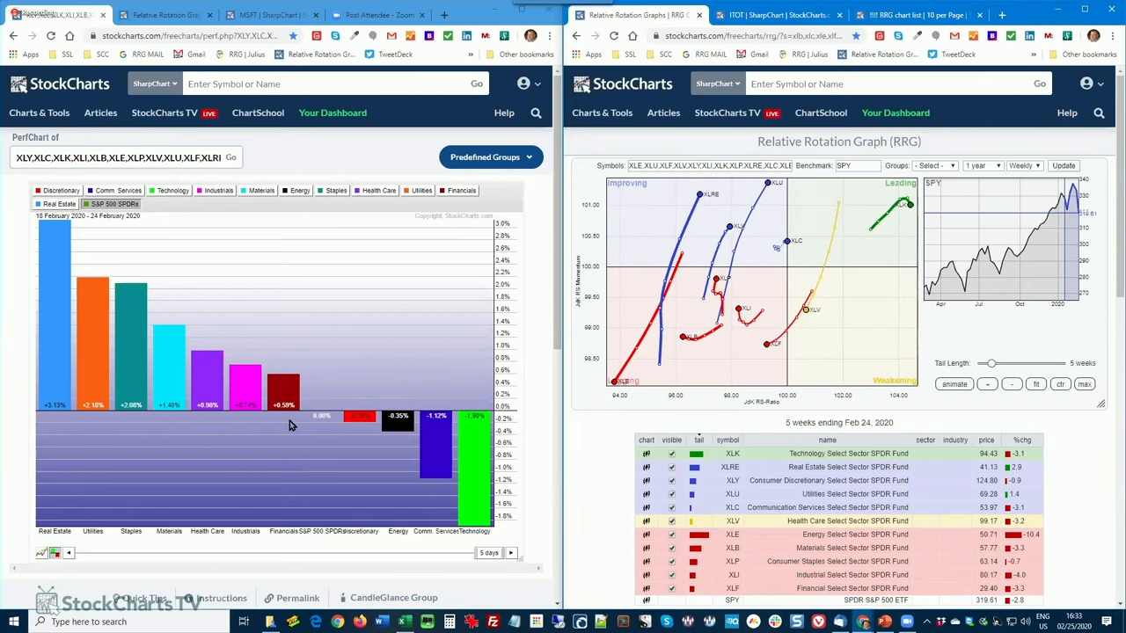
mouse_move(391, 475)
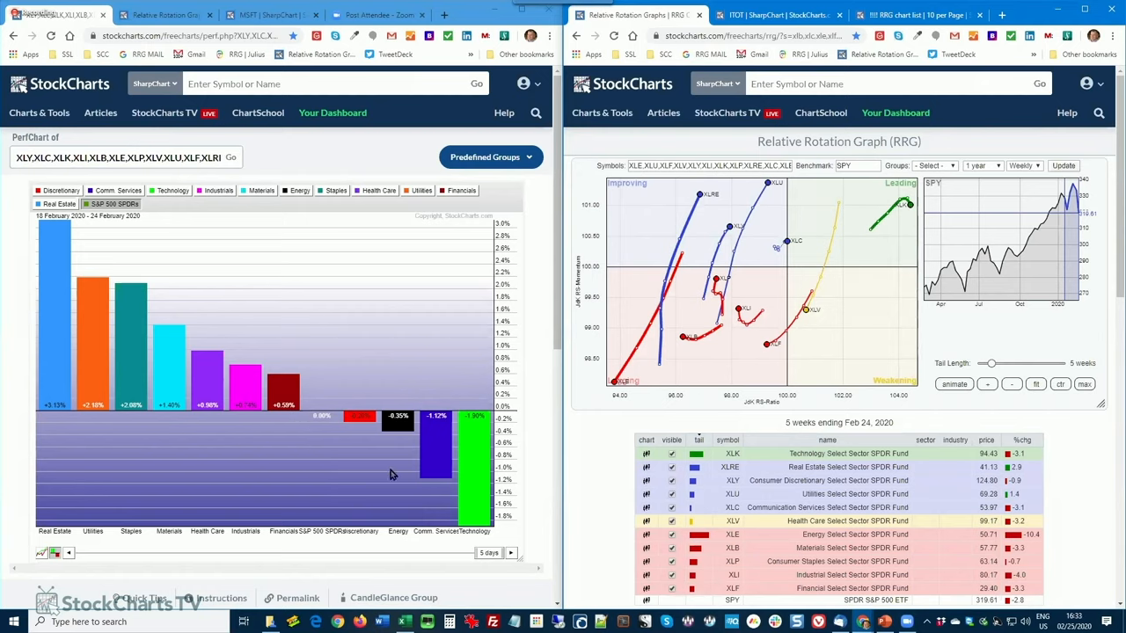
mouse_move(423, 492)
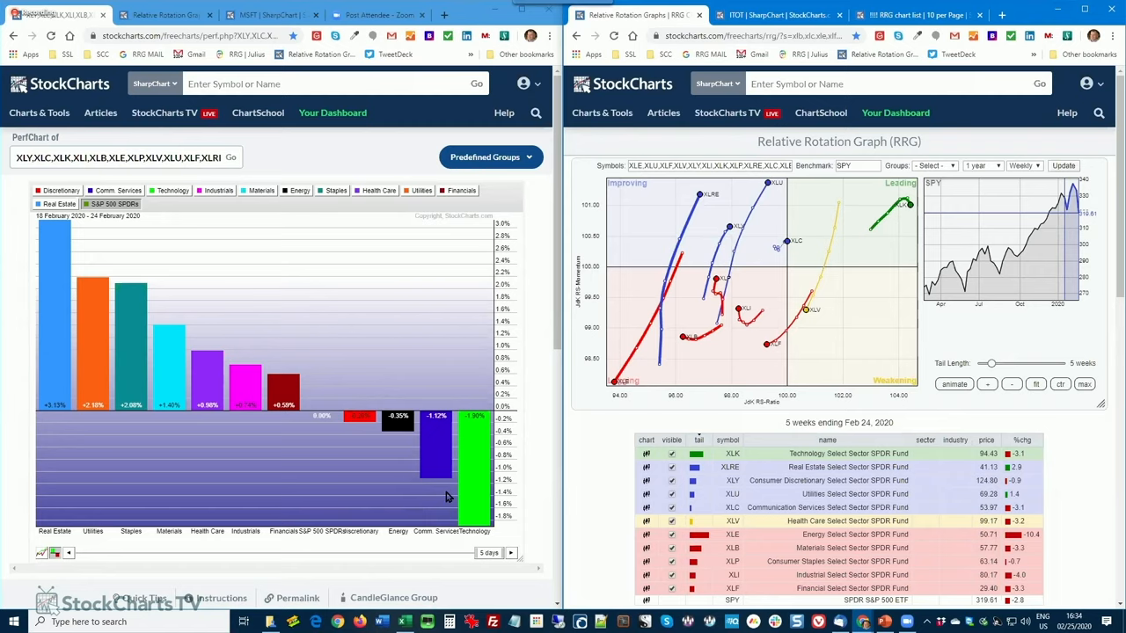
mouse_move(120, 218)
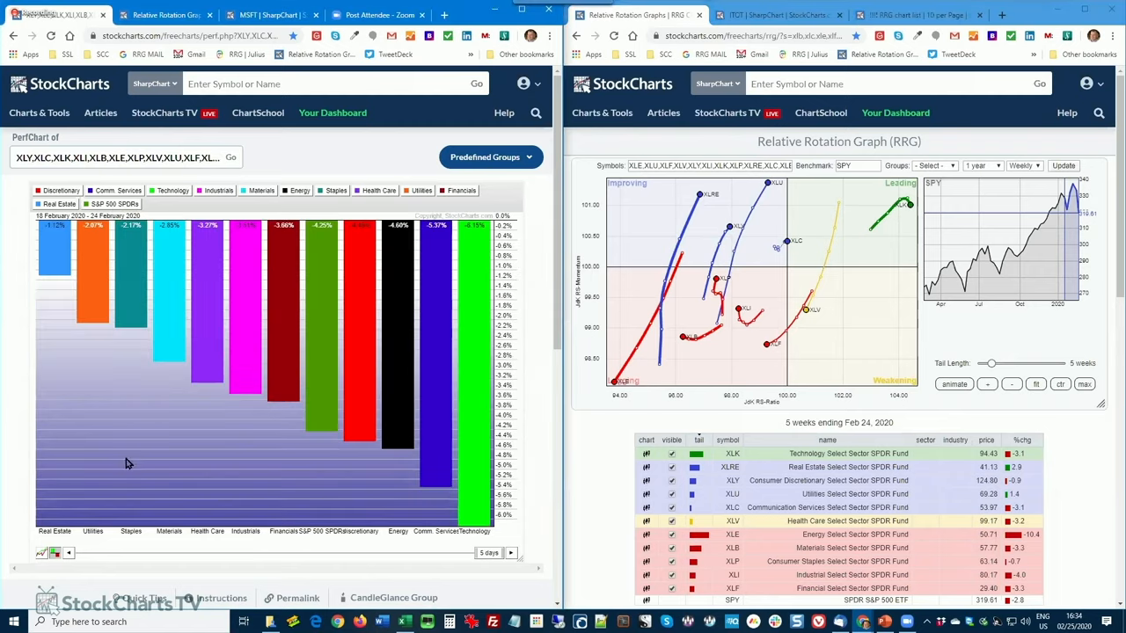
mouse_move(148, 470)
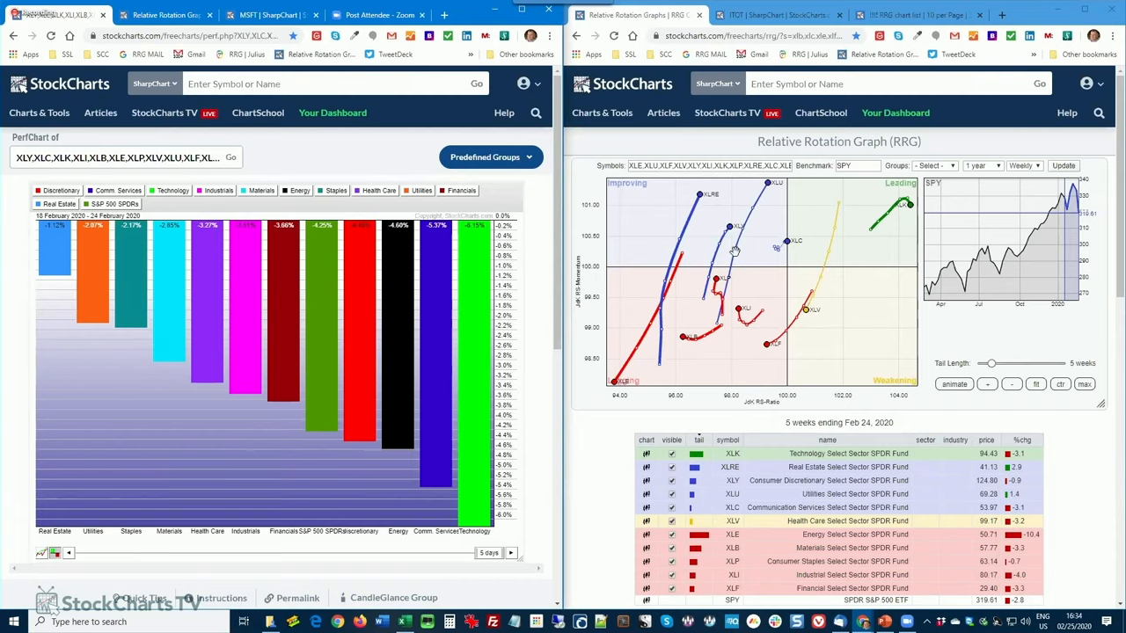
mouse_move(735, 256)
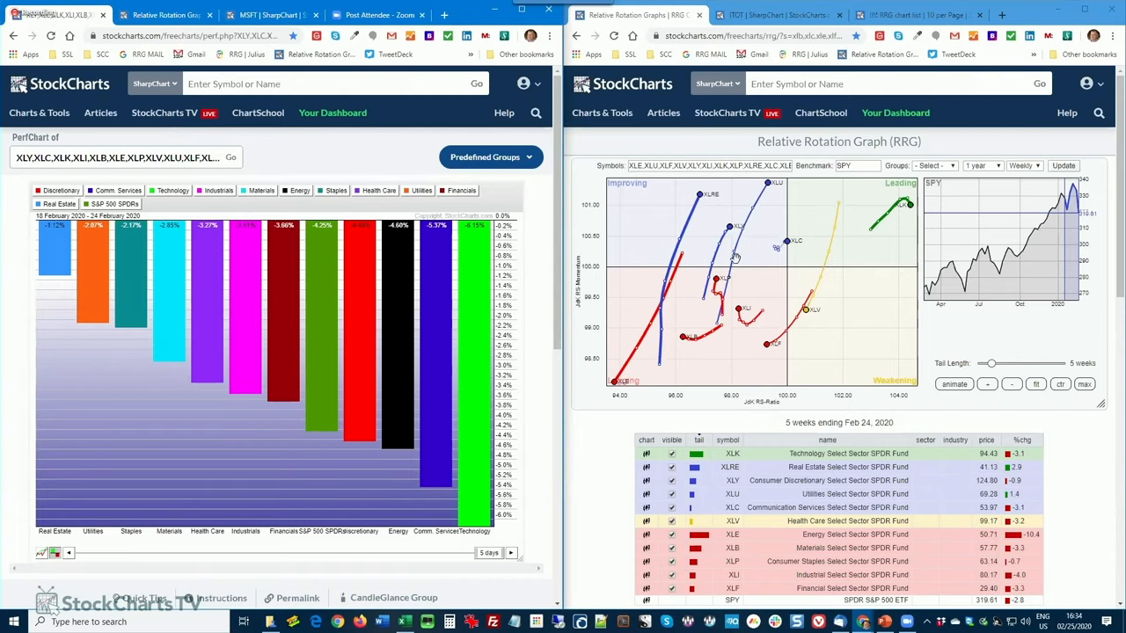
mouse_move(760, 246)
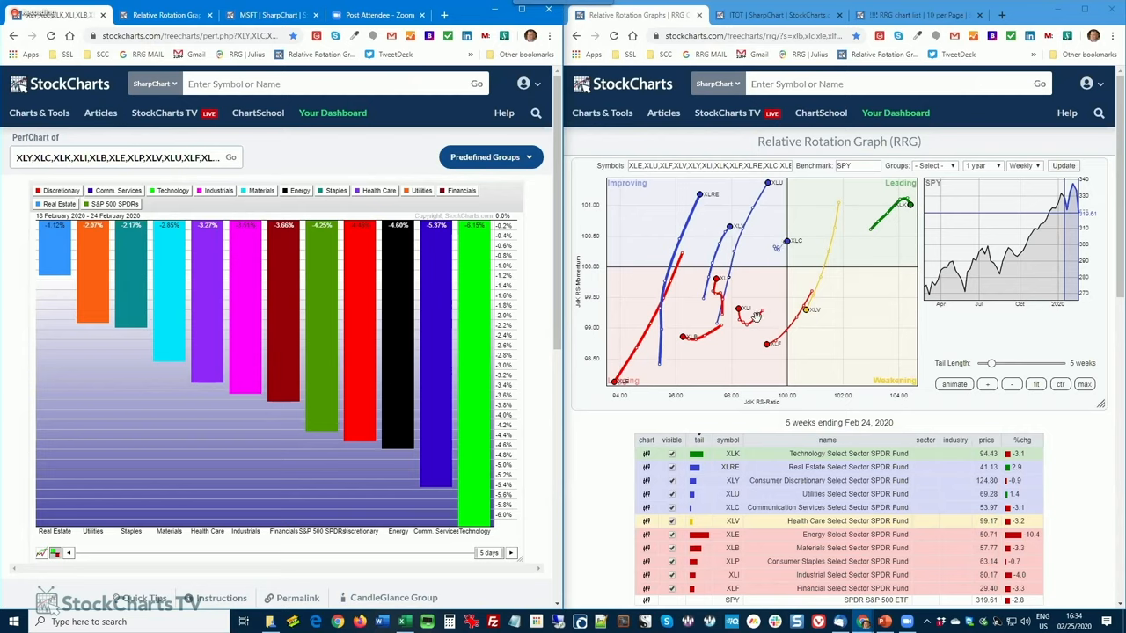
mouse_move(862, 236)
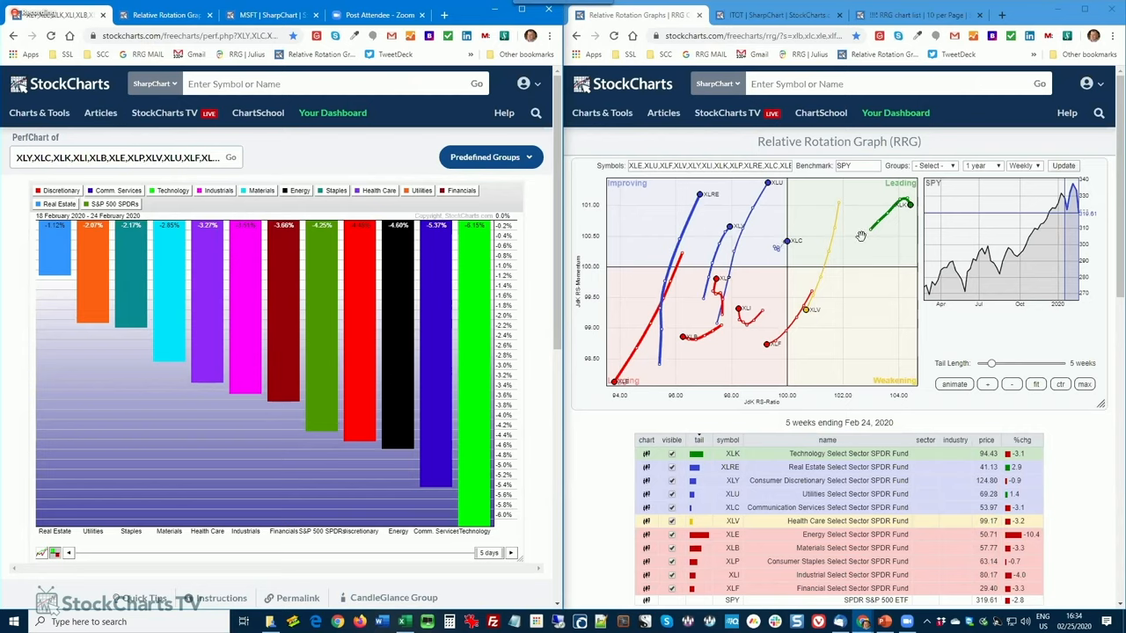
mouse_move(828, 292)
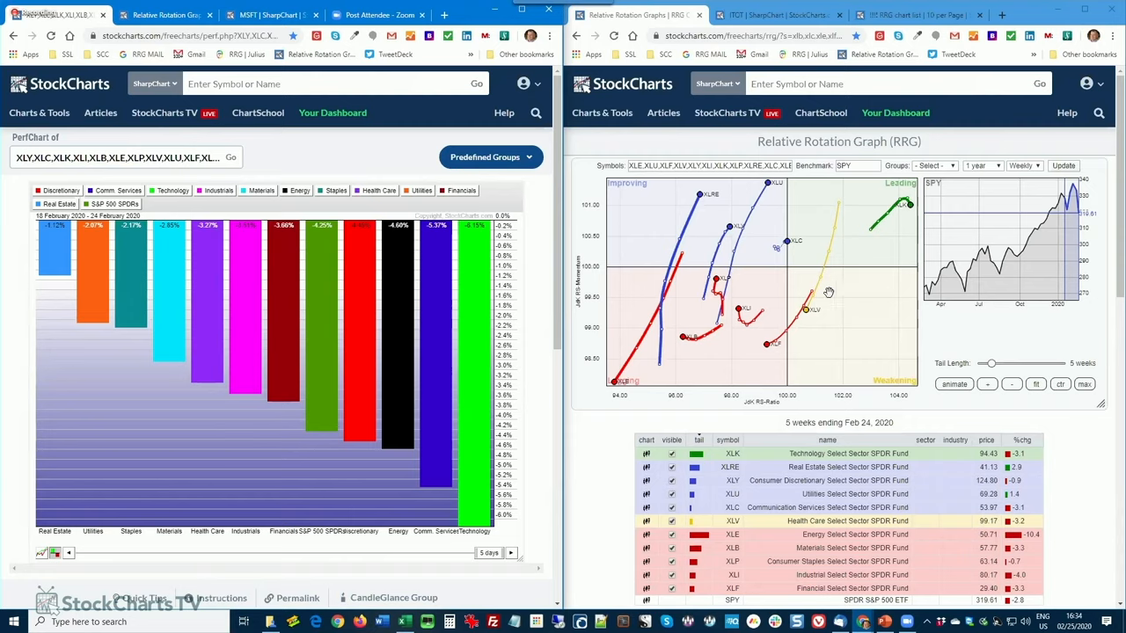
mouse_move(674, 384)
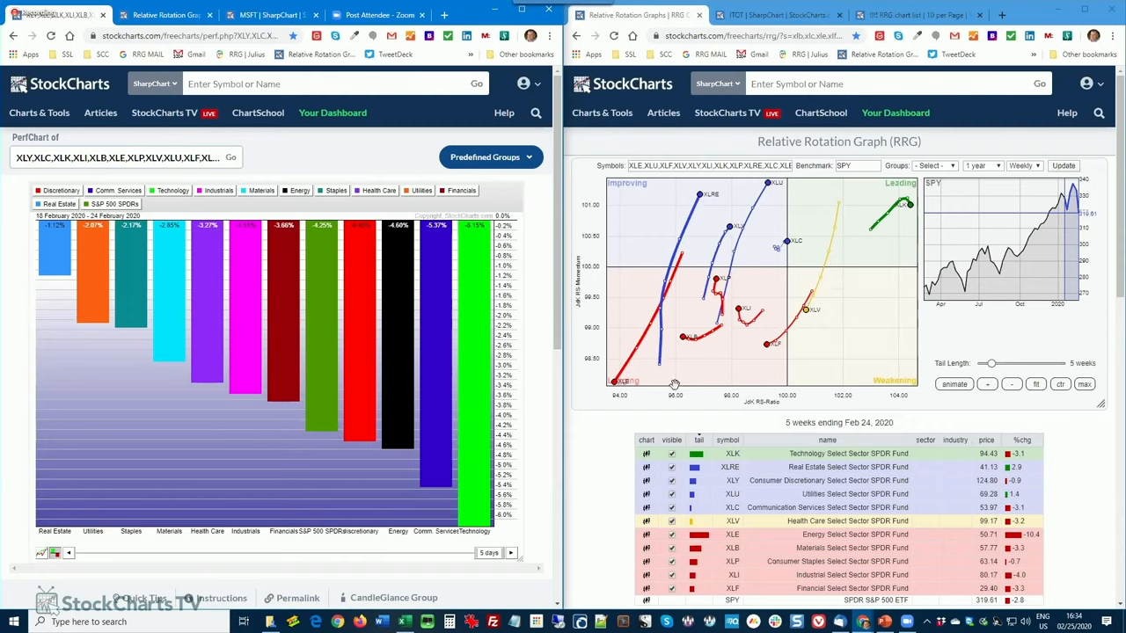
mouse_move(584, 373)
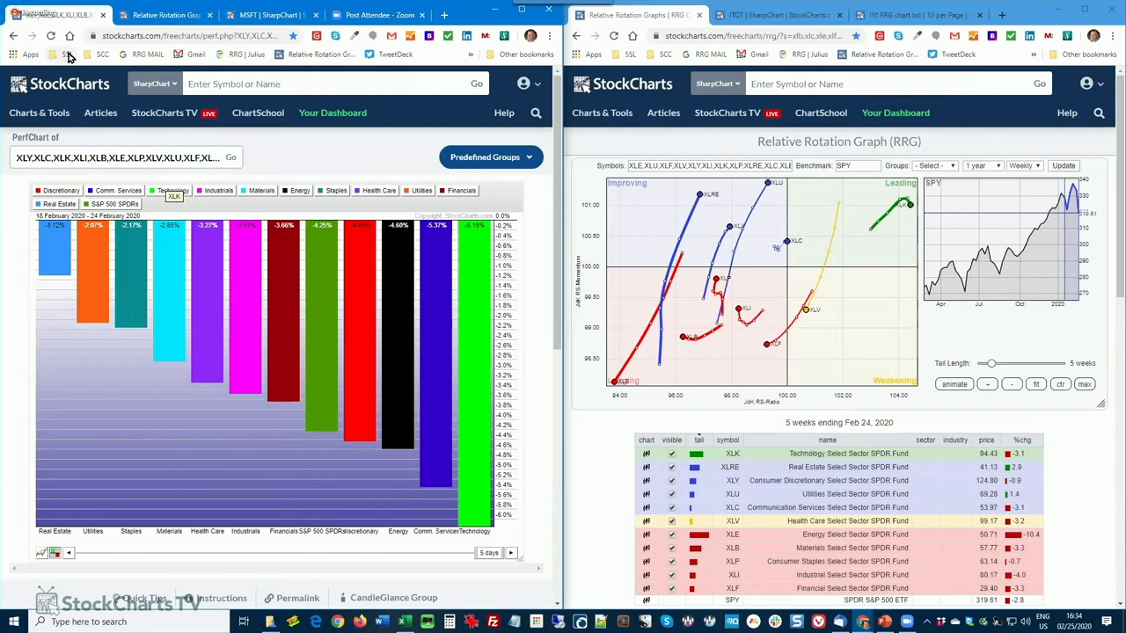
left_click(67, 53)
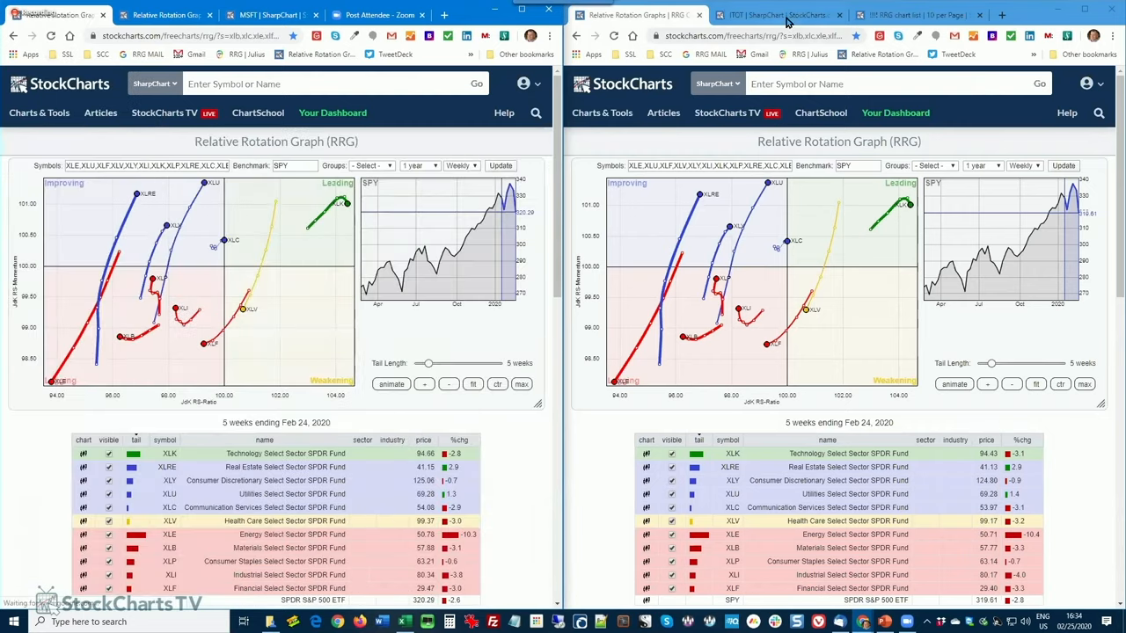
mouse_move(778, 14)
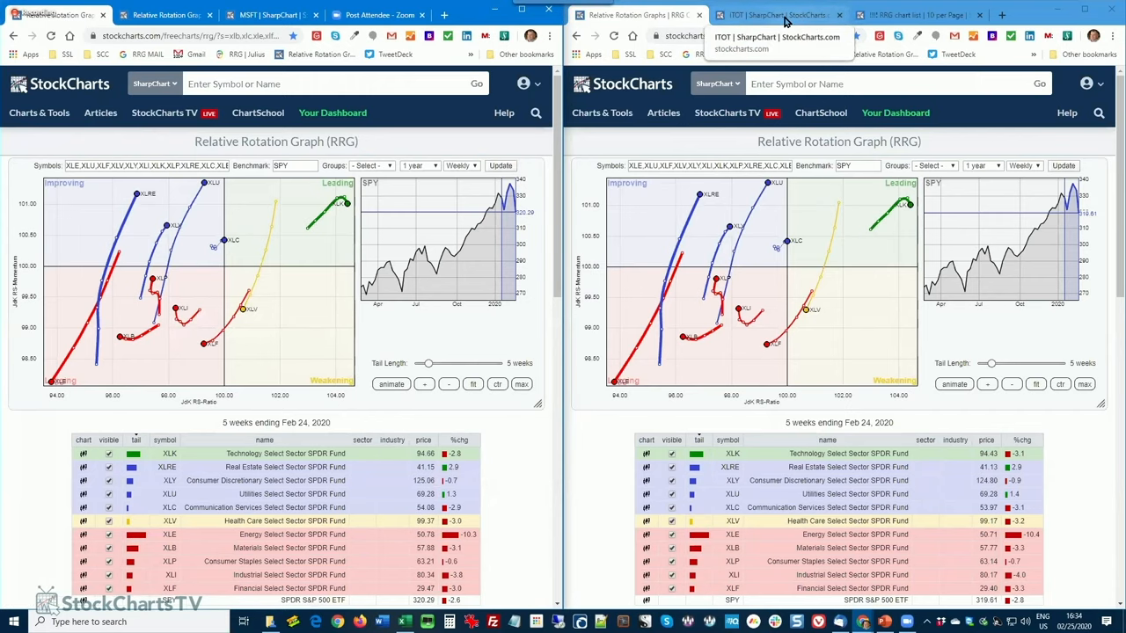
mouse_move(915, 14)
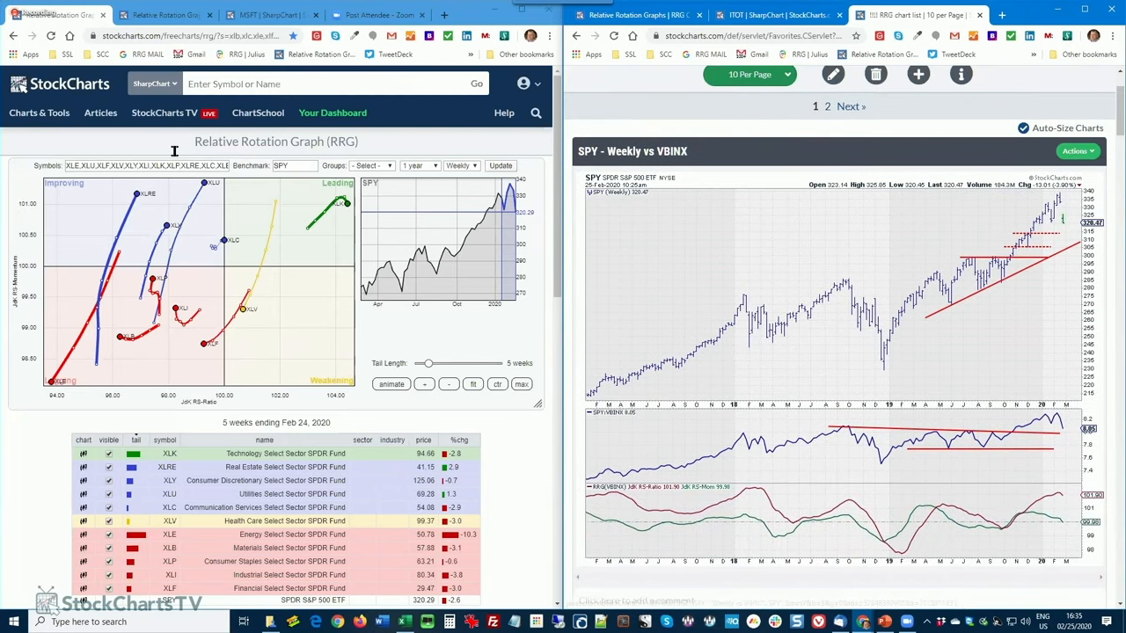
mouse_move(352, 315)
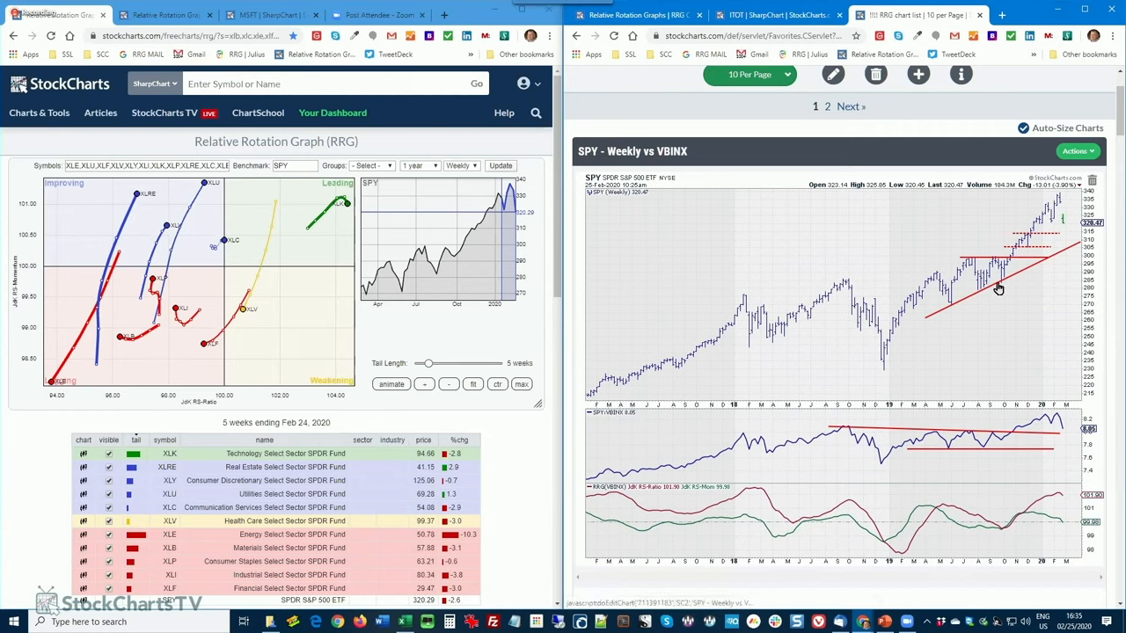
mouse_move(1056, 243)
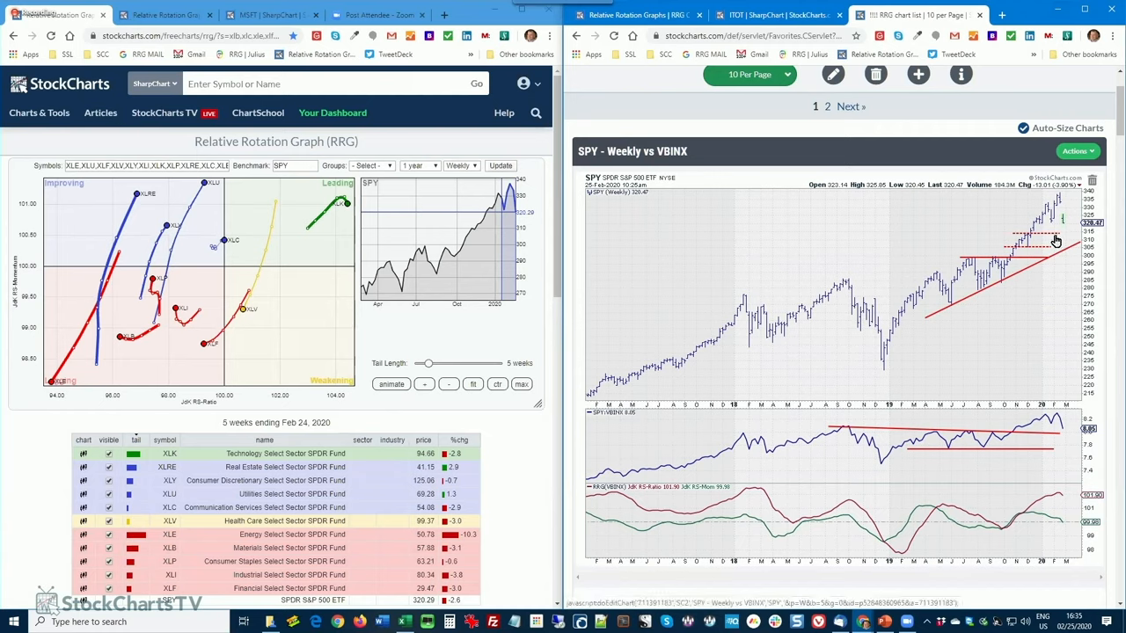
mouse_move(996, 271)
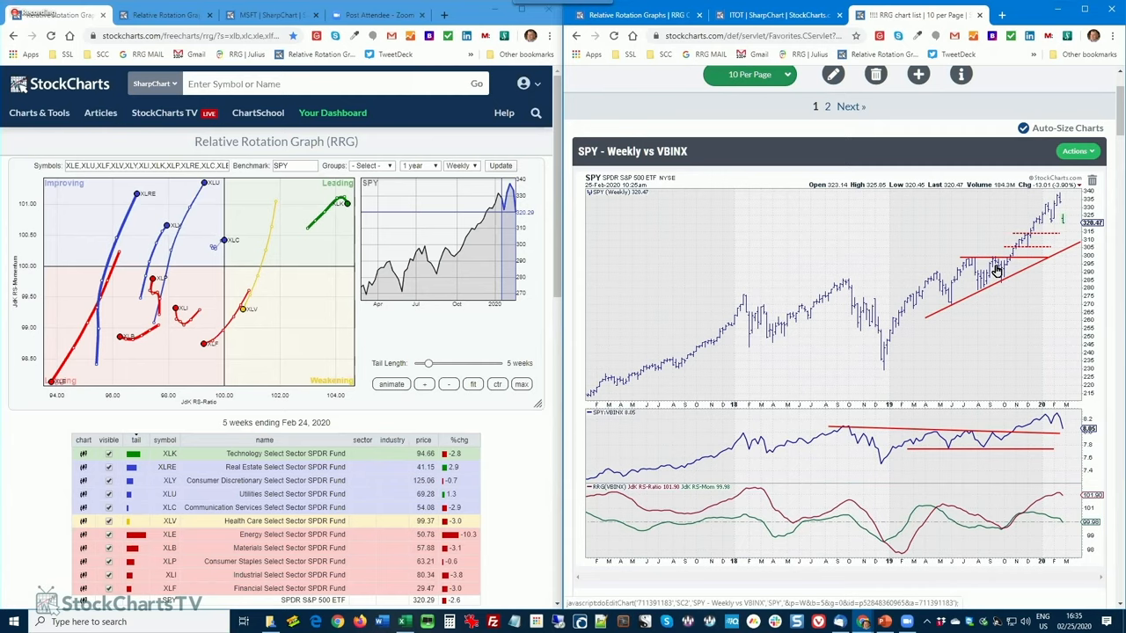
mouse_move(1017, 246)
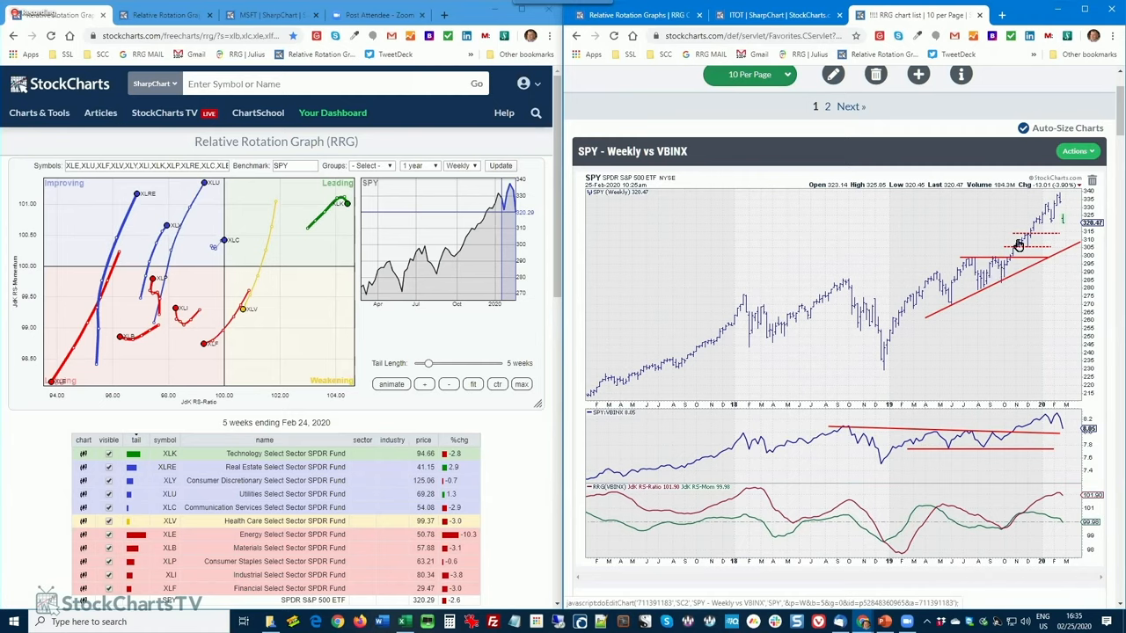
mouse_move(1053, 200)
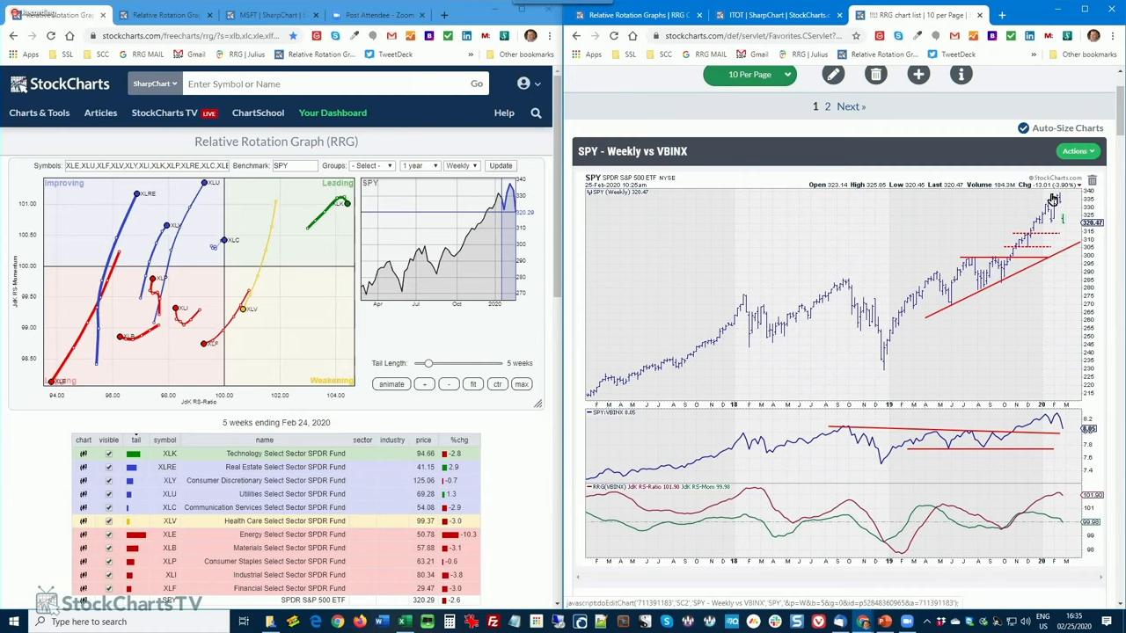
mouse_move(1071, 257)
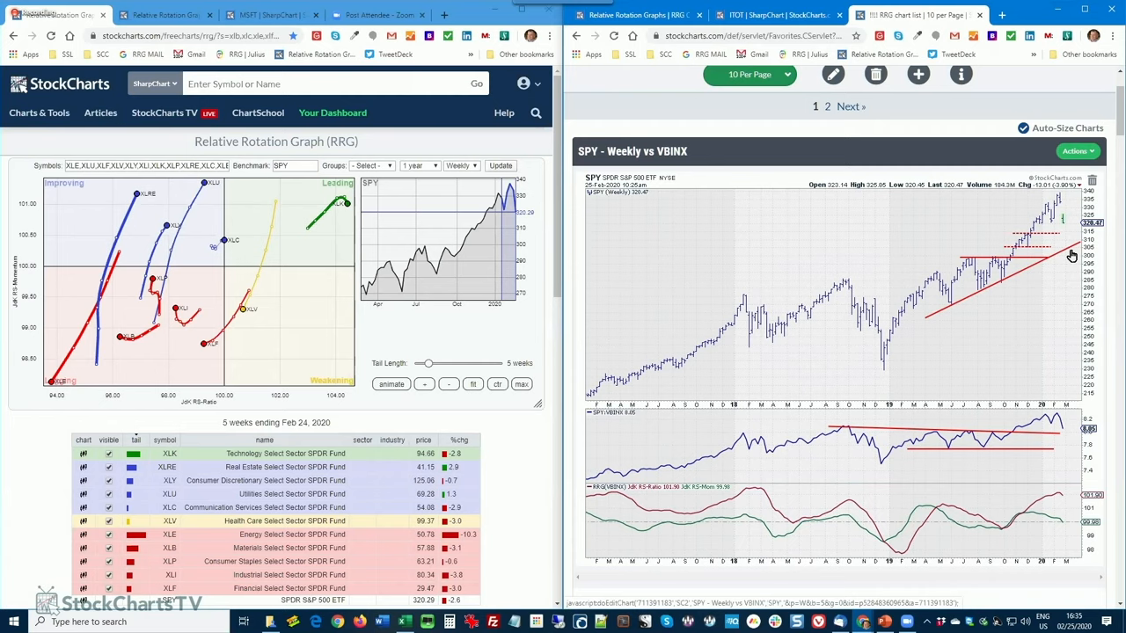
mouse_move(1071, 236)
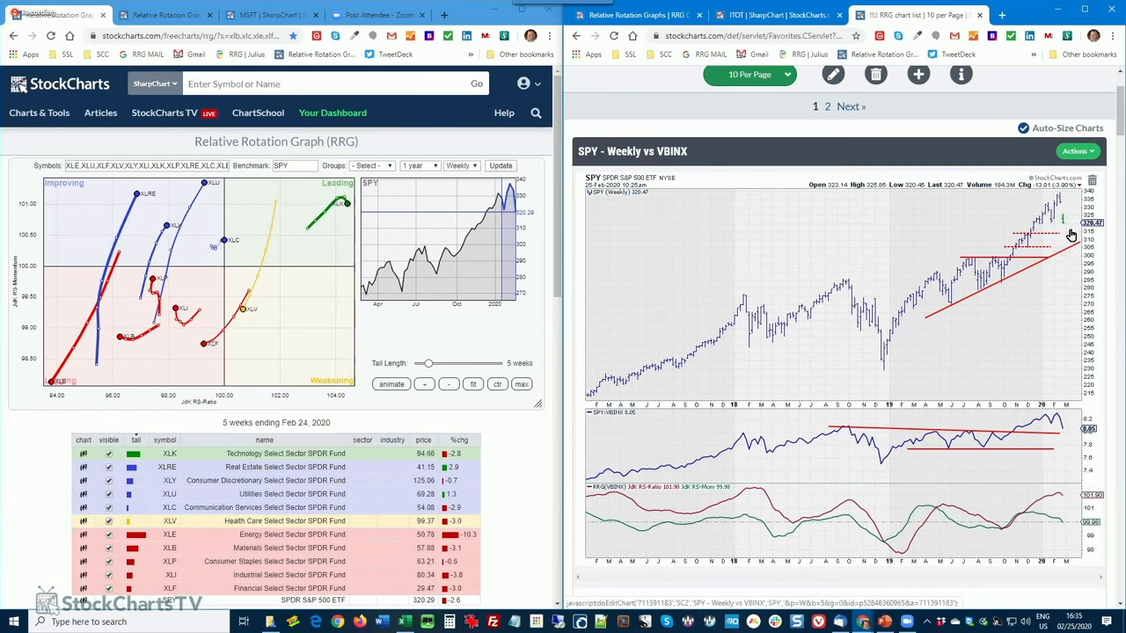
mouse_move(1034, 250)
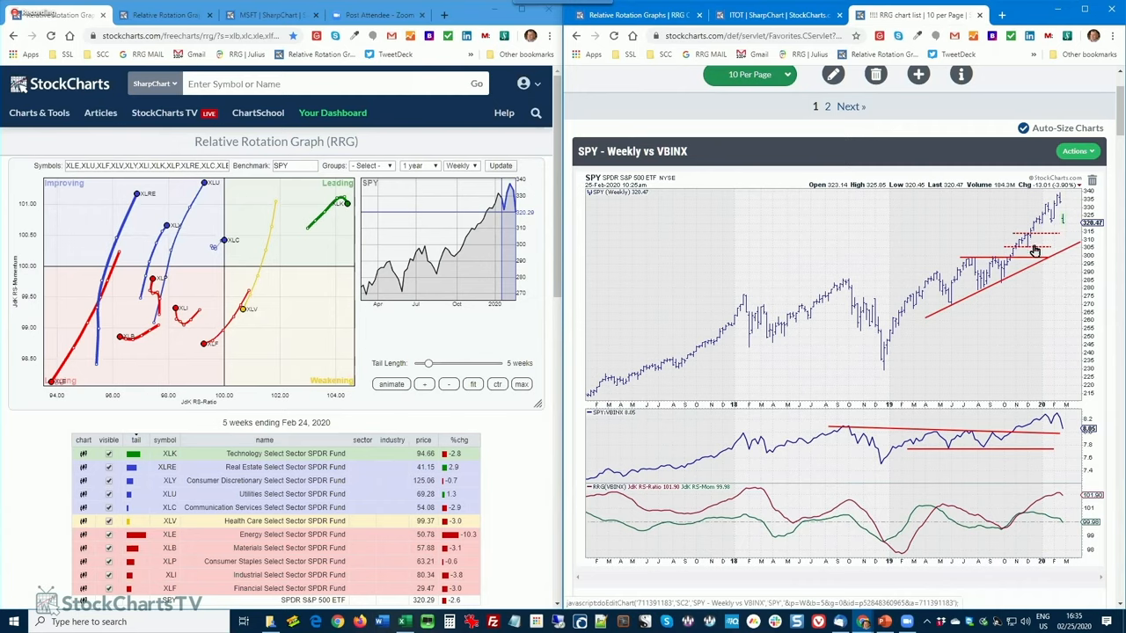
mouse_move(1045, 229)
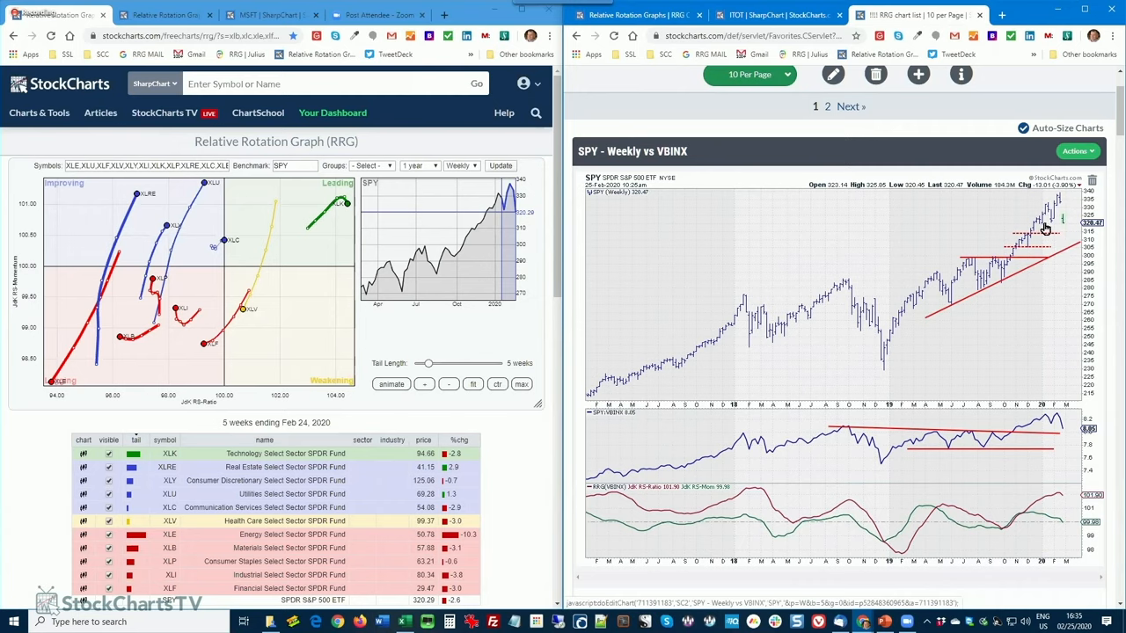
mouse_move(1052, 238)
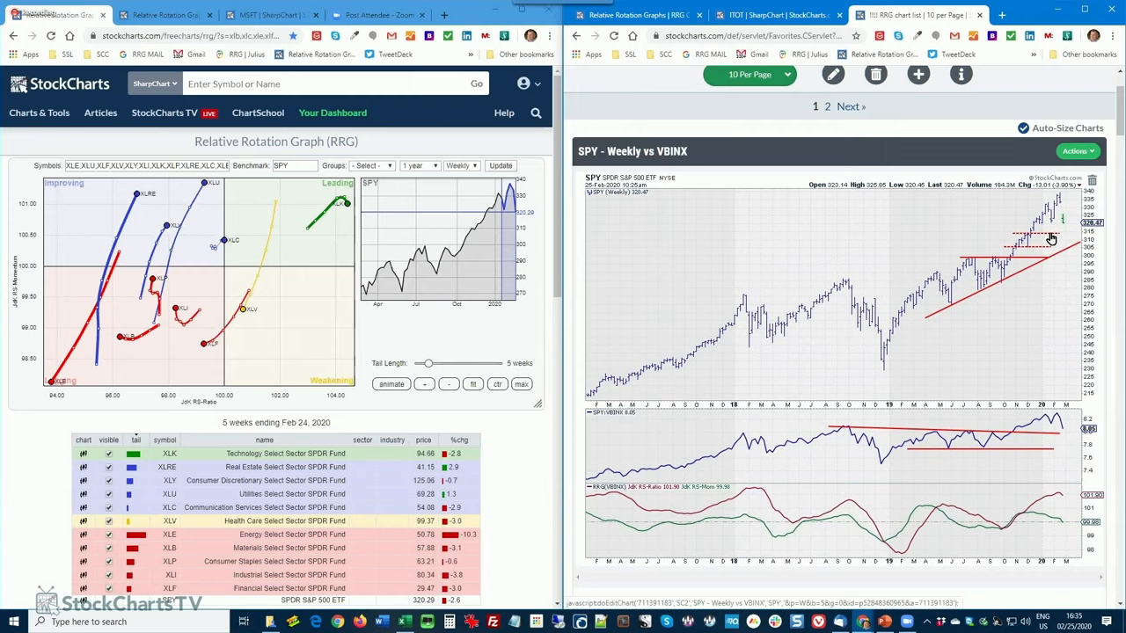
mouse_move(1066, 240)
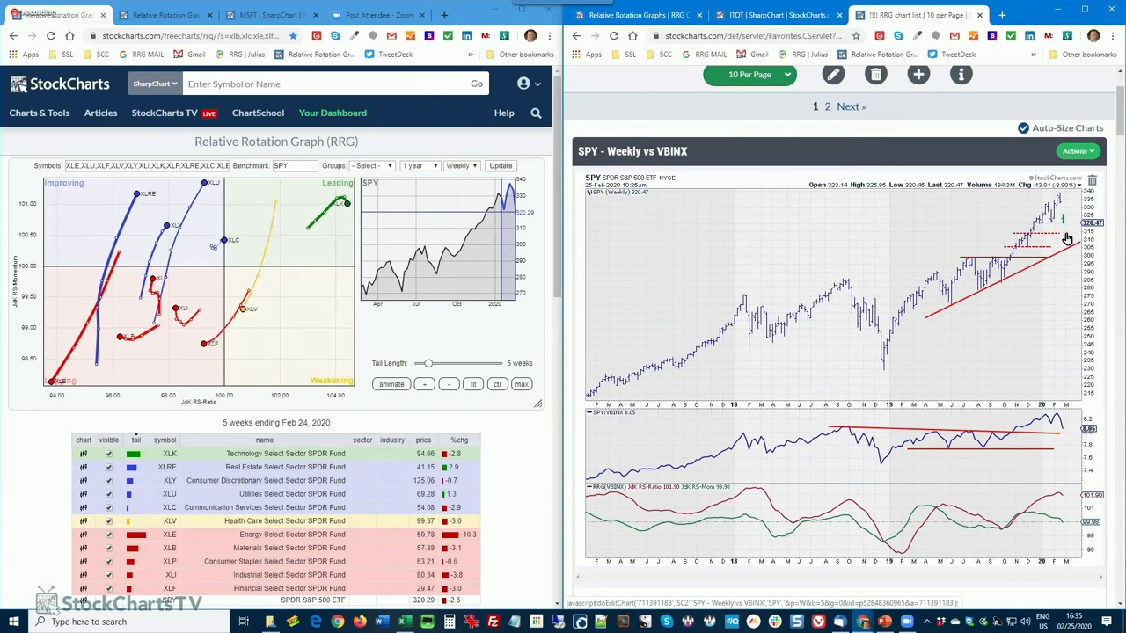
mouse_move(1013, 255)
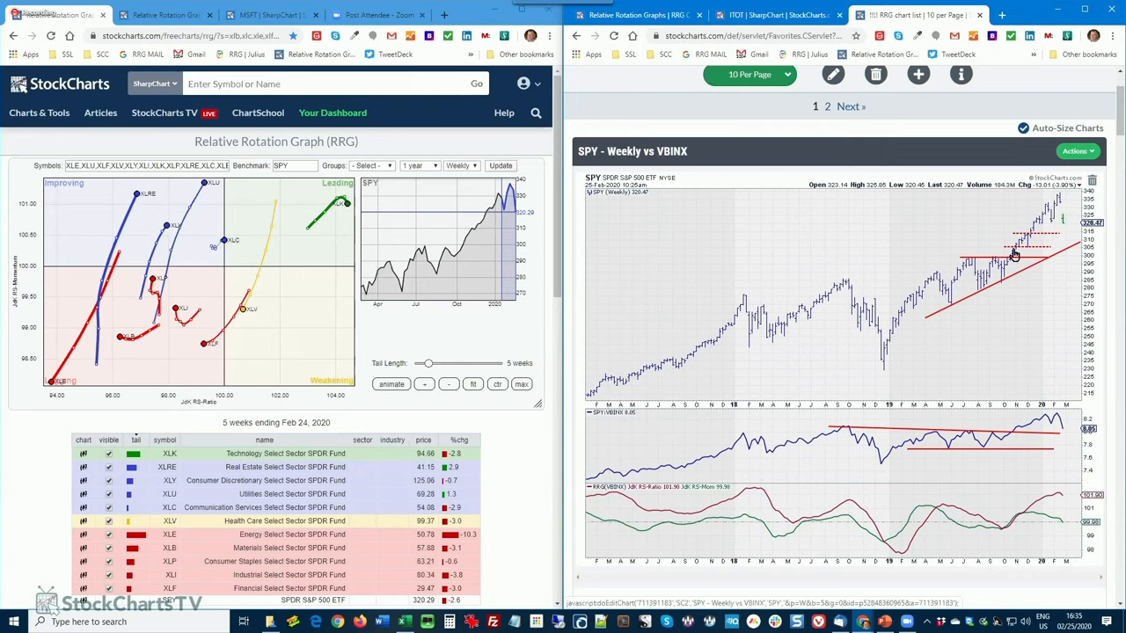
mouse_move(1027, 242)
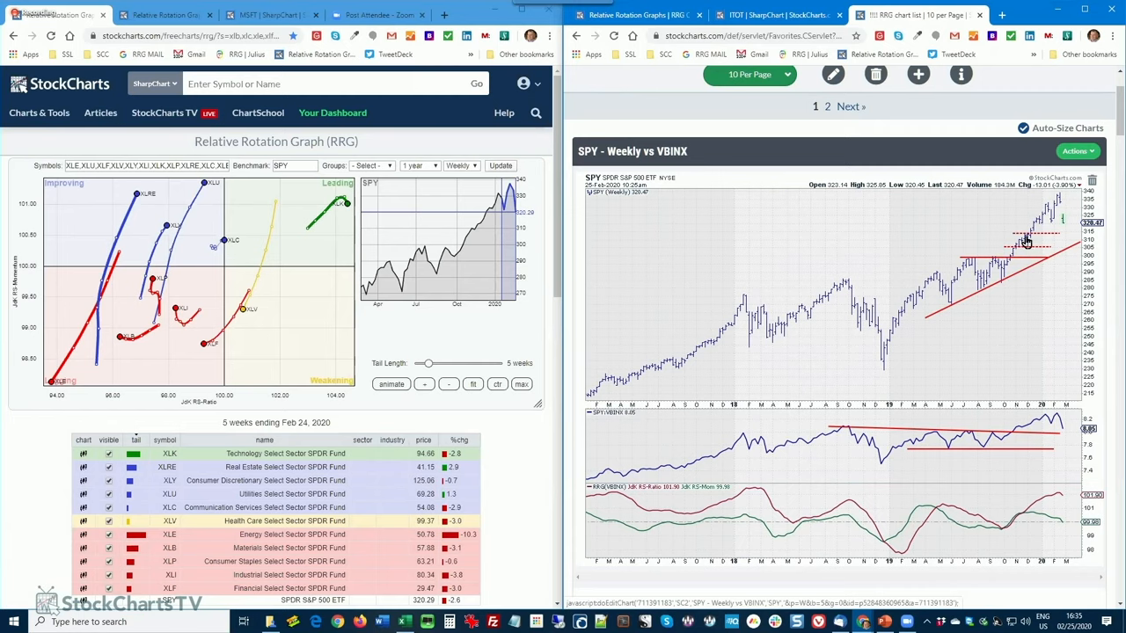
mouse_move(1017, 264)
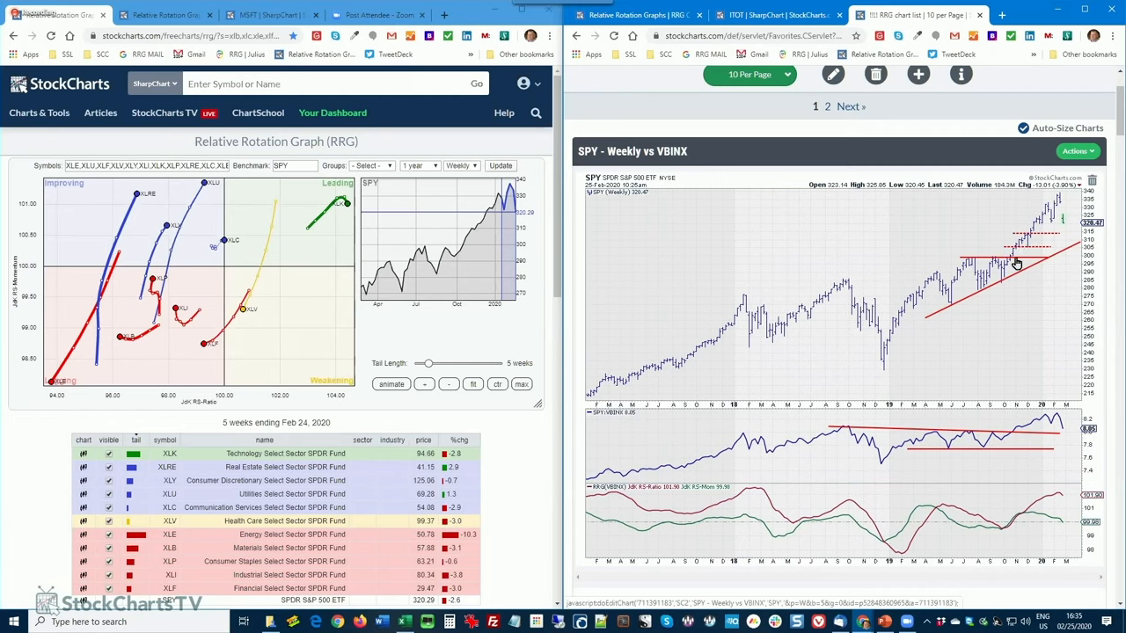
mouse_move(1024, 254)
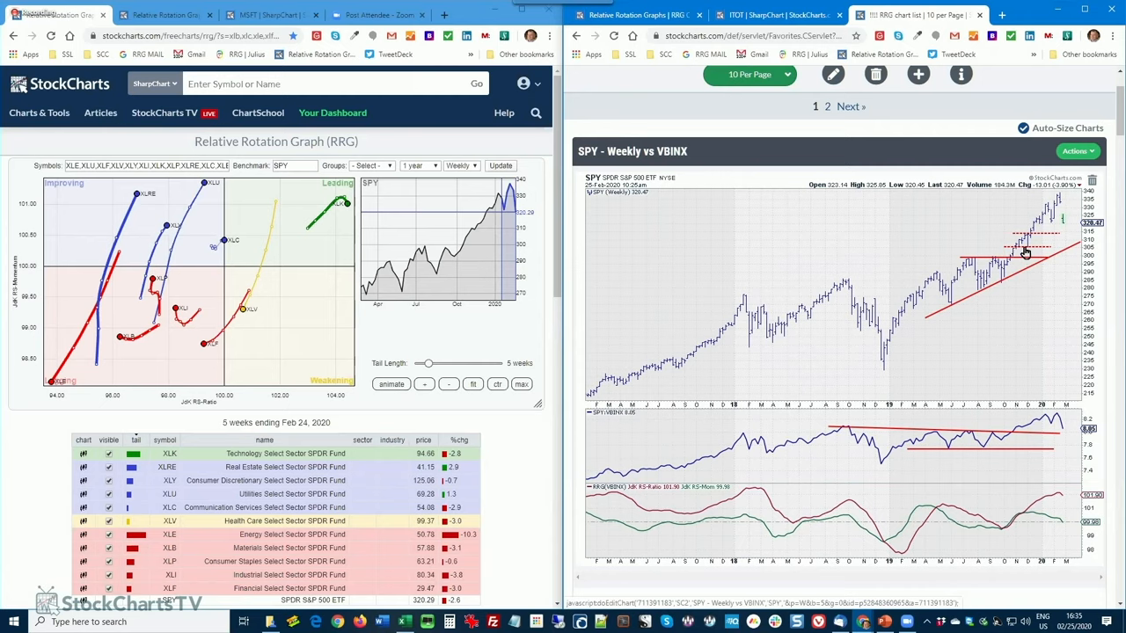
mouse_move(976, 295)
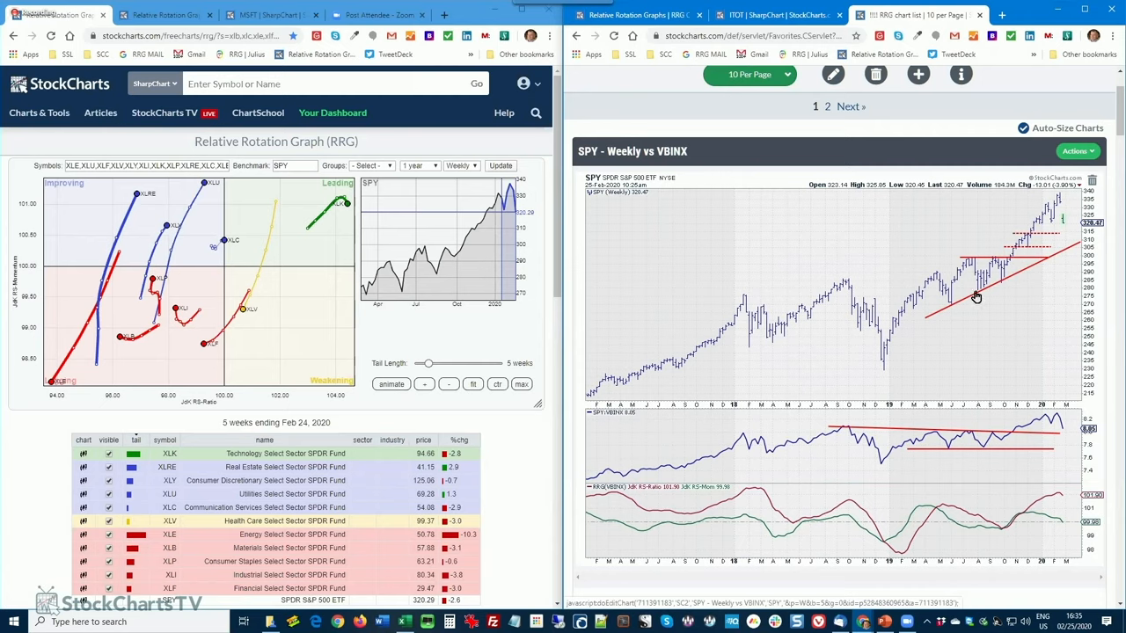
mouse_move(972, 299)
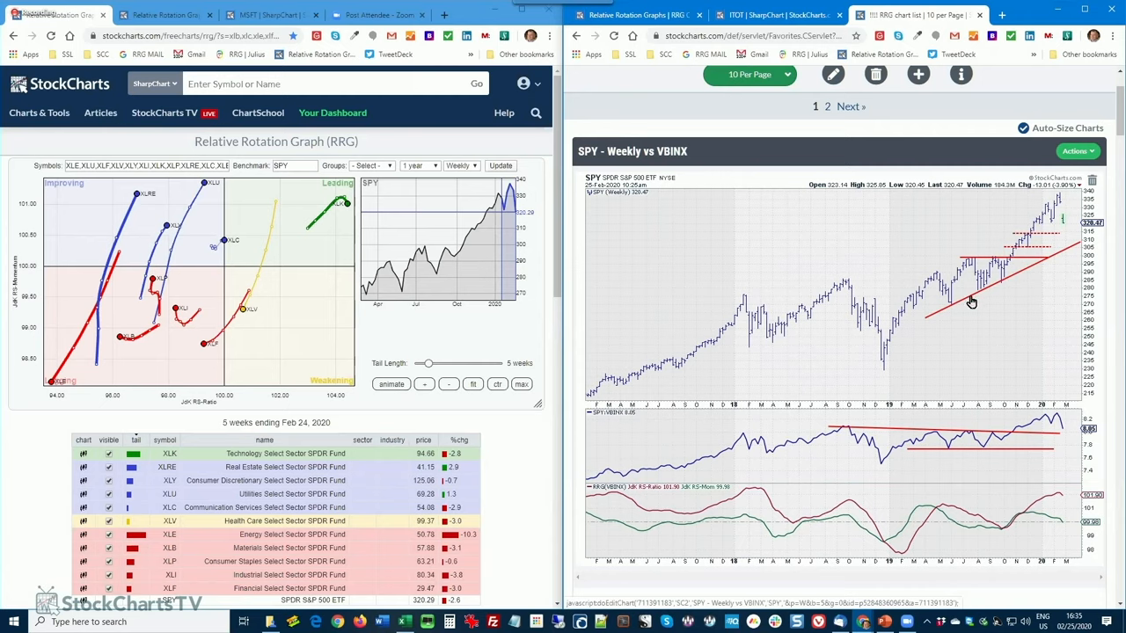
mouse_move(1036, 317)
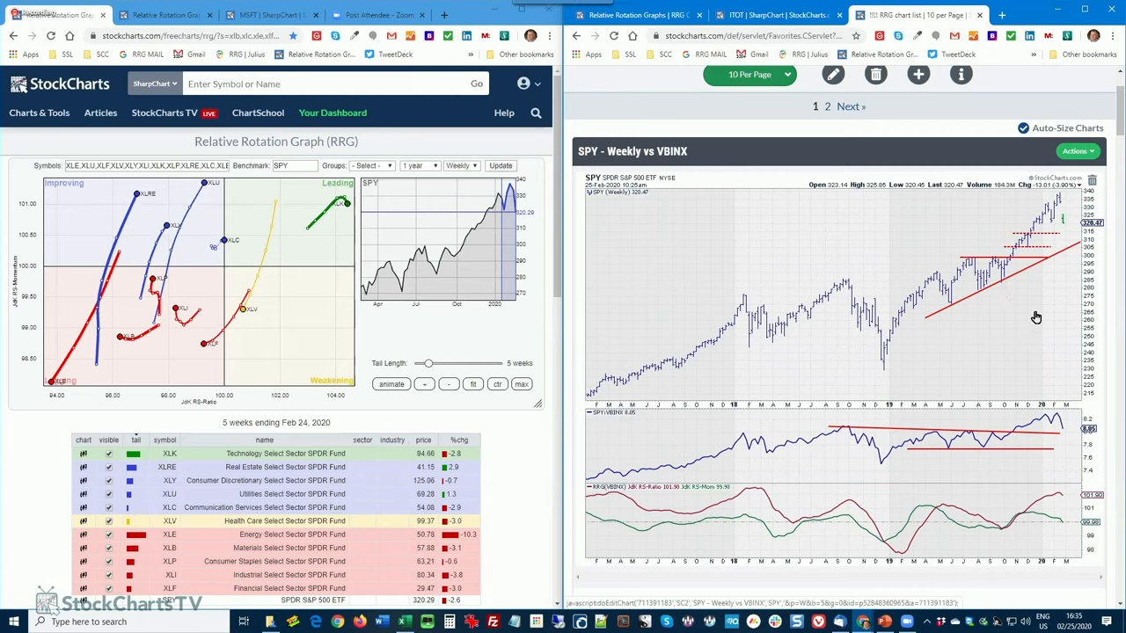
mouse_move(999, 401)
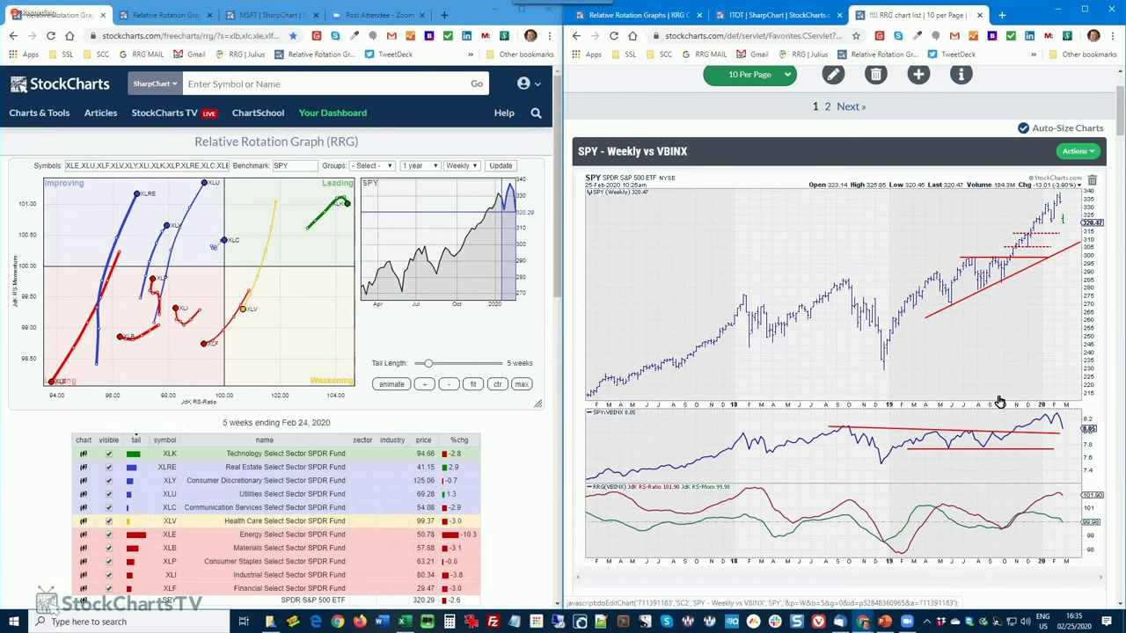
mouse_move(842, 413)
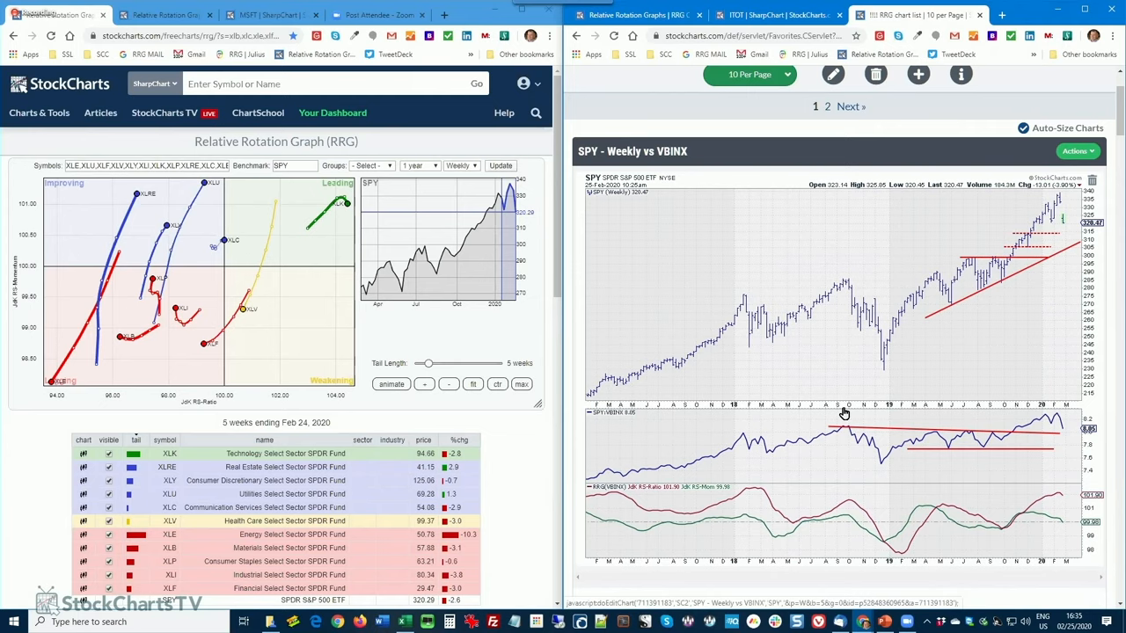
- Scroll the chart list down to the XLB - Weekly vs SPY chart with its trendlines
scroll("down", 3)
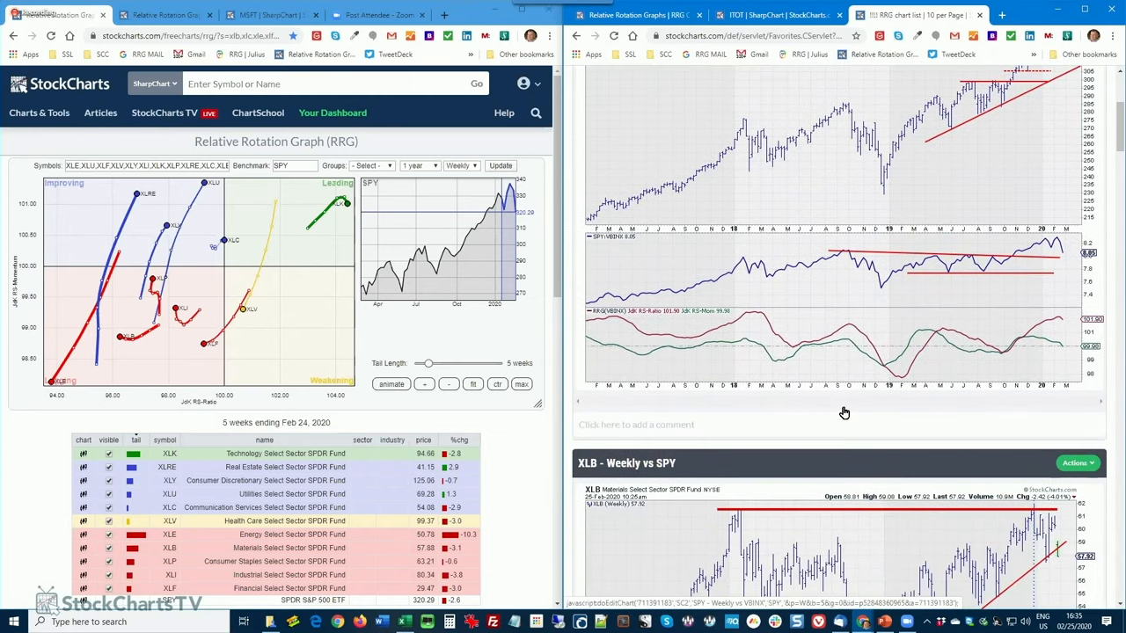
scroll("down", 3)
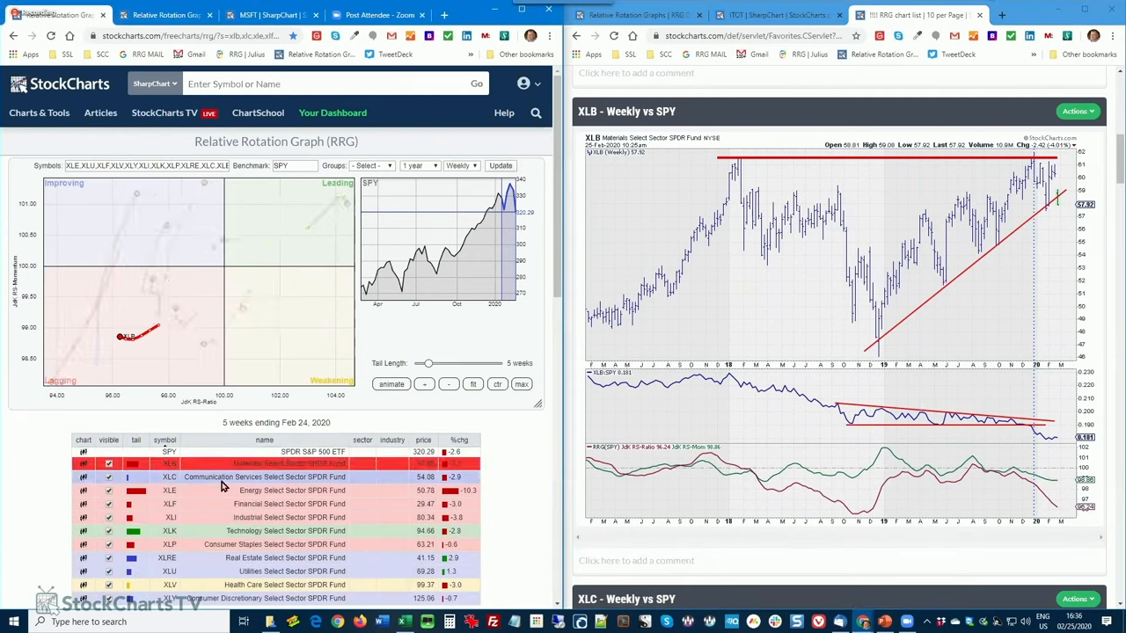
mouse_move(227, 485)
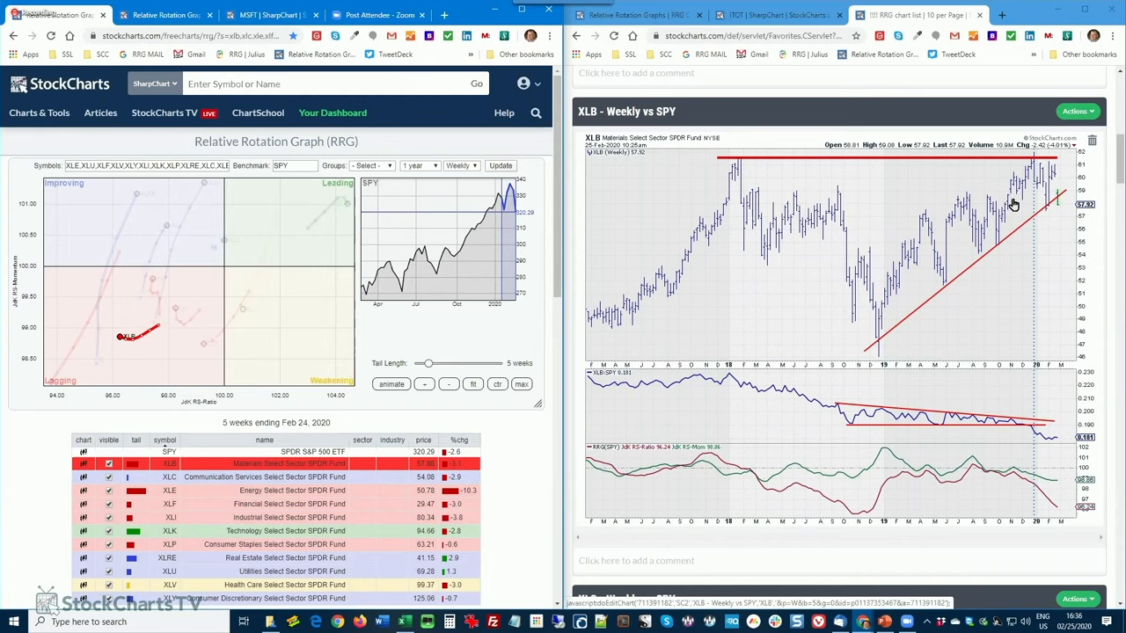
mouse_move(1038, 212)
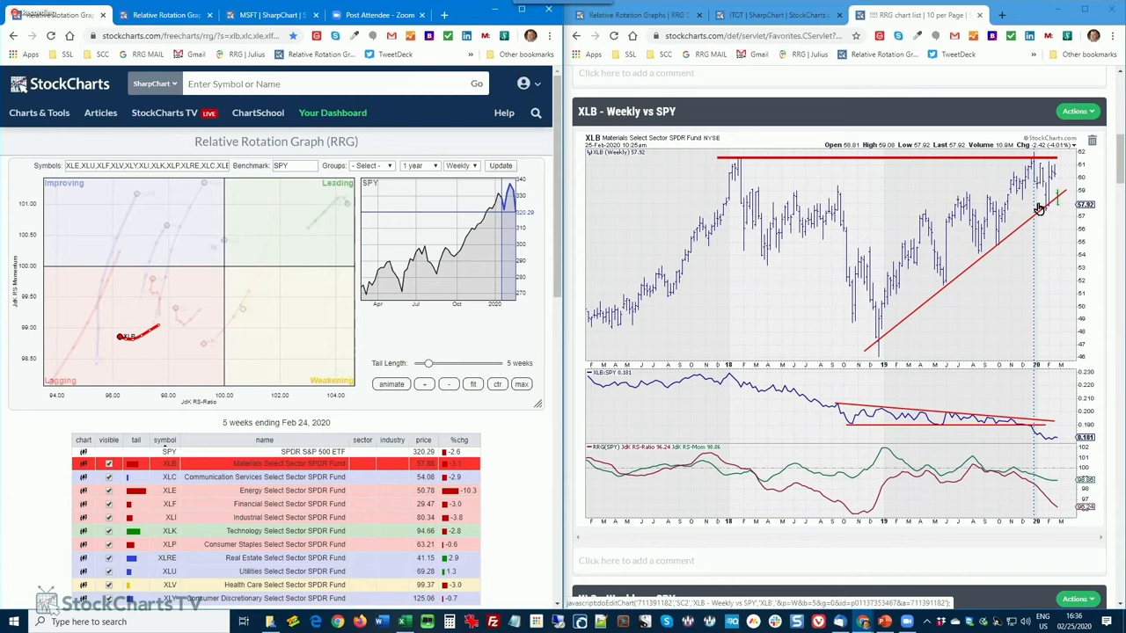
mouse_move(981, 288)
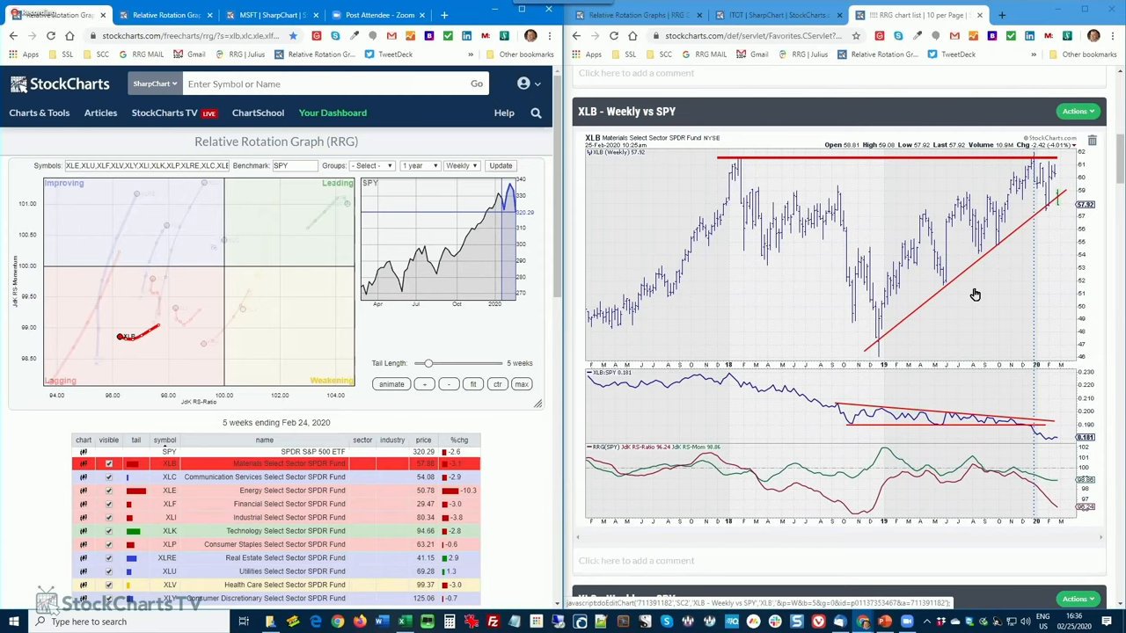
mouse_move(1023, 262)
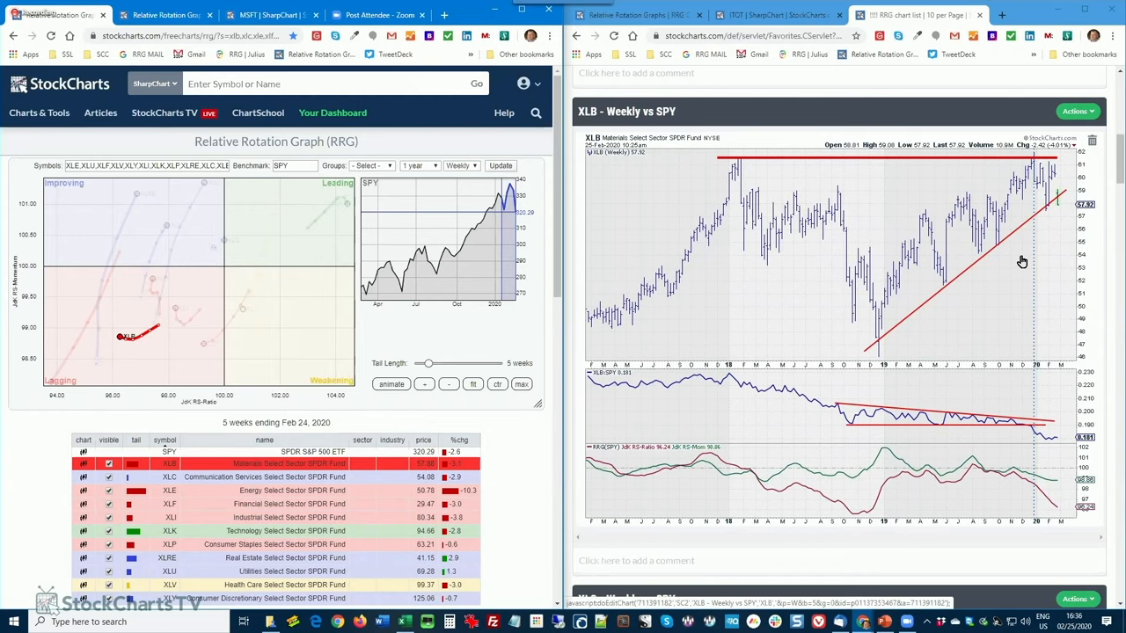
mouse_move(999, 397)
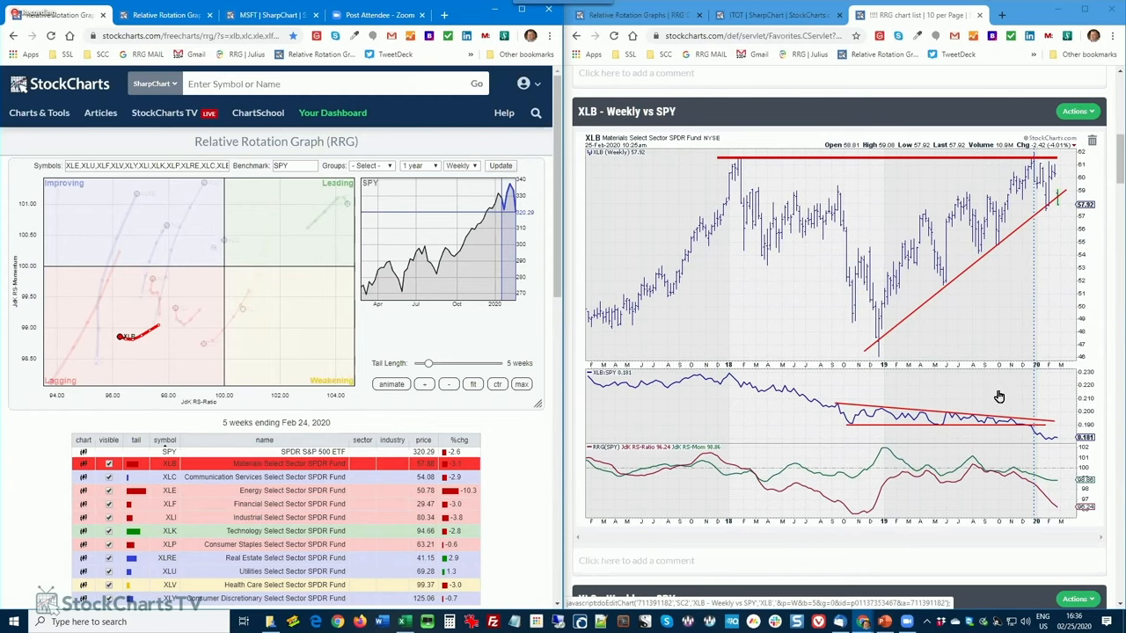
mouse_move(964, 443)
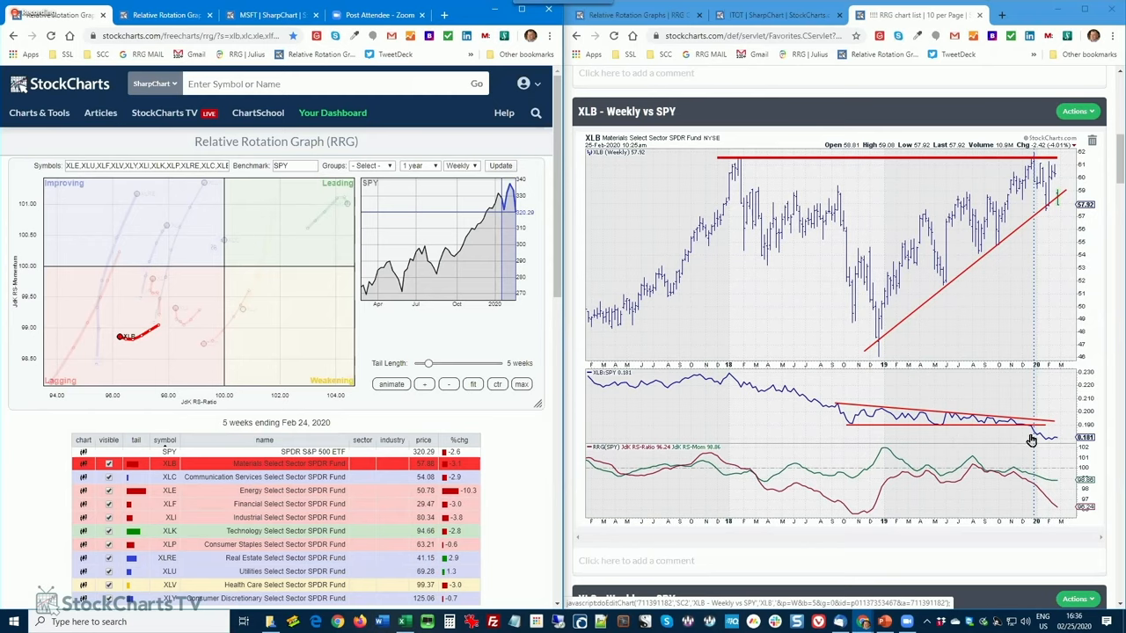
mouse_move(1019, 494)
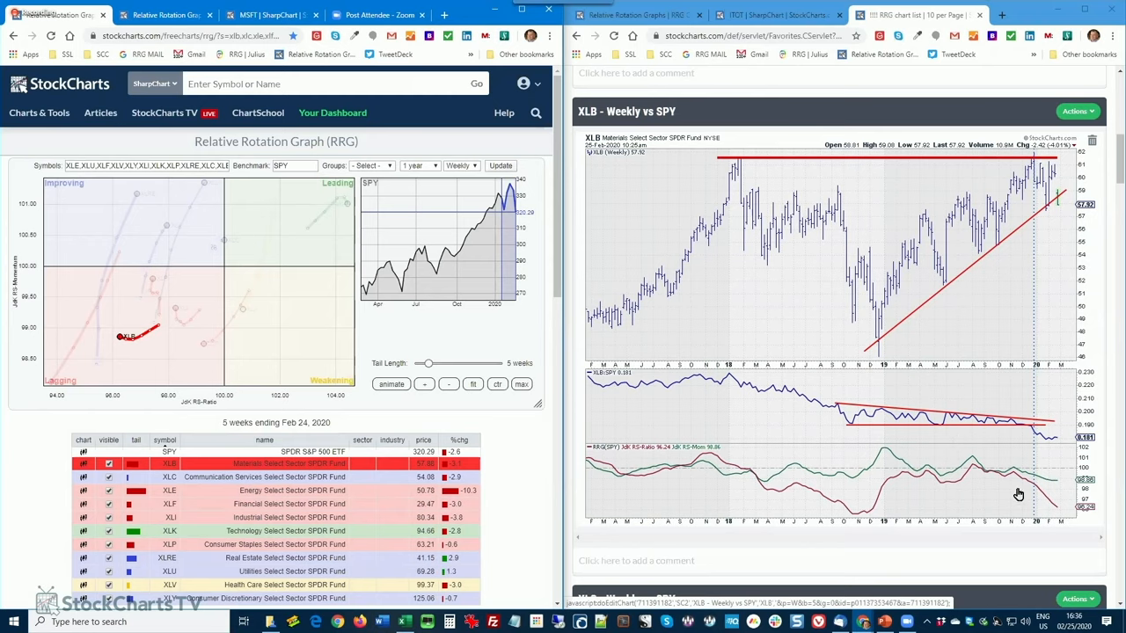
mouse_move(1018, 454)
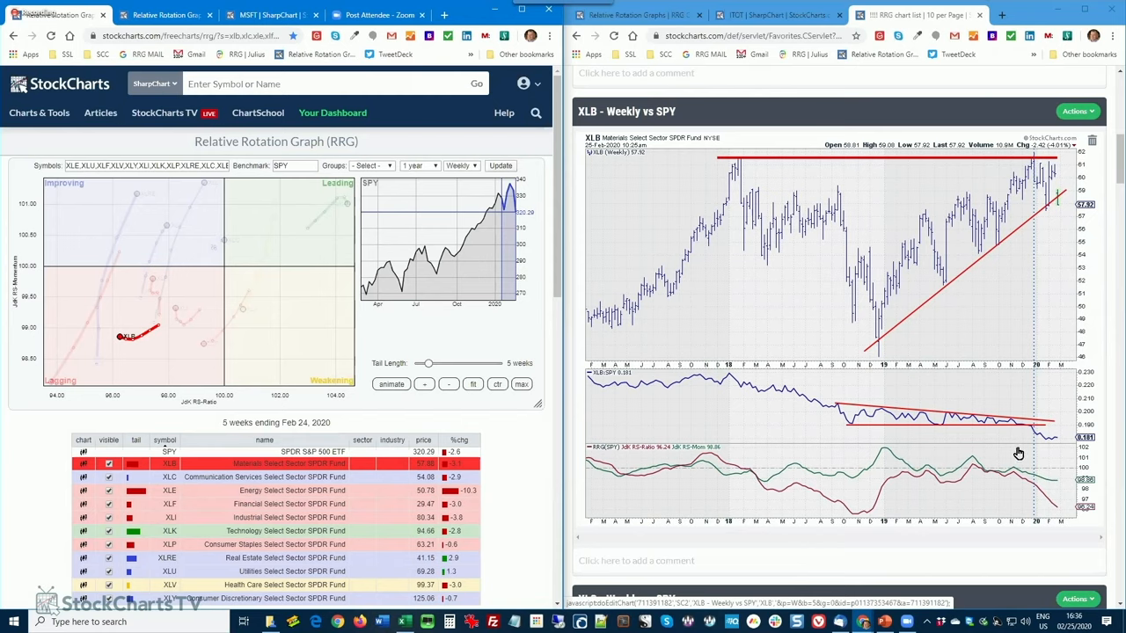
mouse_move(1013, 427)
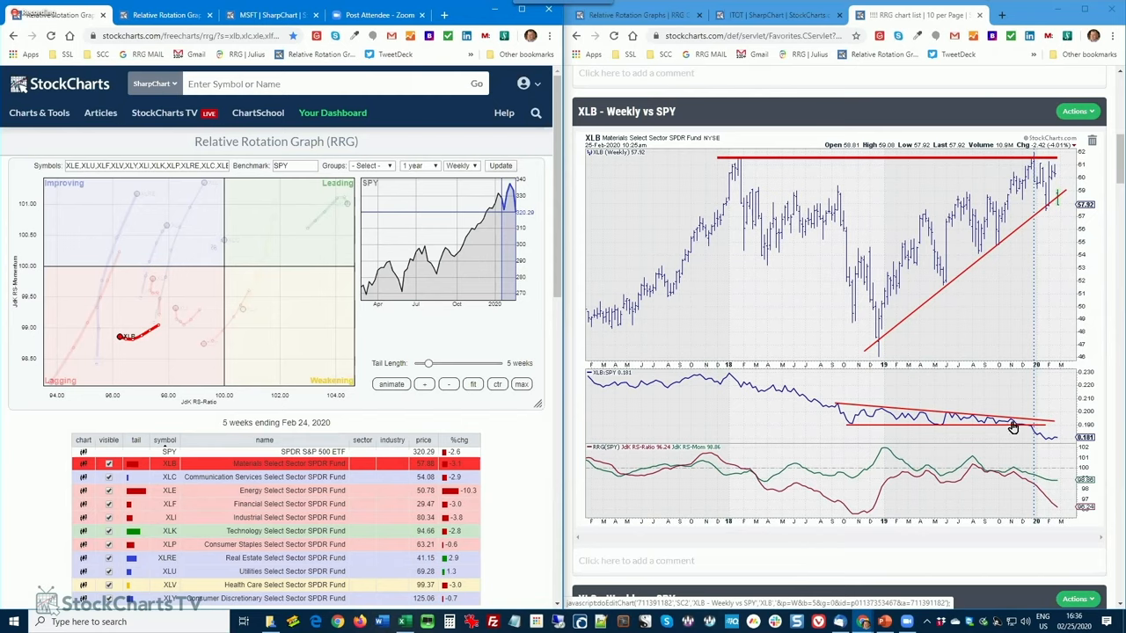
mouse_move(285, 433)
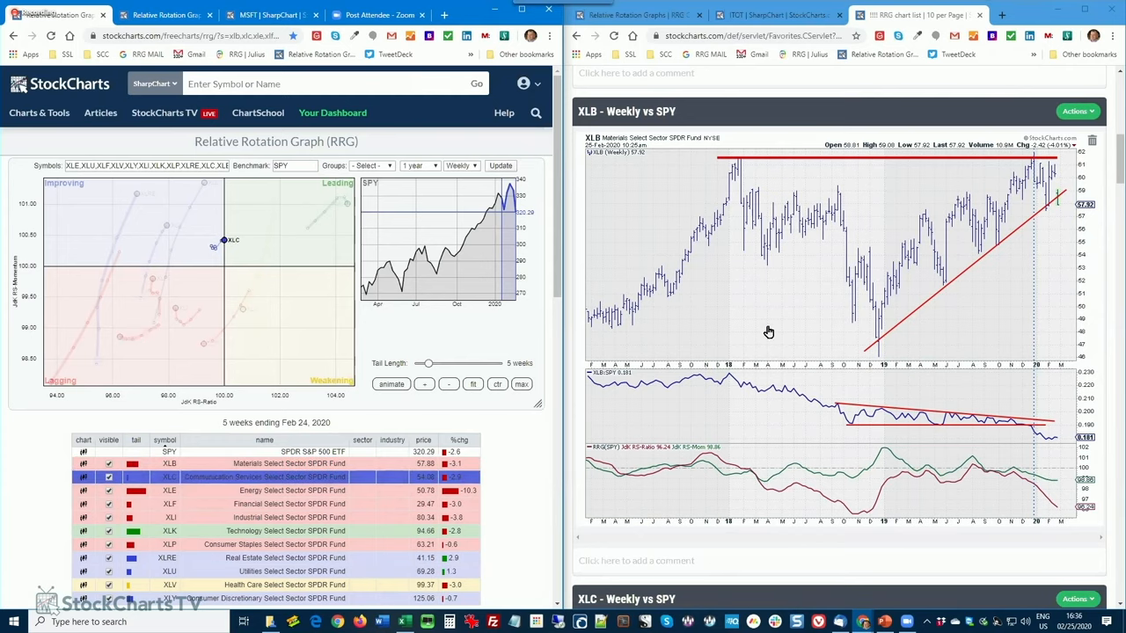
- Scroll the chart list down to the XLC - Weekly vs SPY chart
scroll("down", 3)
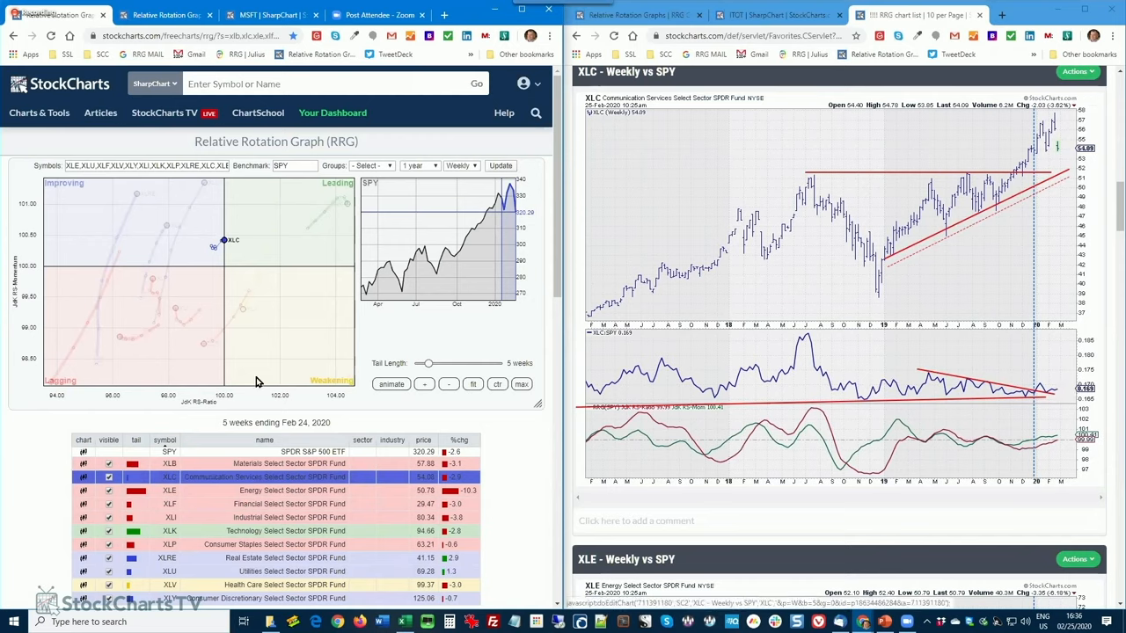
mouse_move(208, 250)
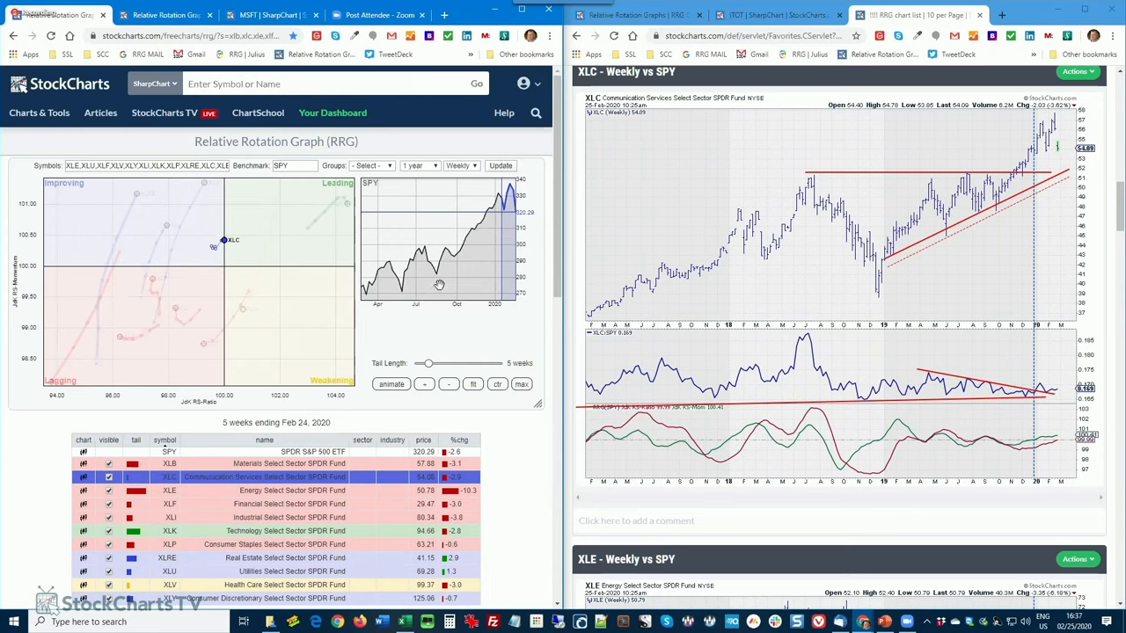
mouse_move(1036, 172)
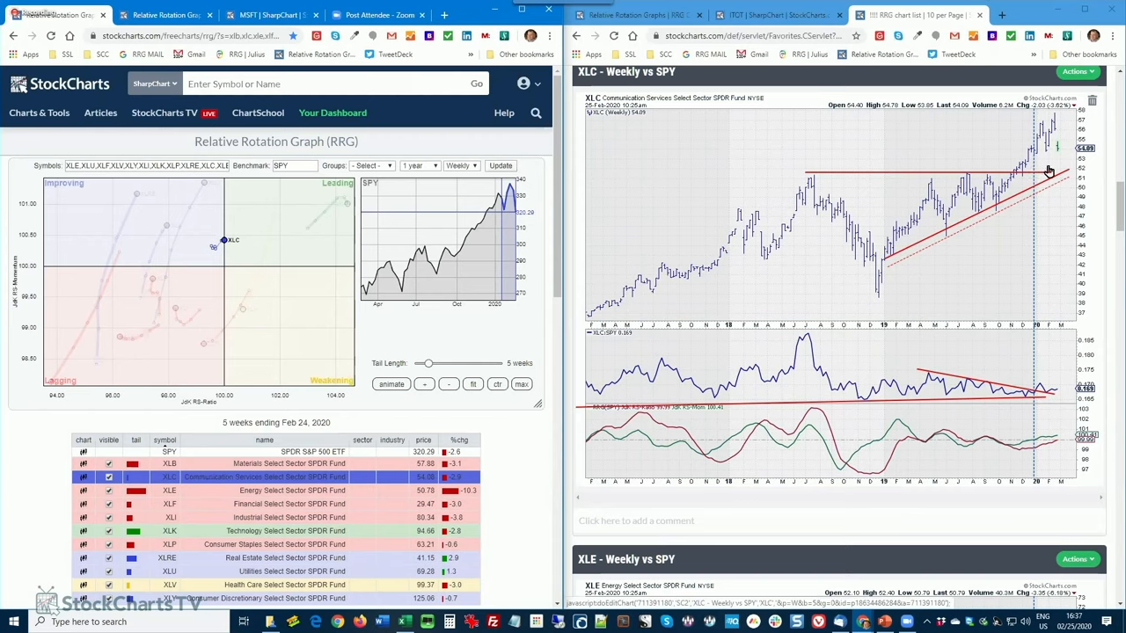
mouse_move(1047, 160)
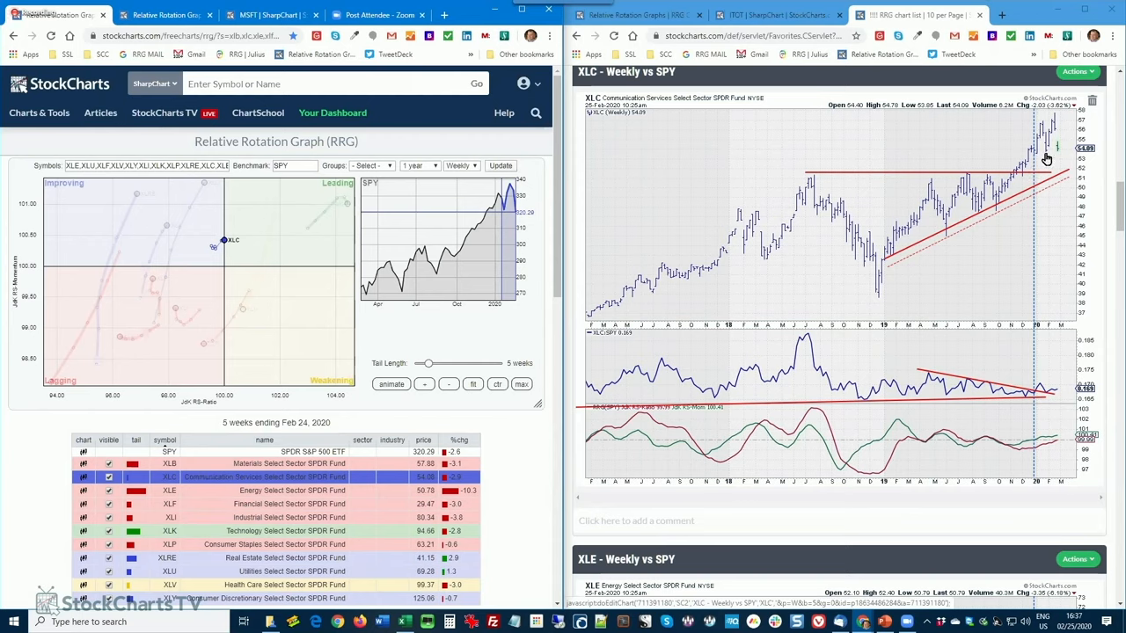
mouse_move(1043, 285)
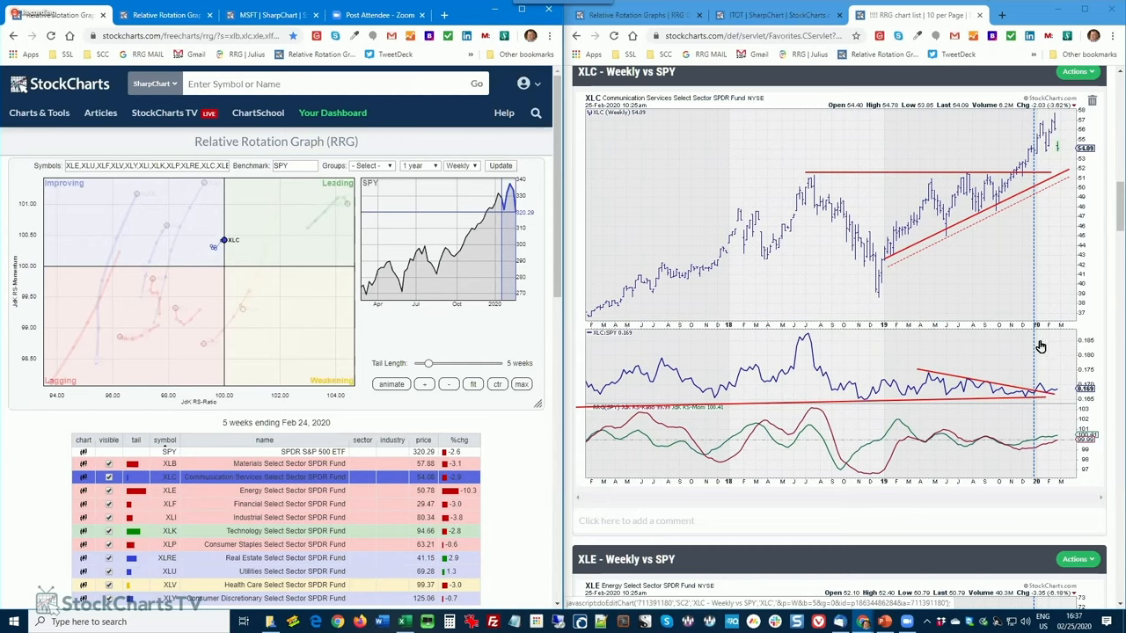
mouse_move(1020, 401)
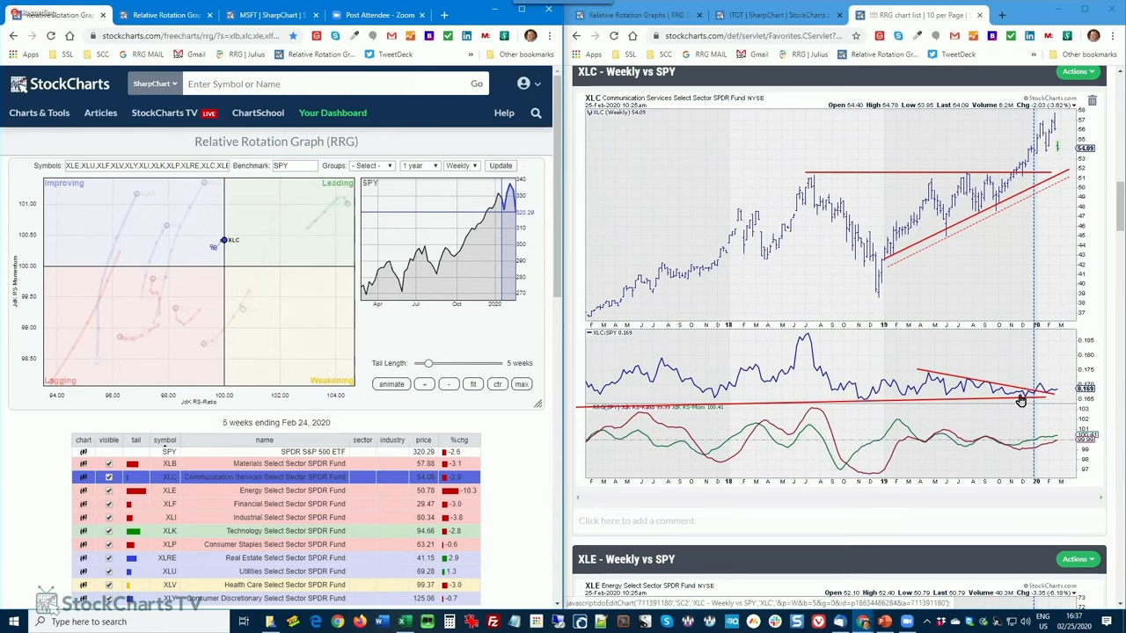
mouse_move(1017, 403)
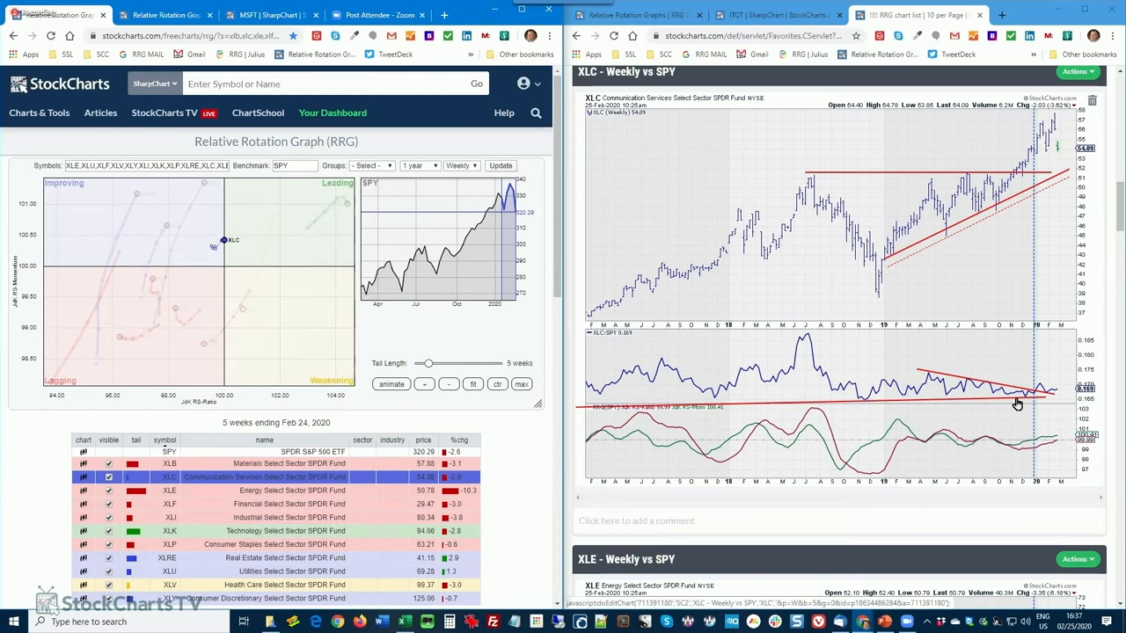
mouse_move(1010, 398)
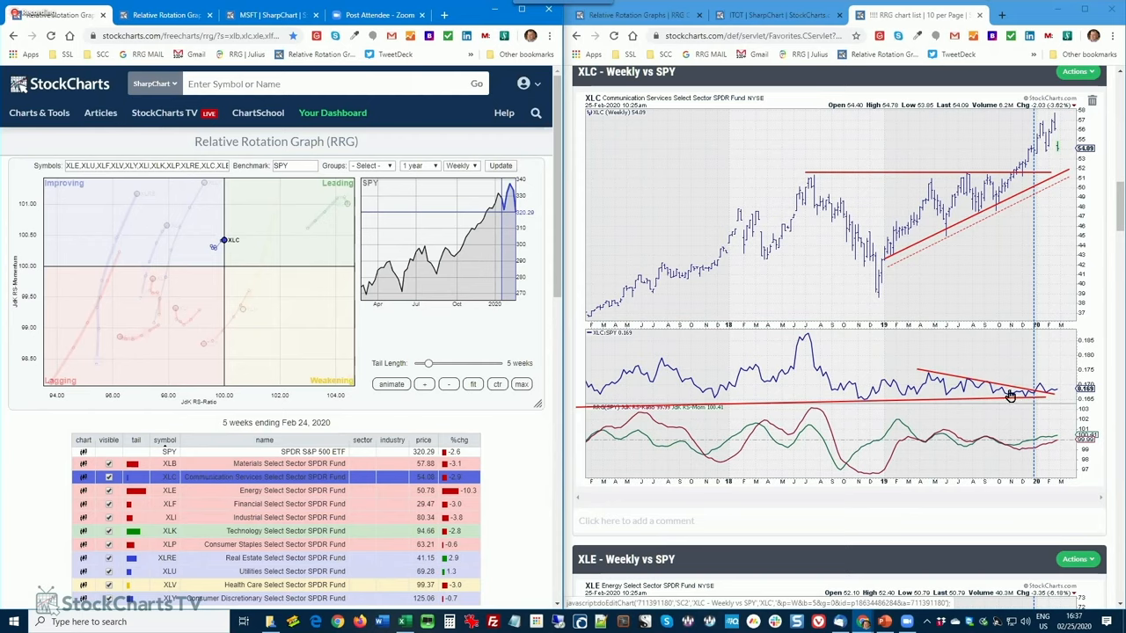
mouse_move(996, 391)
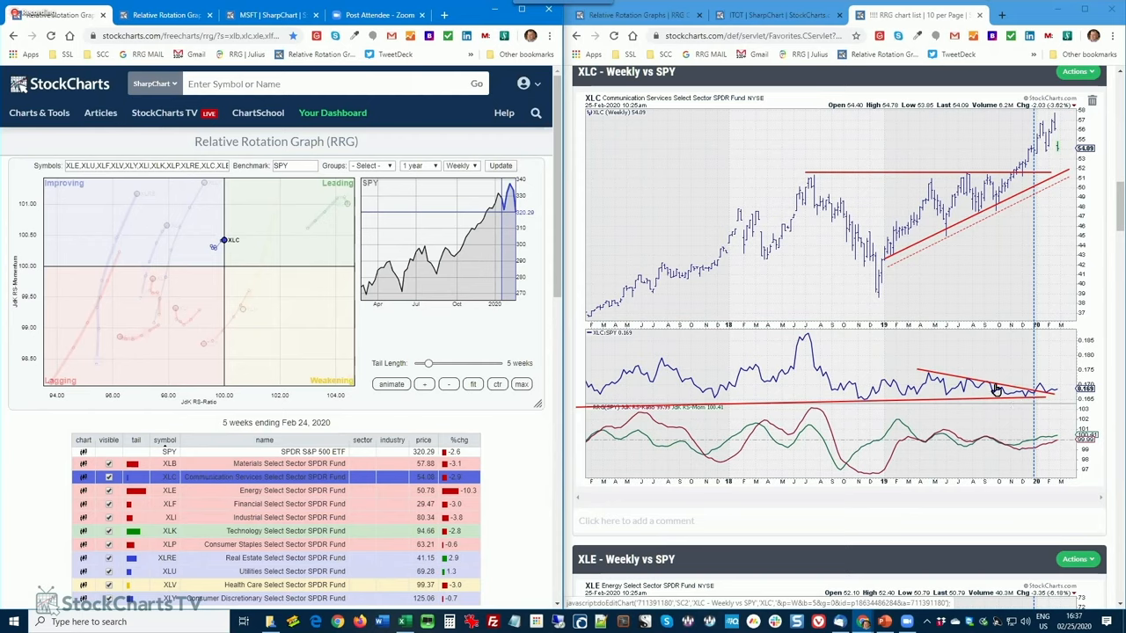
mouse_move(1042, 394)
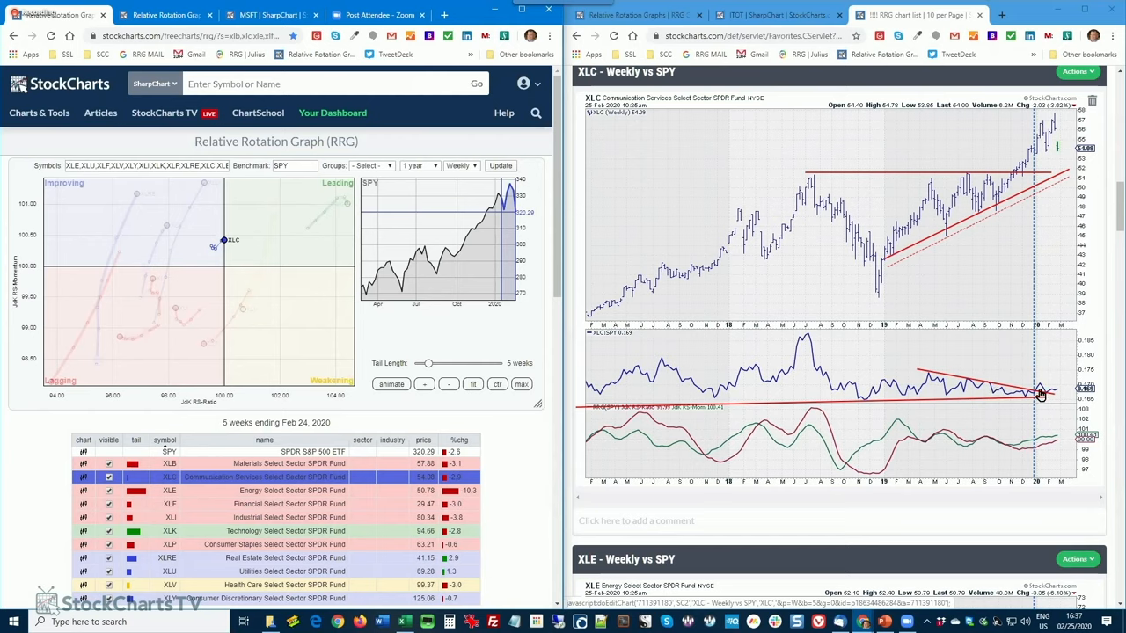
mouse_move(1054, 398)
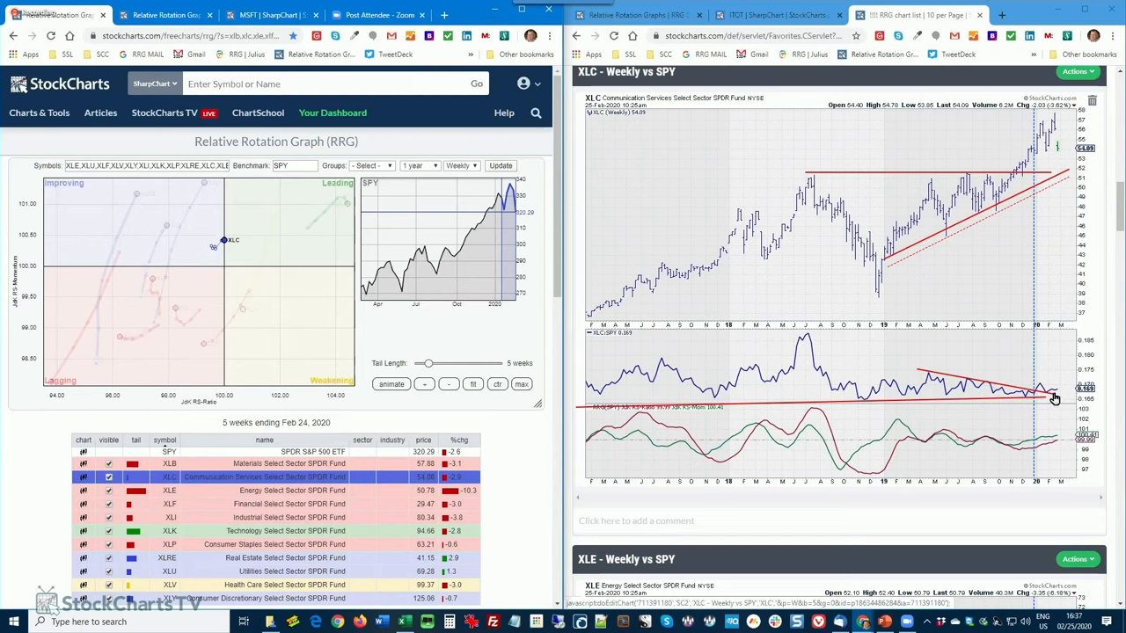
mouse_move(1052, 403)
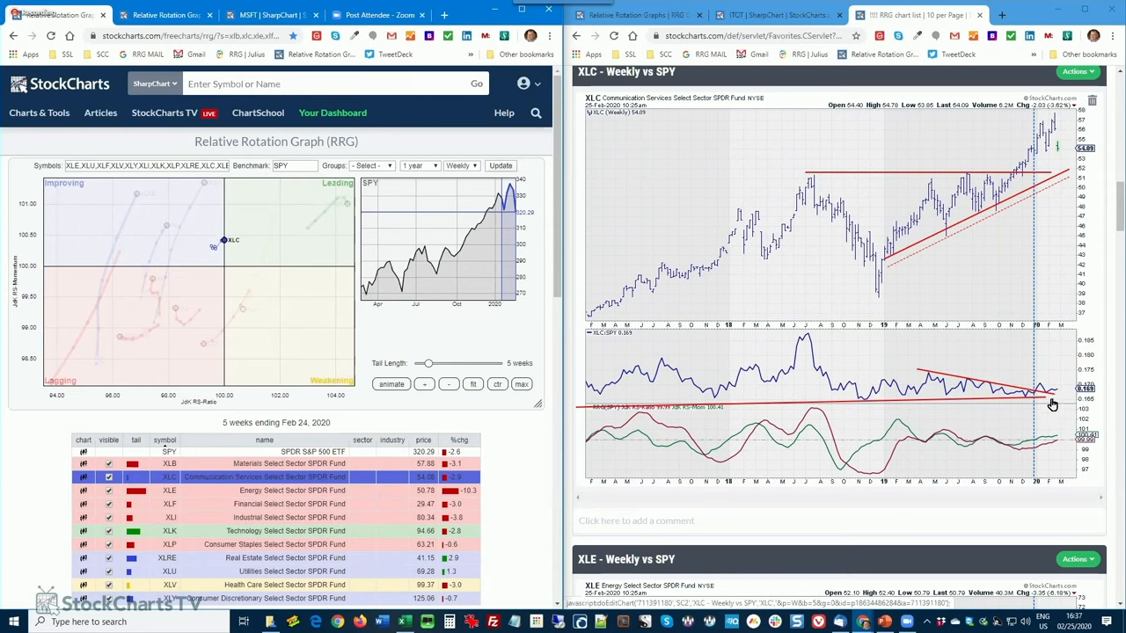
mouse_move(1052, 404)
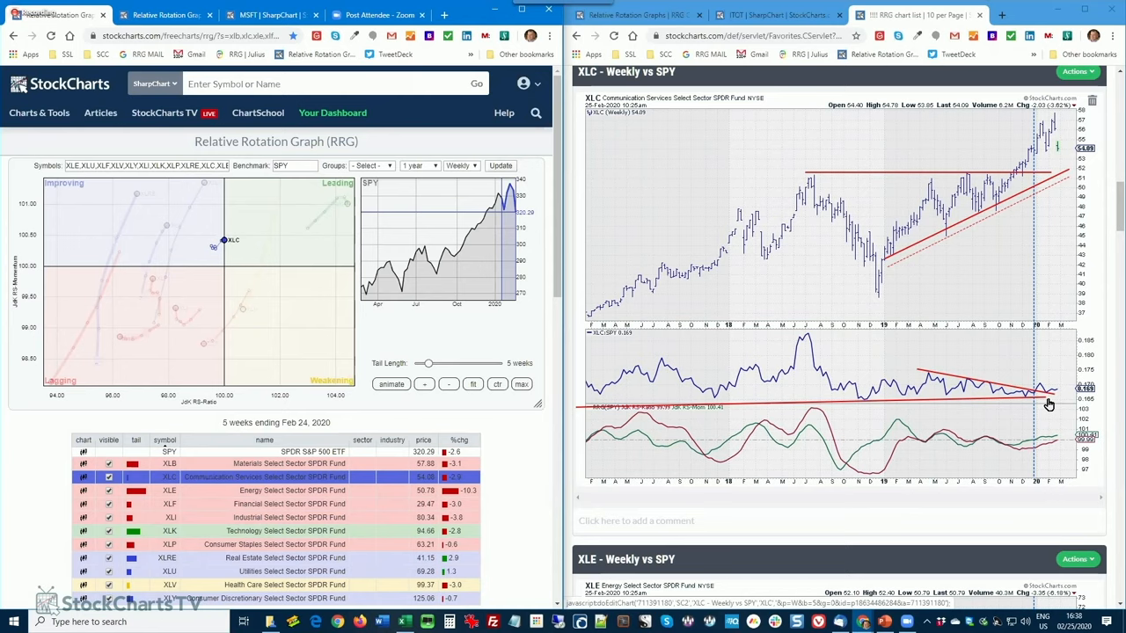
mouse_move(417, 491)
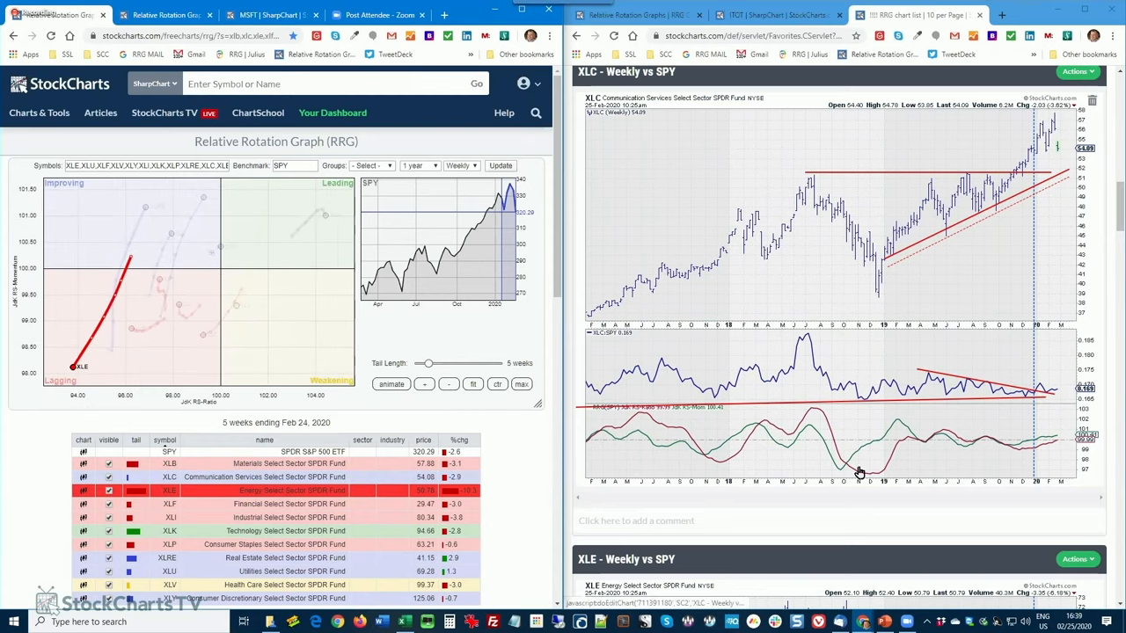
- Scroll the chart list down toward the next sector's weekly chart versus SPY
scroll("down", 3)
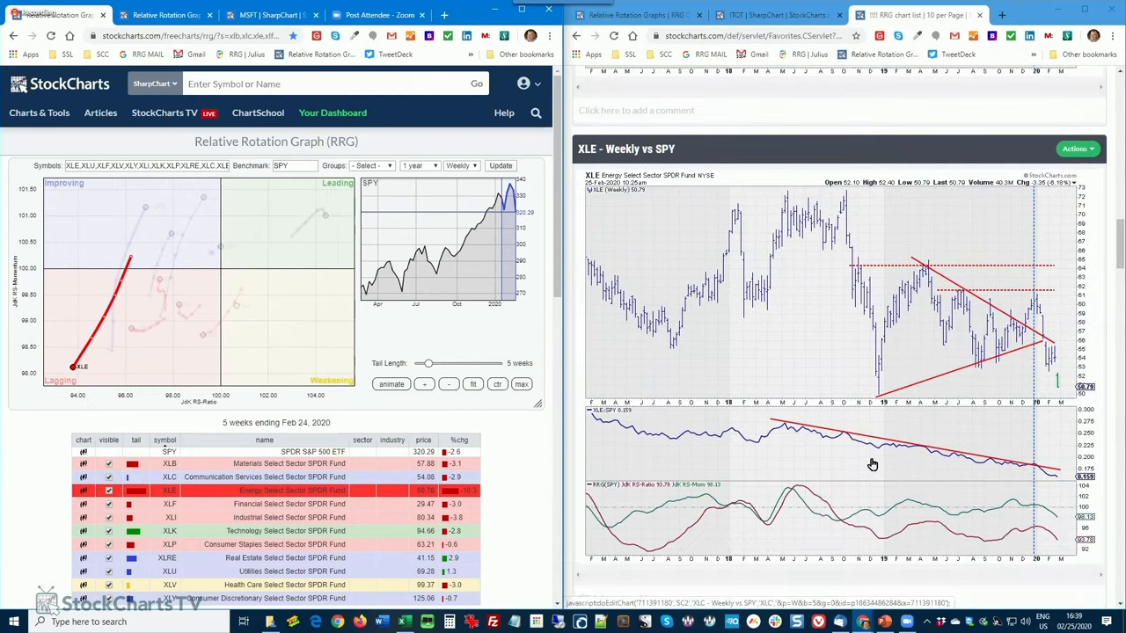
scroll("down", 3)
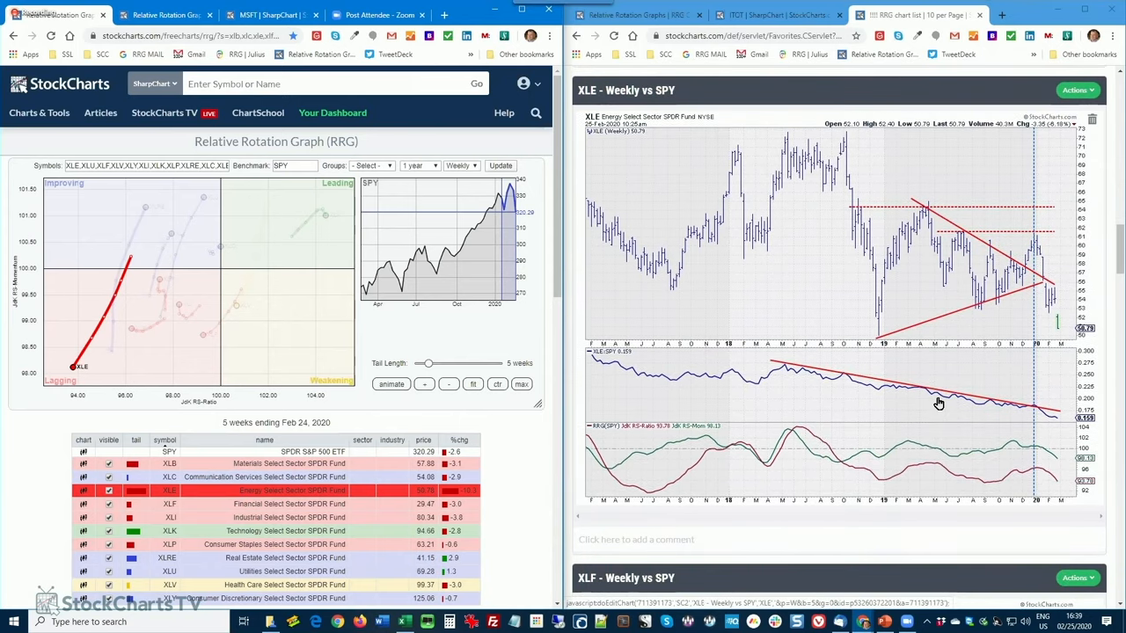
mouse_move(977, 315)
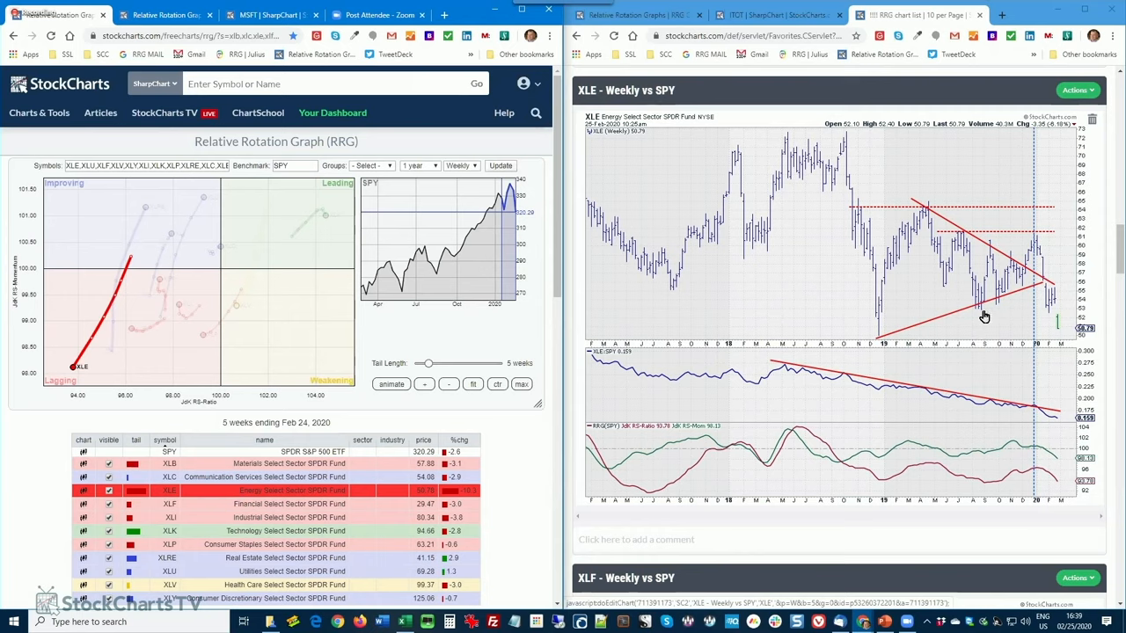
mouse_move(883, 344)
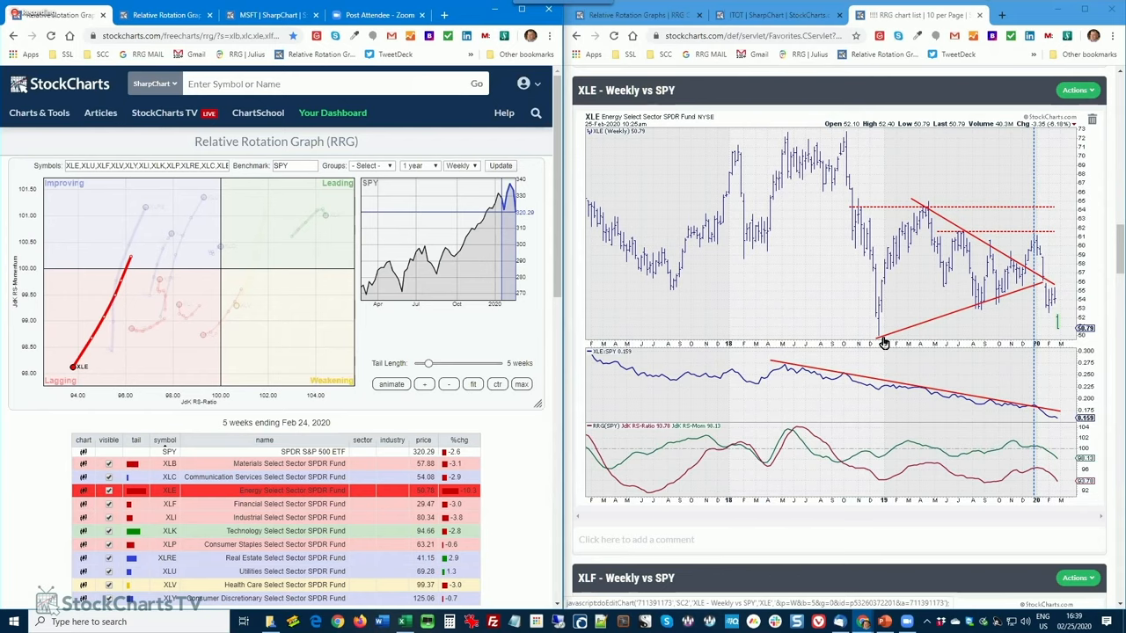
mouse_move(1038, 408)
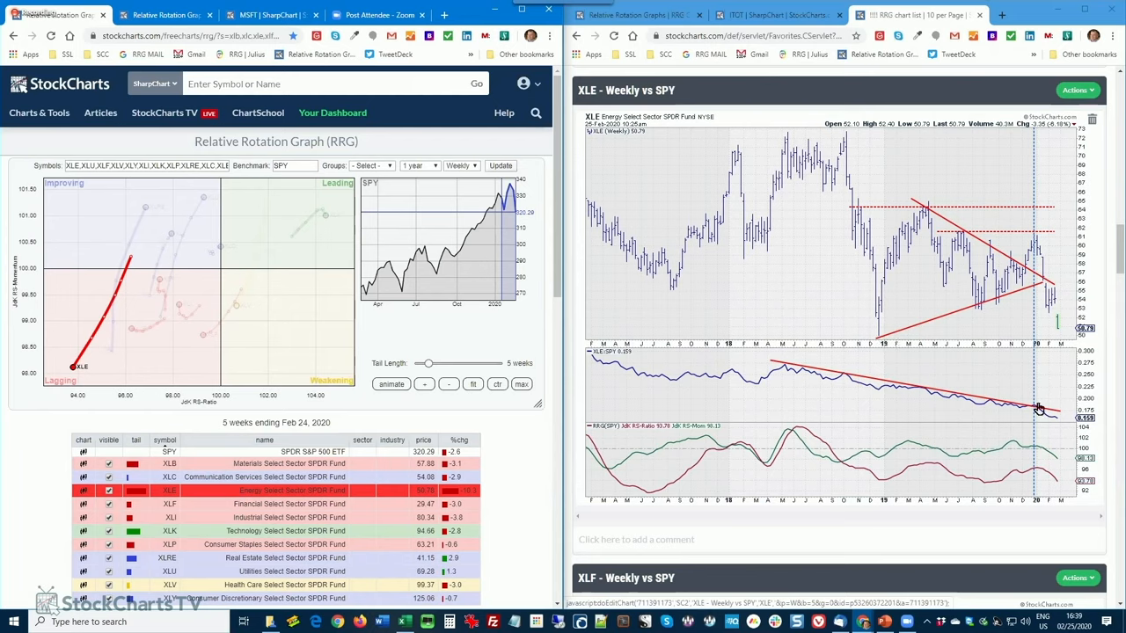
mouse_move(1042, 412)
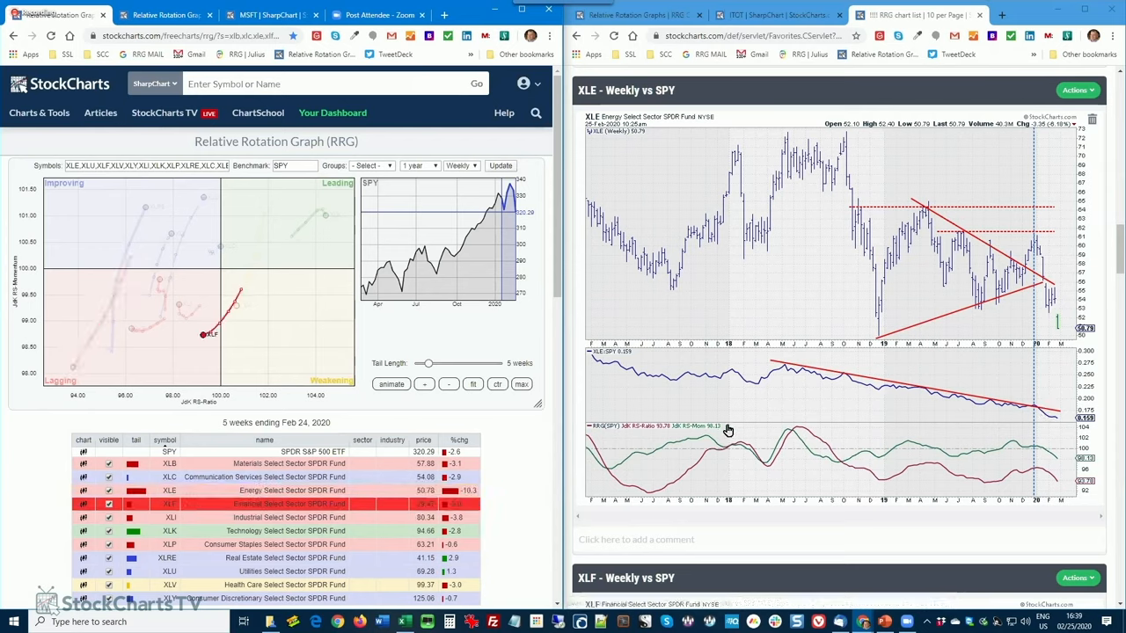
- Scroll the chart list down to the XLF - Weekly vs SPY chart
scroll("down", 3)
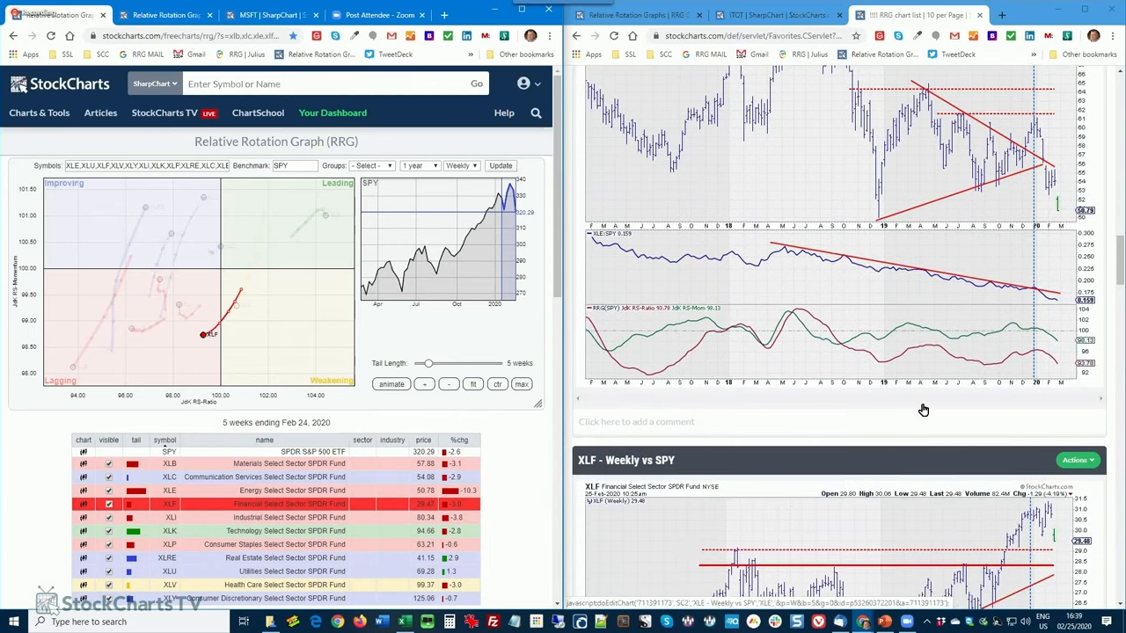
scroll("down", 3)
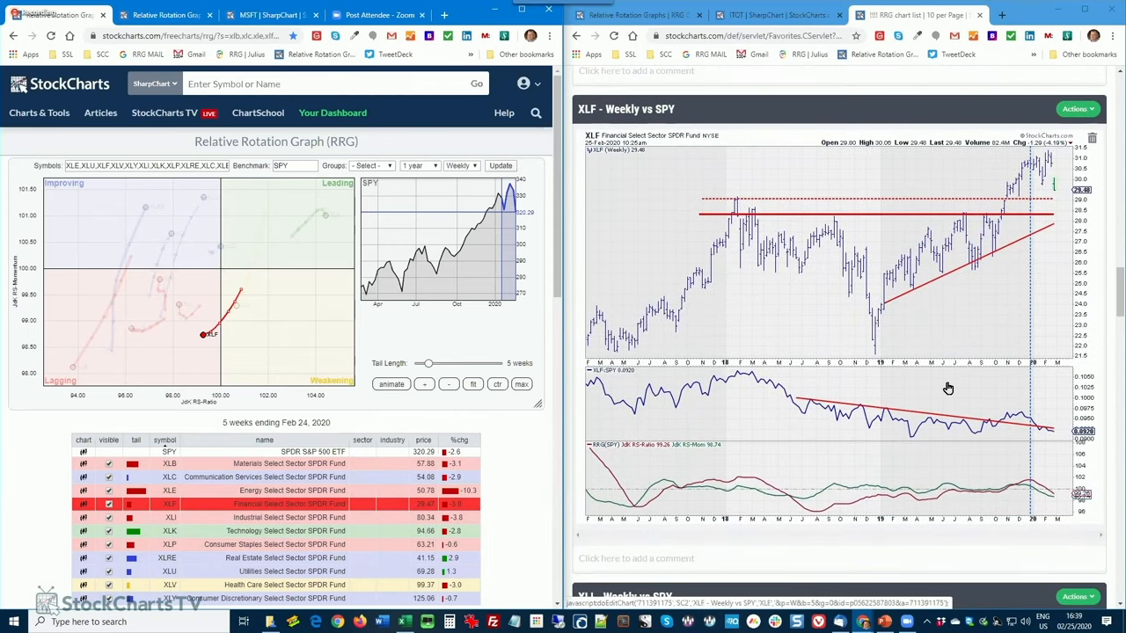
mouse_move(1036, 169)
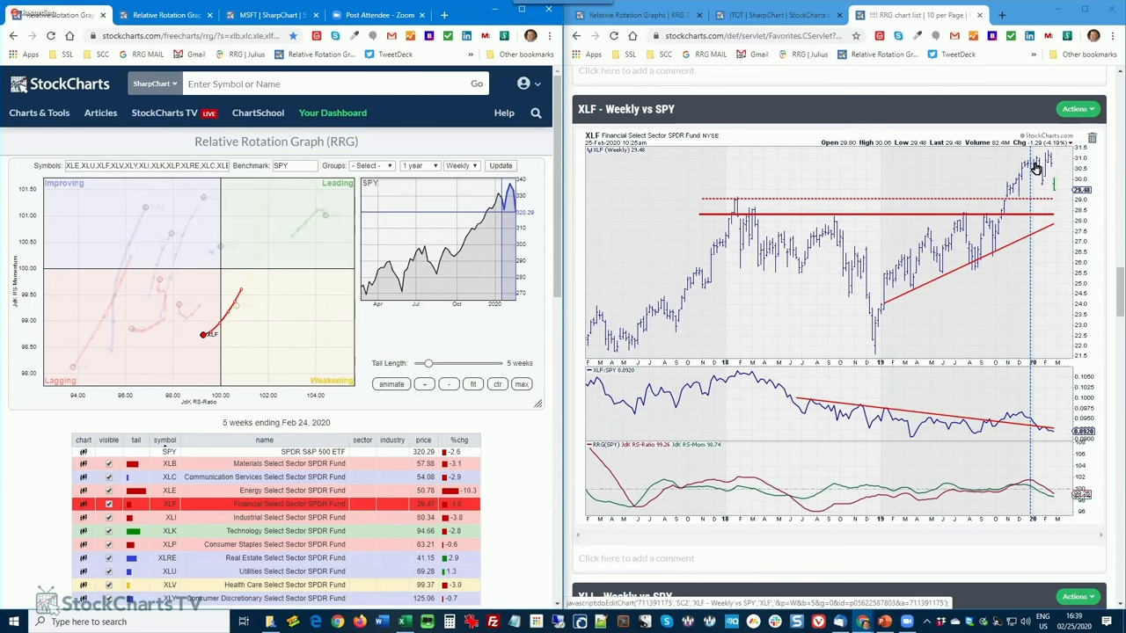
mouse_move(1045, 173)
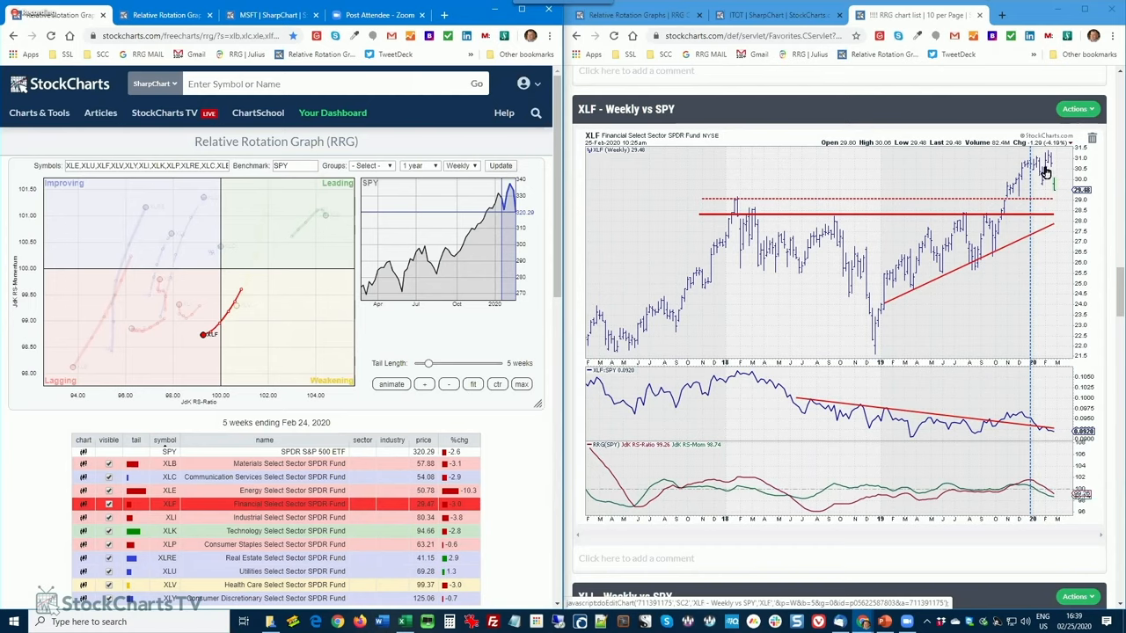
mouse_move(1066, 197)
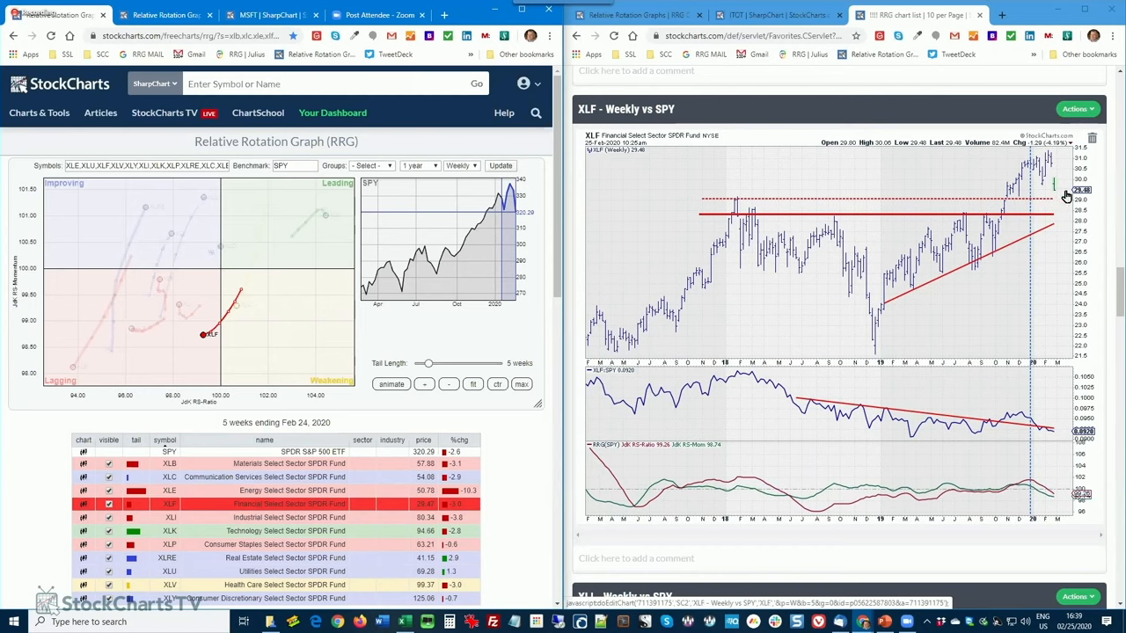
mouse_move(1040, 194)
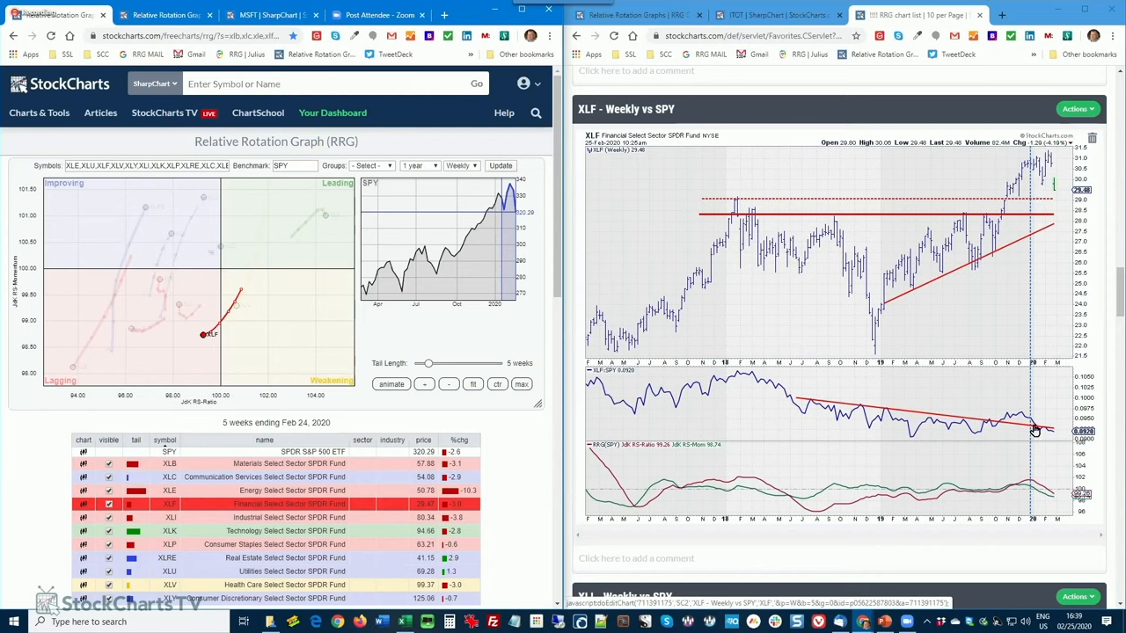
mouse_move(1038, 498)
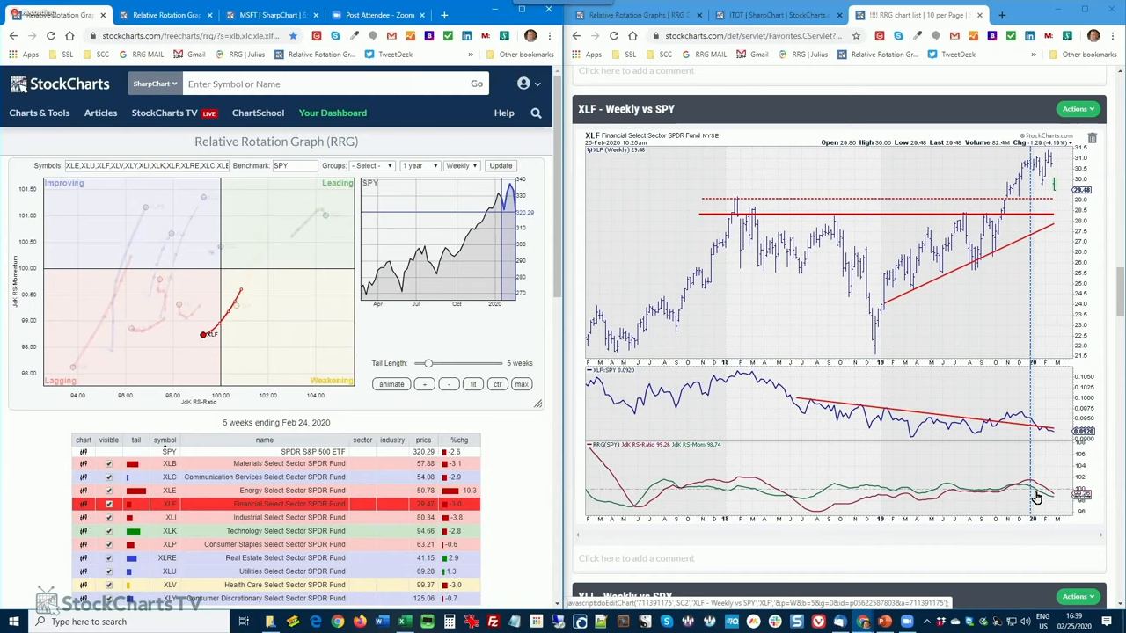
mouse_move(1031, 500)
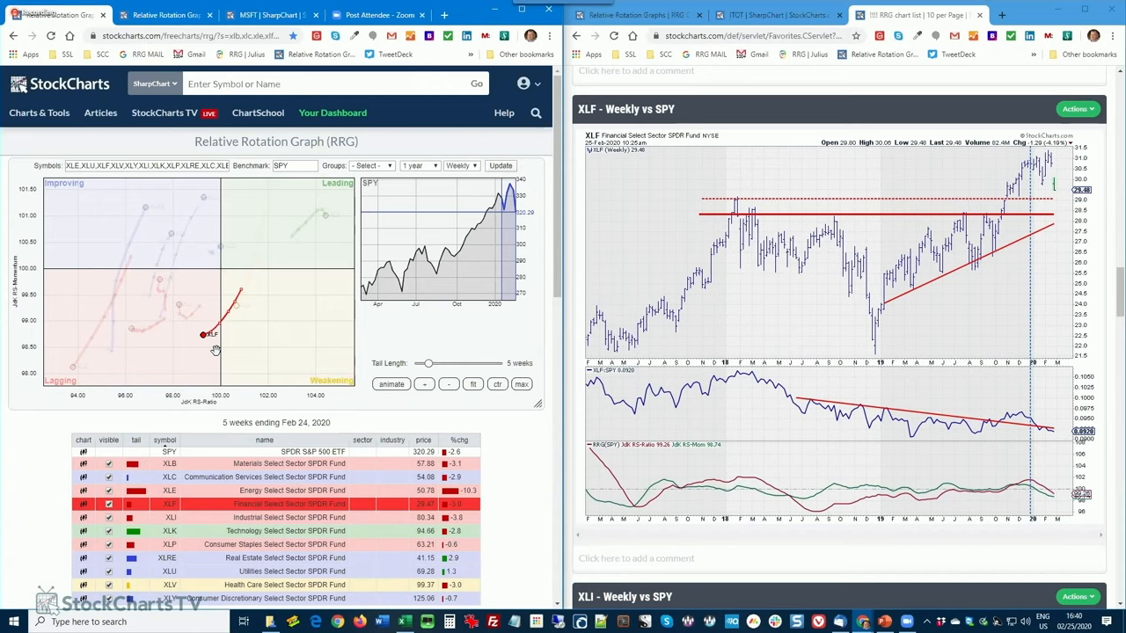
mouse_move(232, 390)
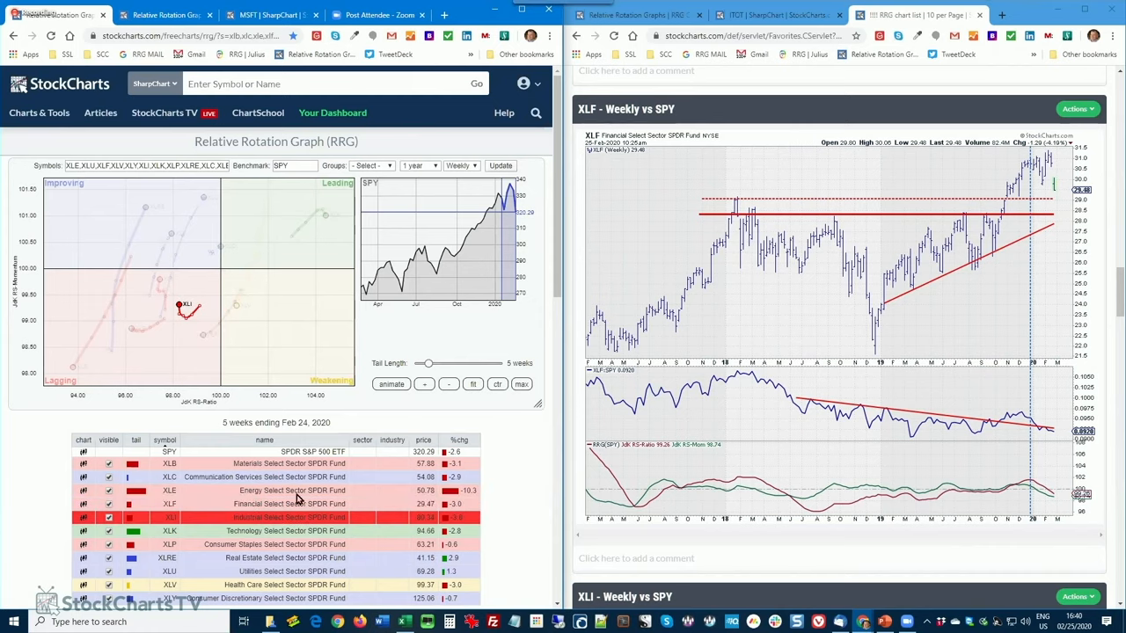
- Scroll the chart list down until the XLI - Weekly vs SPY chart fills the right pane
scroll("down", 3)
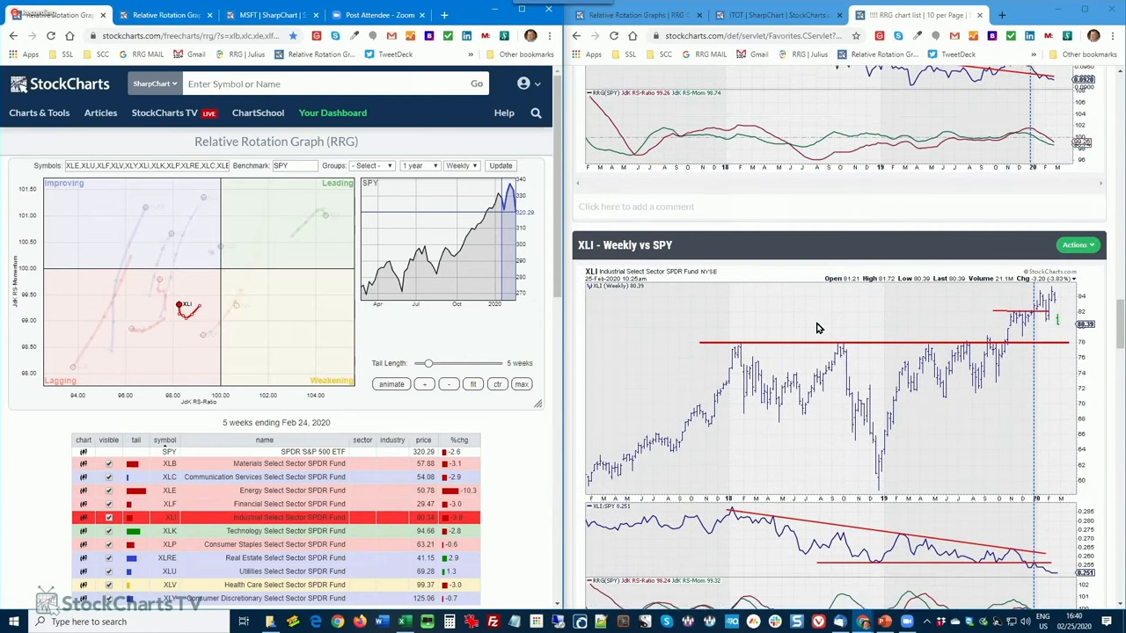
scroll("down", 3)
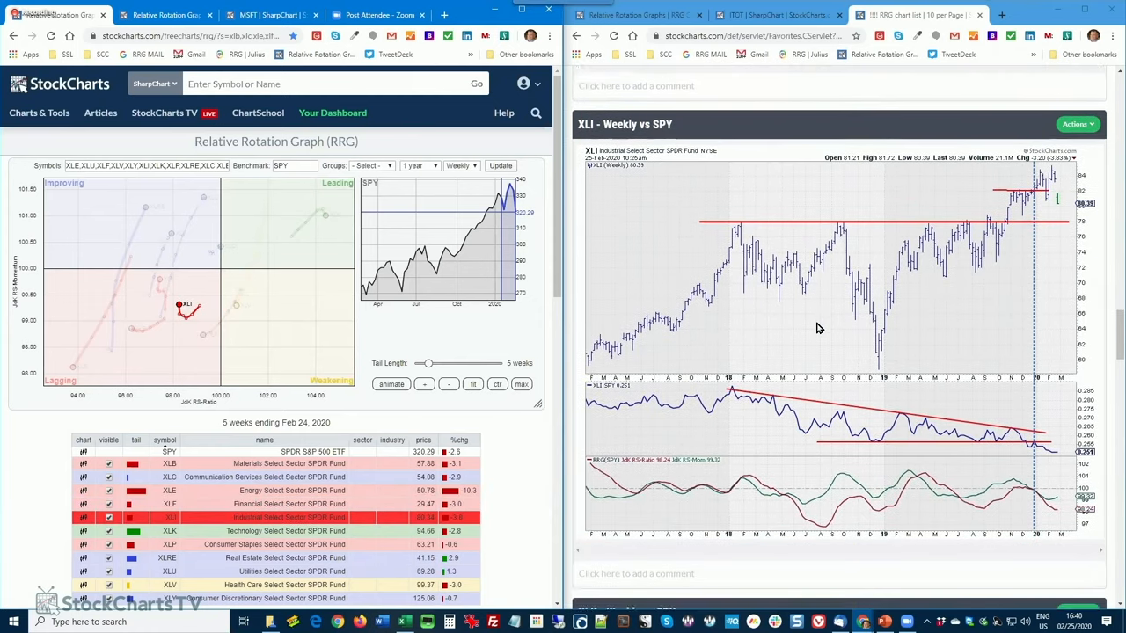
scroll("down", 3)
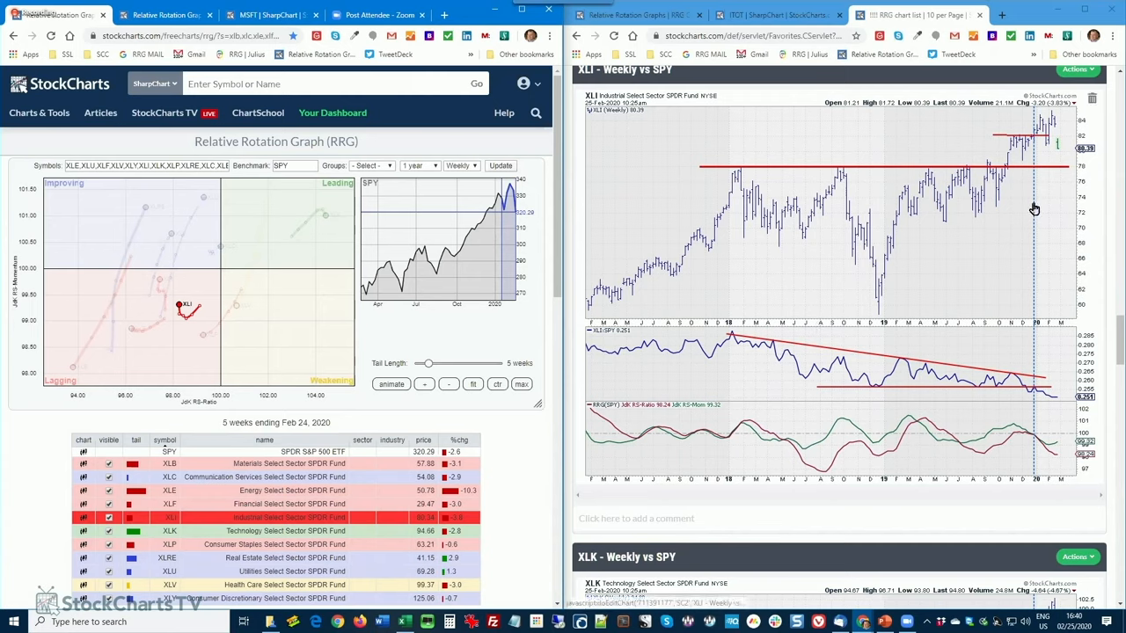
mouse_move(1048, 148)
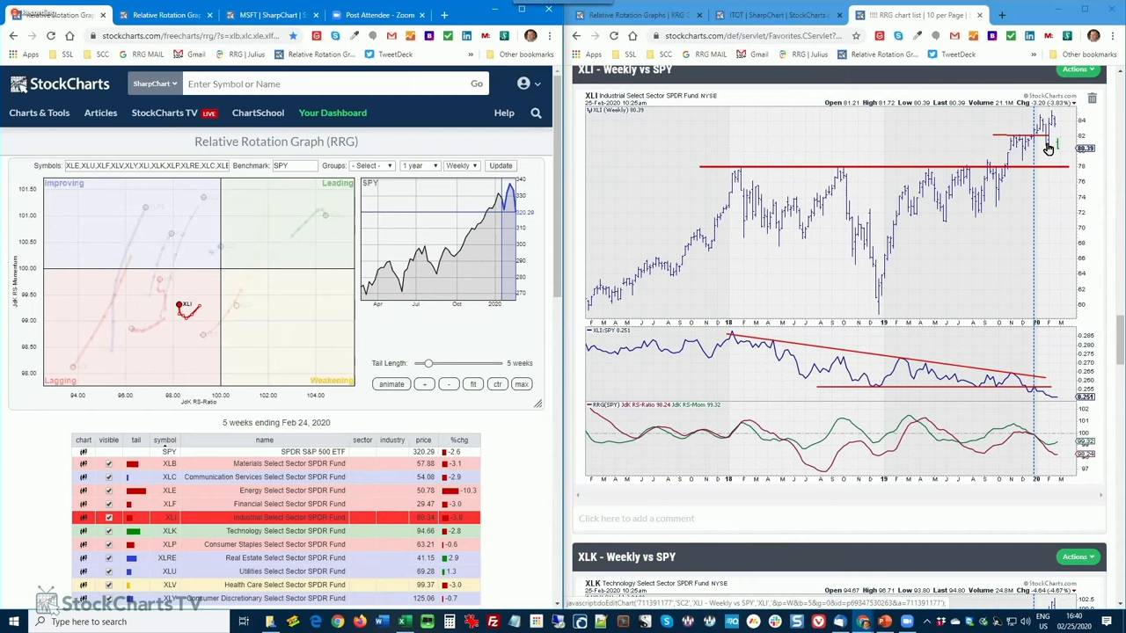
mouse_move(1023, 164)
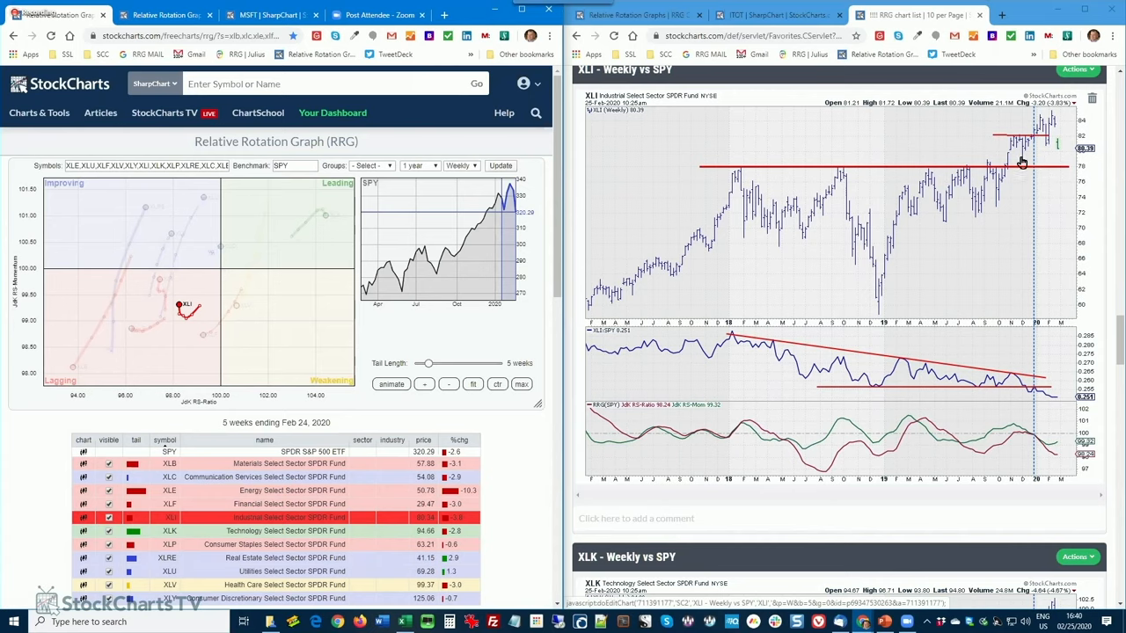
mouse_move(1024, 401)
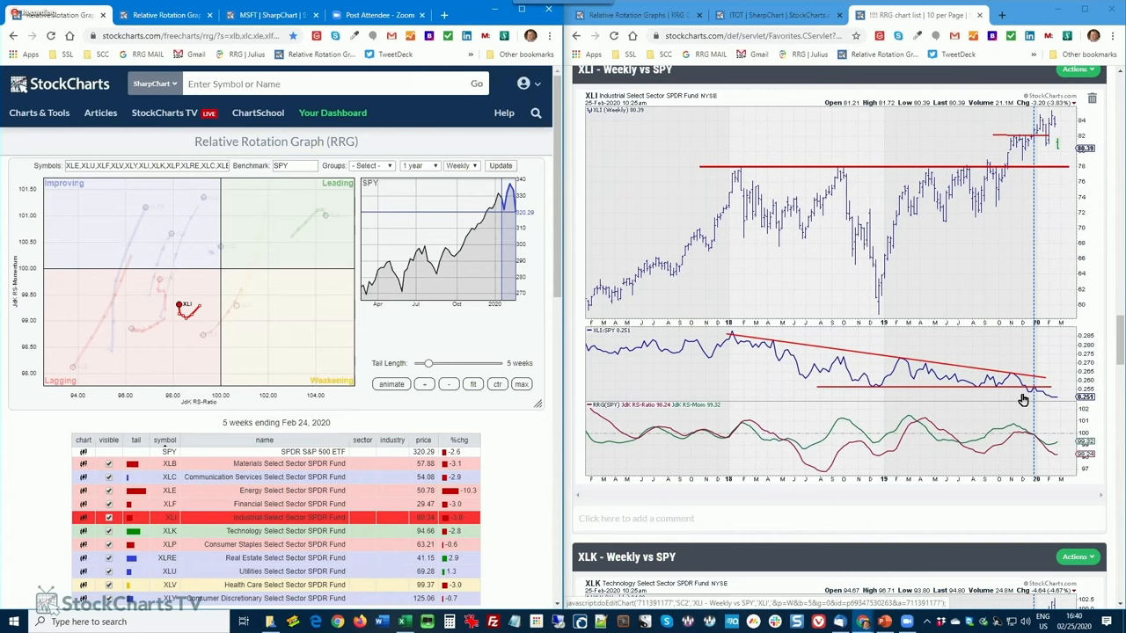
mouse_move(989, 401)
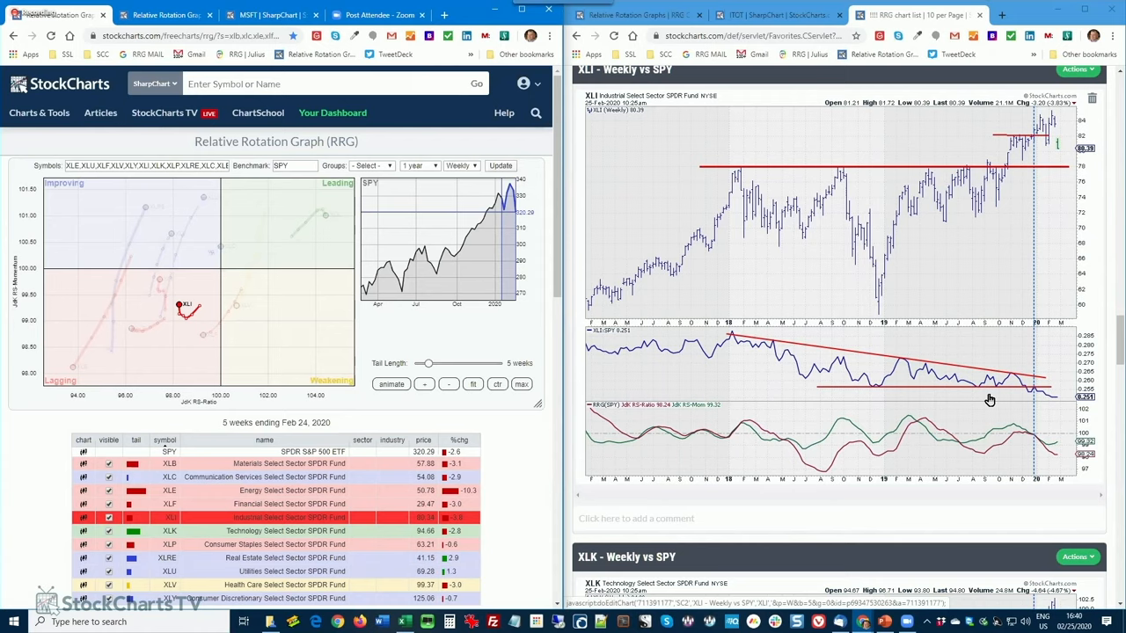
mouse_move(1024, 458)
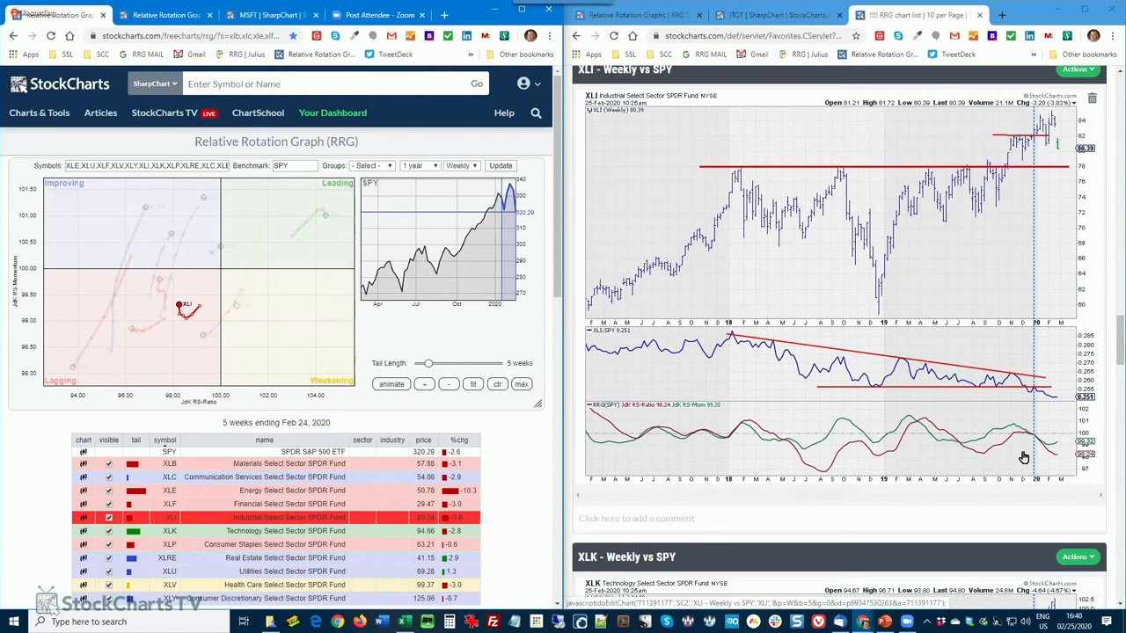
mouse_move(507, 408)
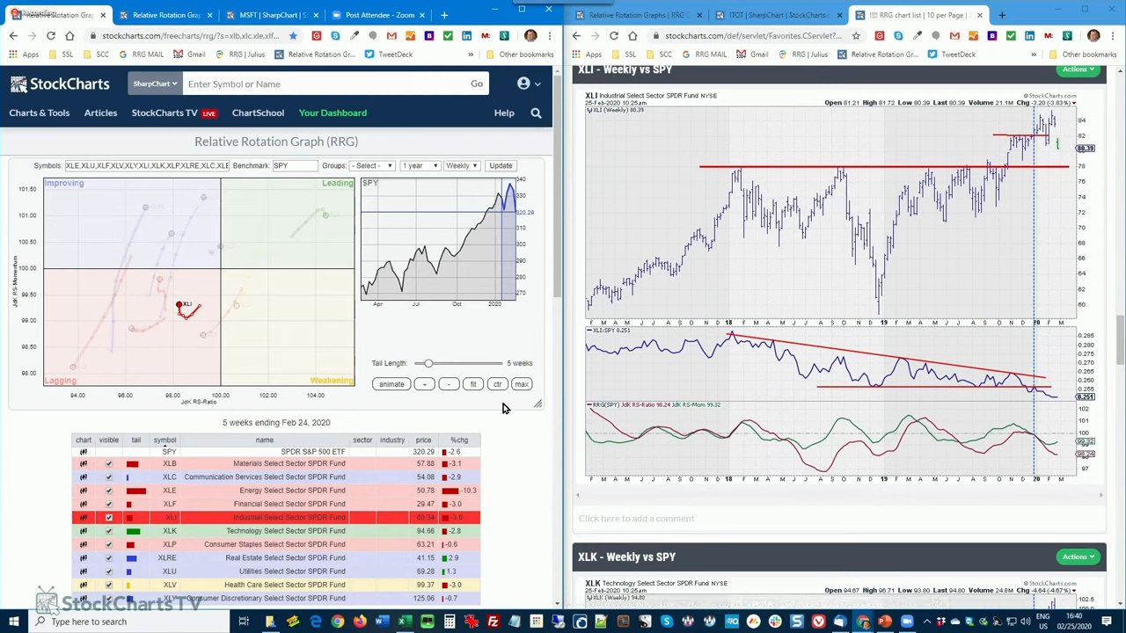
mouse_move(1055, 403)
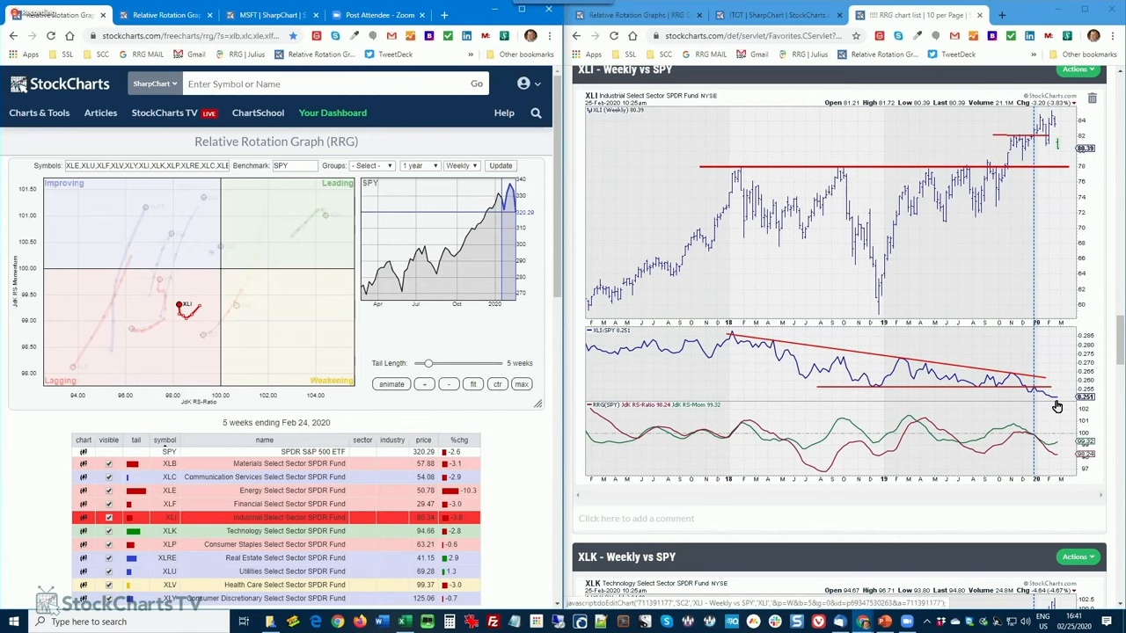
mouse_move(908, 419)
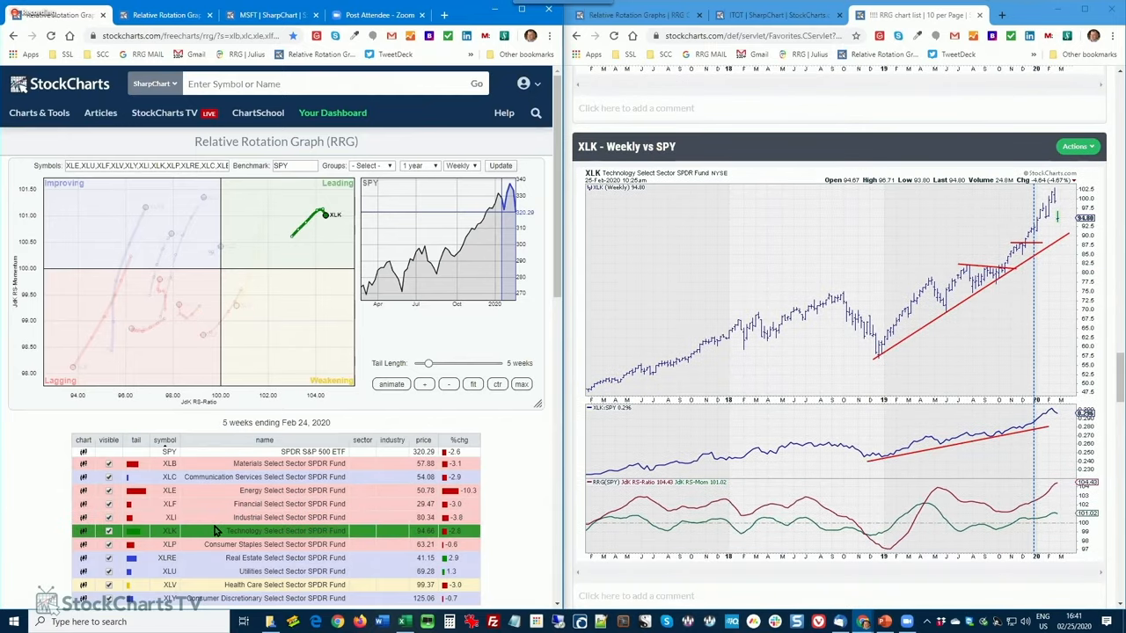
mouse_move(701, 432)
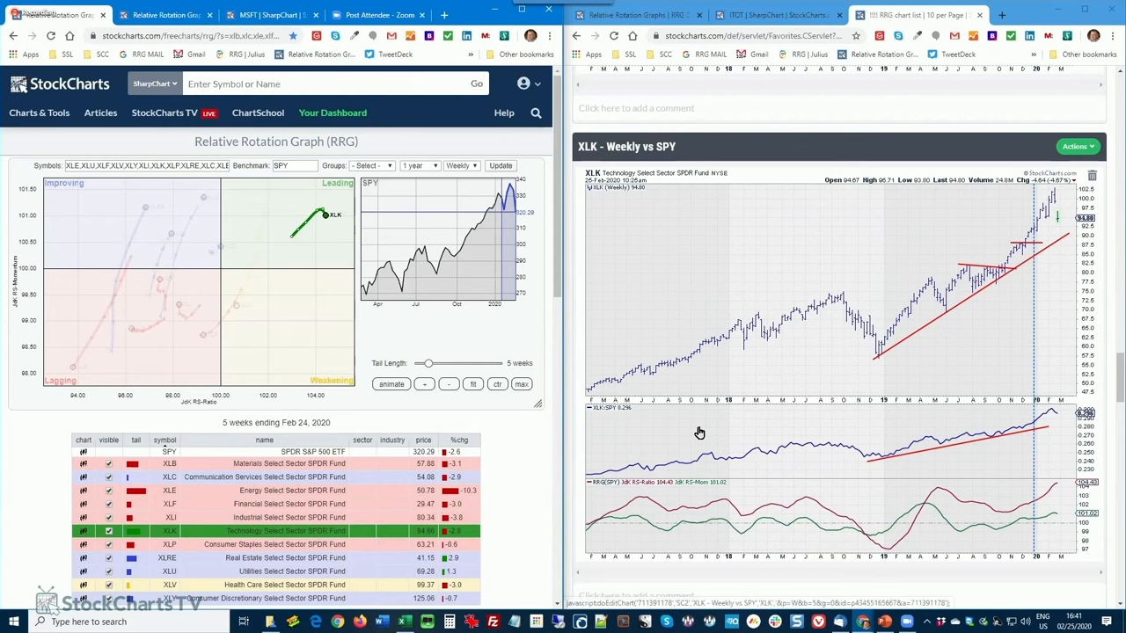
mouse_move(1091, 296)
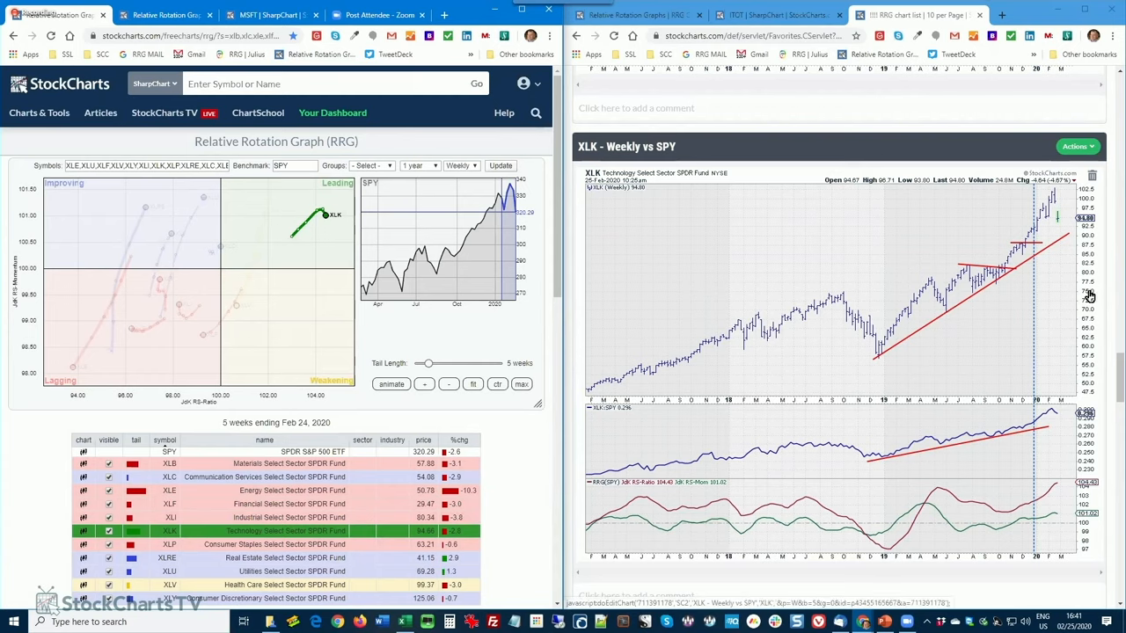
mouse_move(982, 313)
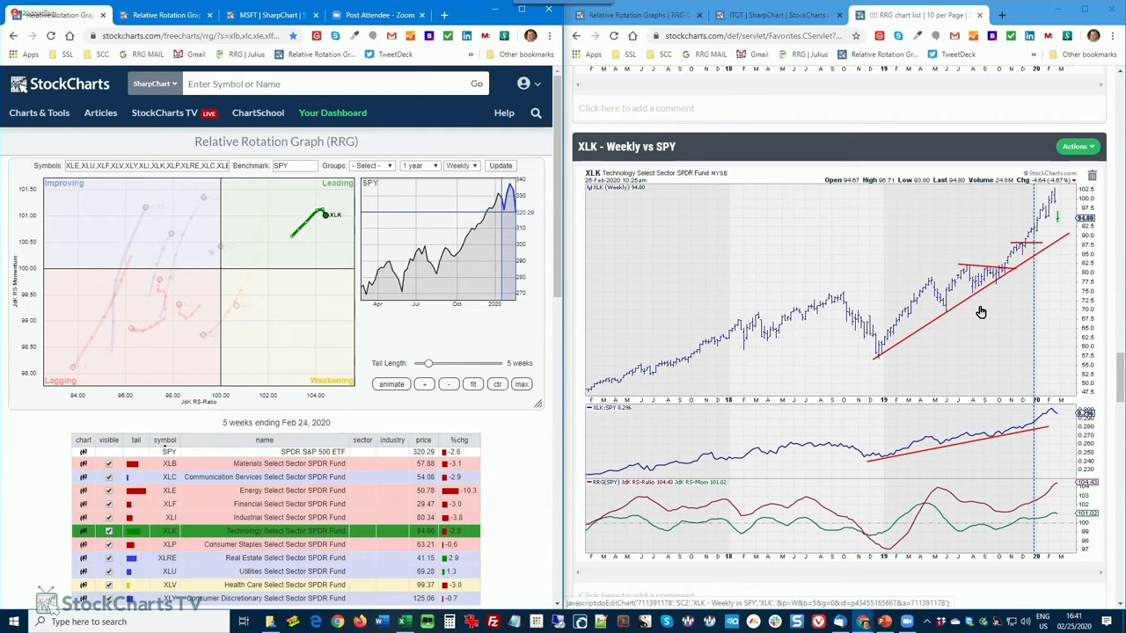
mouse_move(995, 439)
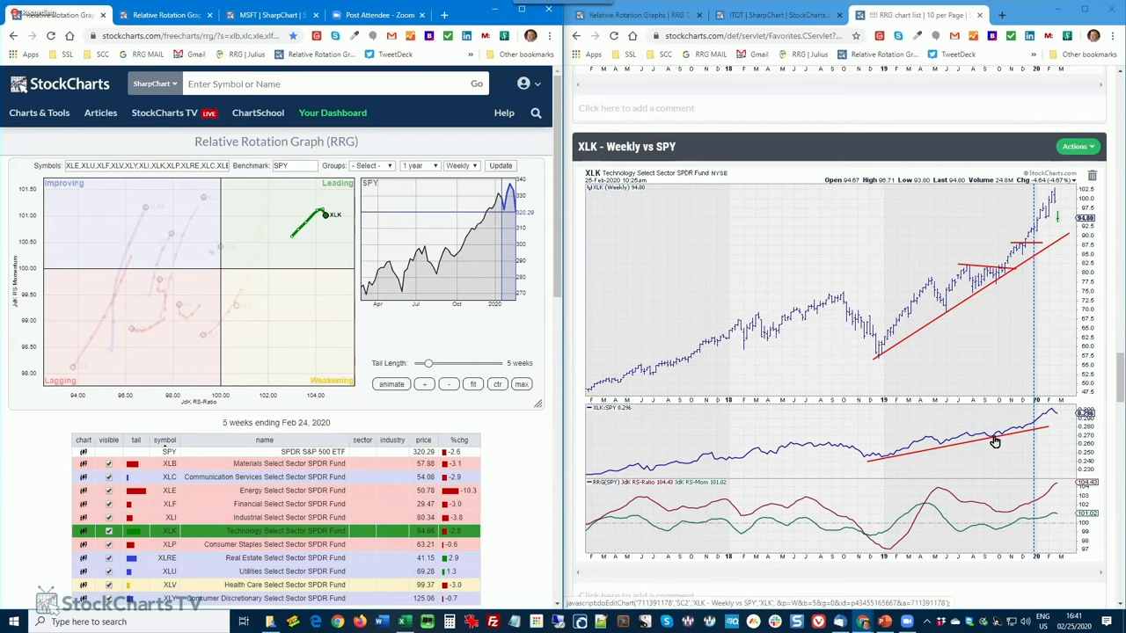
mouse_move(1045, 428)
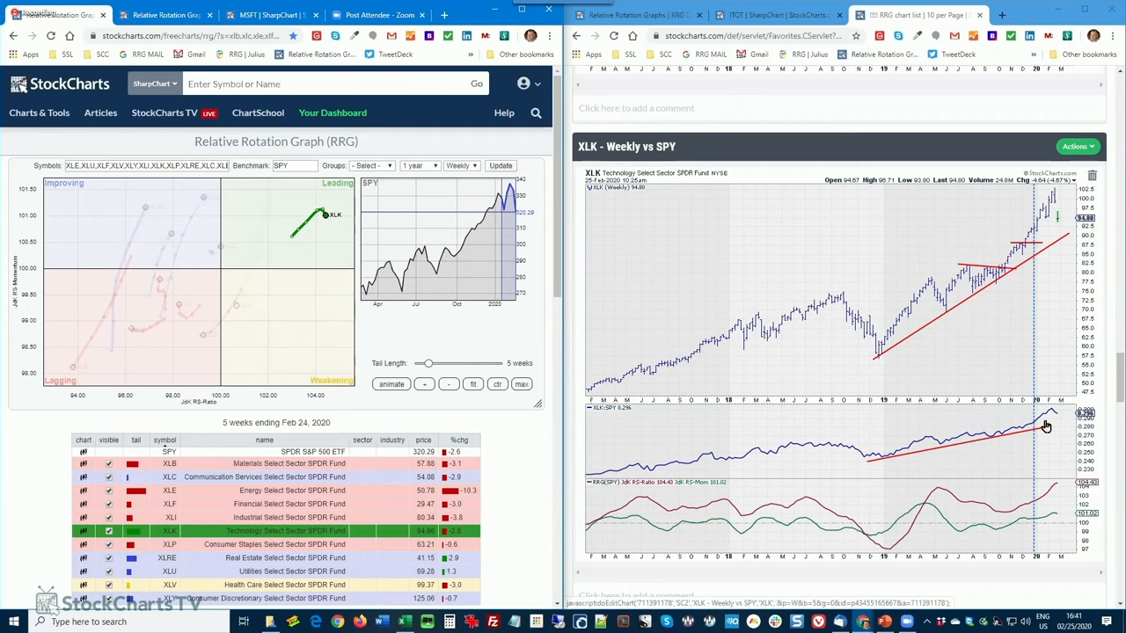
mouse_move(1045, 299)
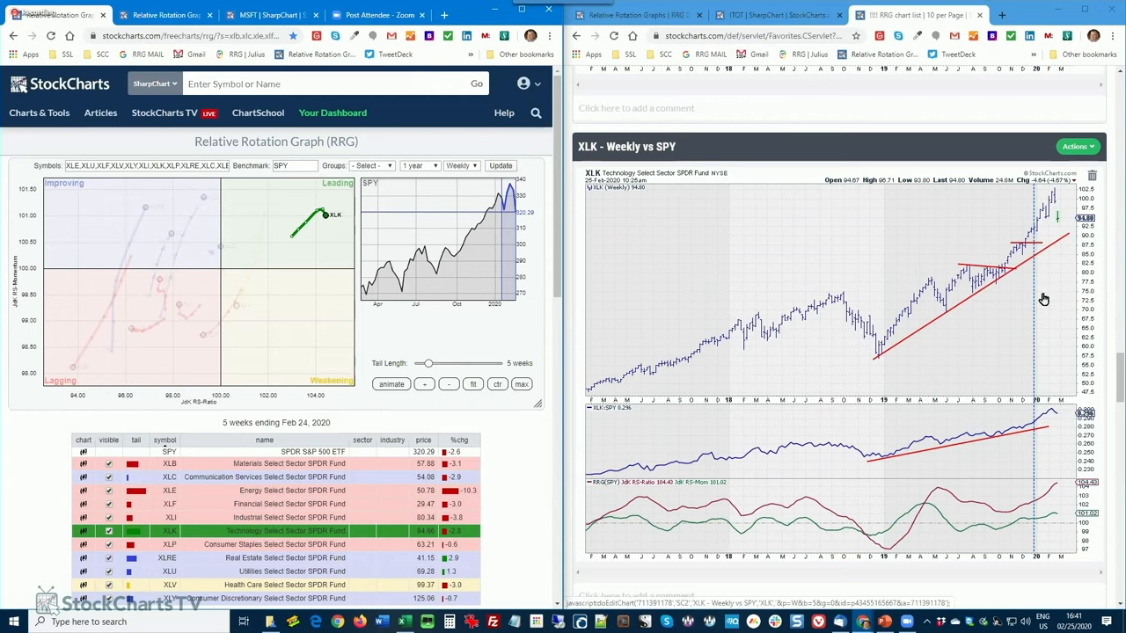
mouse_move(1070, 215)
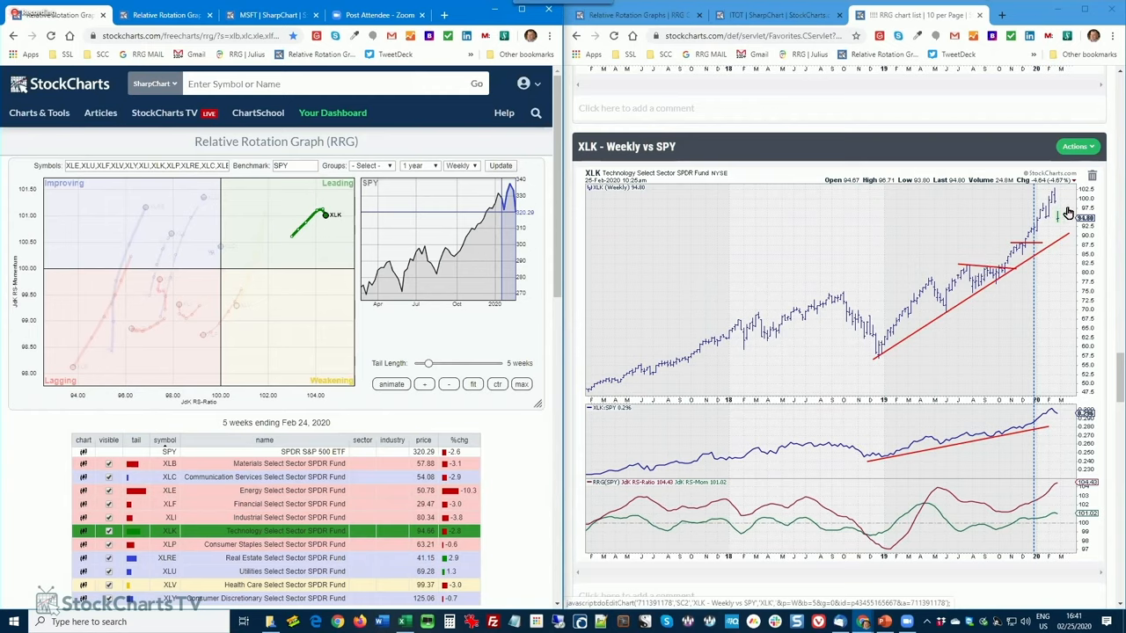
mouse_move(1077, 190)
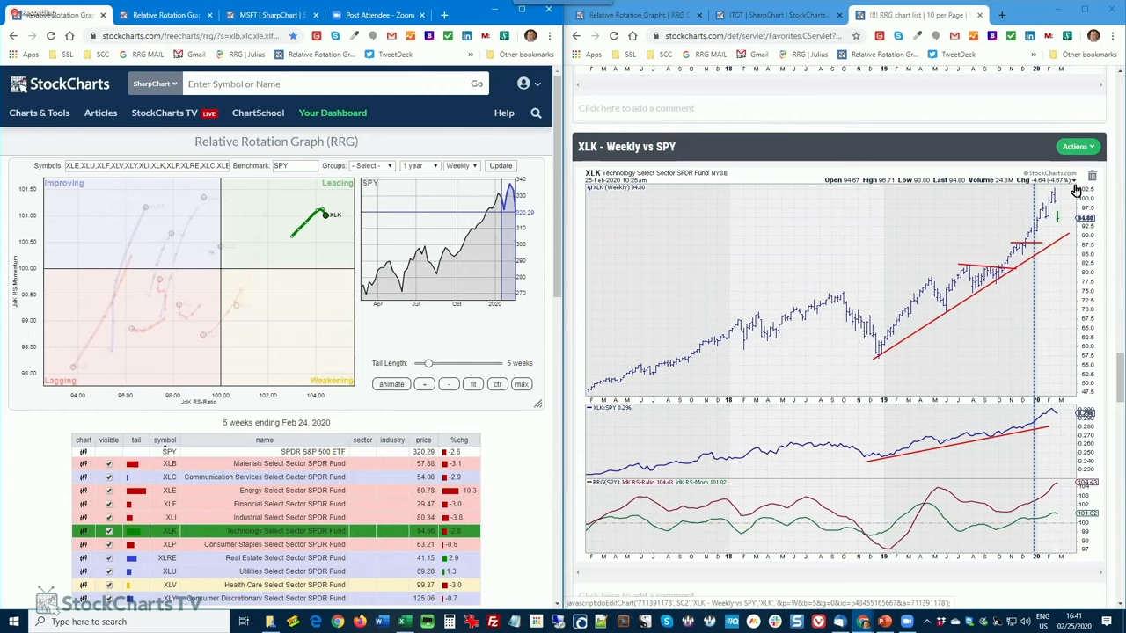
mouse_move(1067, 238)
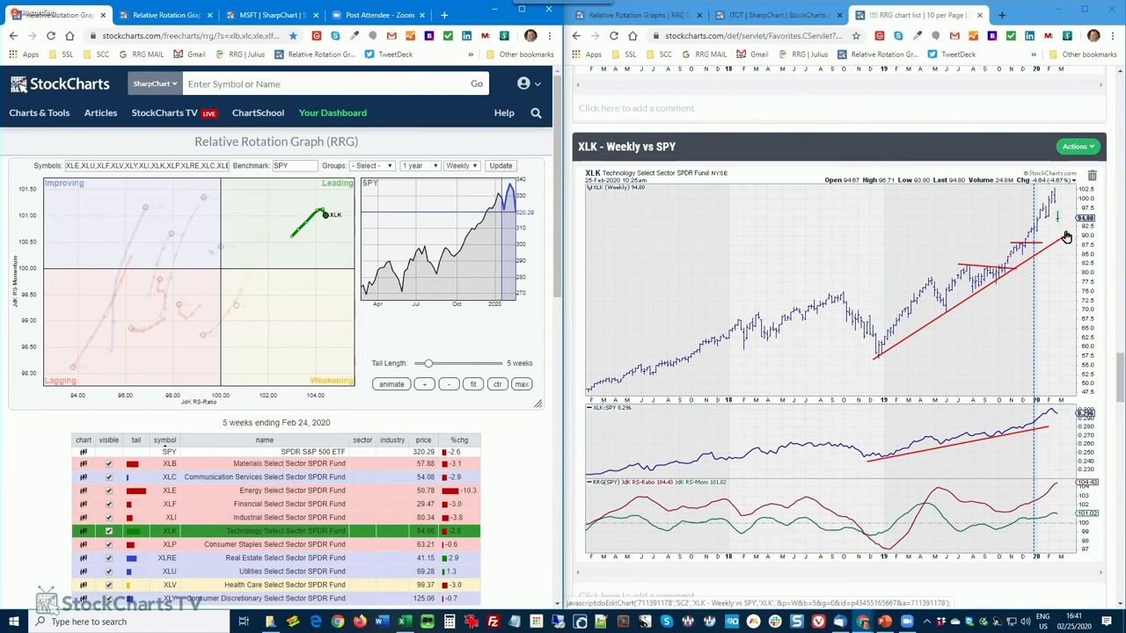
mouse_move(1064, 243)
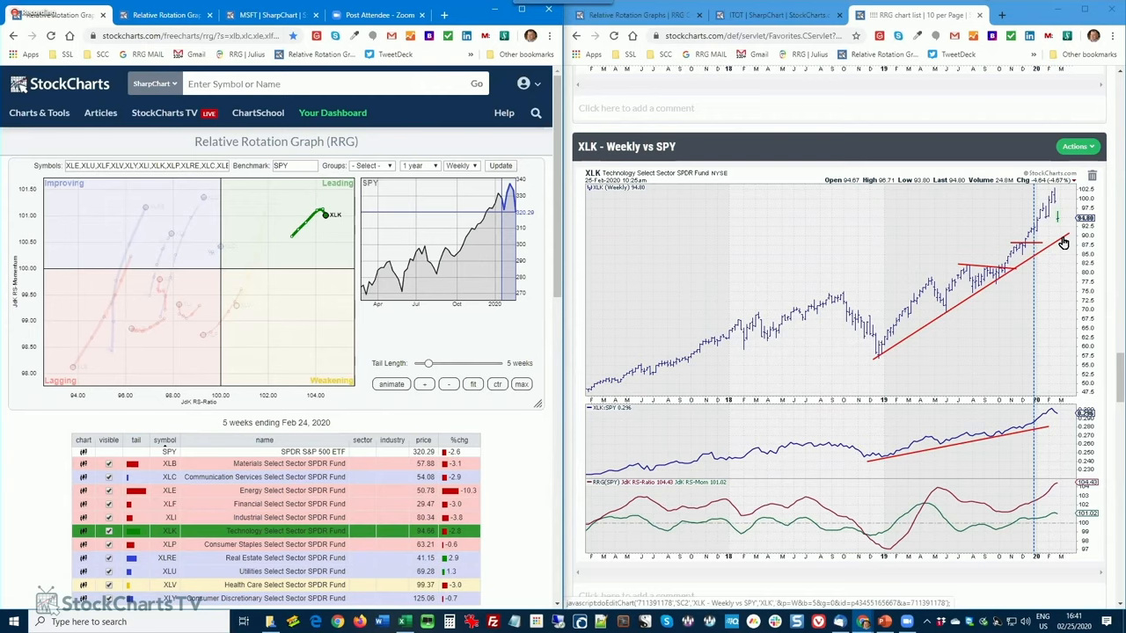
mouse_move(1000, 282)
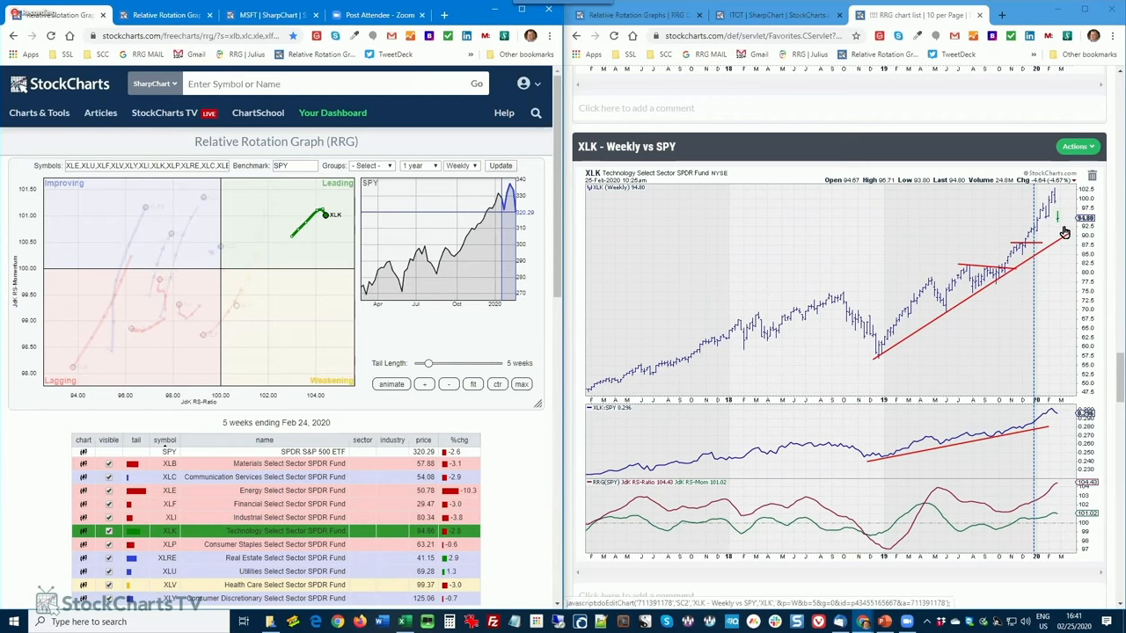
mouse_move(1059, 247)
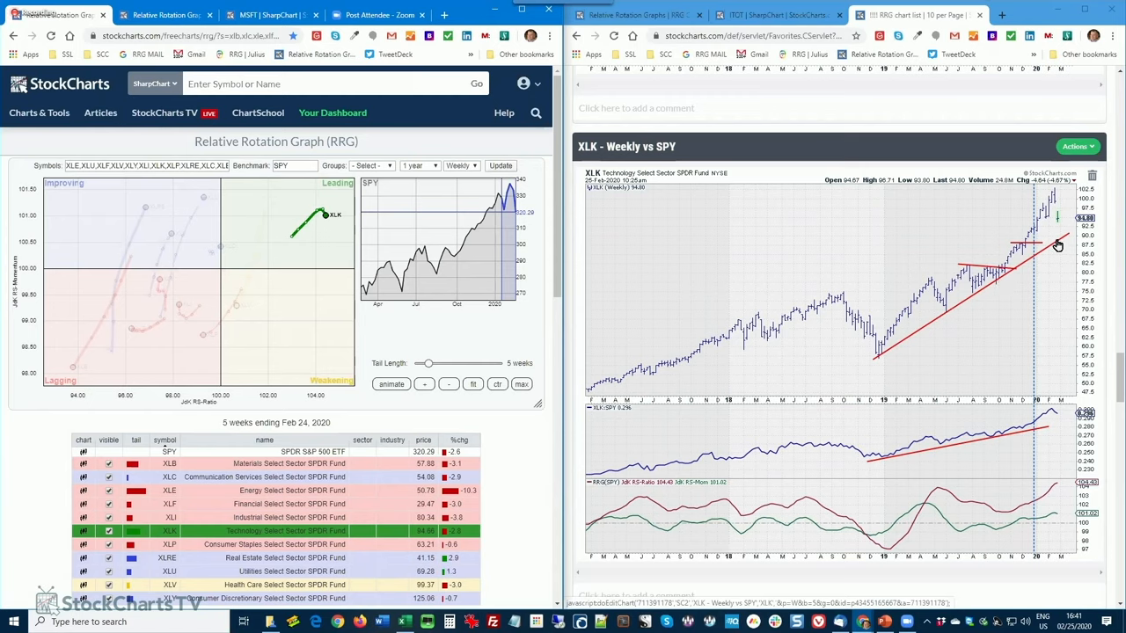
mouse_move(592, 318)
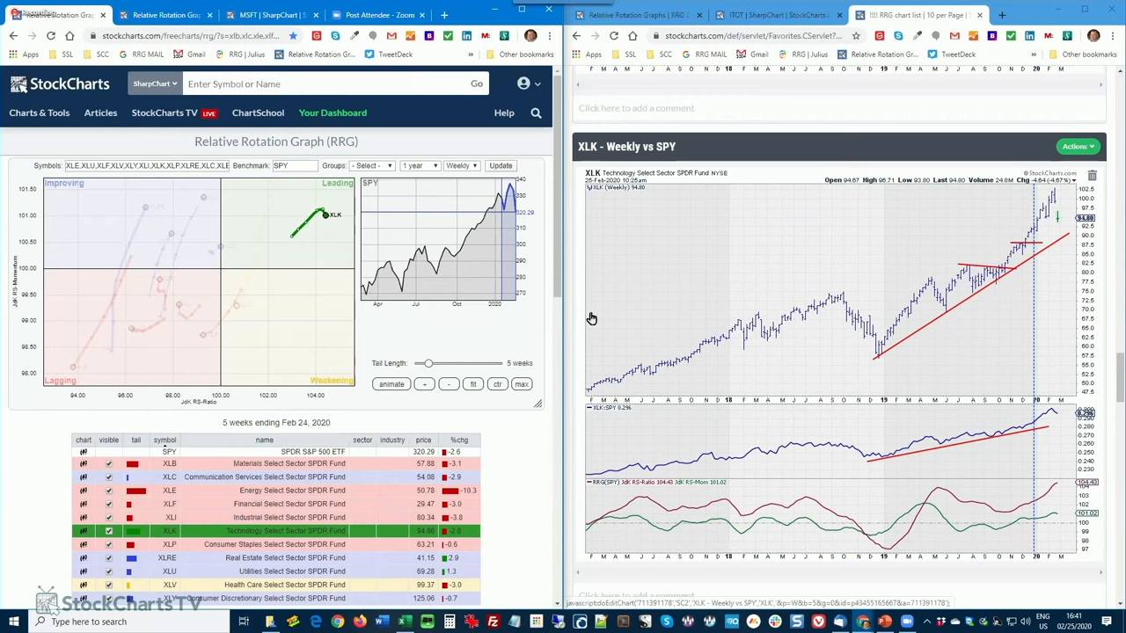
mouse_move(968, 444)
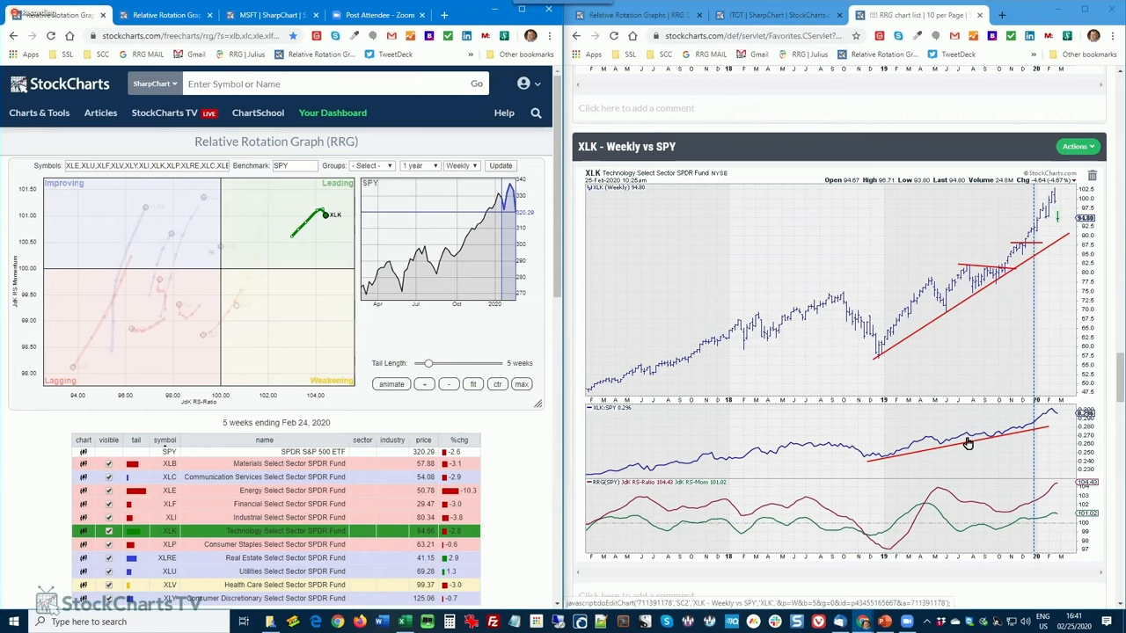
mouse_move(672, 512)
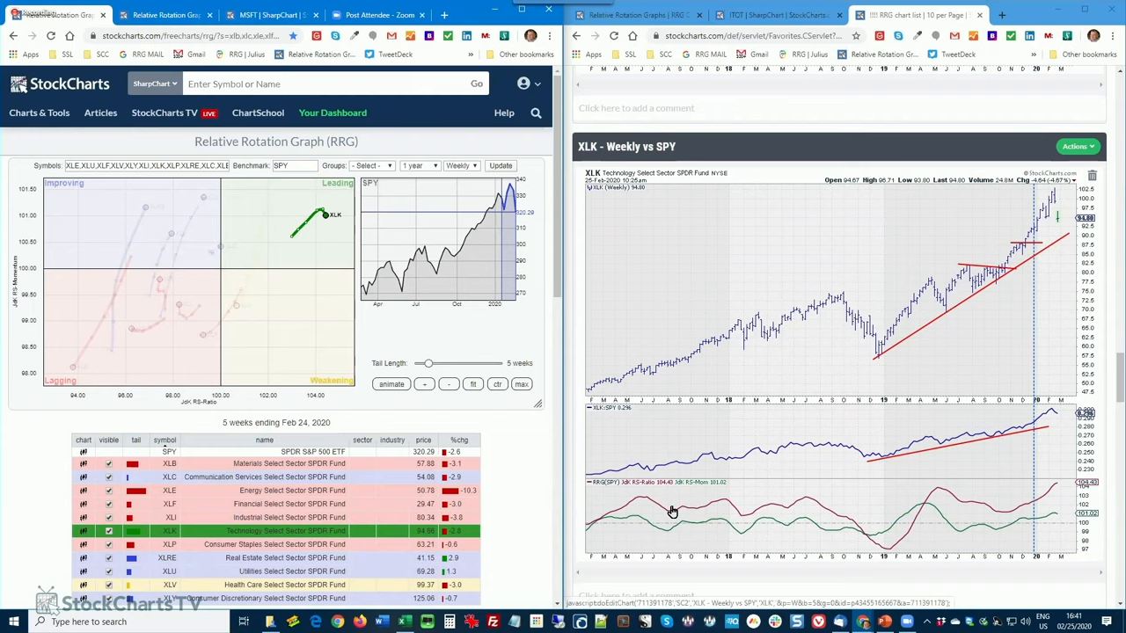
mouse_move(577, 508)
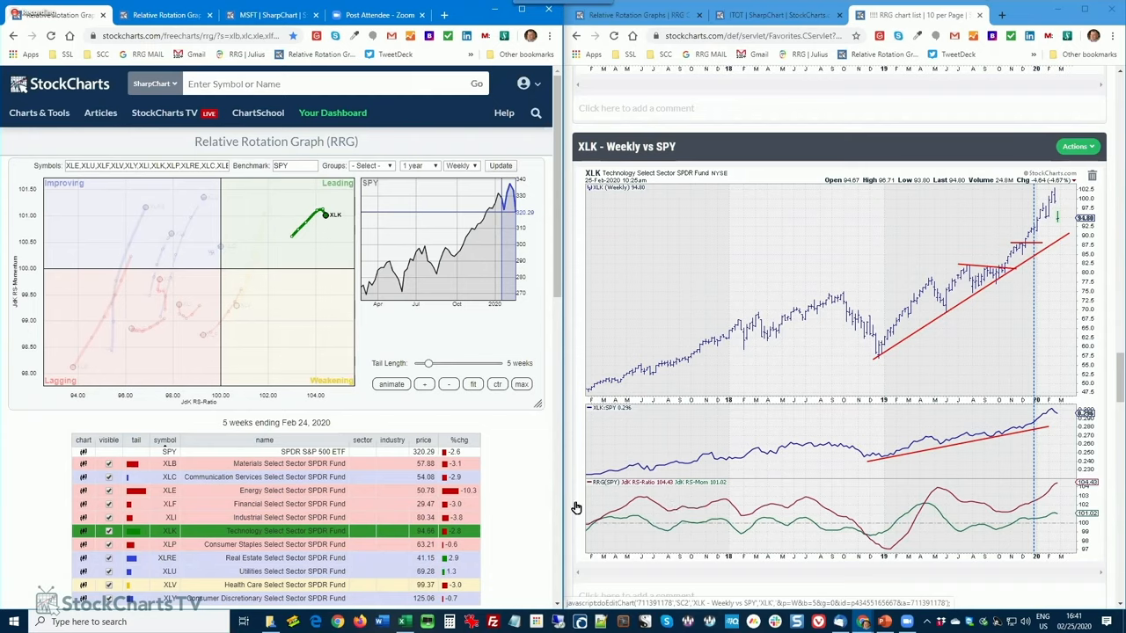
mouse_move(1061, 241)
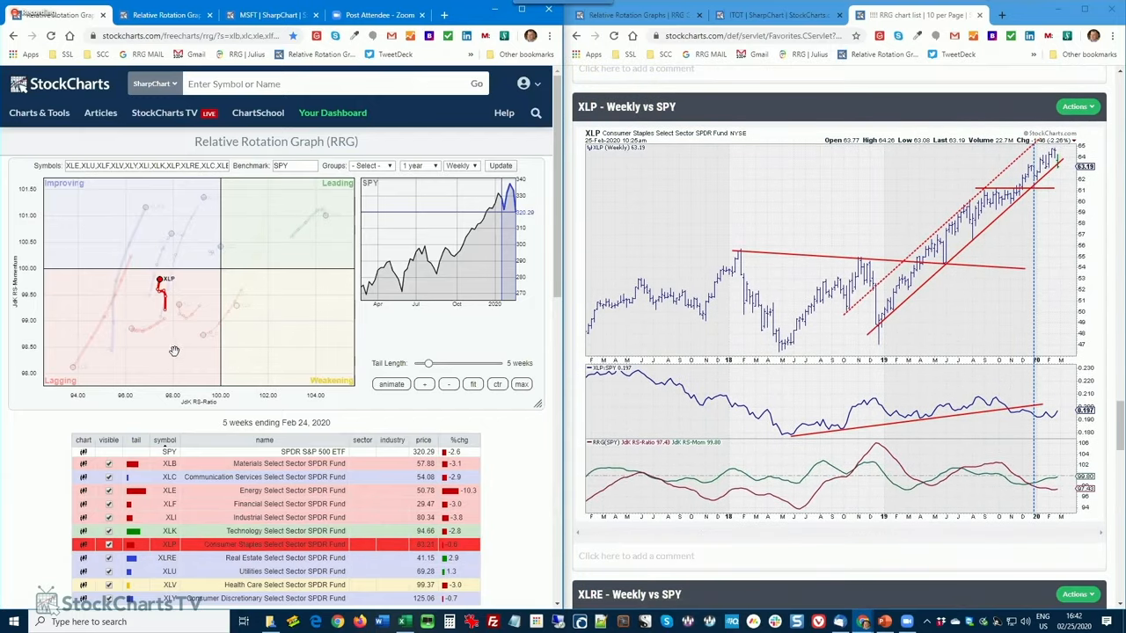
mouse_move(201, 331)
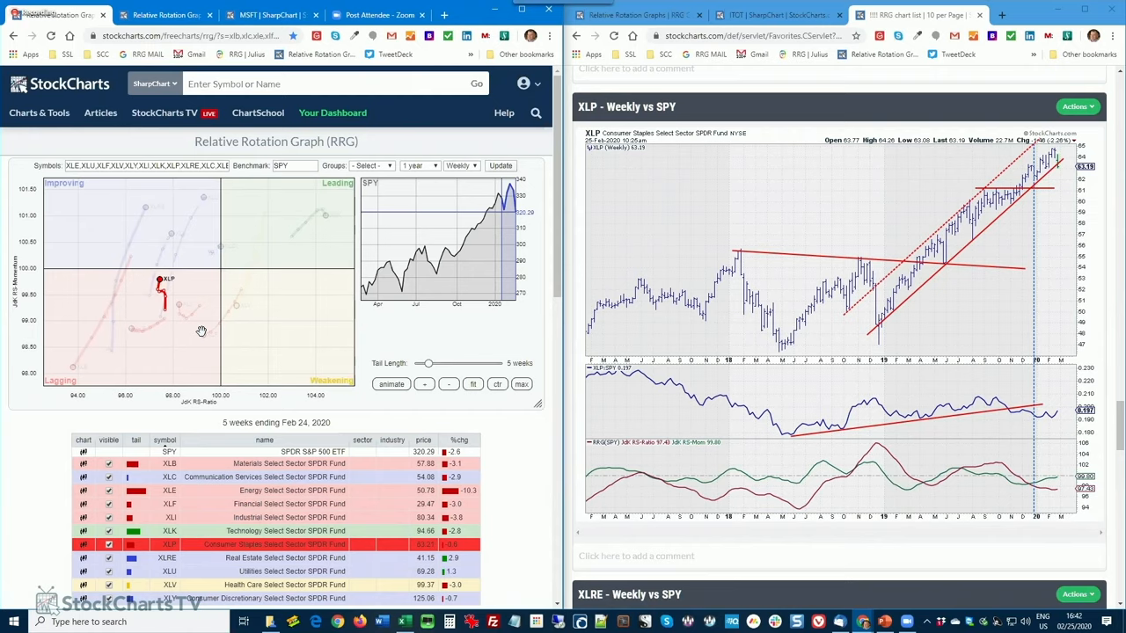
mouse_move(342, 278)
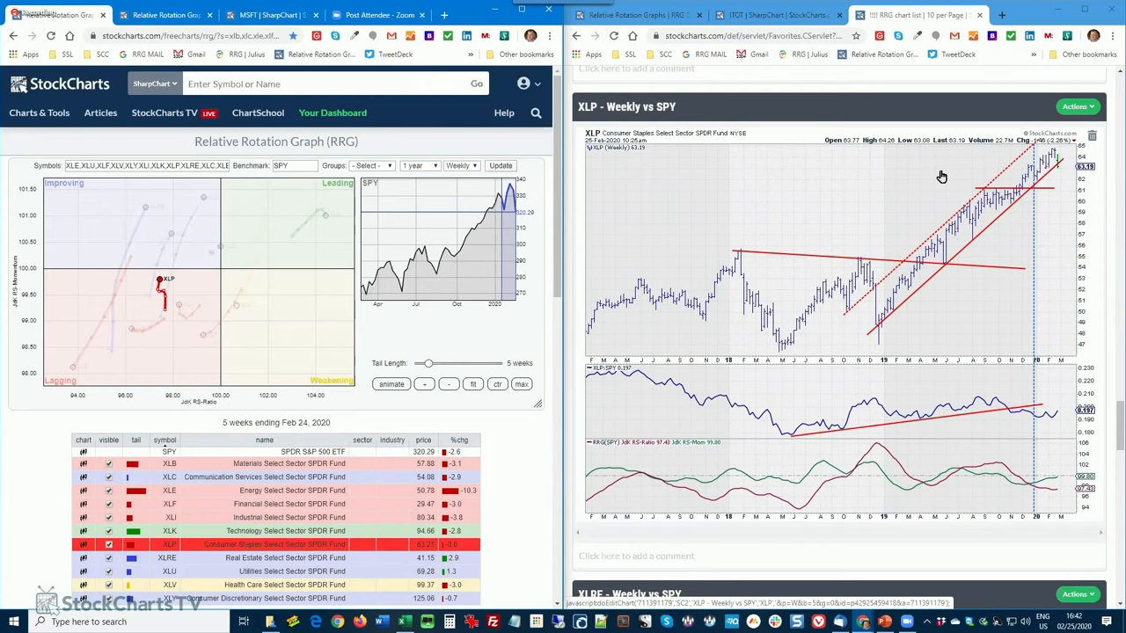
mouse_move(995, 394)
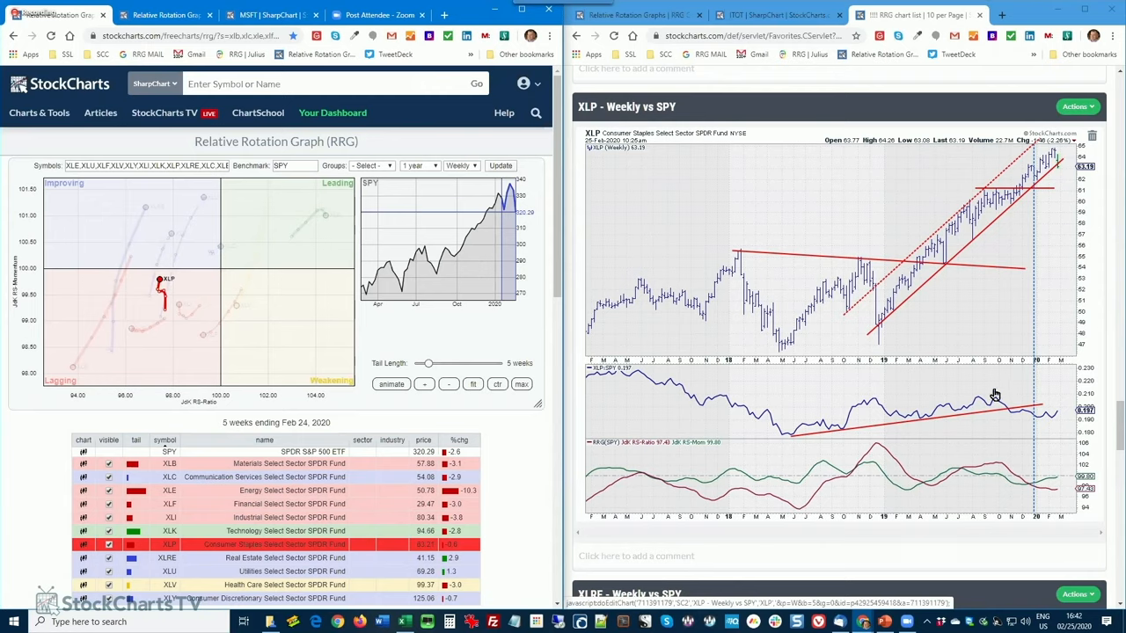
mouse_move(1041, 424)
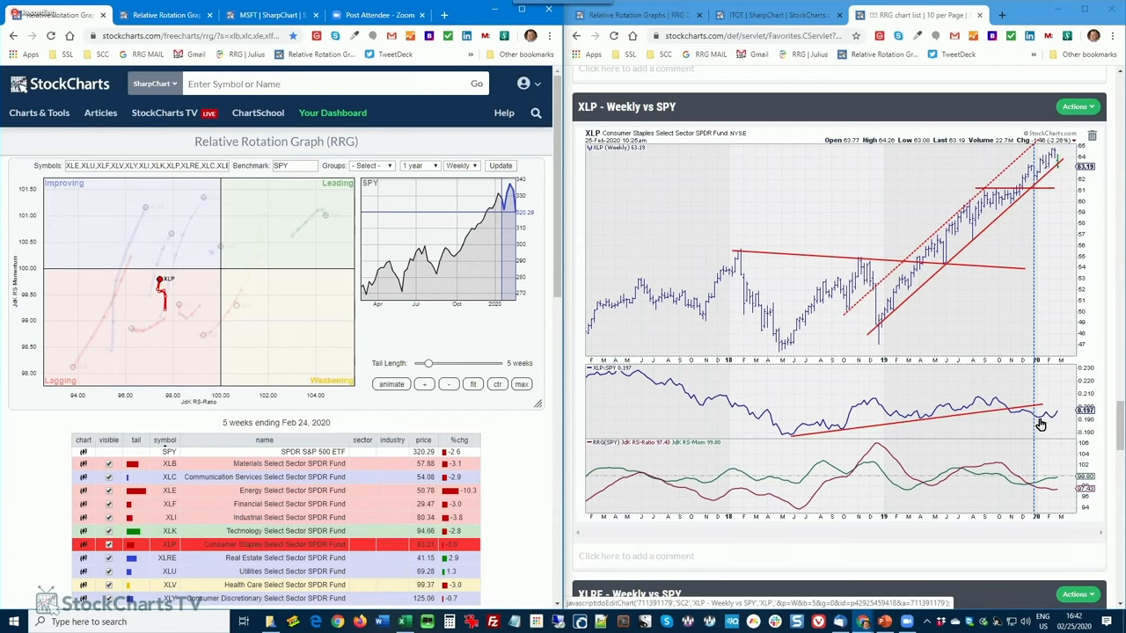
mouse_move(1013, 461)
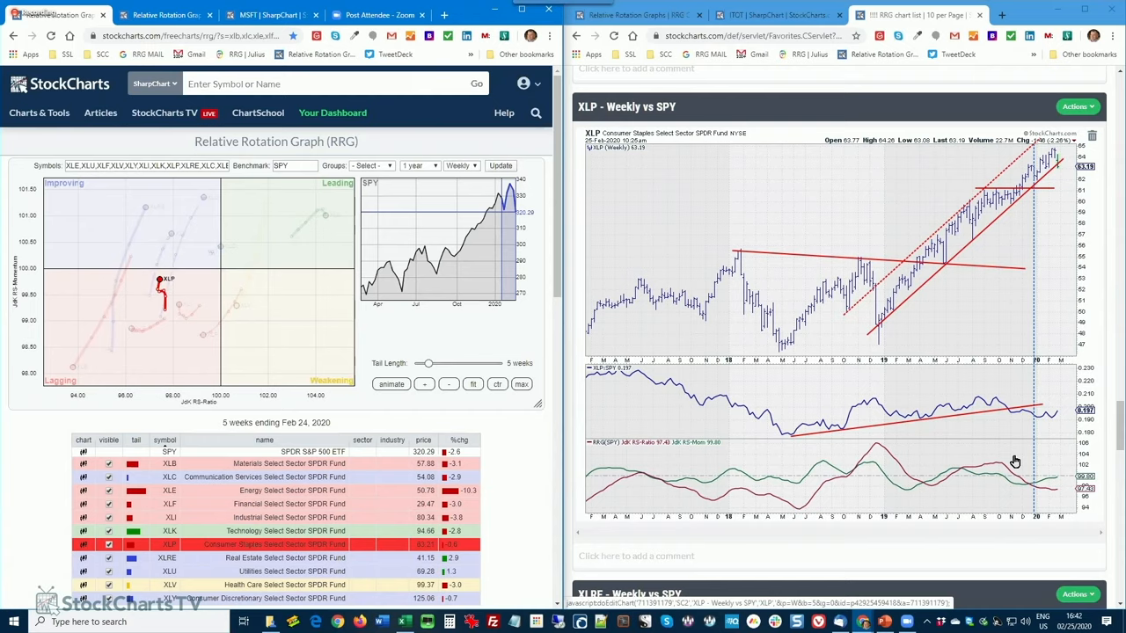
mouse_move(1061, 166)
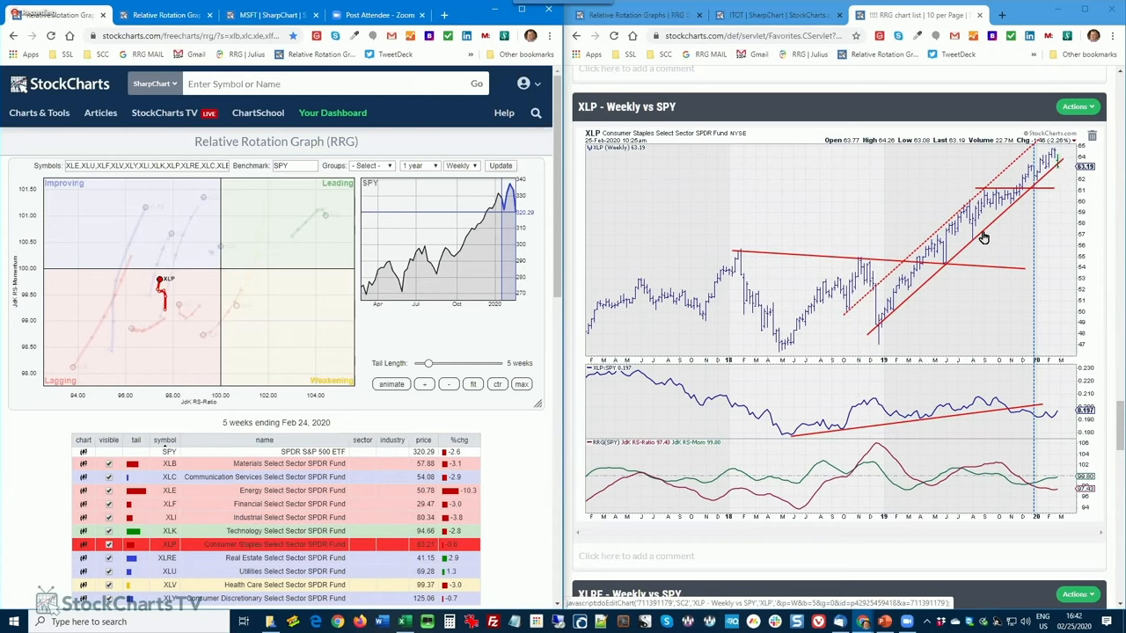
mouse_move(1061, 172)
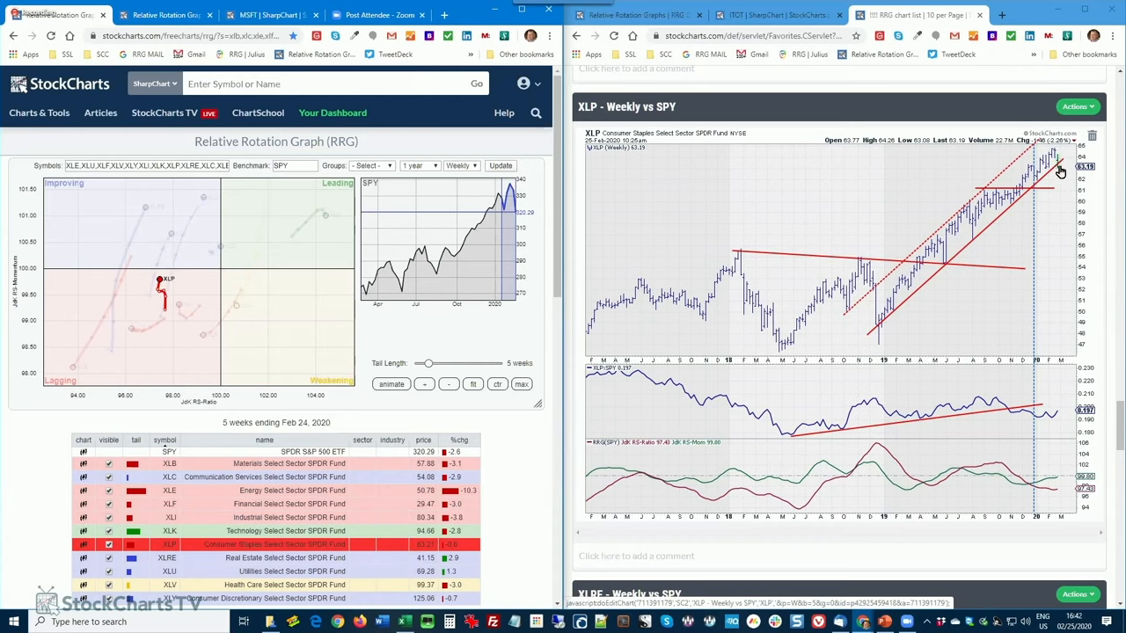
mouse_move(1003, 286)
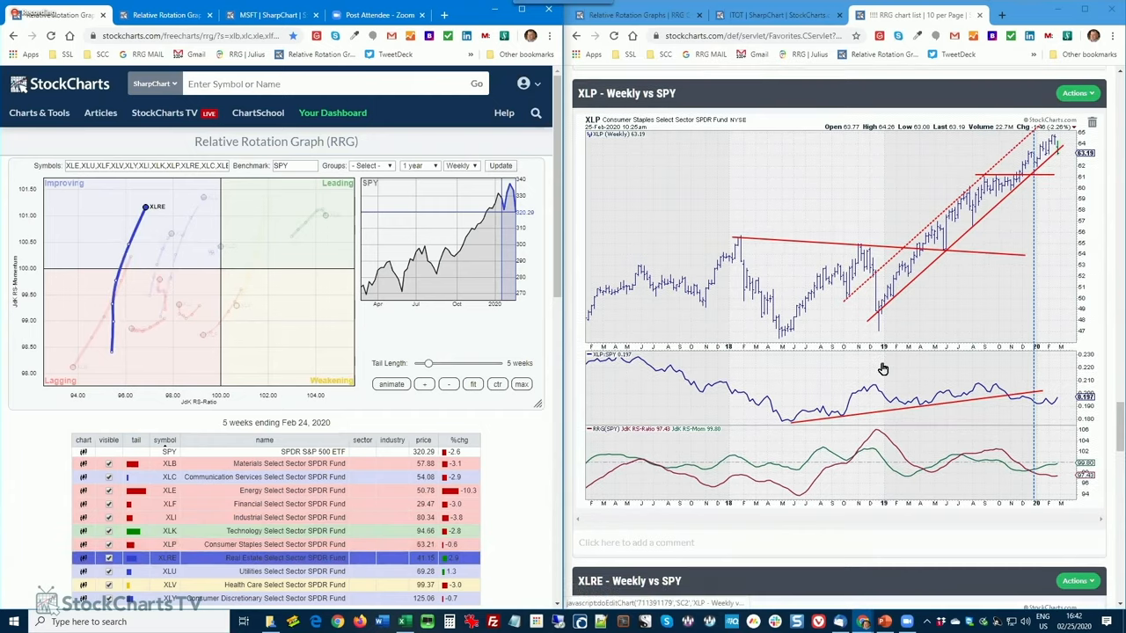
- Scroll the right window down to the XLRE weekly vs SPY chart
scroll("down", 3)
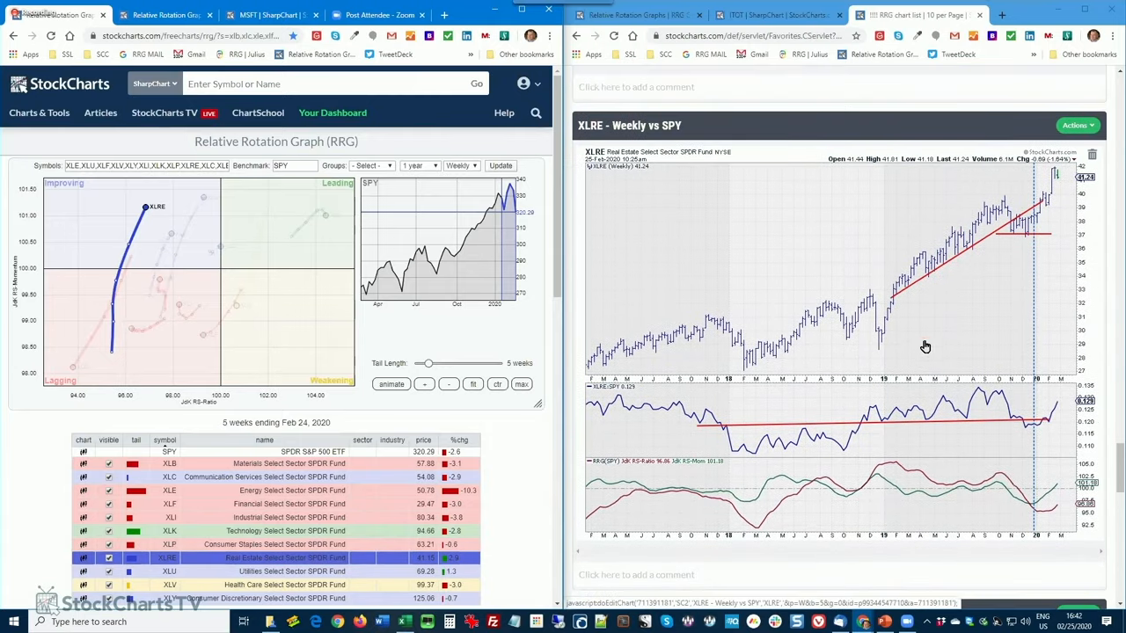
mouse_move(1043, 456)
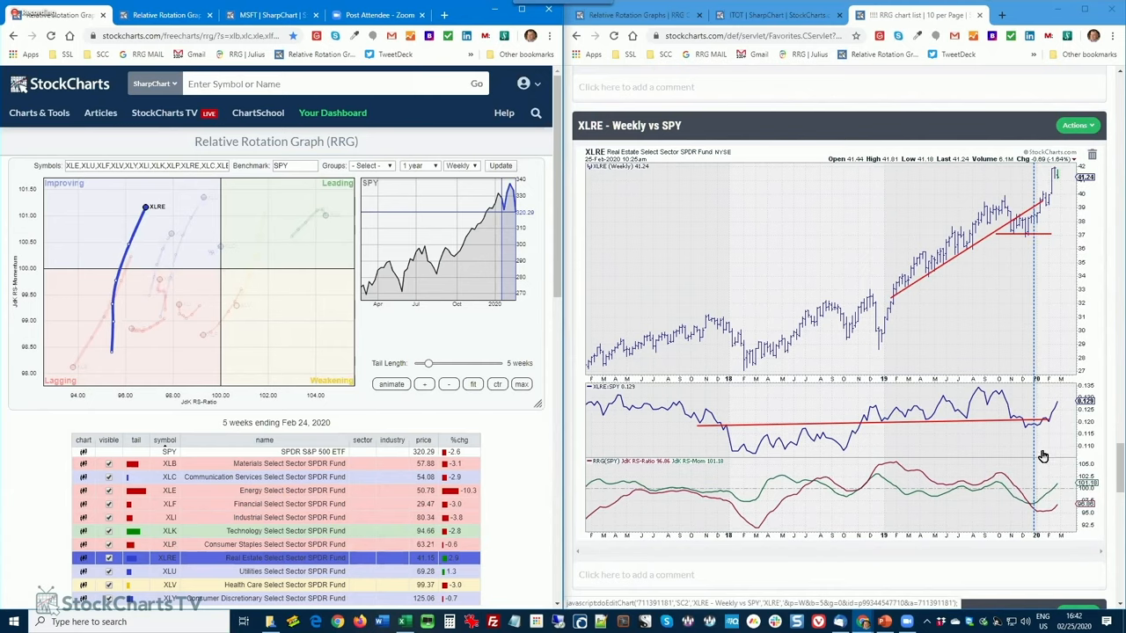
mouse_move(986, 432)
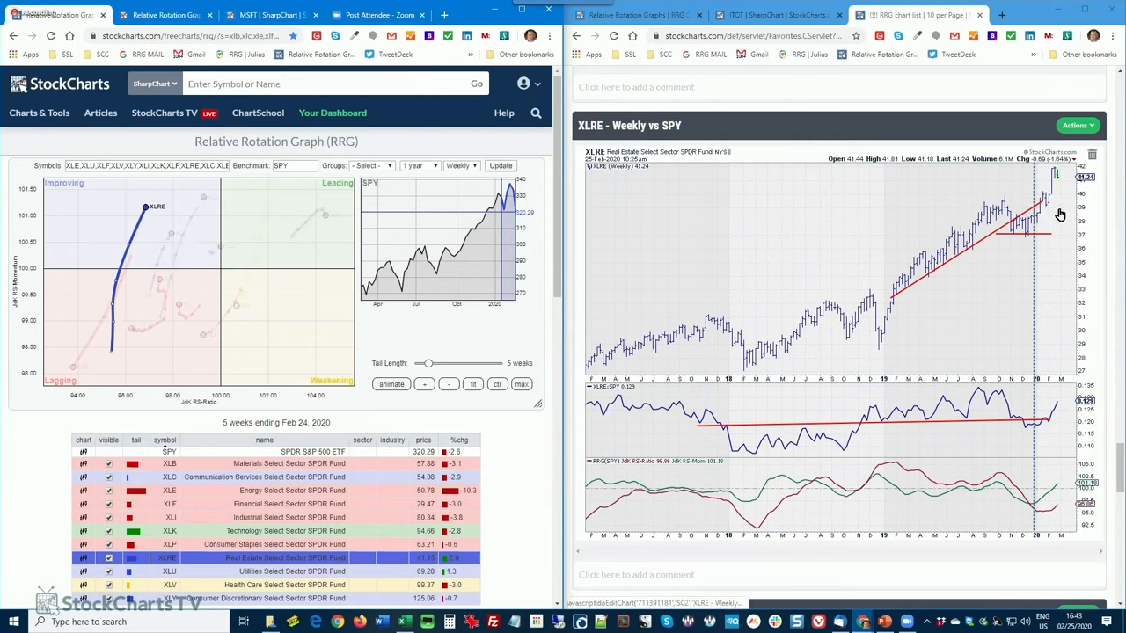
mouse_move(1071, 198)
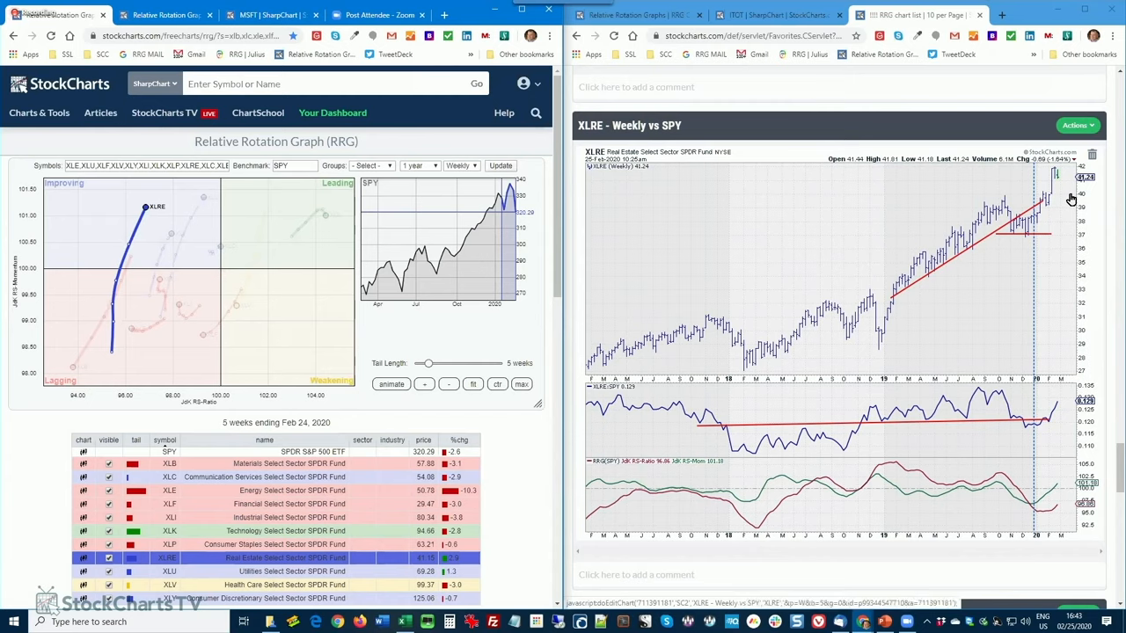
mouse_move(1052, 198)
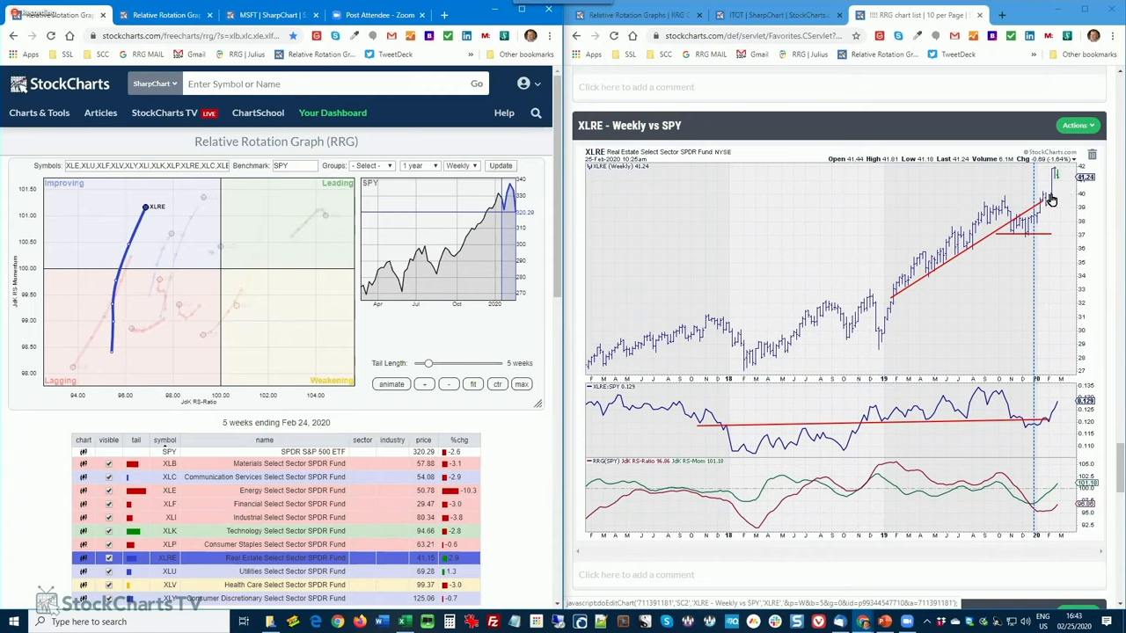
mouse_move(1073, 199)
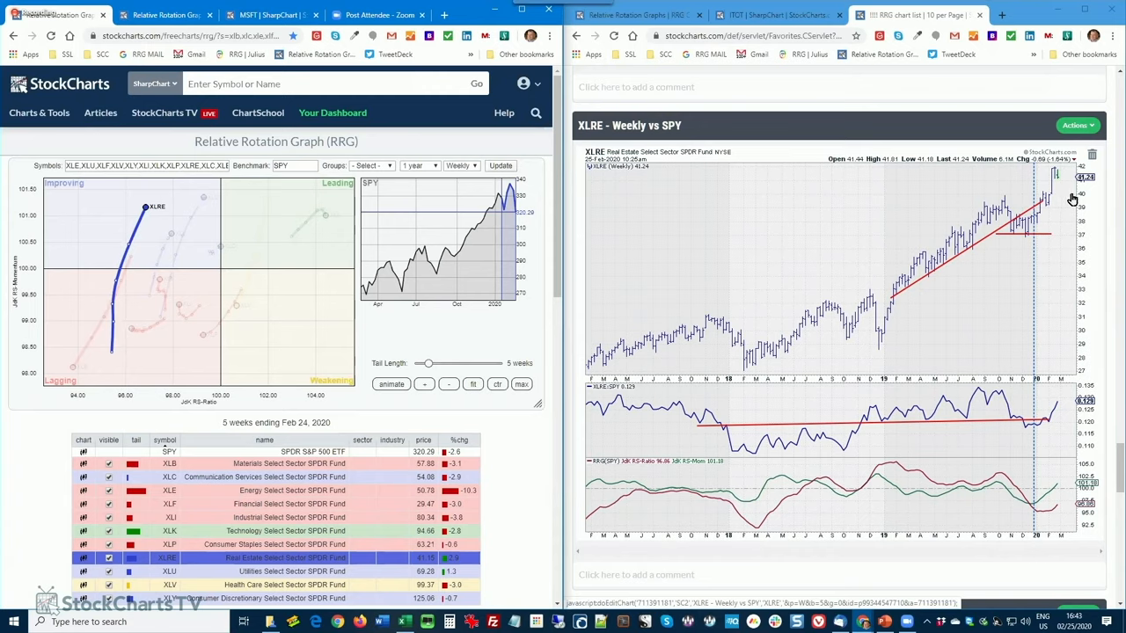
mouse_move(1073, 200)
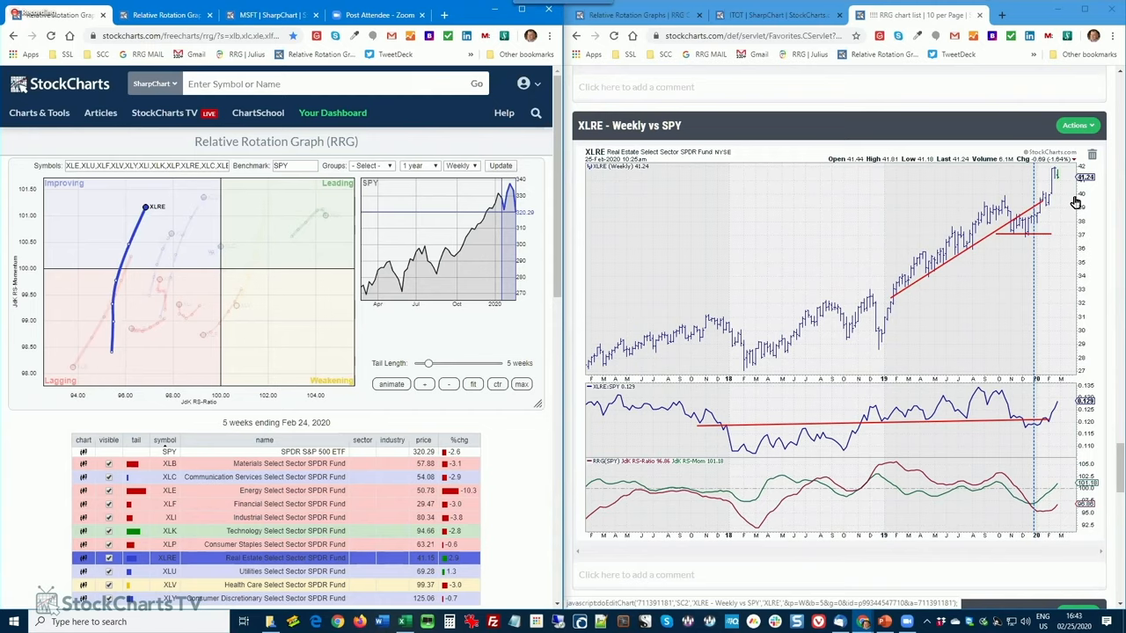
mouse_move(582, 419)
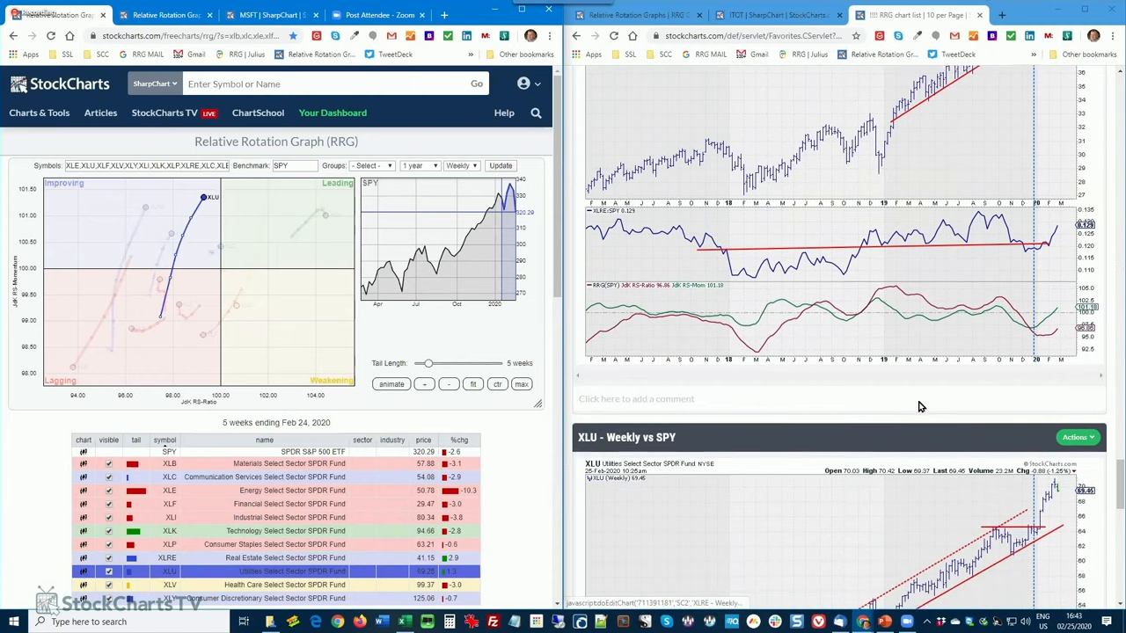
- Scroll the chart list down to the XLU - Weekly vs SPY chart
scroll("down", 3)
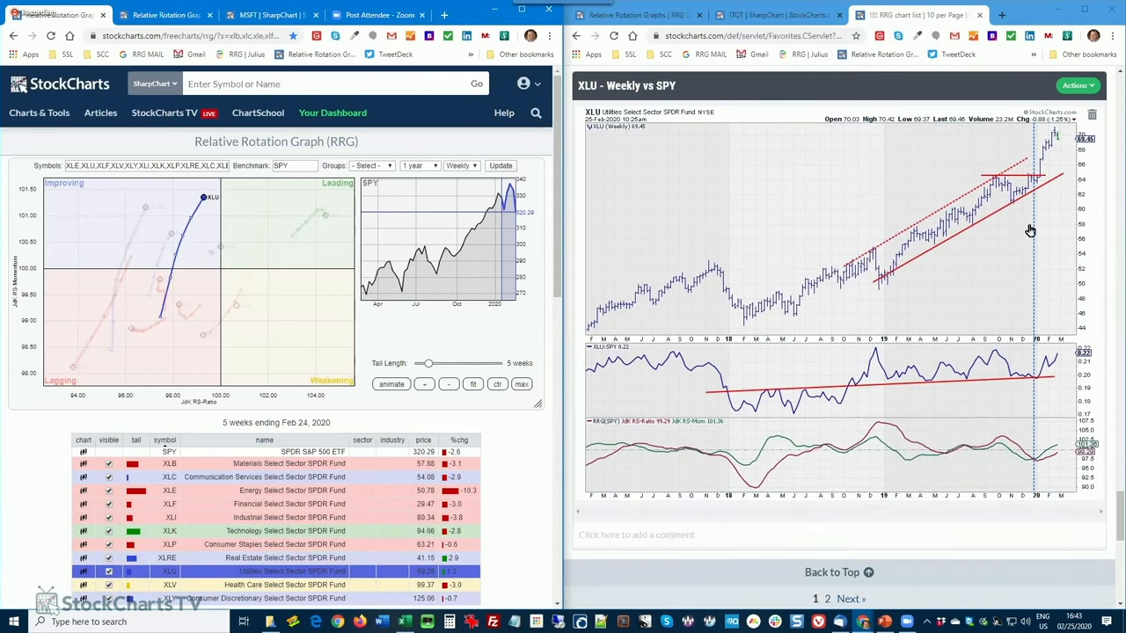
mouse_move(1042, 404)
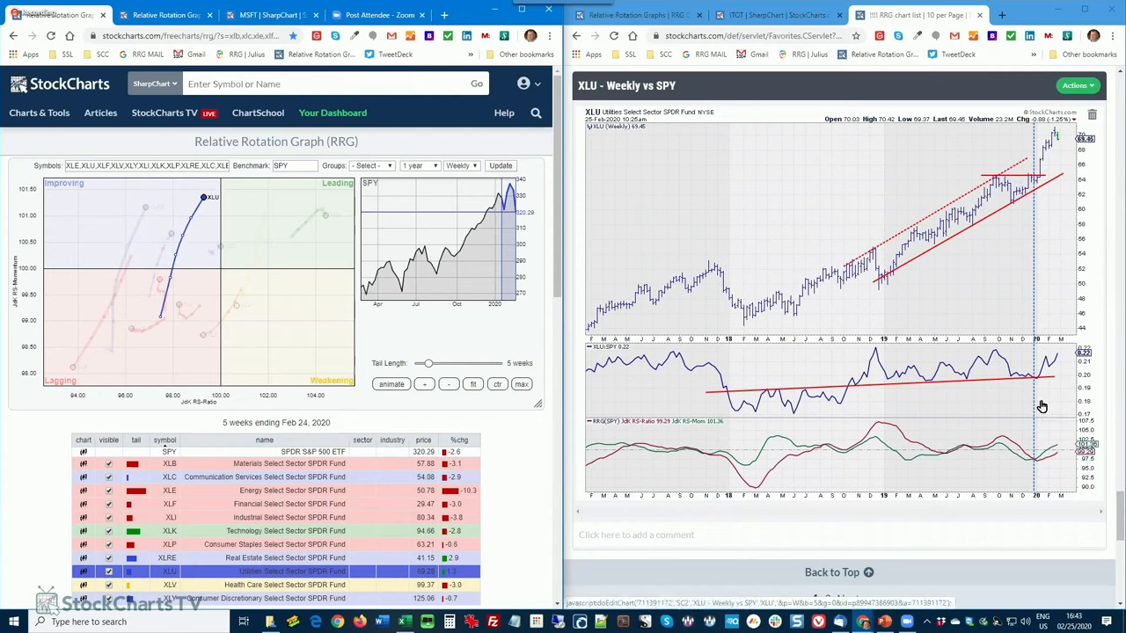
mouse_move(1007, 387)
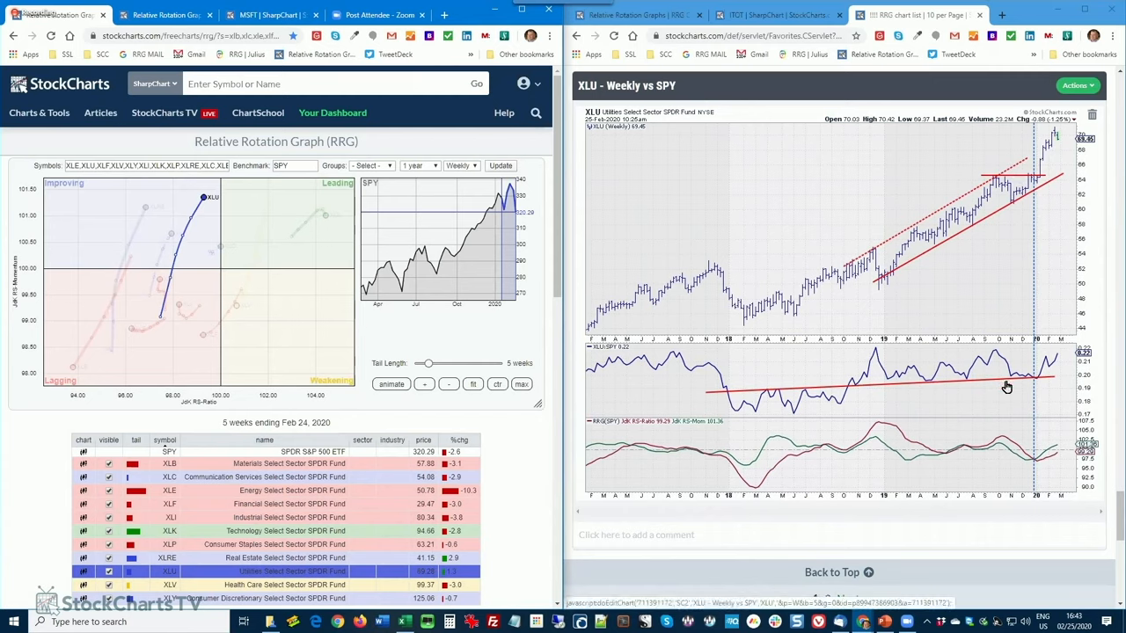
mouse_move(1035, 383)
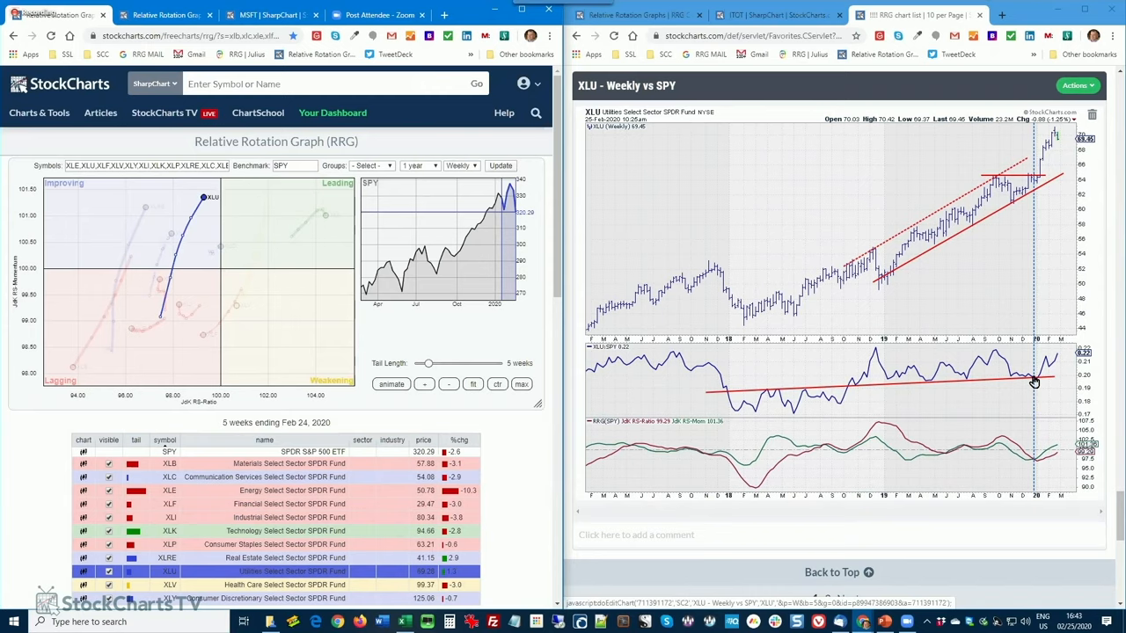
mouse_move(686, 352)
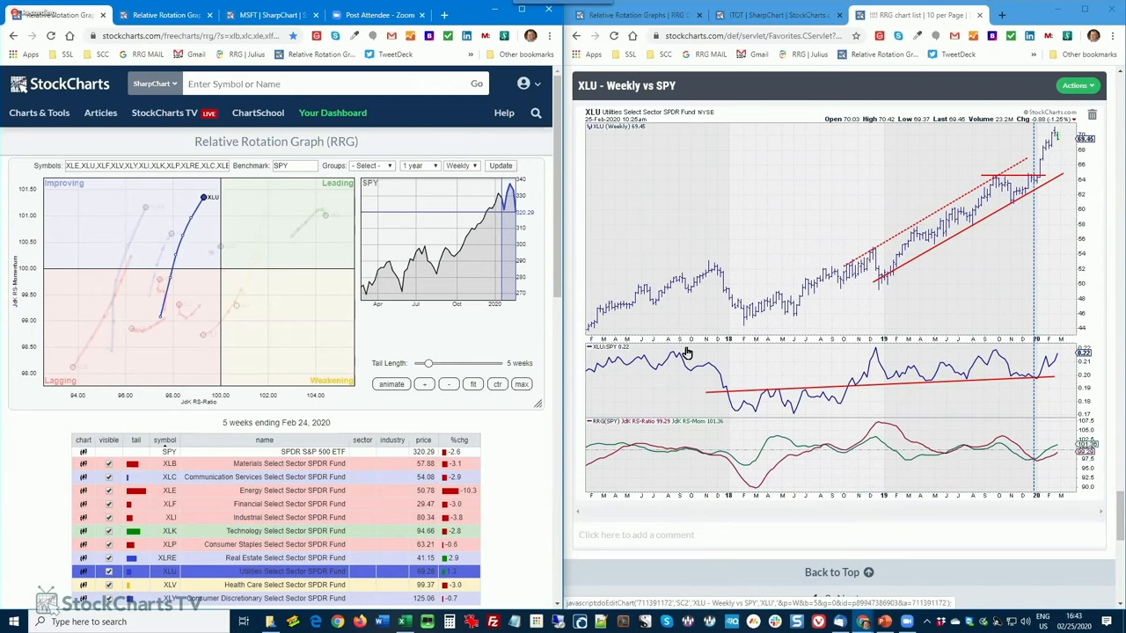
mouse_move(1056, 359)
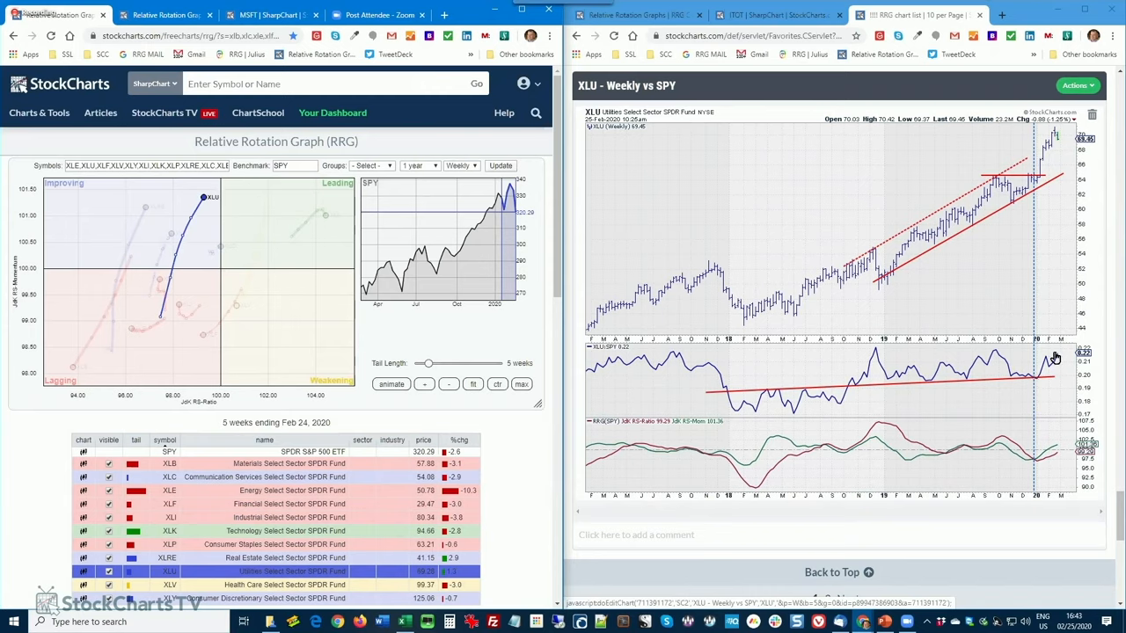
mouse_move(1024, 370)
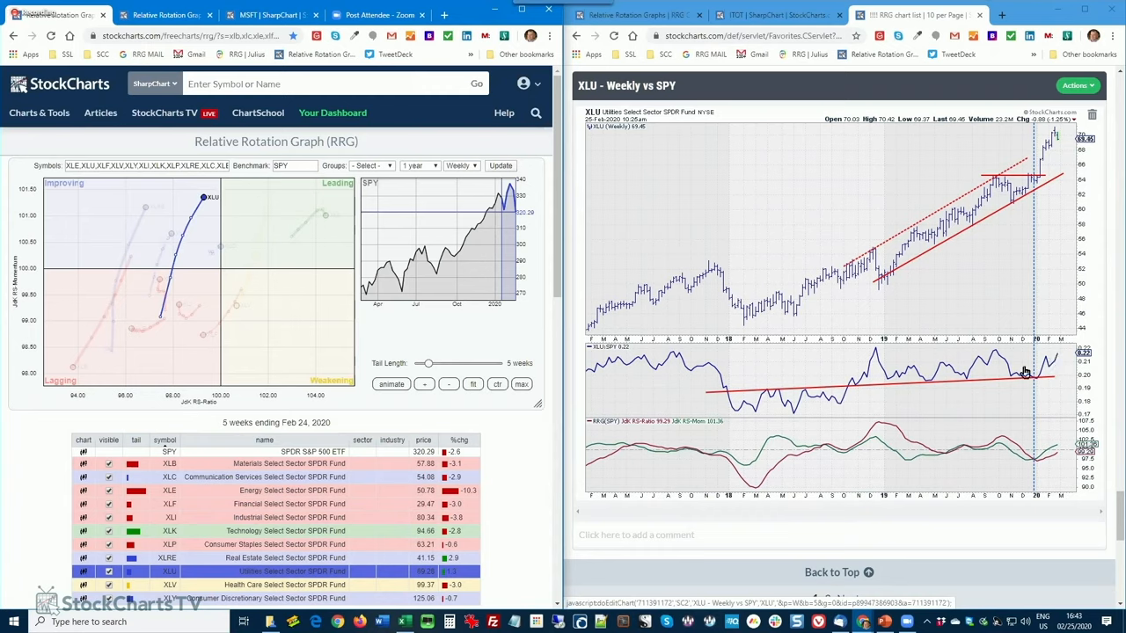
mouse_move(1010, 361)
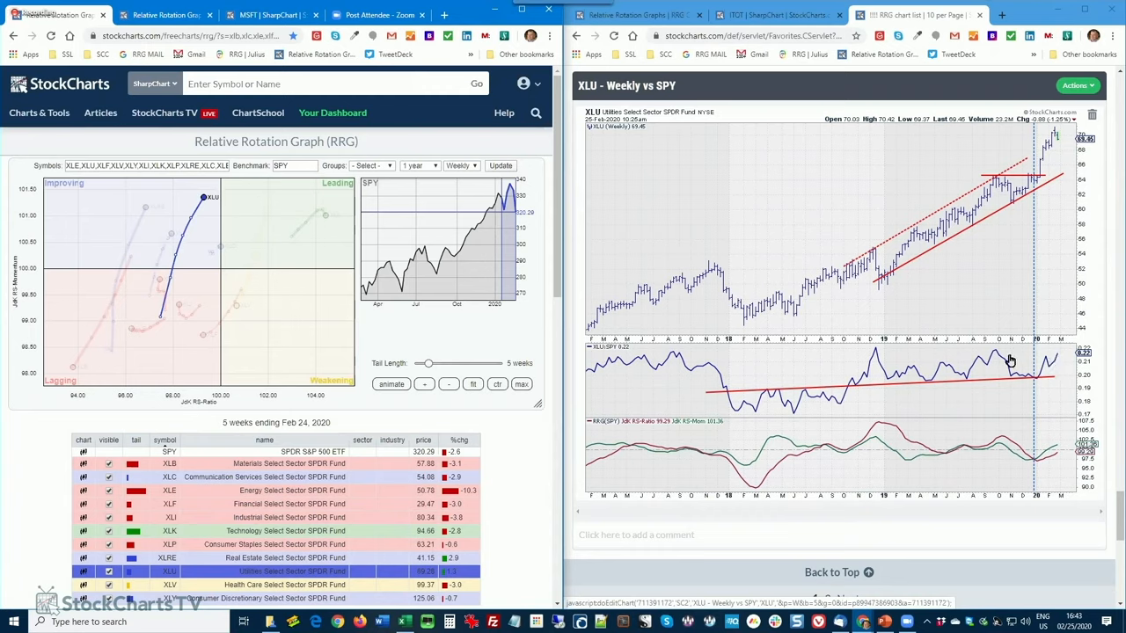
mouse_move(1049, 471)
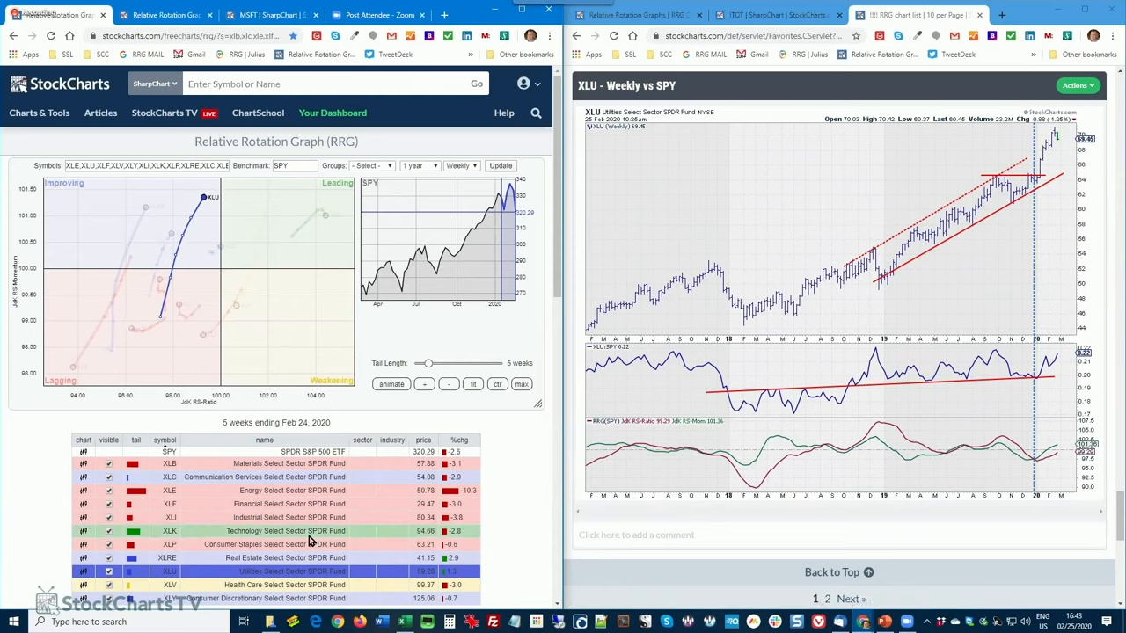
scroll("down", 3)
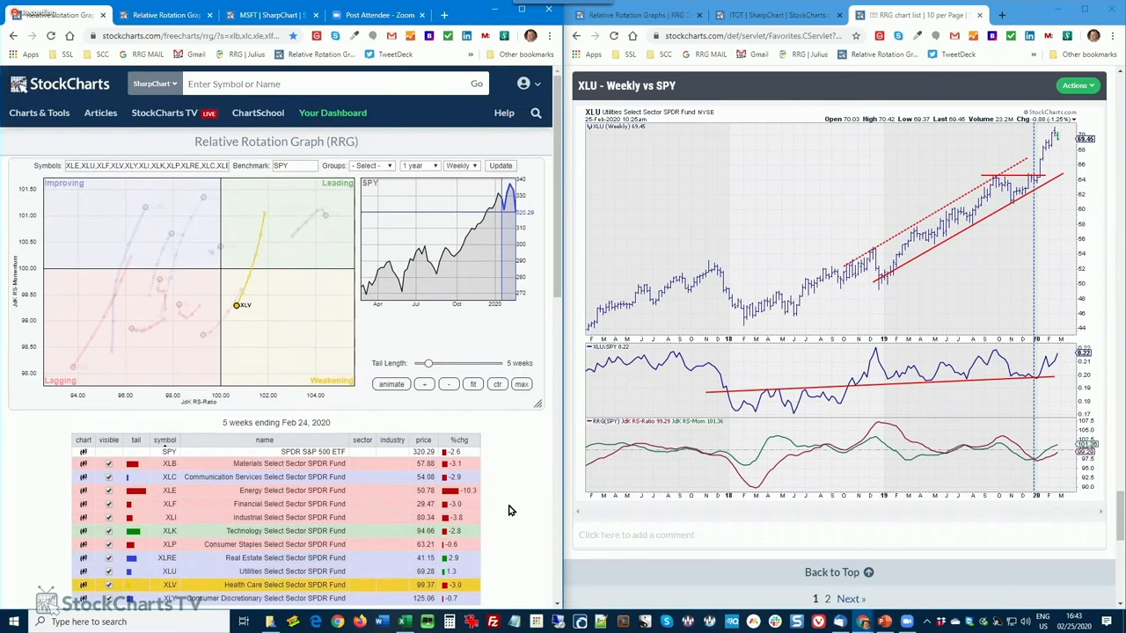
- Scroll the chart list down from XLU to the XLV - Weekly vs SPY chart
scroll("down", 3)
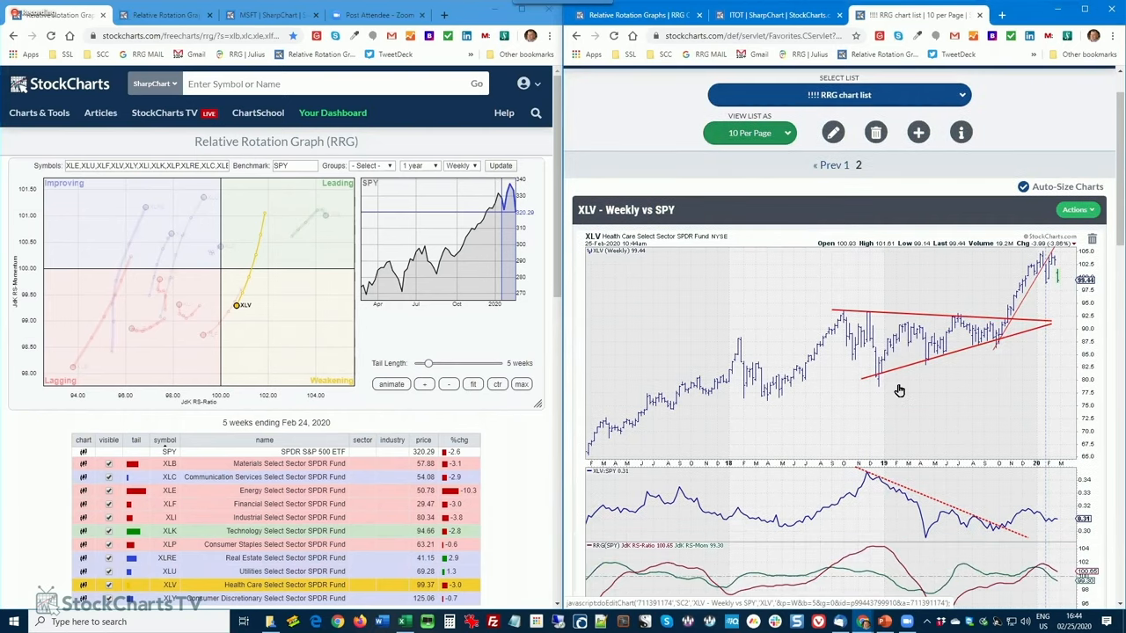
scroll("down", 3)
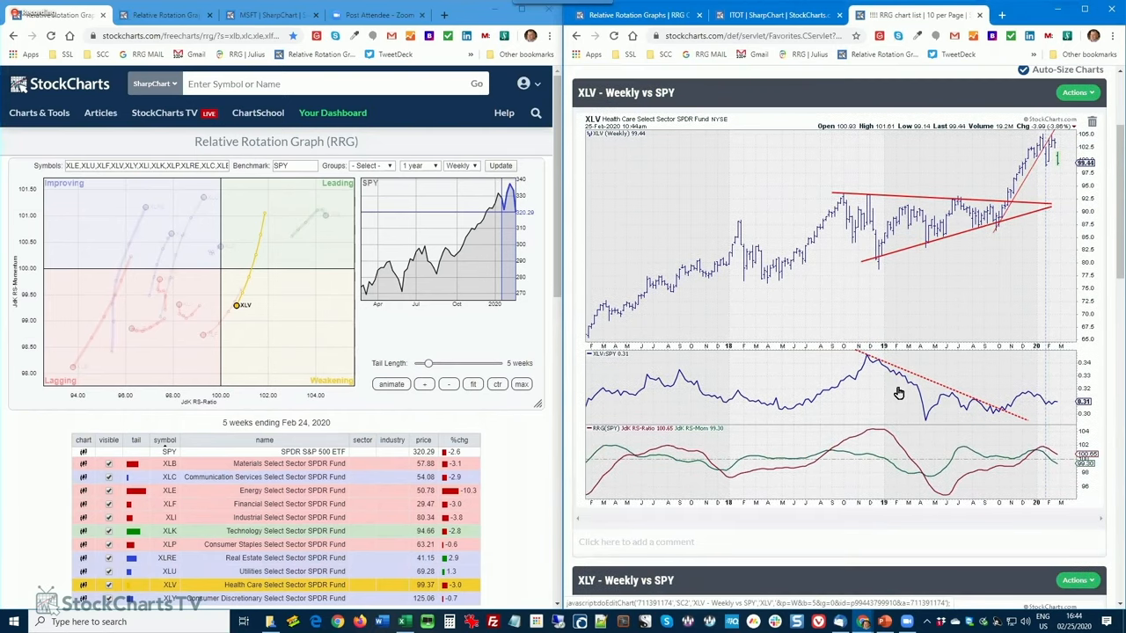
mouse_move(1047, 141)
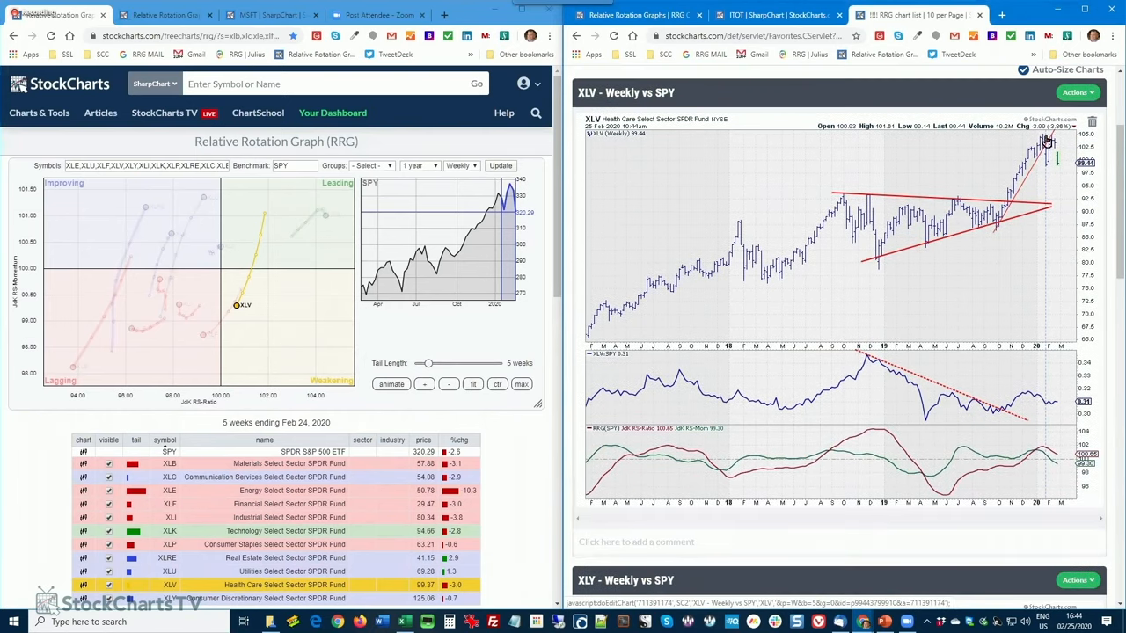
mouse_move(1040, 169)
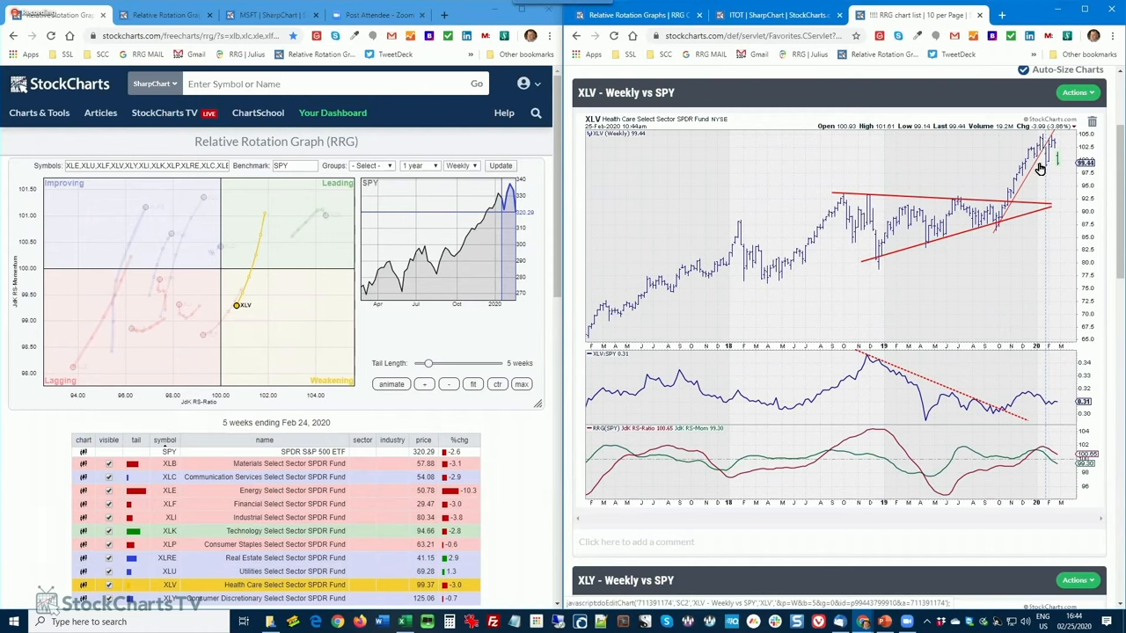
mouse_move(1052, 144)
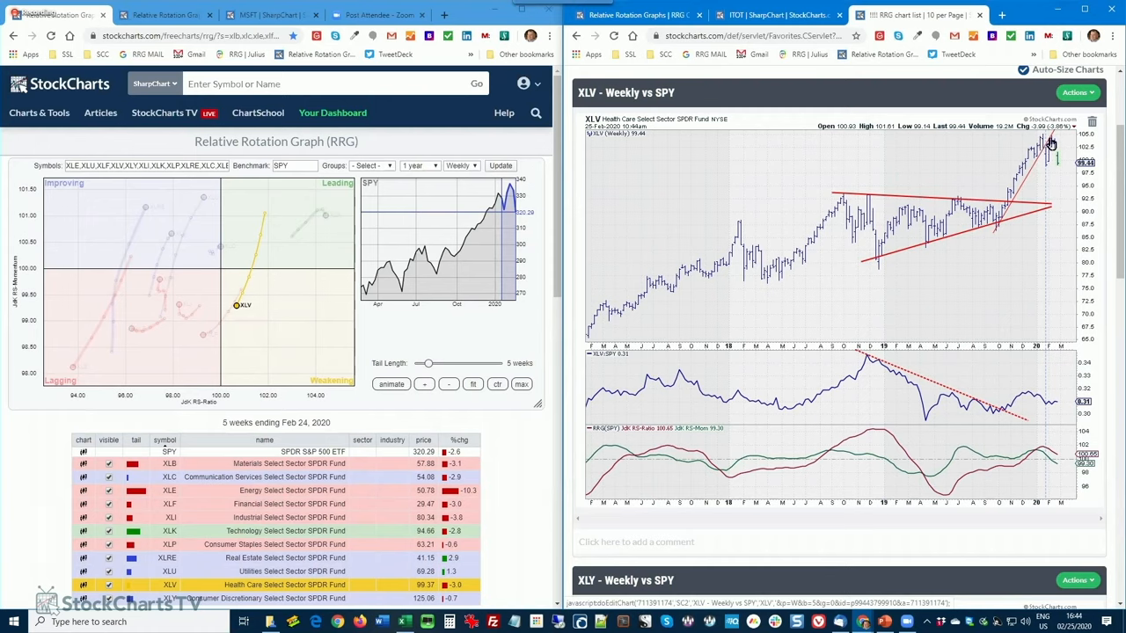
mouse_move(1054, 140)
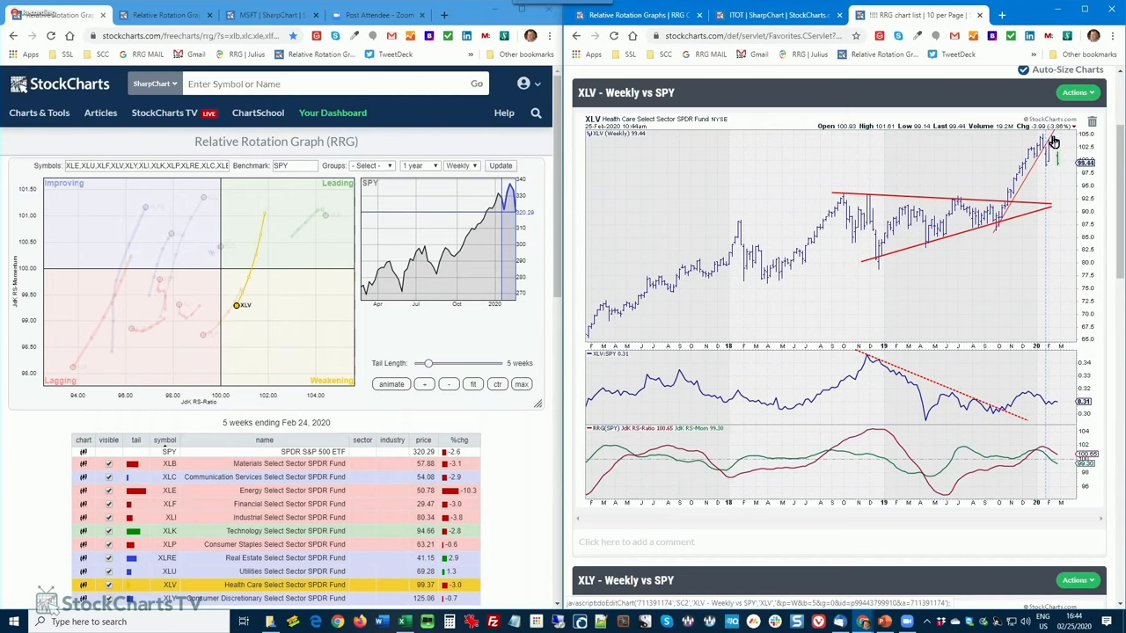
mouse_move(1019, 192)
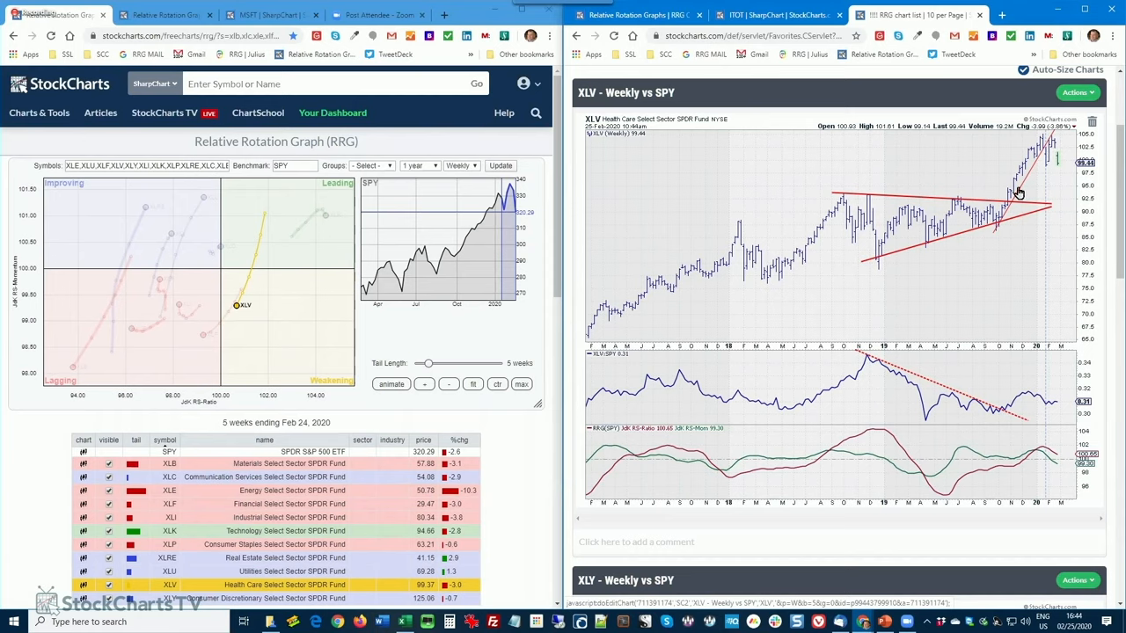
mouse_move(1049, 169)
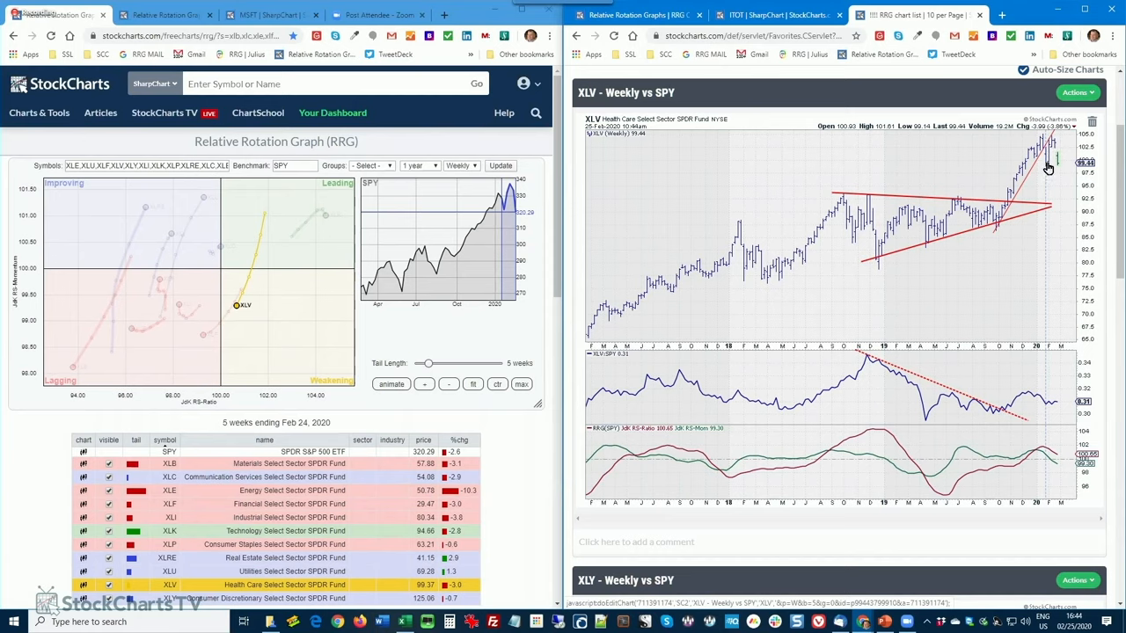
mouse_move(1047, 169)
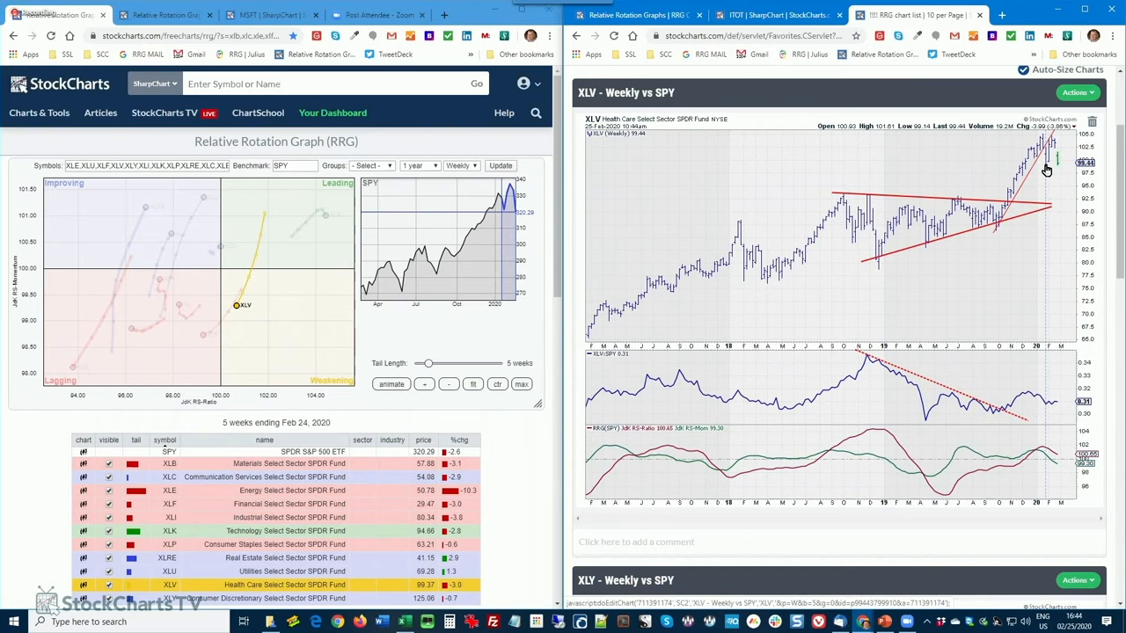
mouse_move(1066, 204)
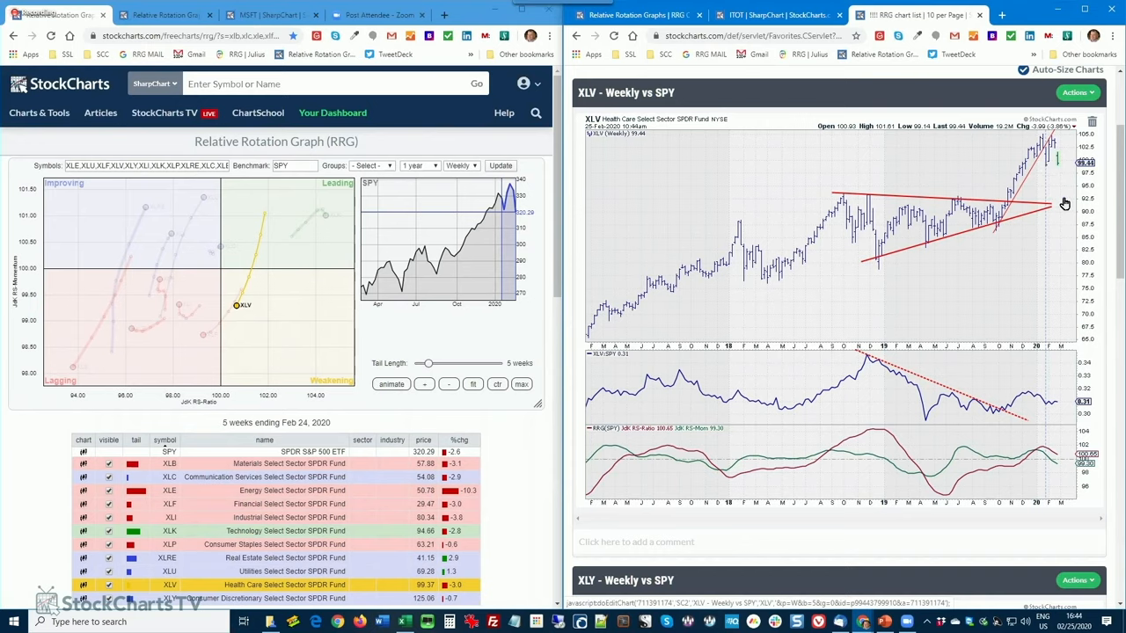
mouse_move(1035, 210)
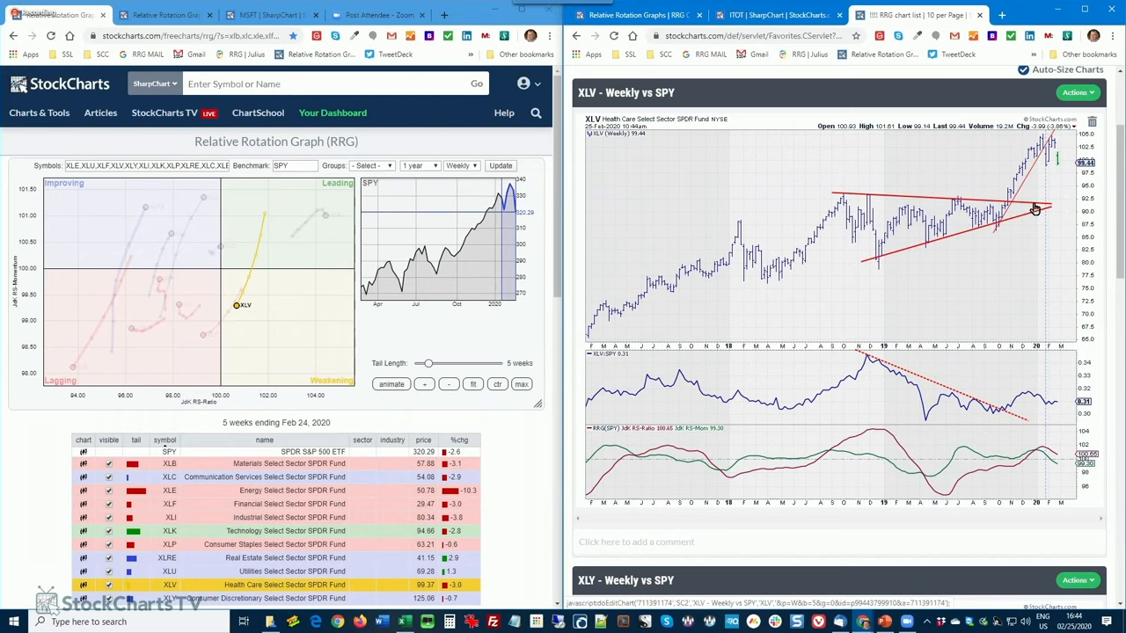
mouse_move(1041, 214)
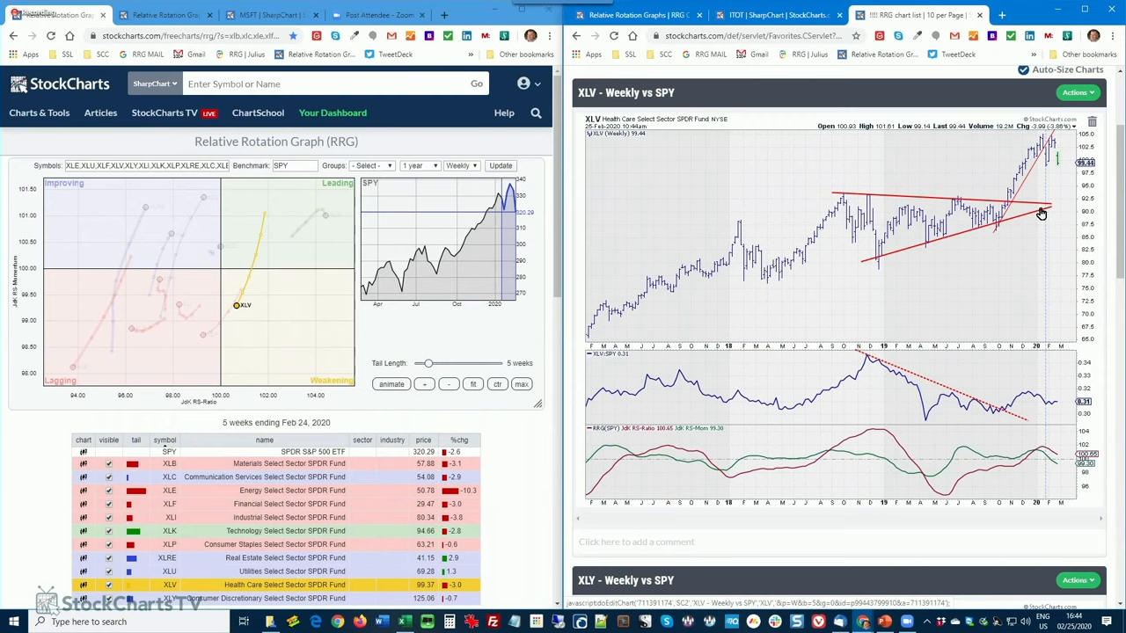
mouse_move(1070, 201)
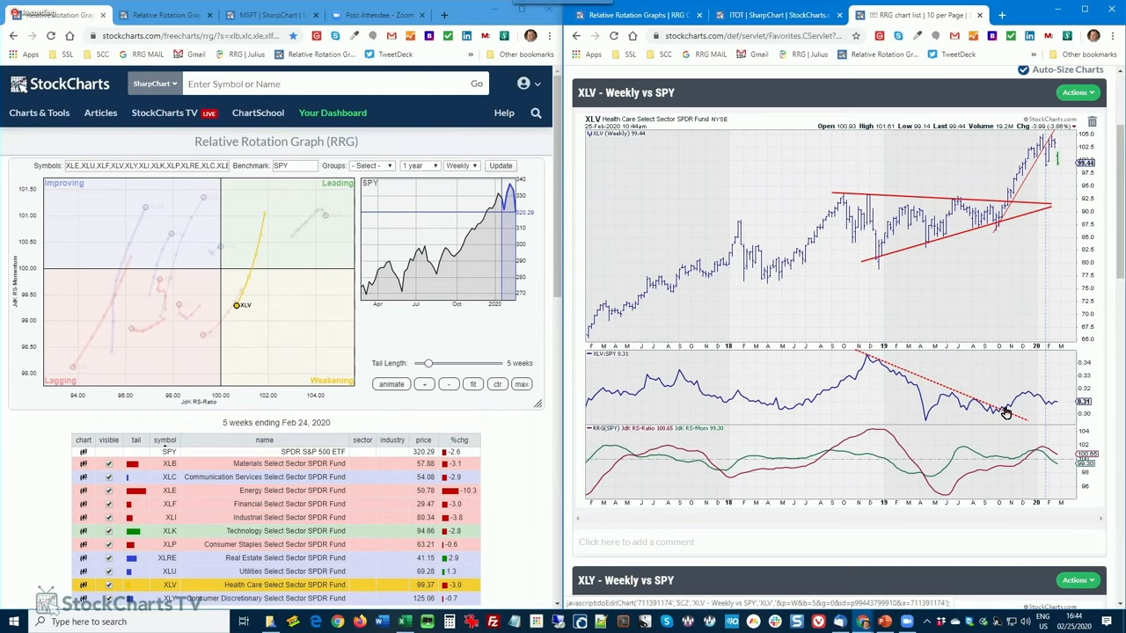
mouse_move(1006, 480)
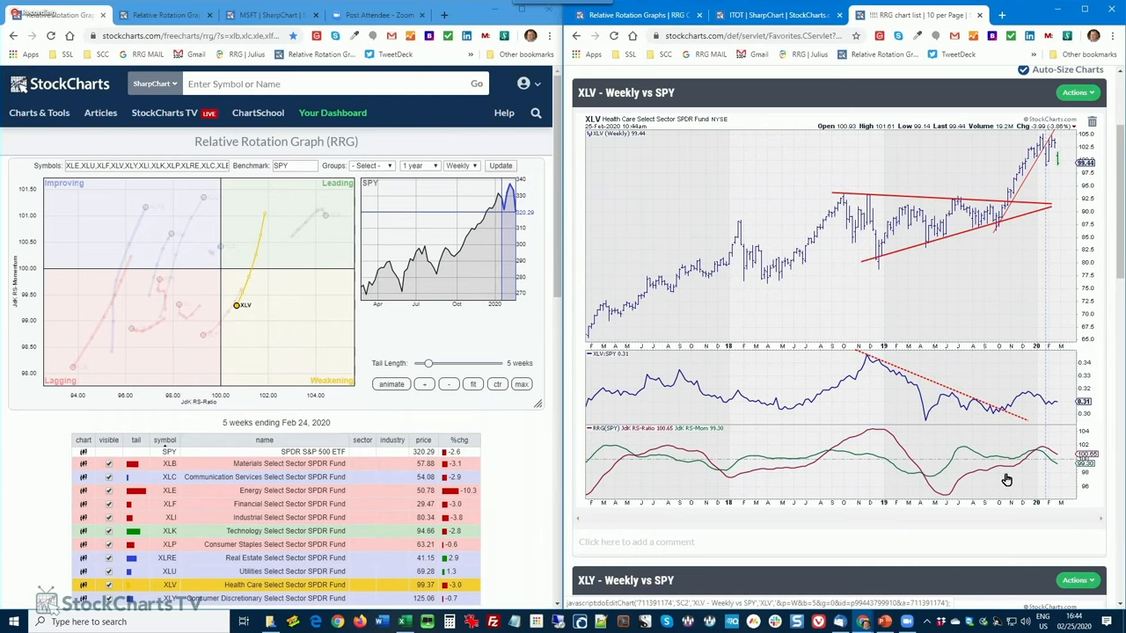
mouse_move(1064, 416)
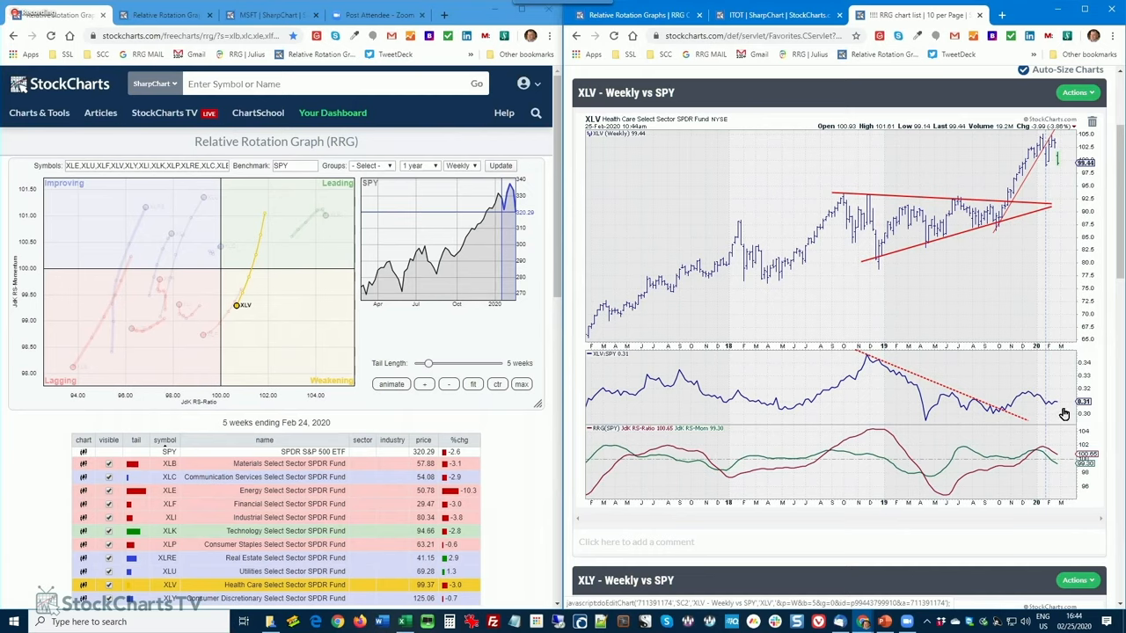
mouse_move(1060, 415)
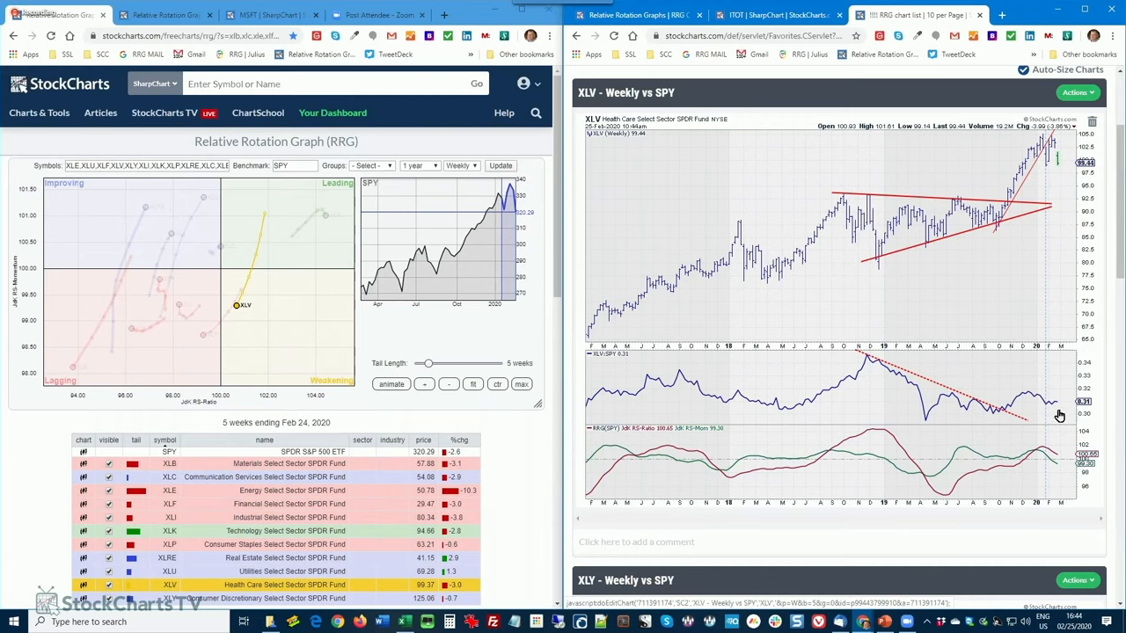
mouse_move(1043, 440)
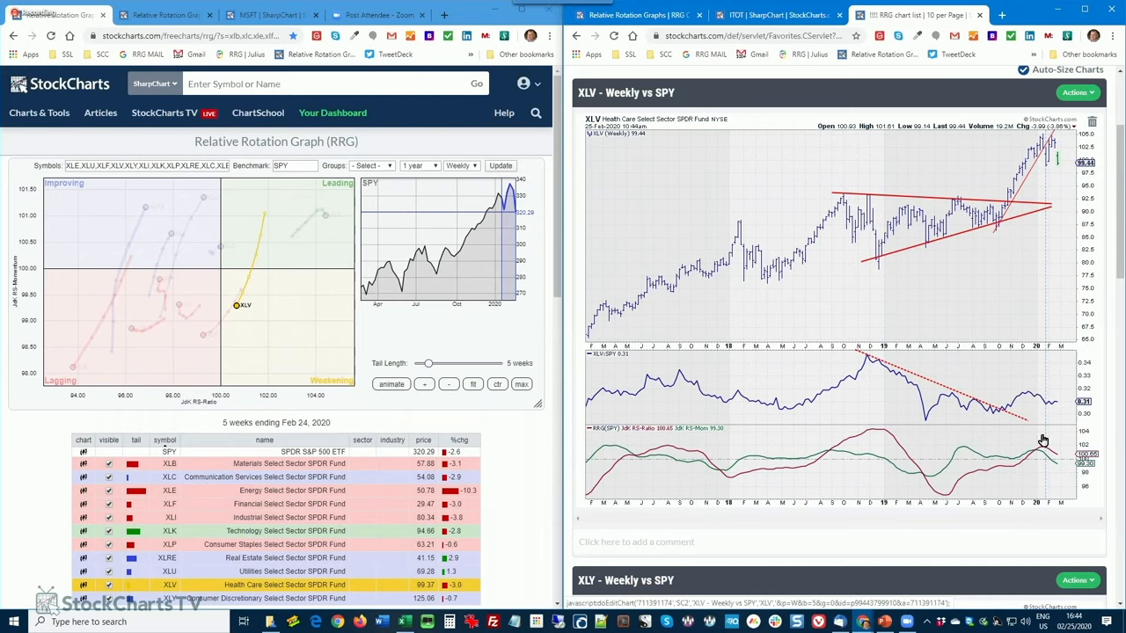
mouse_move(788, 423)
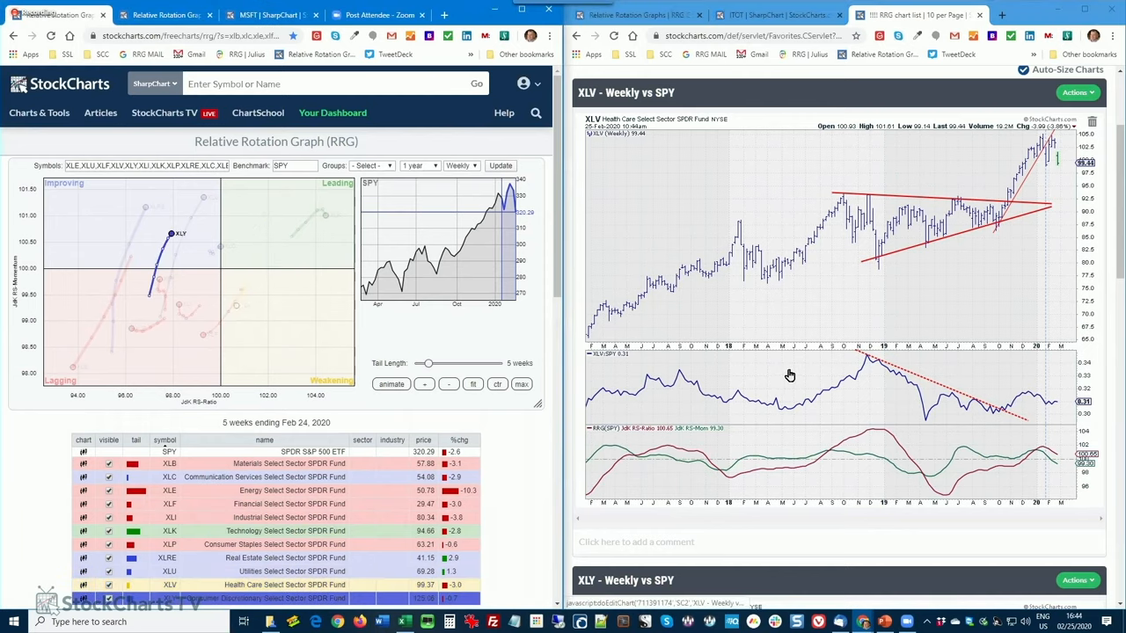
- Scroll the chart list down to the XLY weekly chart versus SPY
scroll("down", 3)
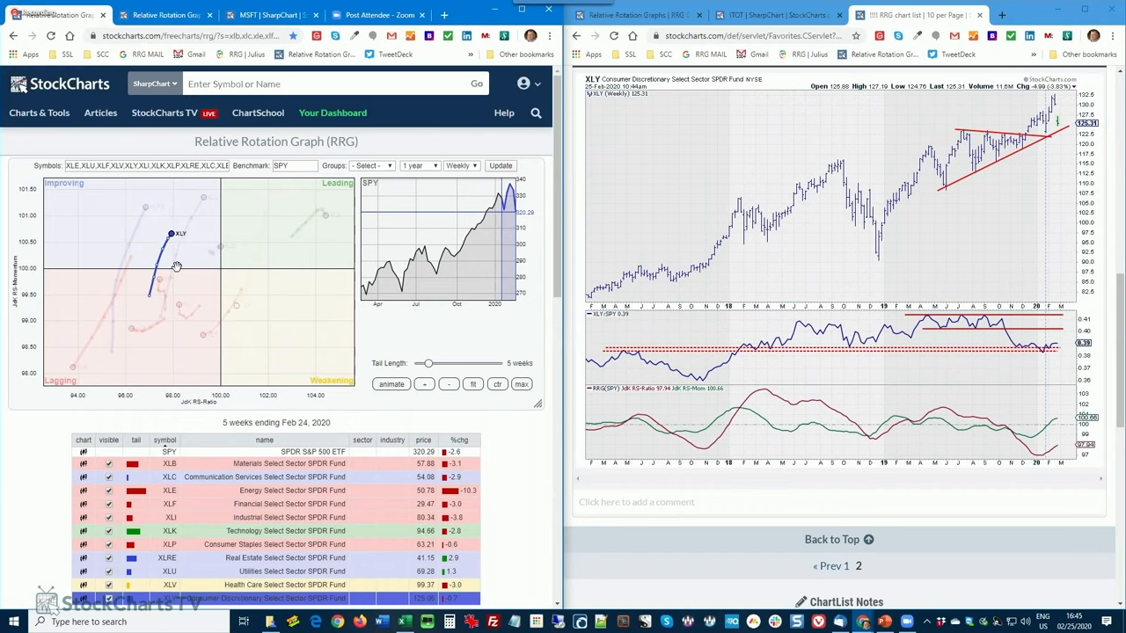
mouse_move(178, 266)
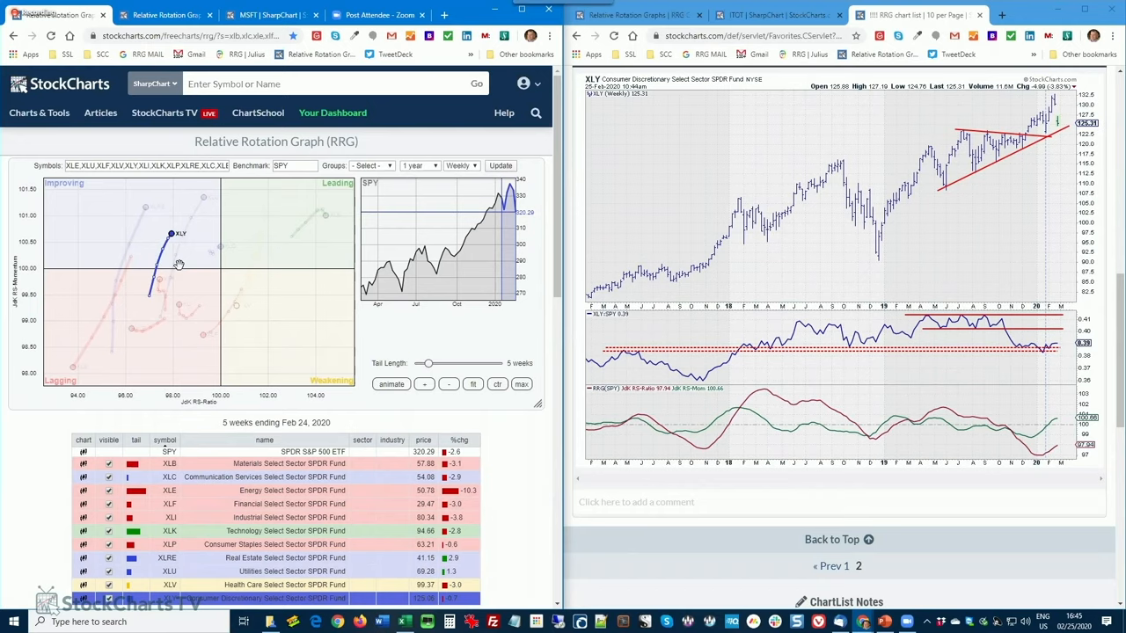
mouse_move(250, 281)
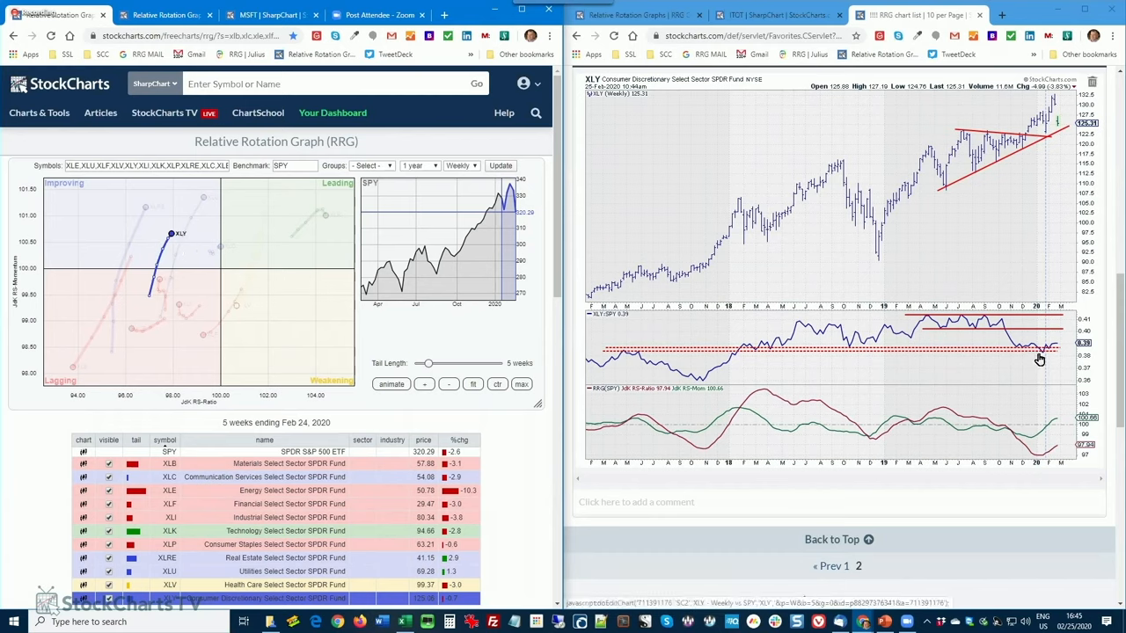
mouse_move(1035, 446)
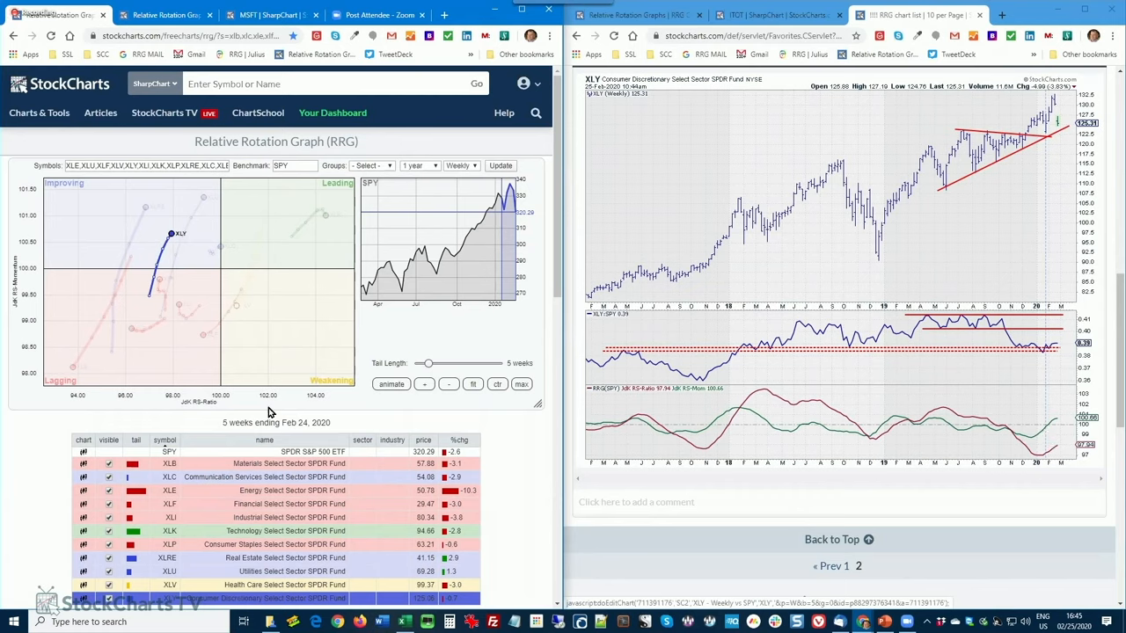
mouse_move(201, 261)
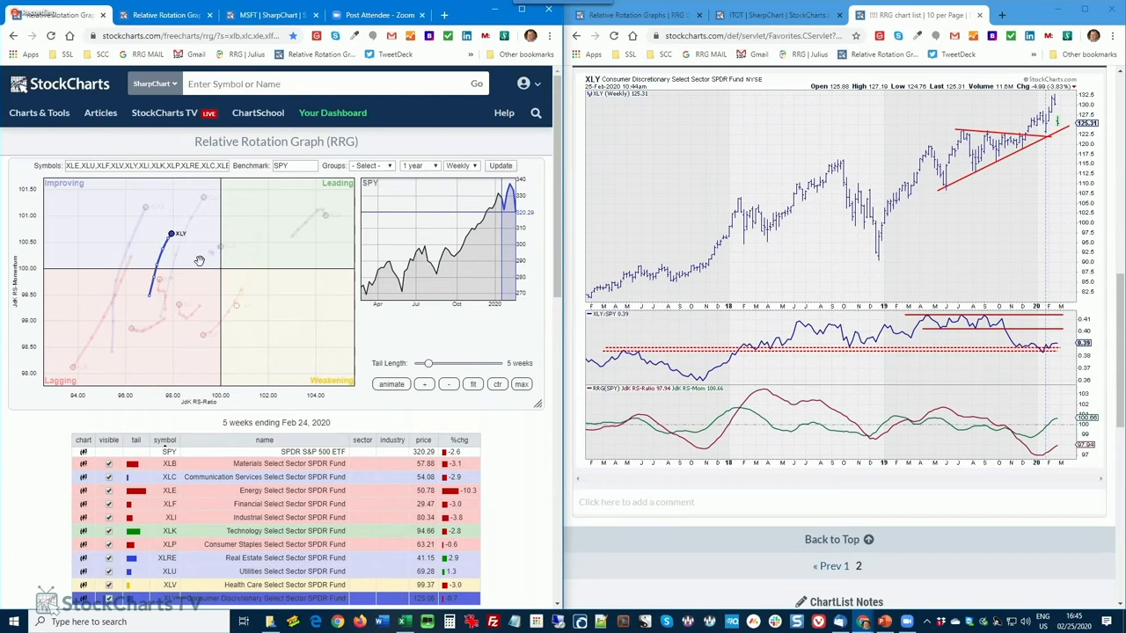
mouse_move(380, 316)
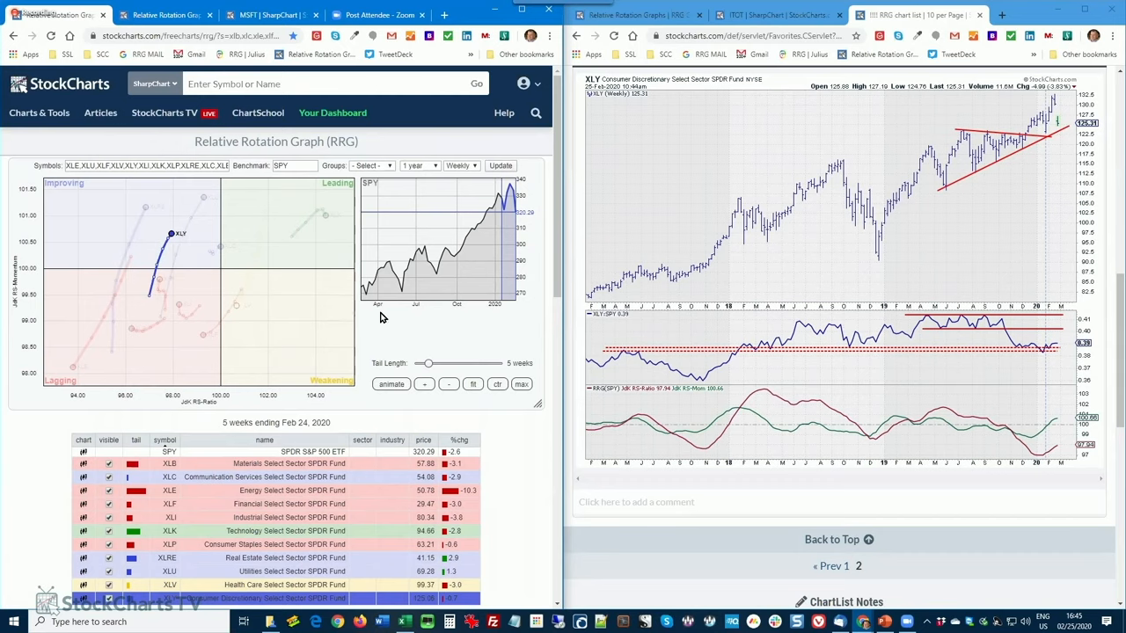
mouse_move(897, 385)
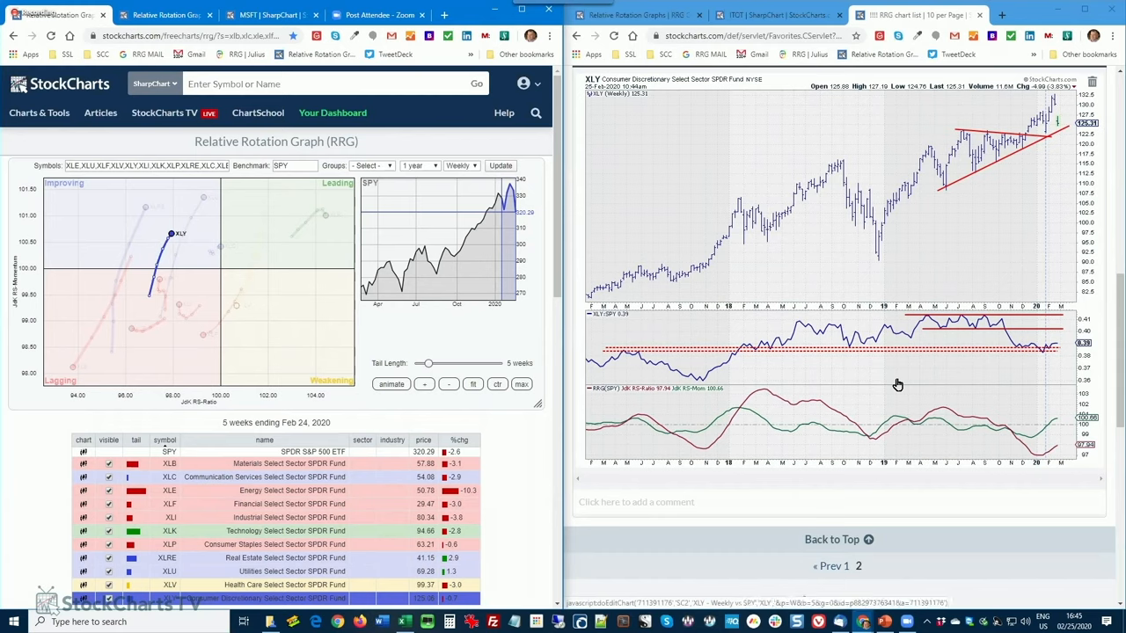
mouse_move(761, 279)
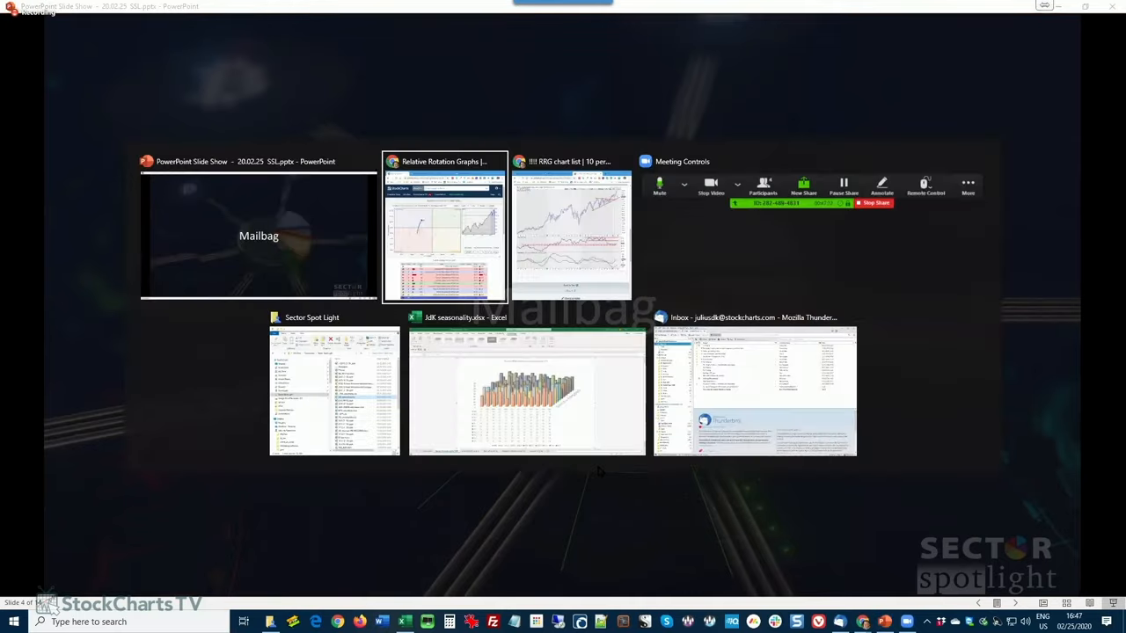
- Switch back to the browser and open the 'Roundup of Pair Trade Ideas from Sector Spotlight' article
left_click(443, 227)
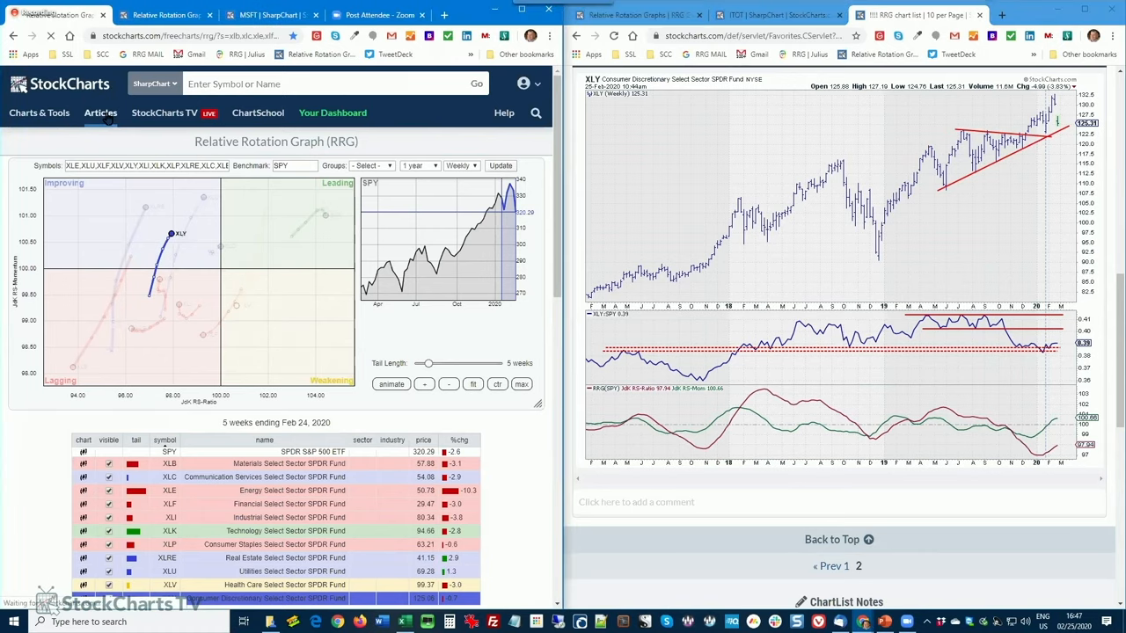
left_click(100, 113)
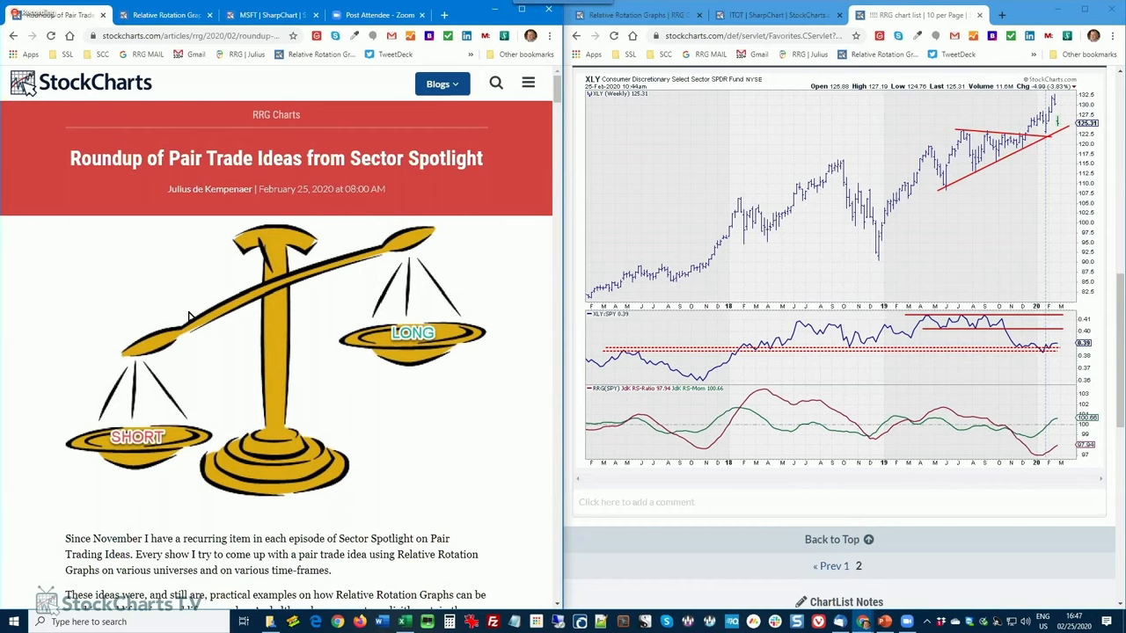
- Scroll the article to the 19 November 2019 AVGO vs XOM idea with its rotation graph and ratio chart
scroll("down", 3)
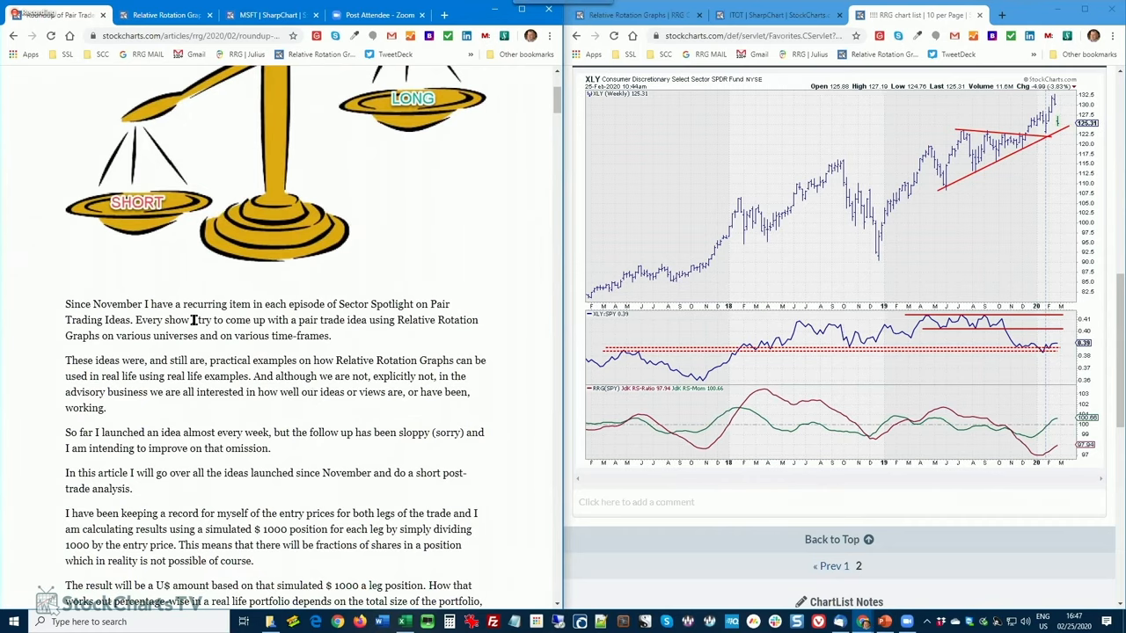
scroll("down", 3)
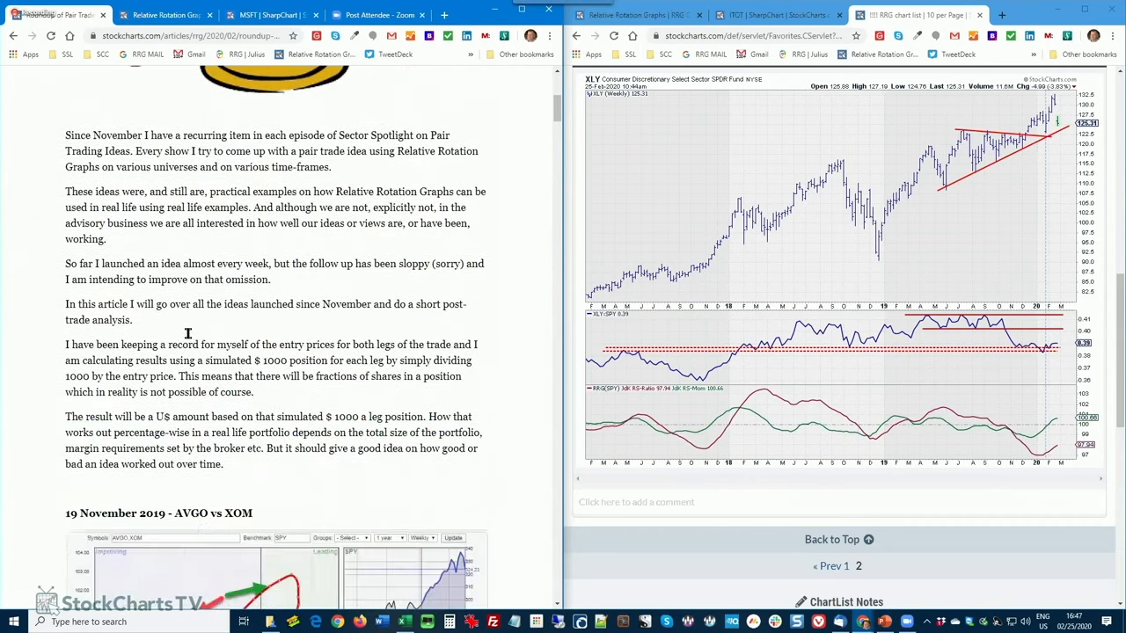
scroll("down", 3)
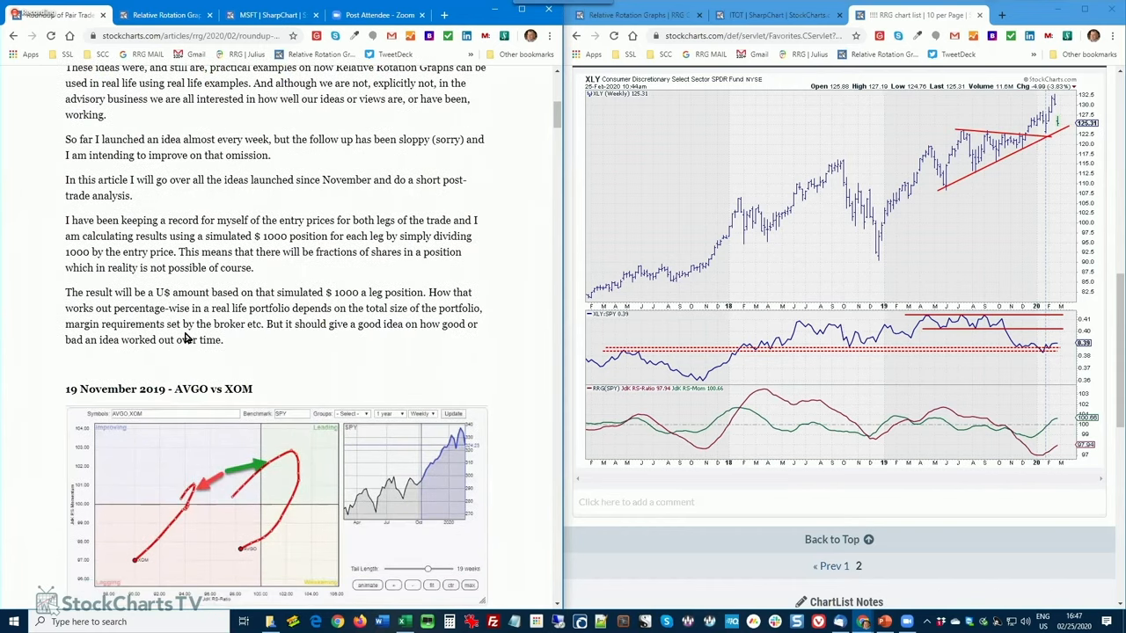
mouse_move(70, 362)
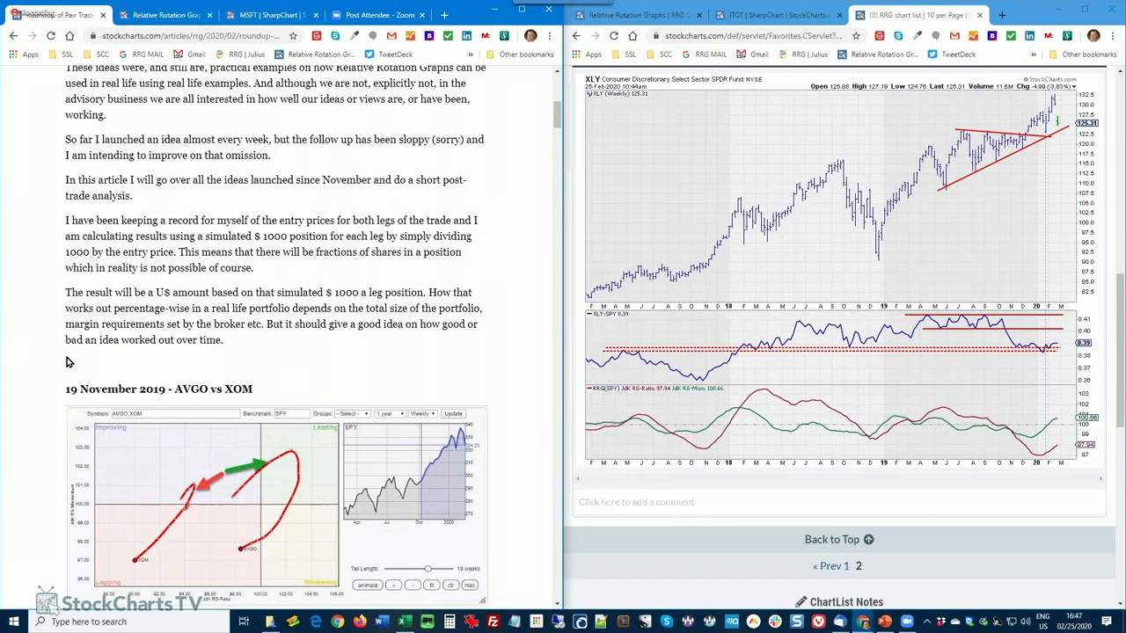
scroll("down", 3)
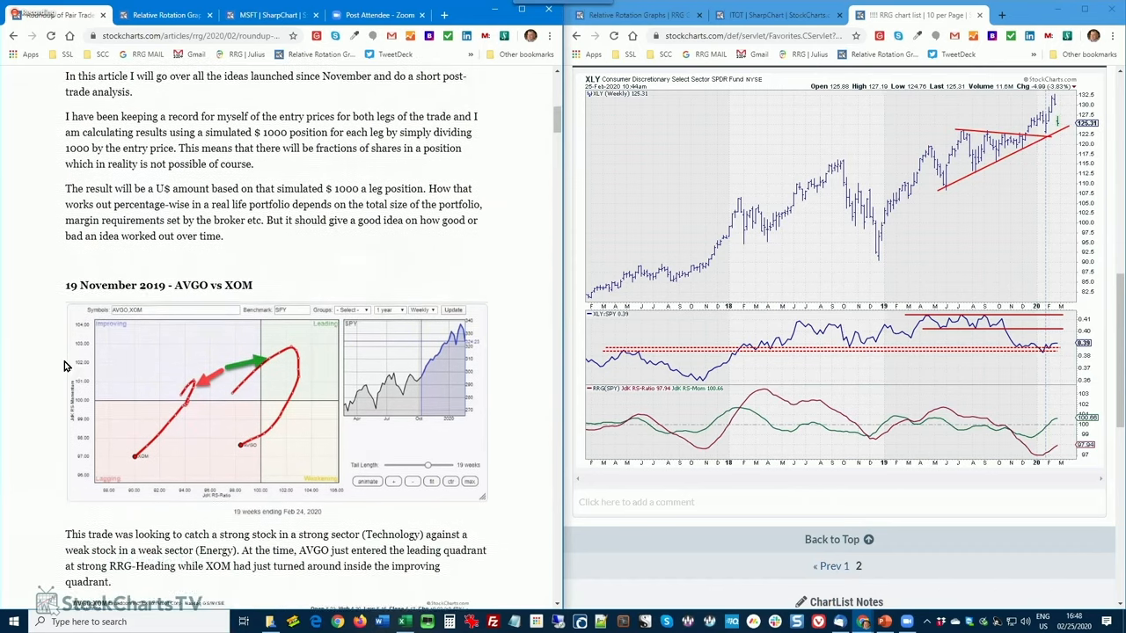
scroll("down", 3)
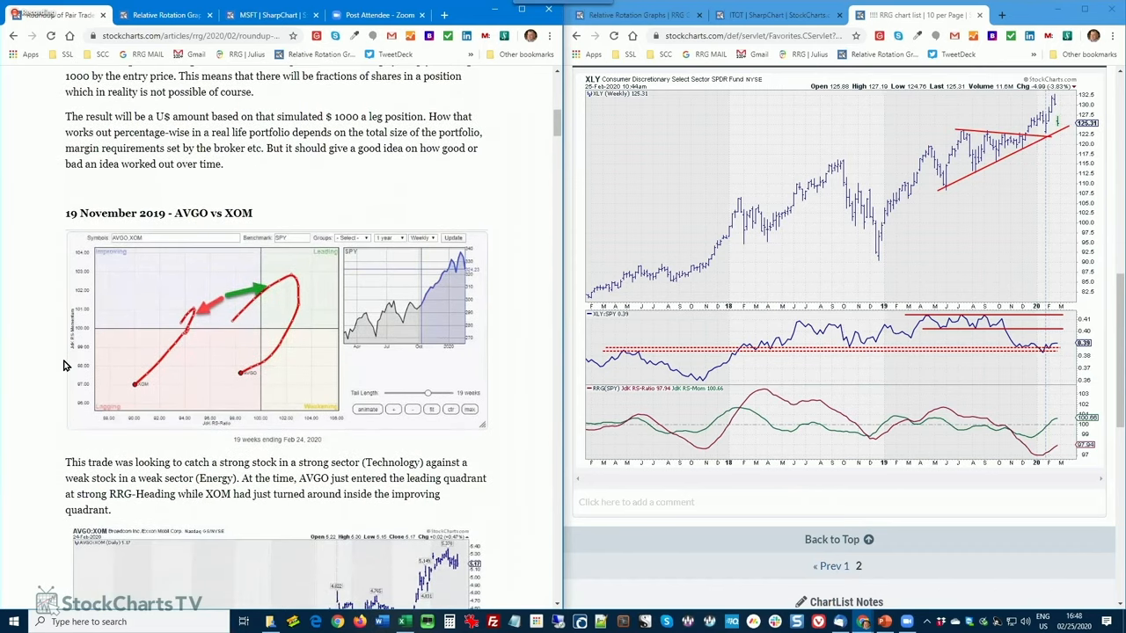
scroll("down", 3)
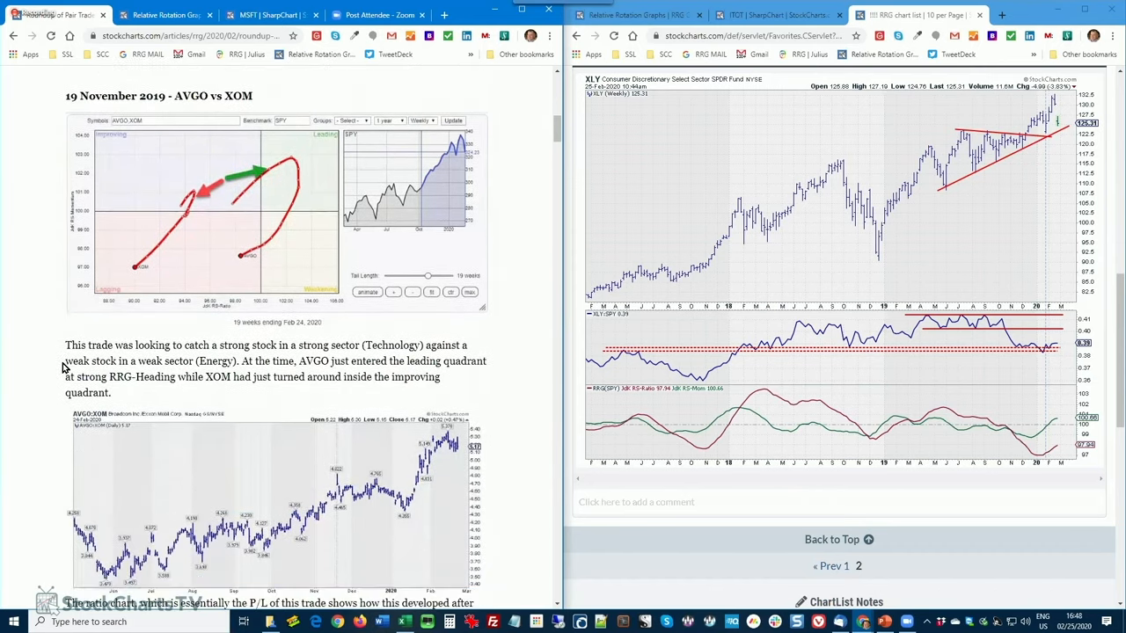
mouse_move(194, 162)
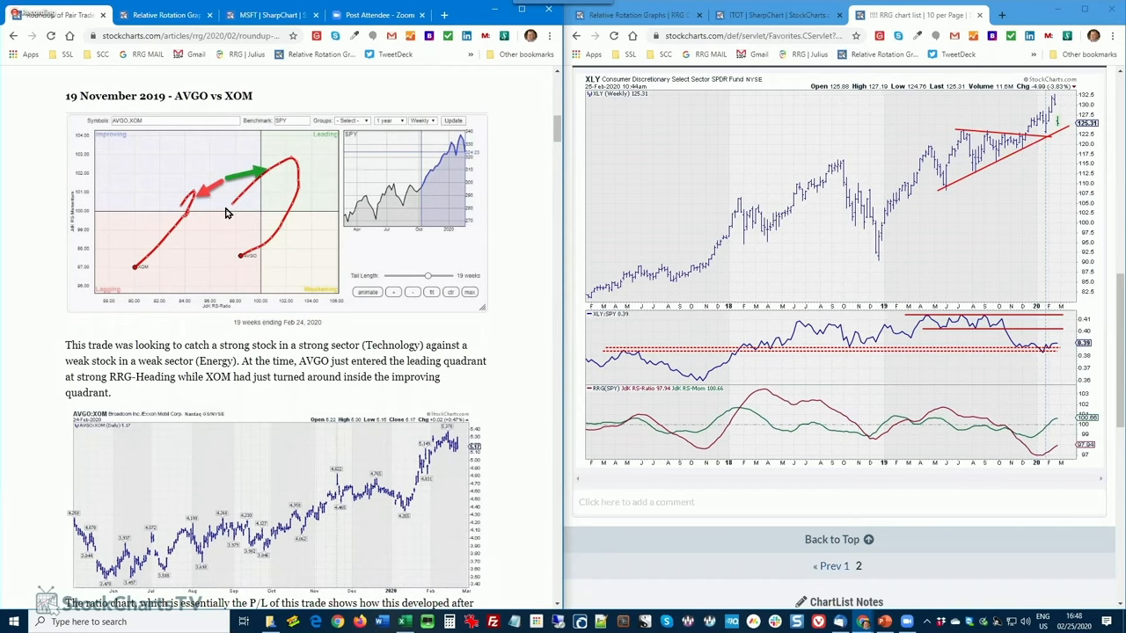
mouse_move(190, 204)
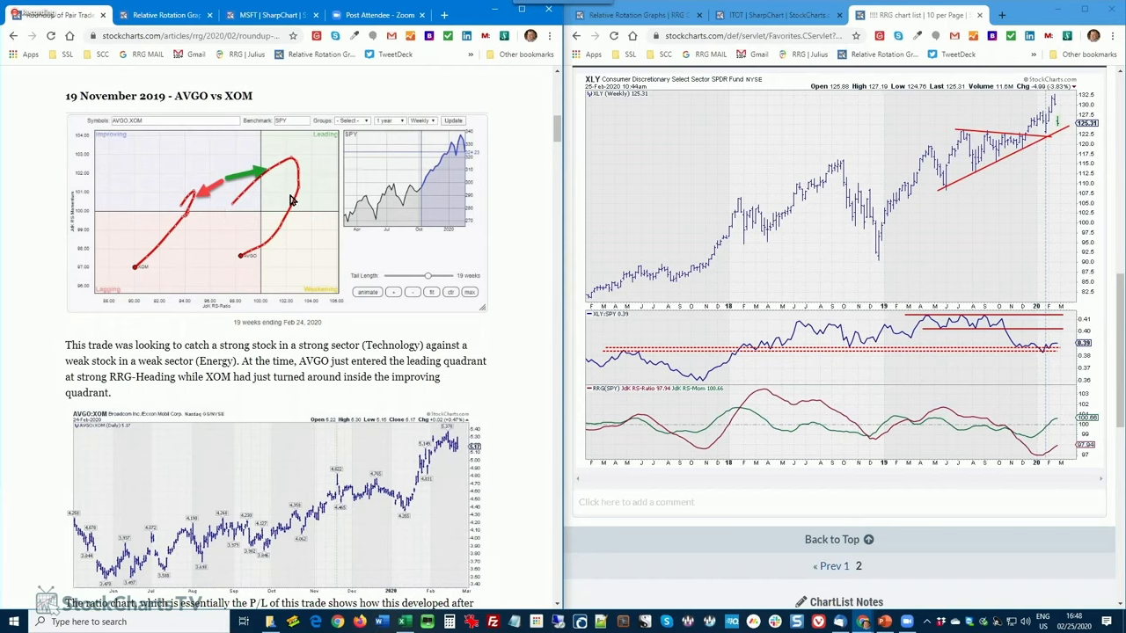
mouse_move(327, 437)
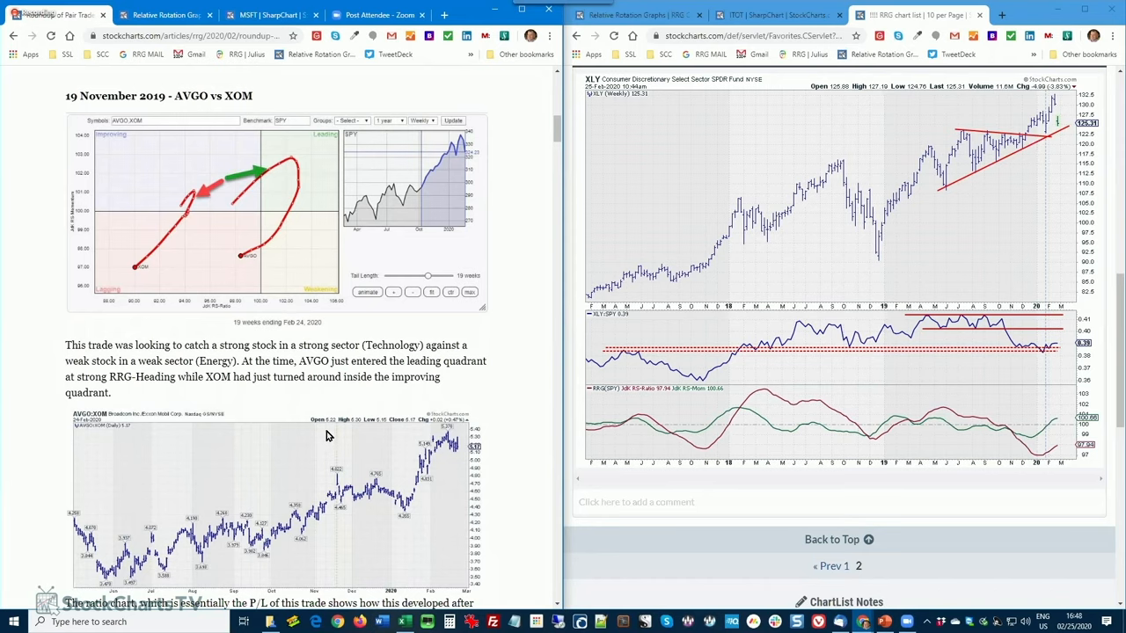
scroll("down", 3)
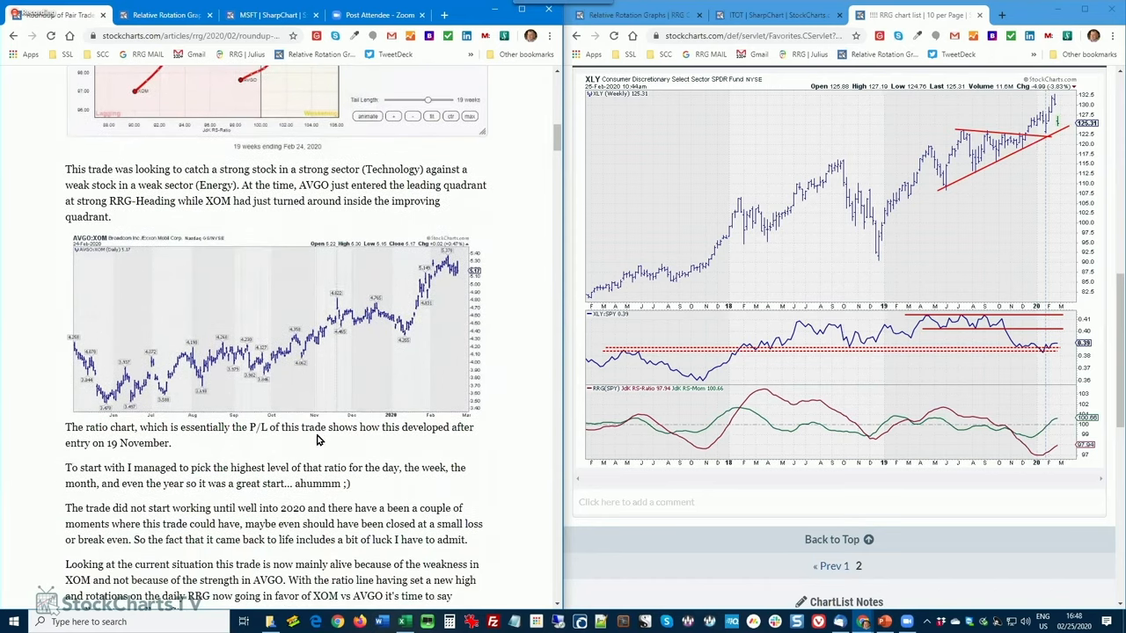
mouse_move(137, 275)
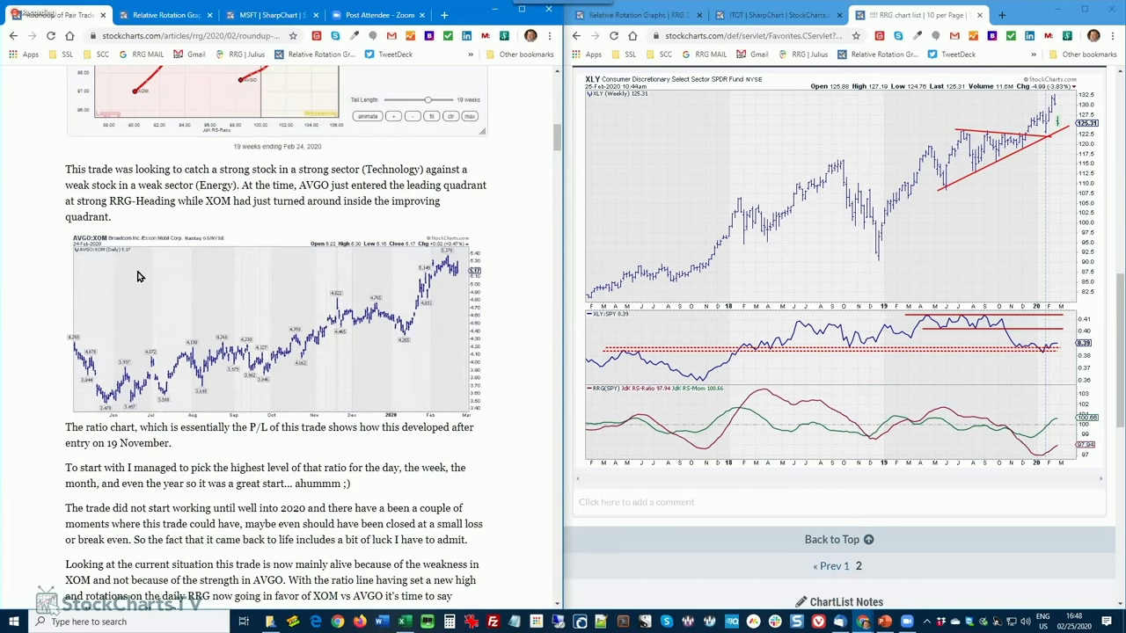
mouse_move(266, 424)
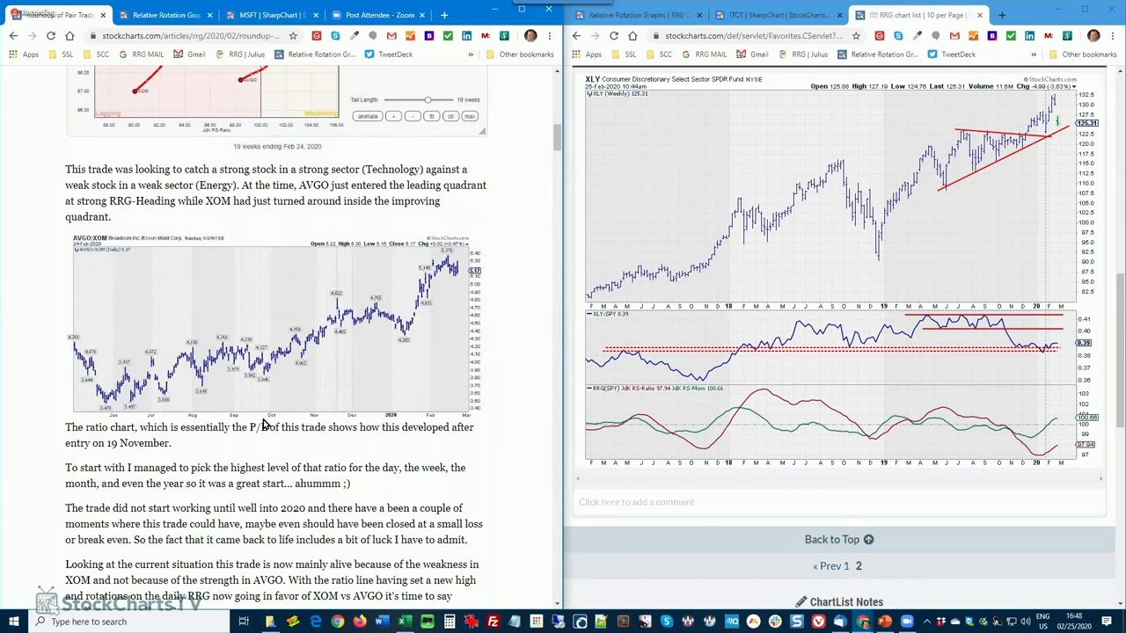
mouse_move(338, 345)
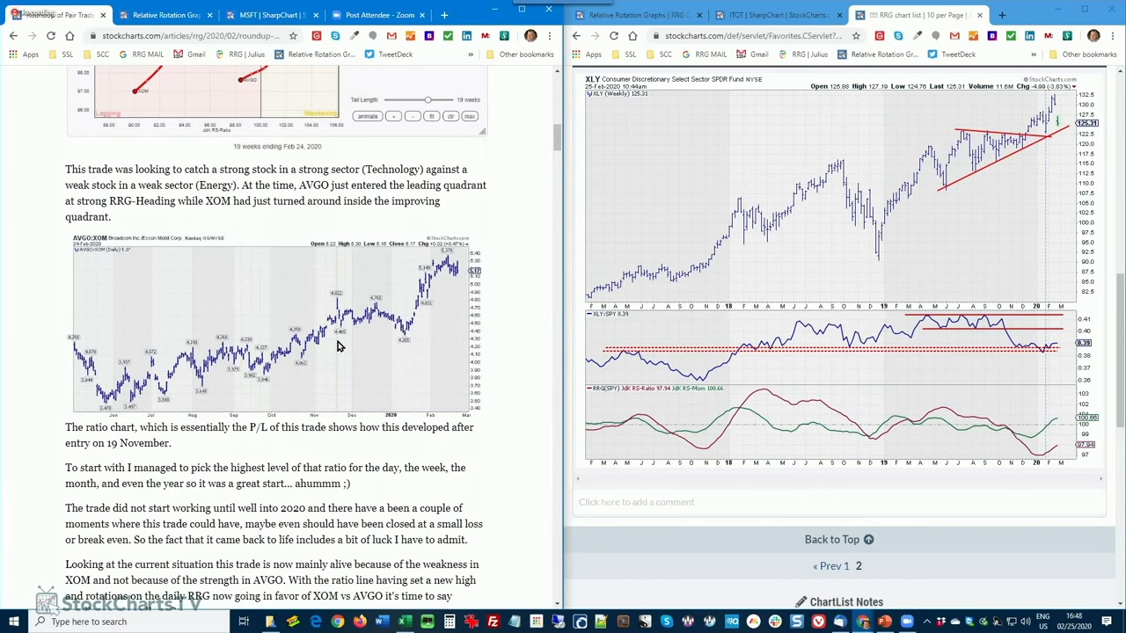
mouse_move(496, 304)
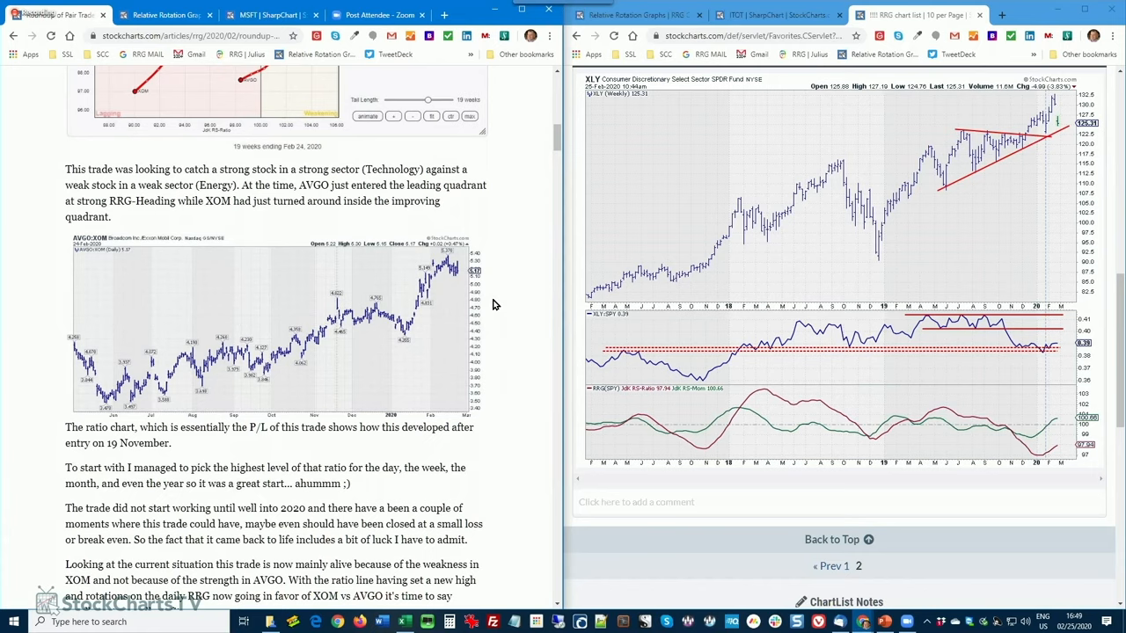
mouse_move(447, 292)
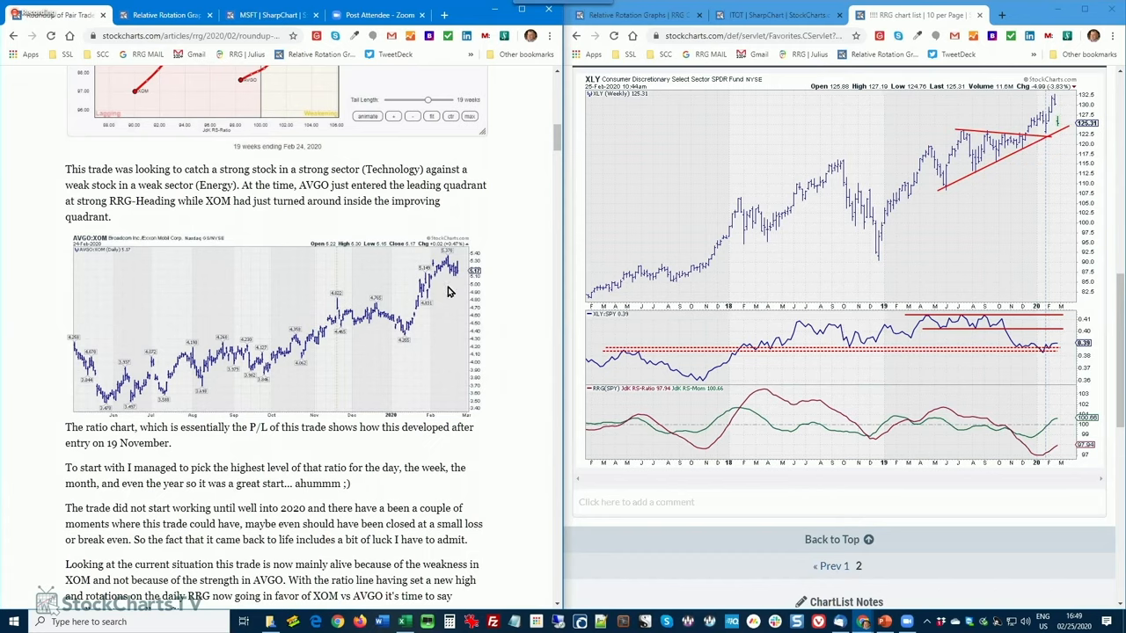
scroll("down", 3)
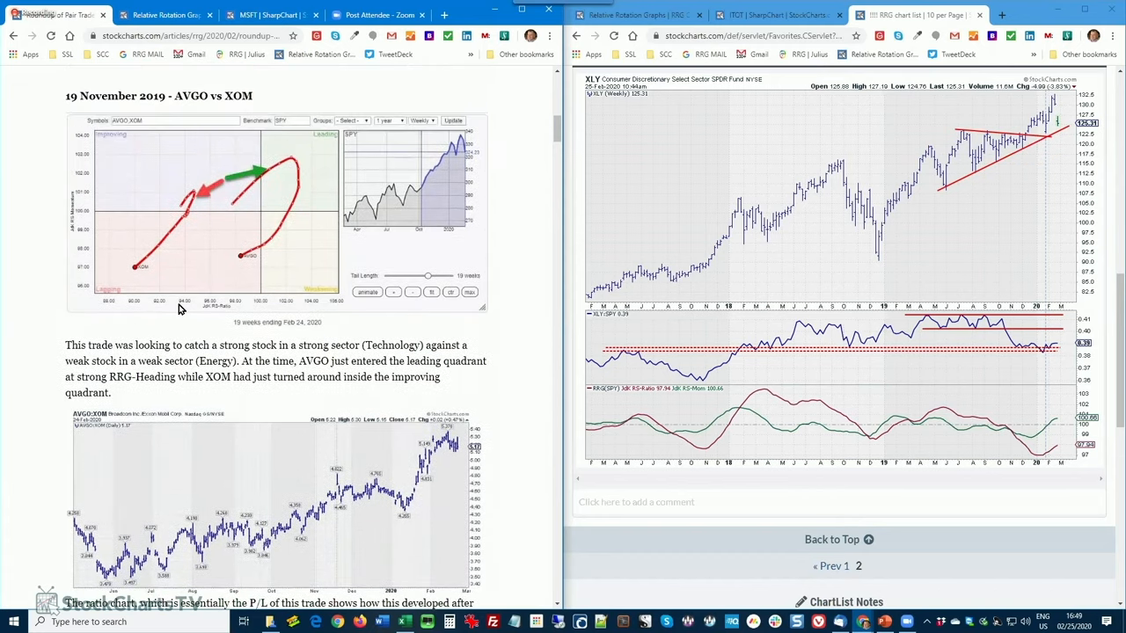
scroll("down", 3)
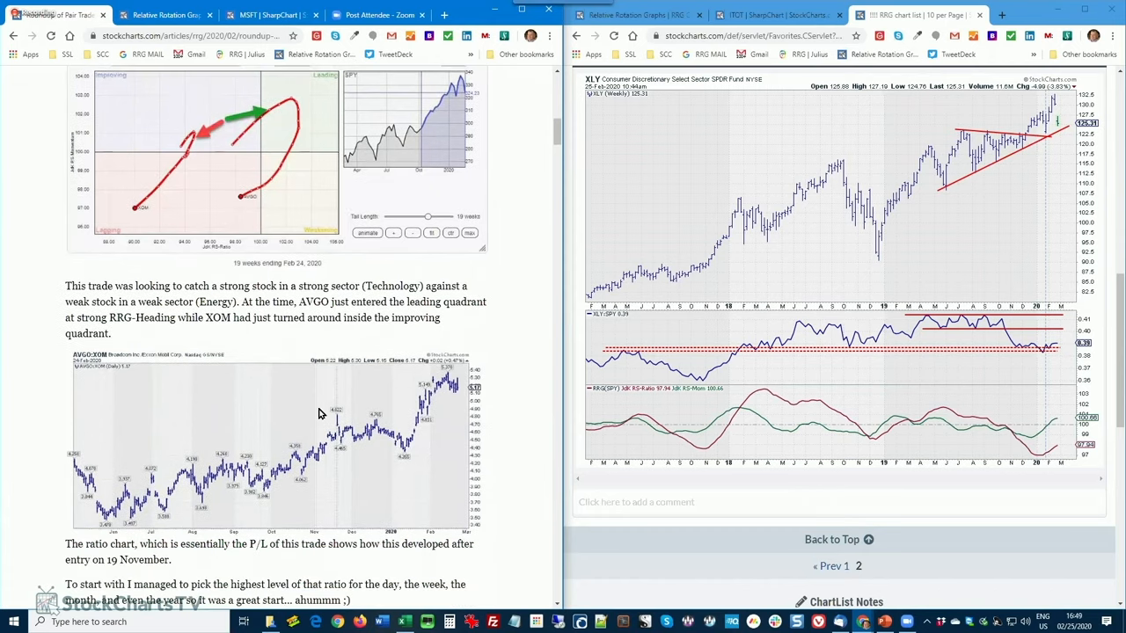
scroll("down", 3)
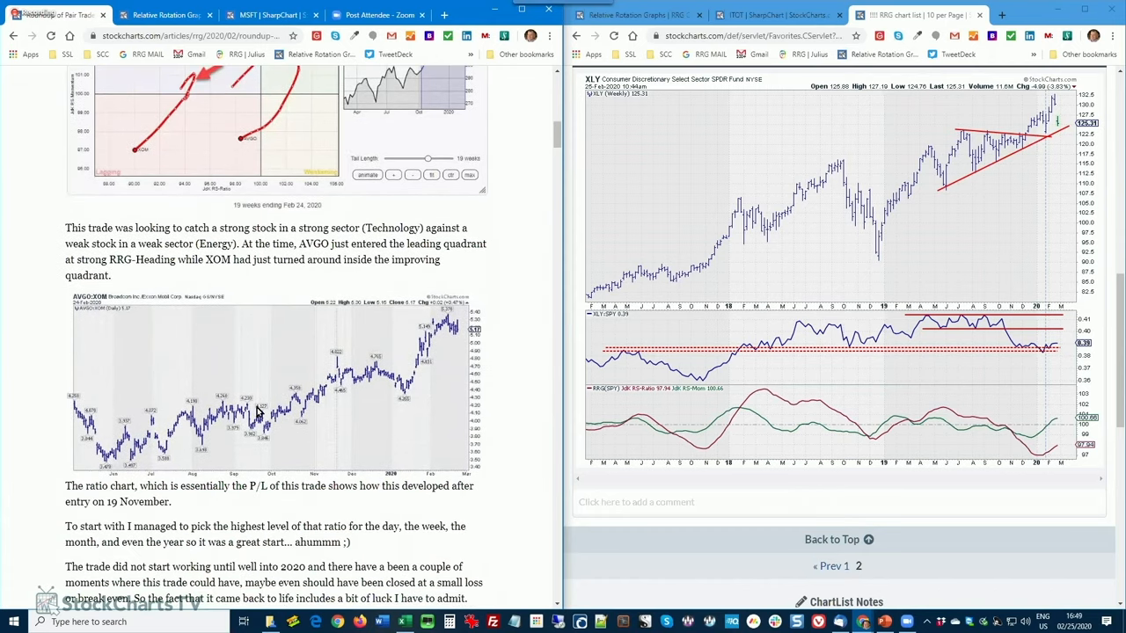
mouse_move(303, 412)
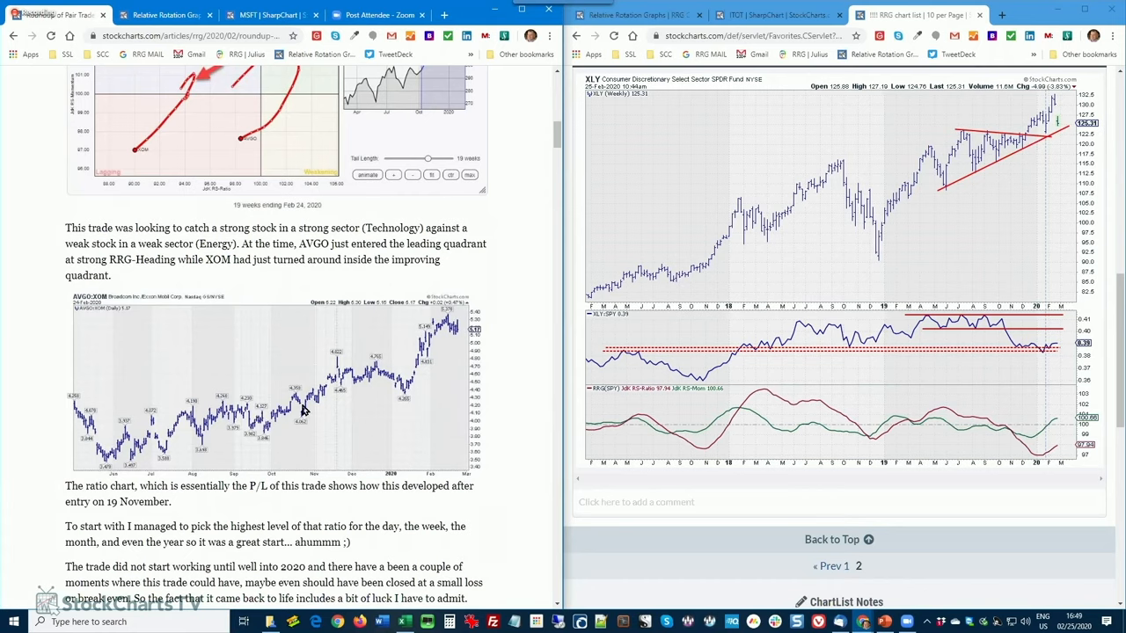
mouse_move(303, 165)
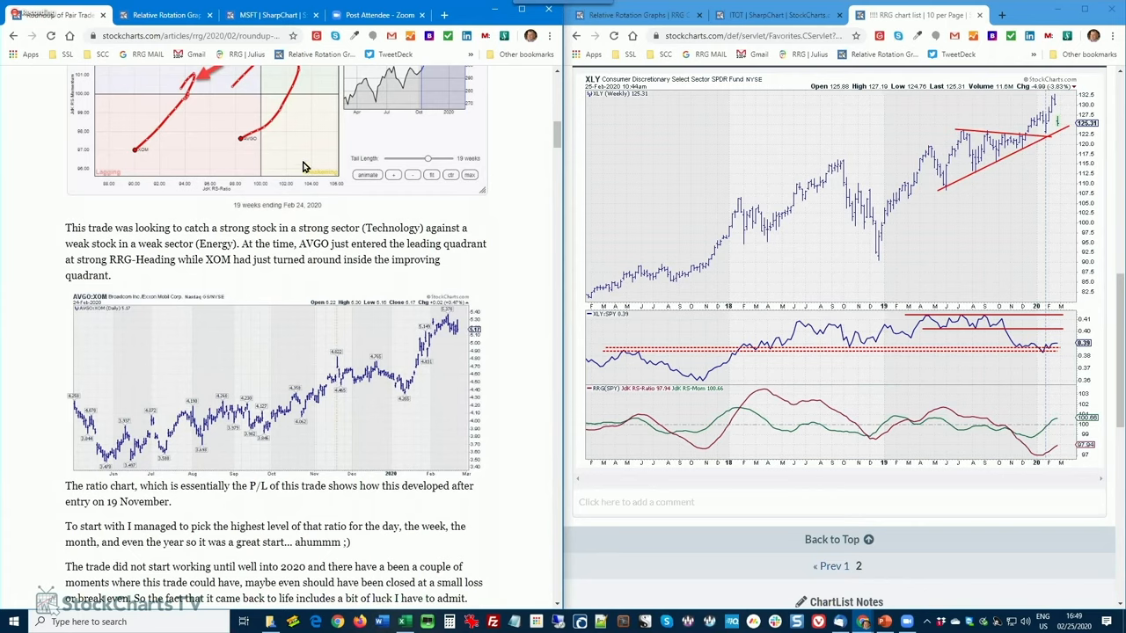
mouse_move(308, 461)
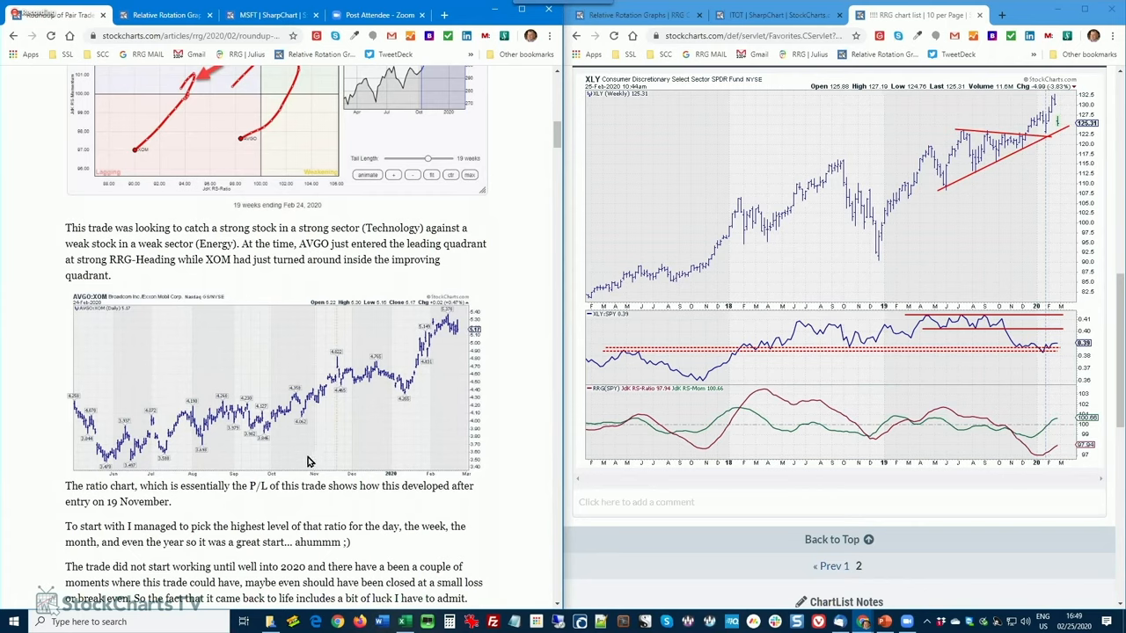
mouse_move(232, 121)
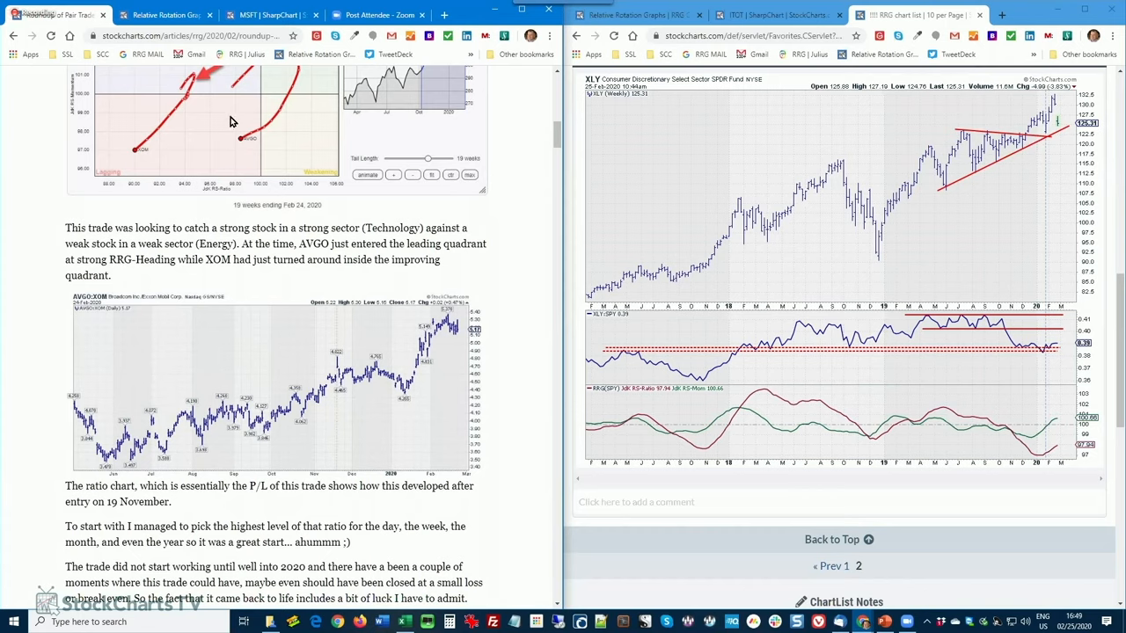
mouse_move(240, 127)
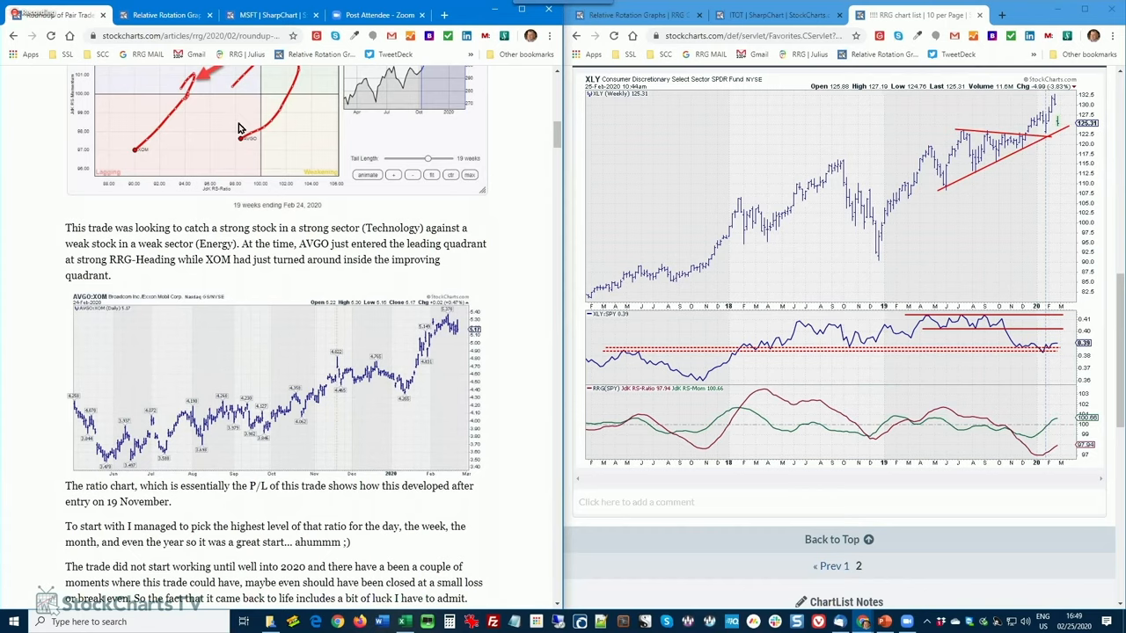
mouse_move(331, 431)
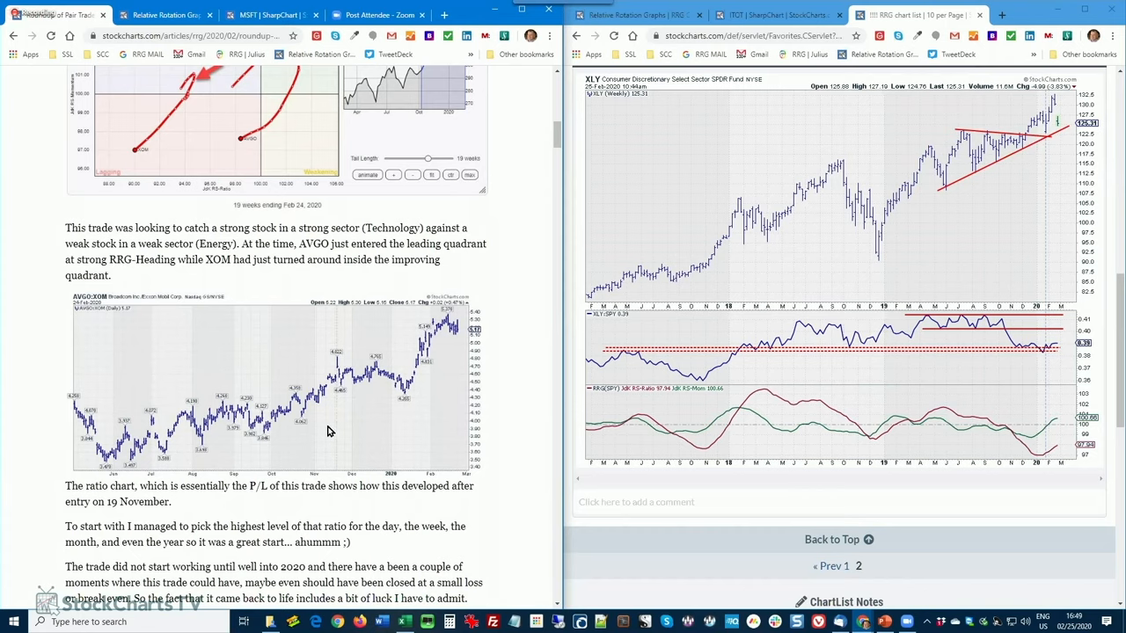
mouse_move(383, 410)
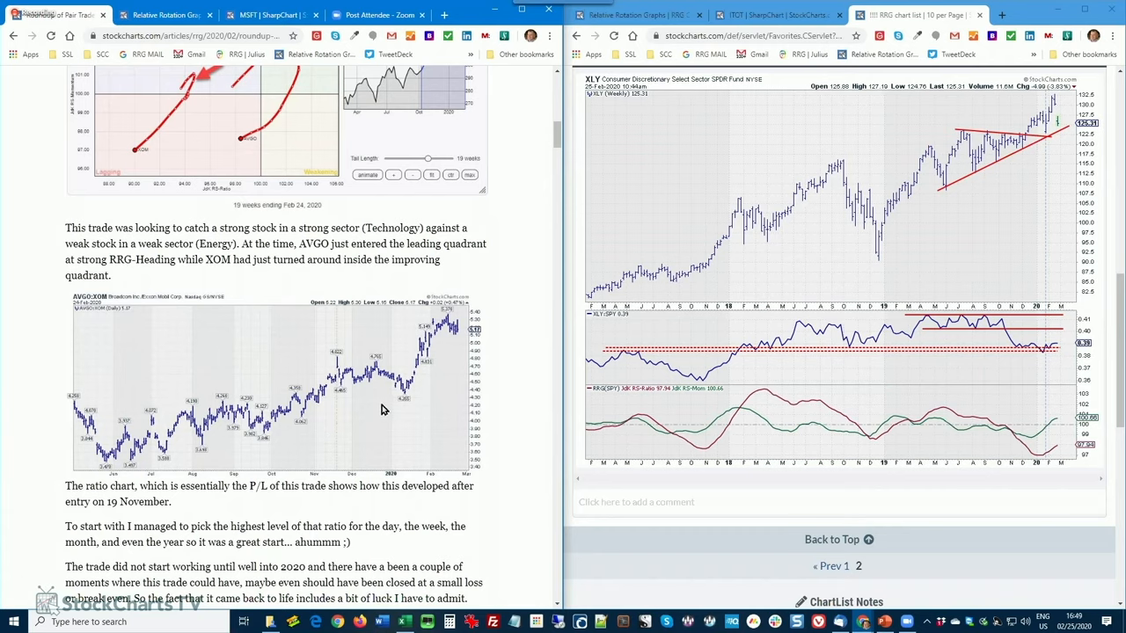
mouse_move(384, 405)
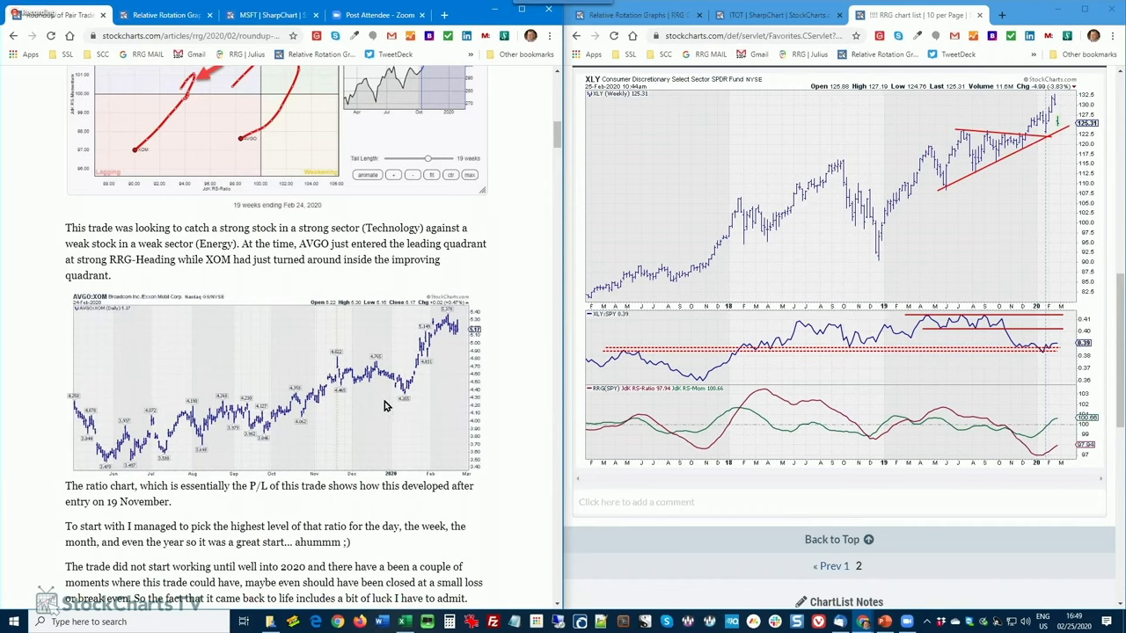
mouse_move(352, 352)
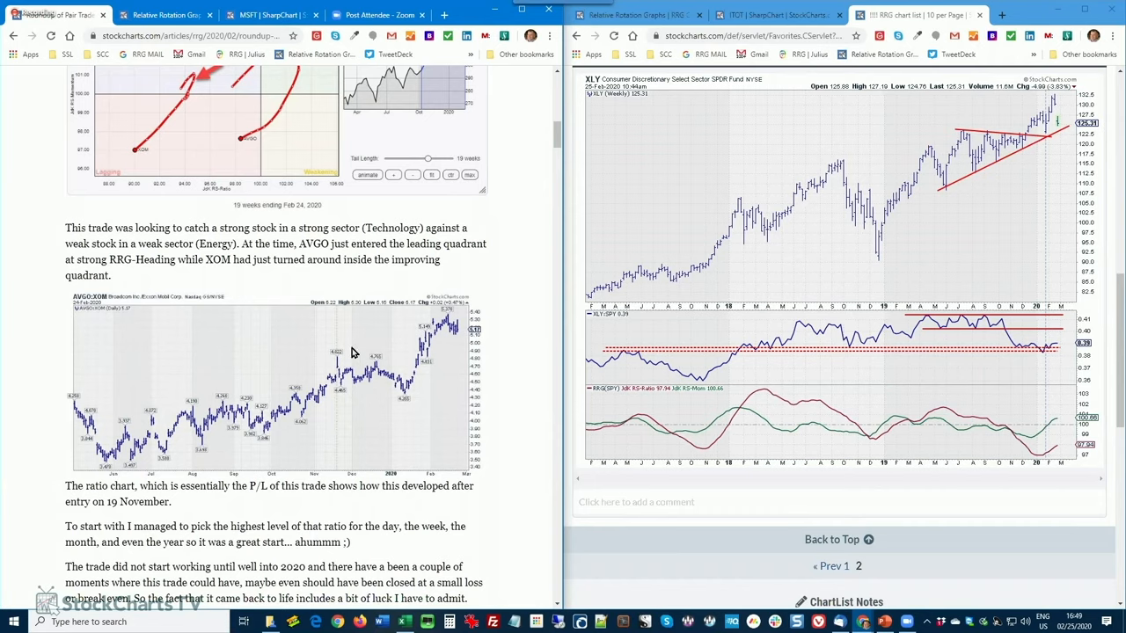
mouse_move(288, 163)
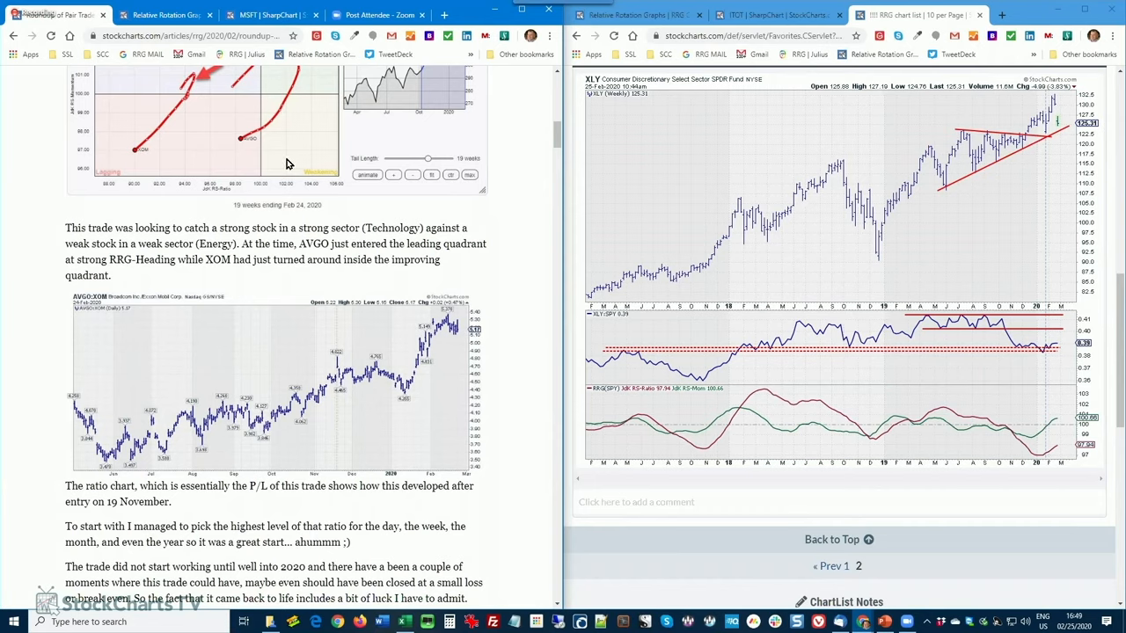
mouse_move(343, 436)
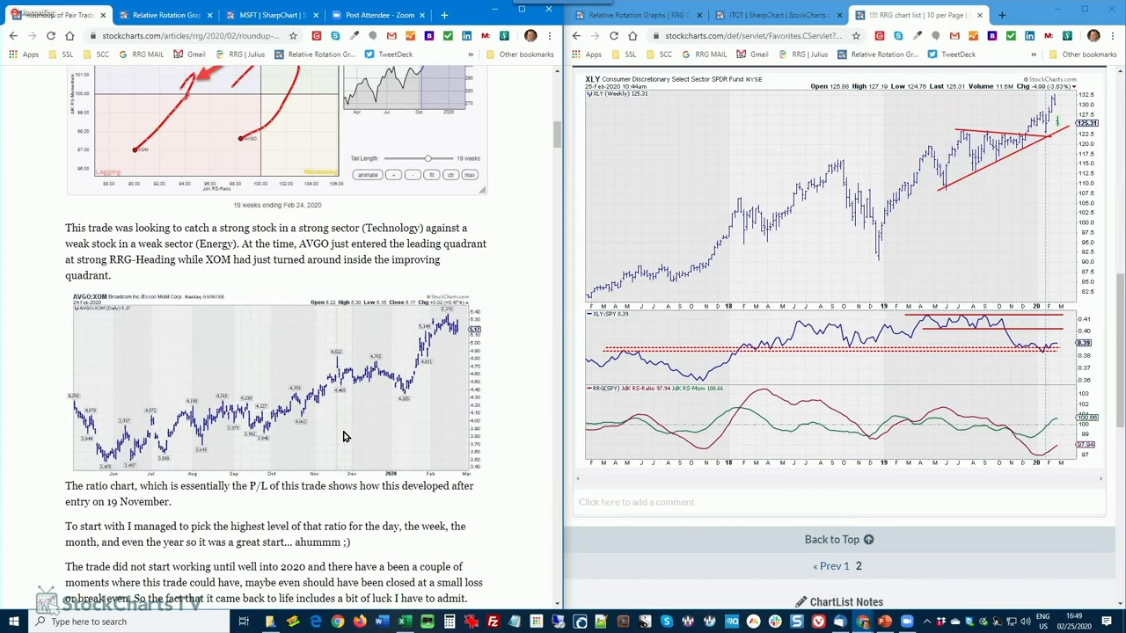
mouse_move(387, 389)
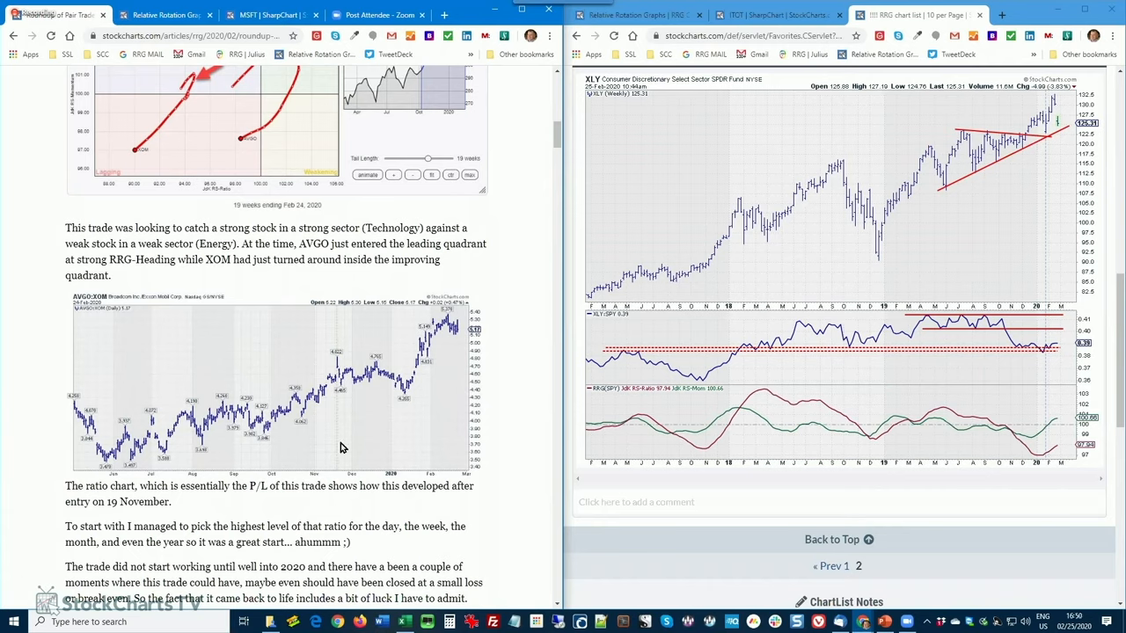
mouse_move(332, 395)
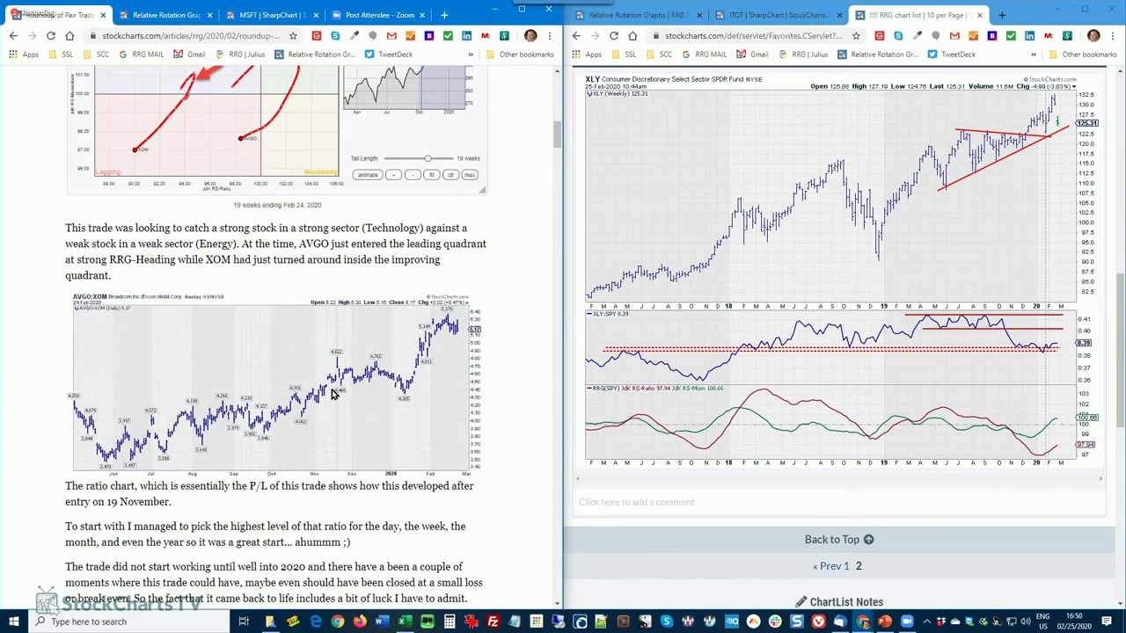
mouse_move(253, 199)
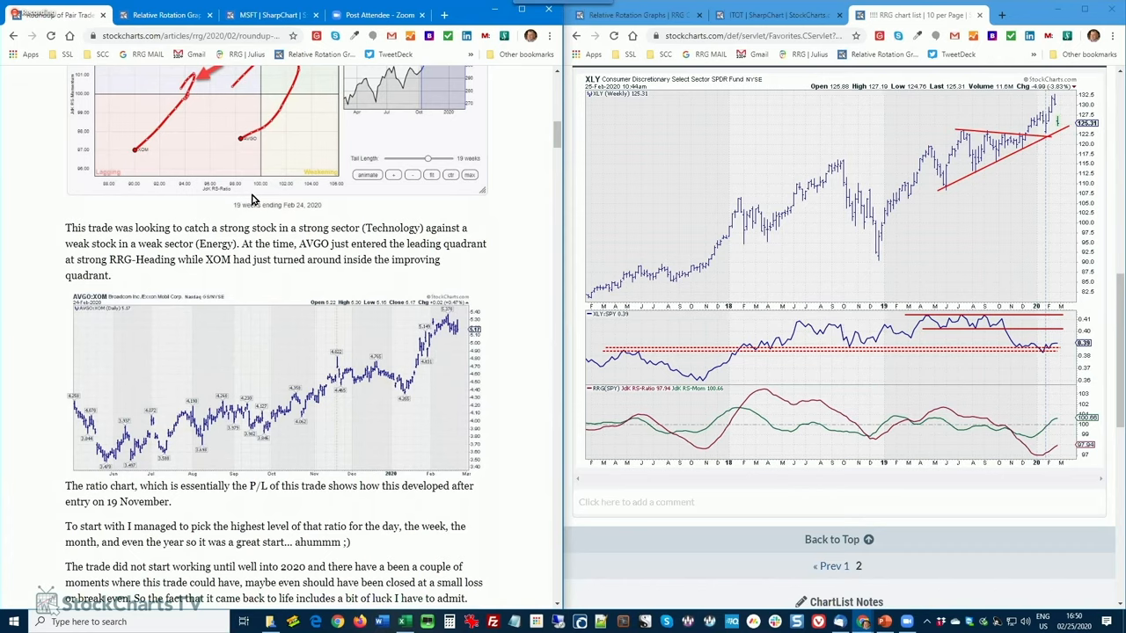
mouse_move(246, 158)
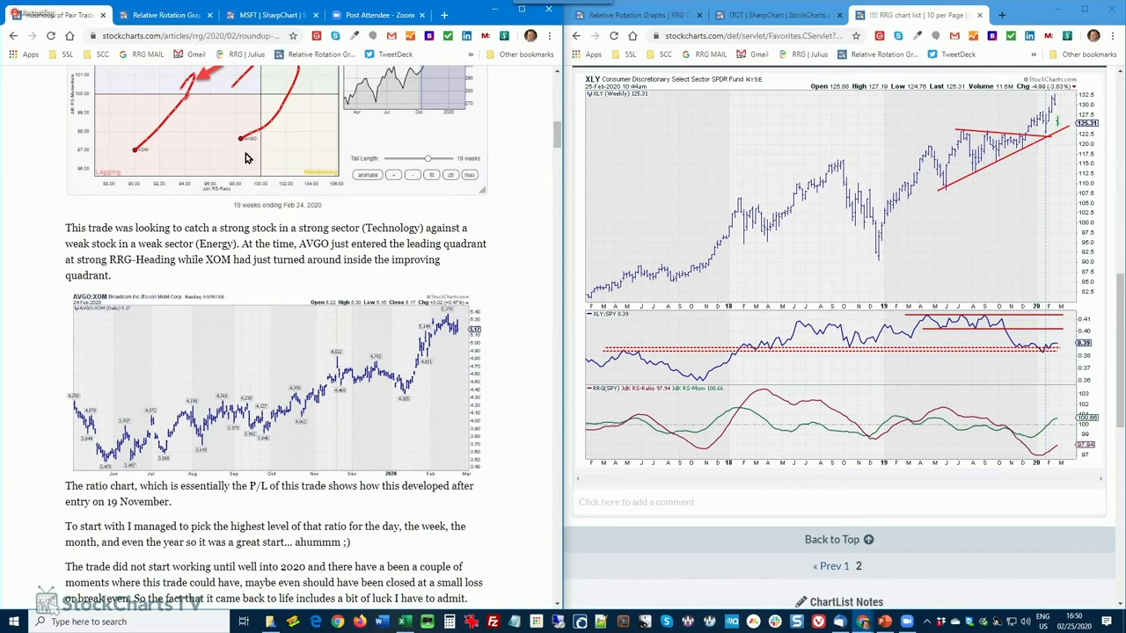
mouse_move(249, 191)
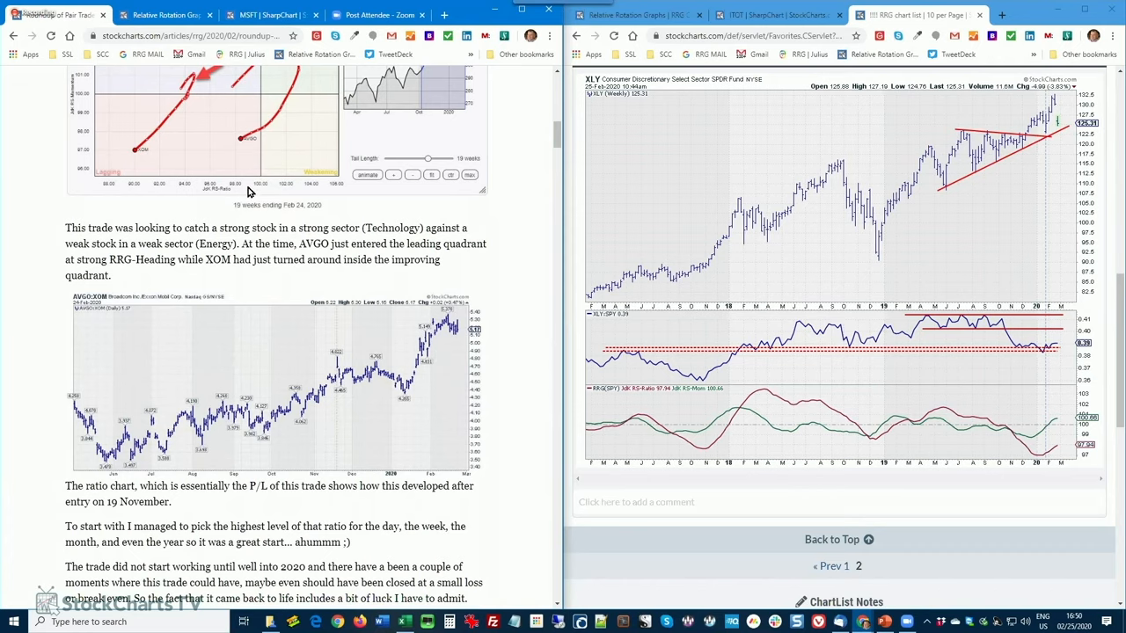
scroll("down", 3)
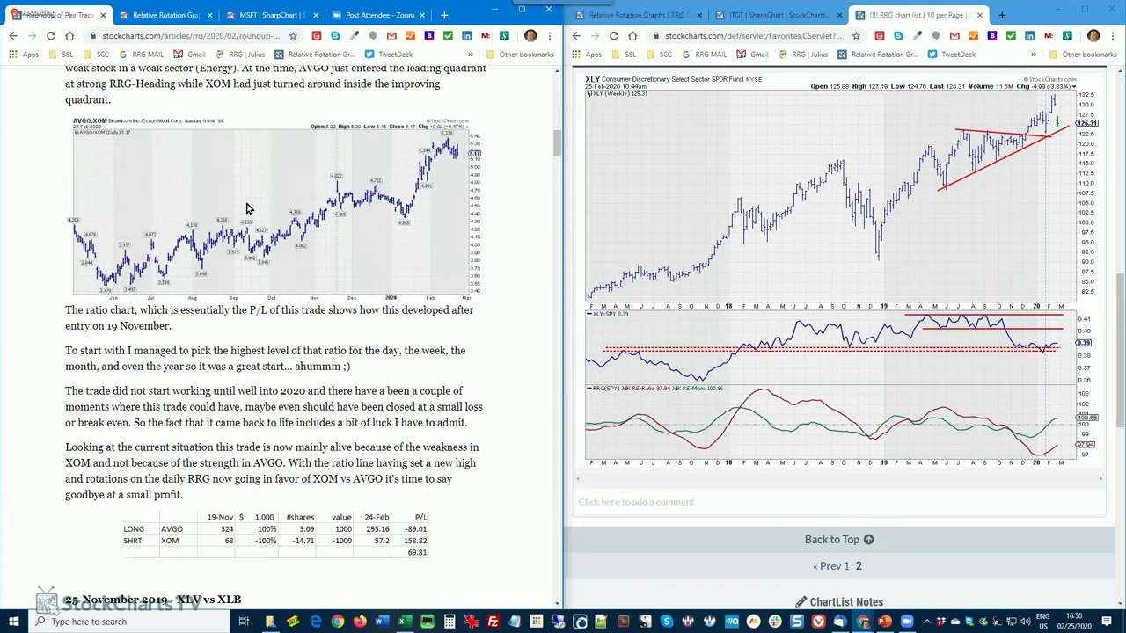
mouse_move(419, 248)
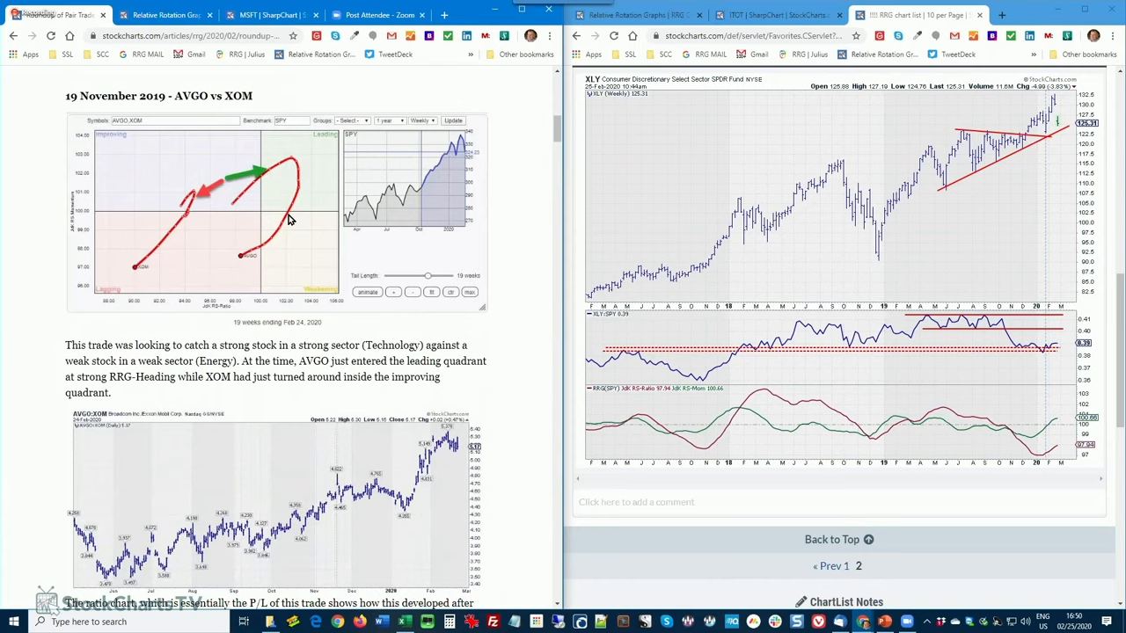
scroll("down", 3)
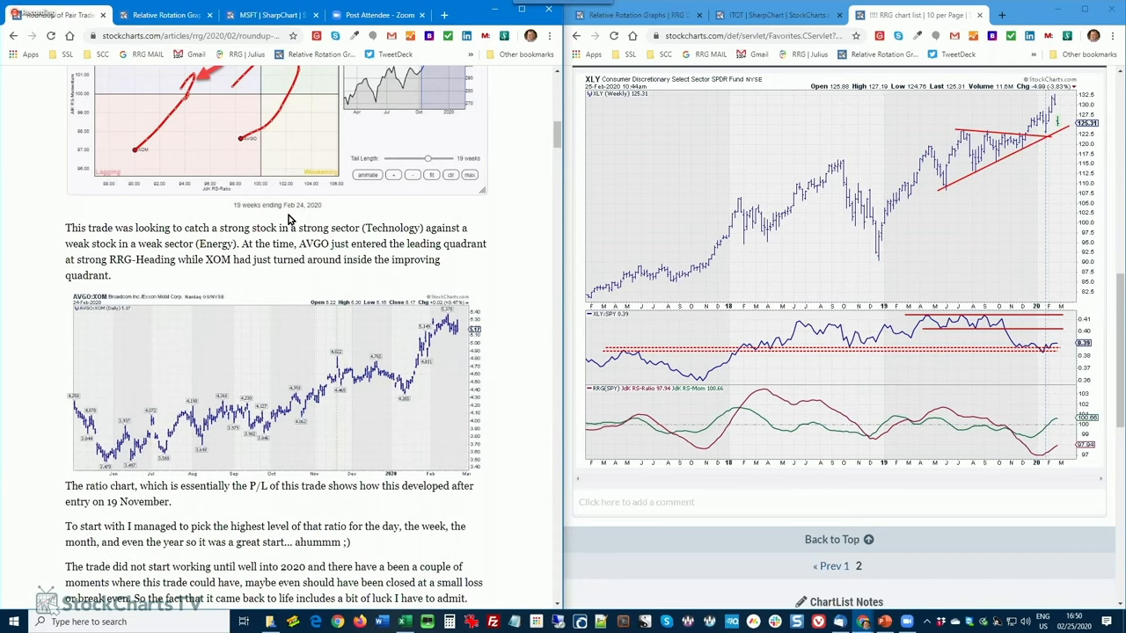
scroll("down", 3)
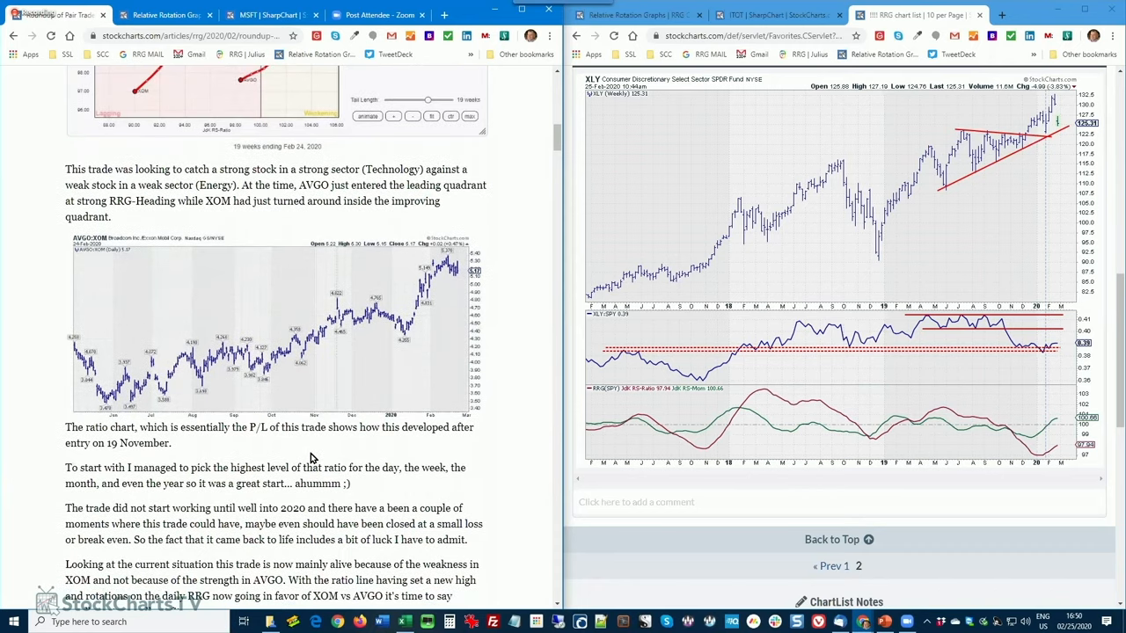
scroll("down", 3)
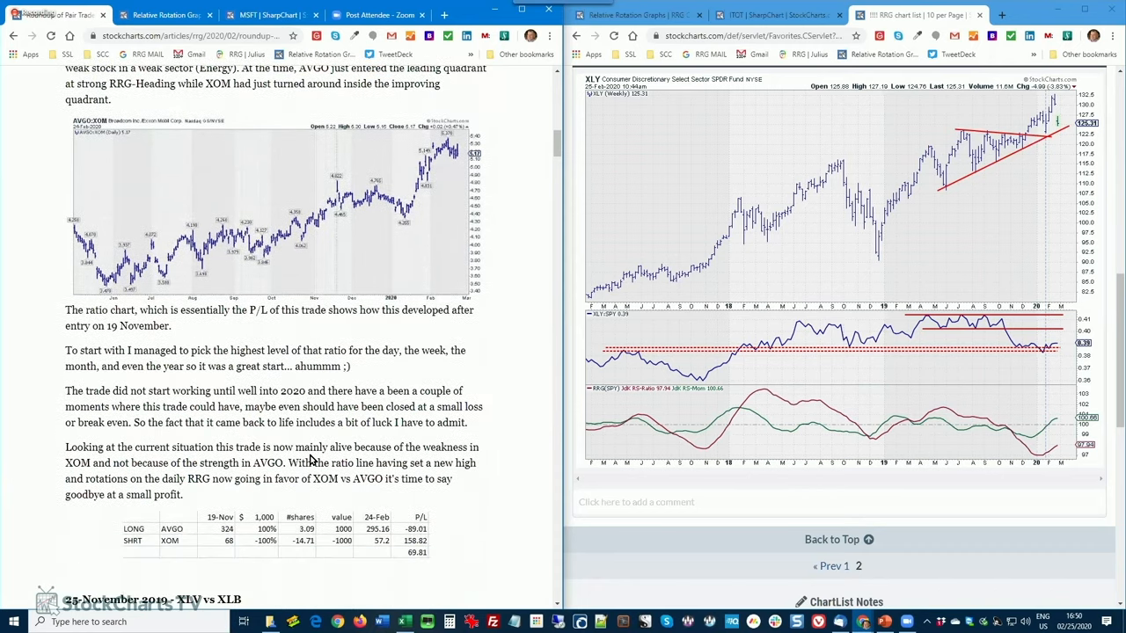
scroll("down", 3)
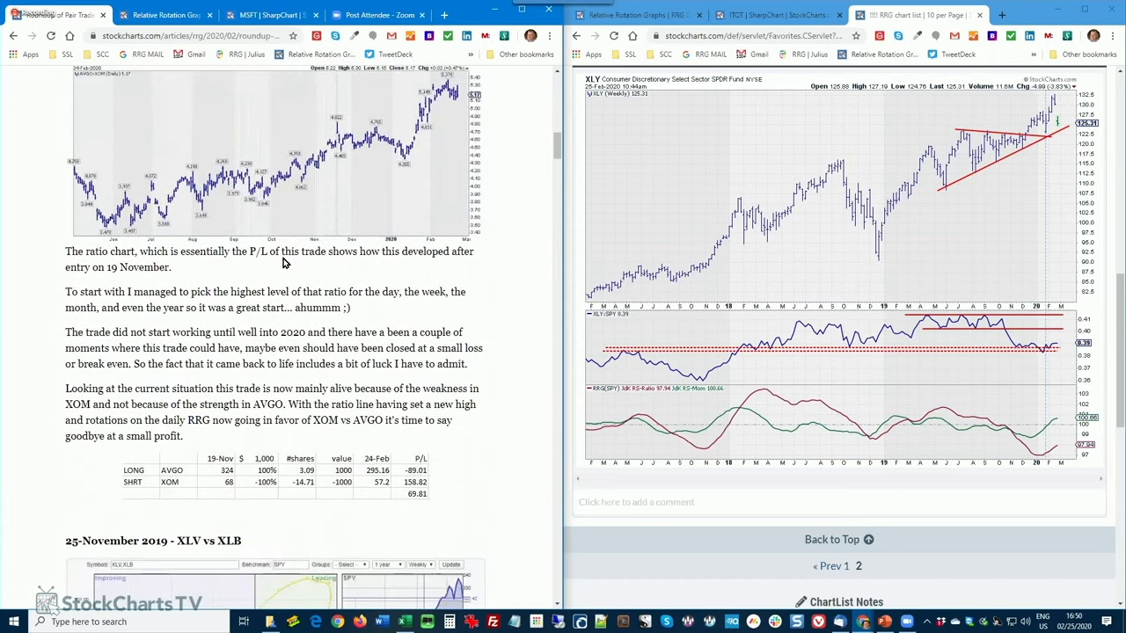
scroll("down", 3)
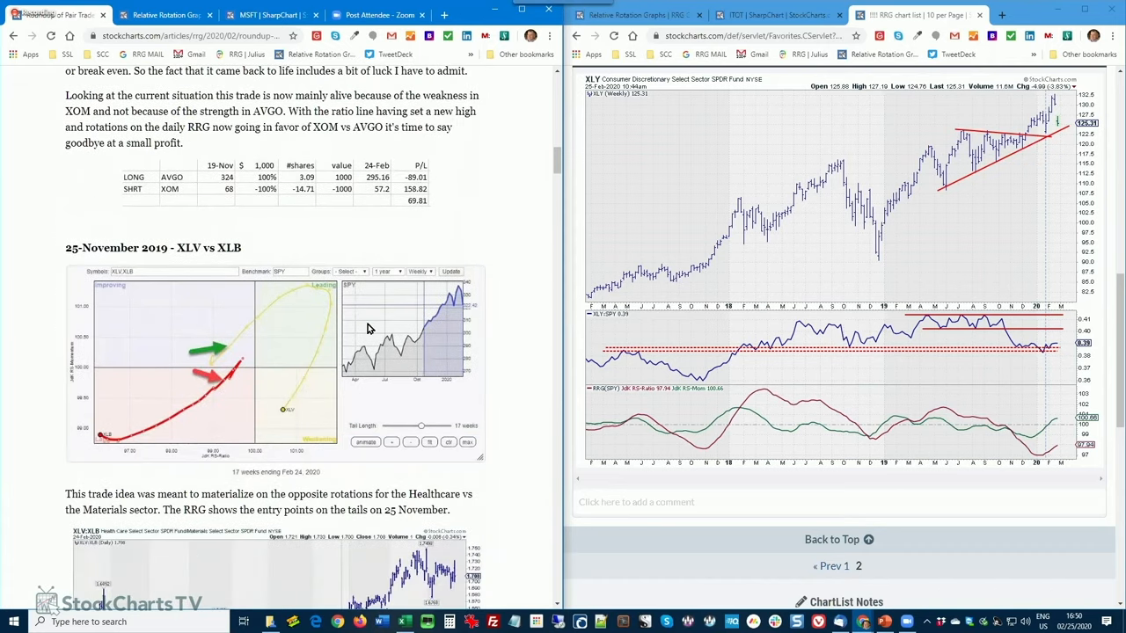
scroll("down", 3)
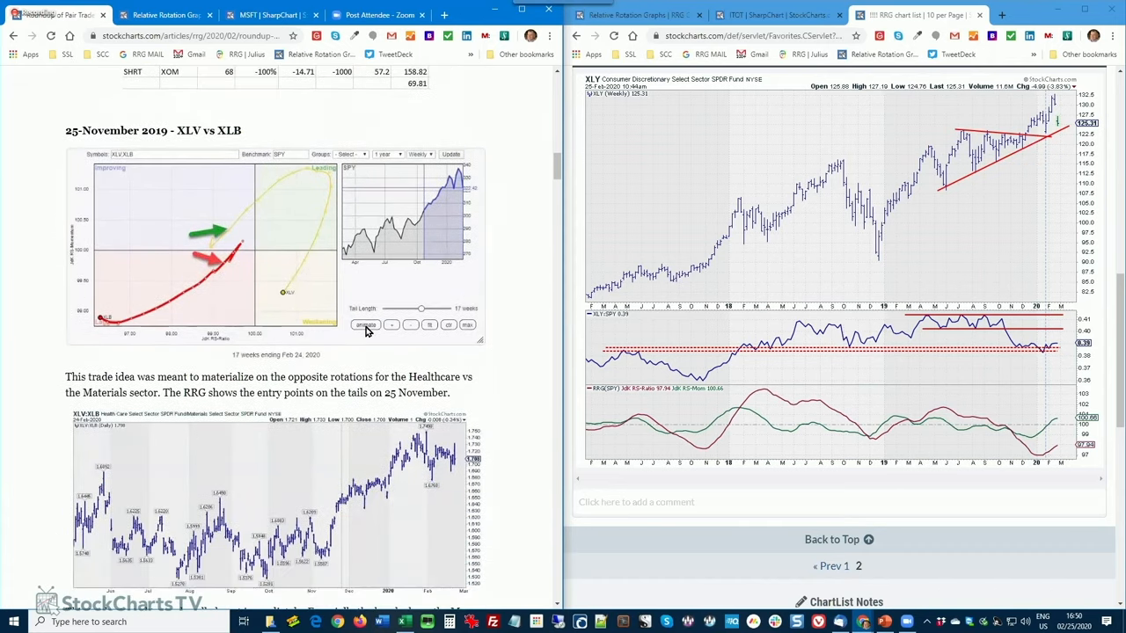
mouse_move(352, 363)
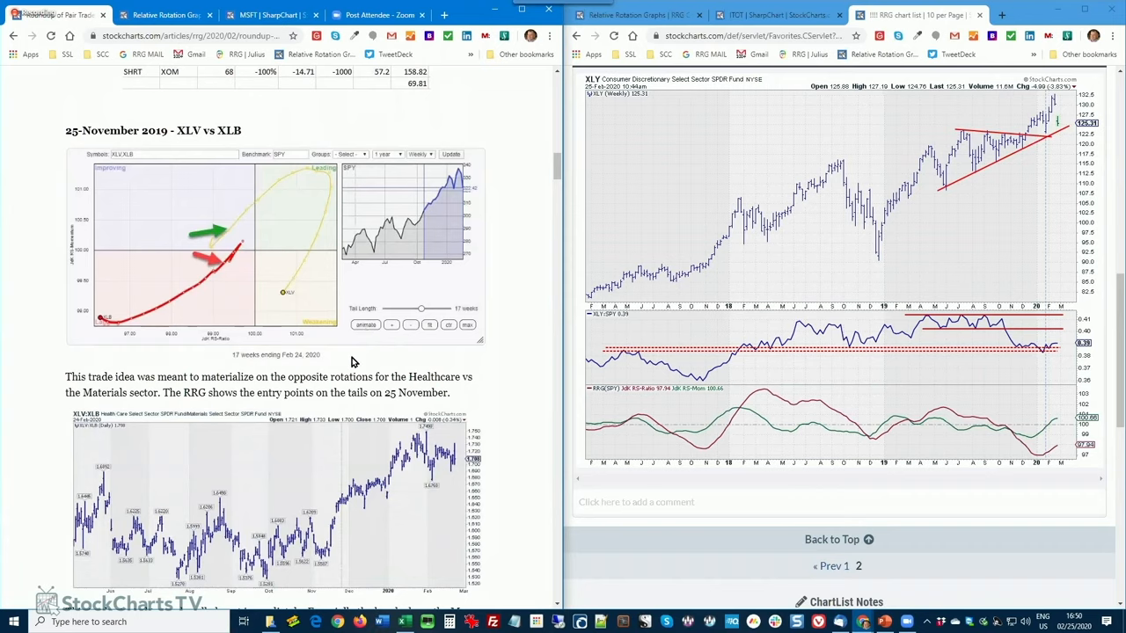
mouse_move(325, 302)
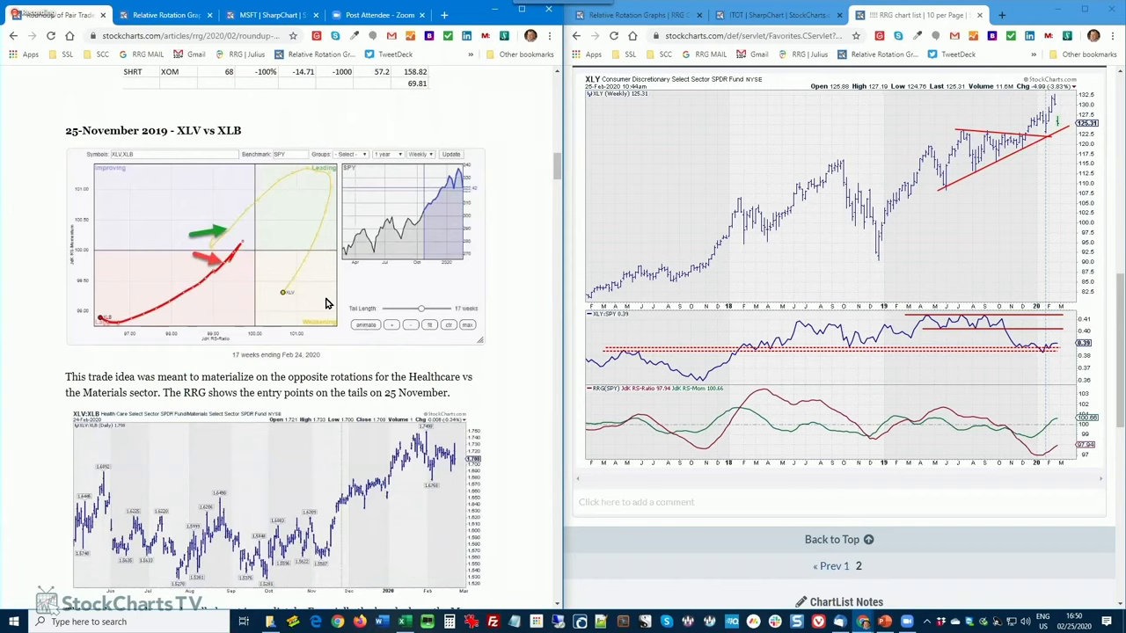
mouse_move(343, 440)
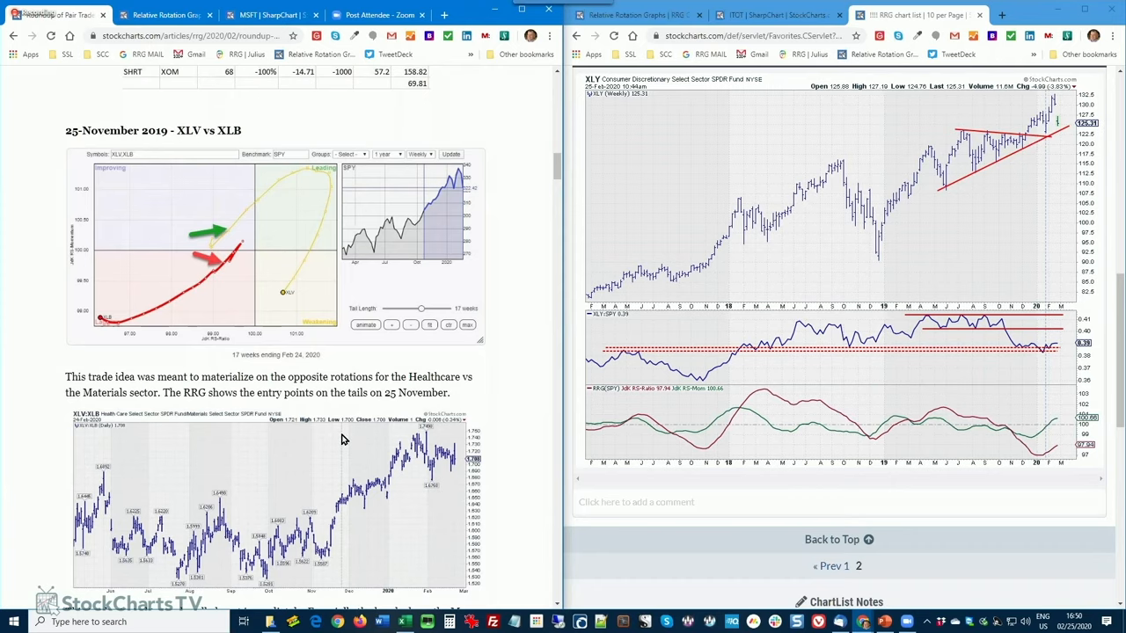
mouse_move(420, 484)
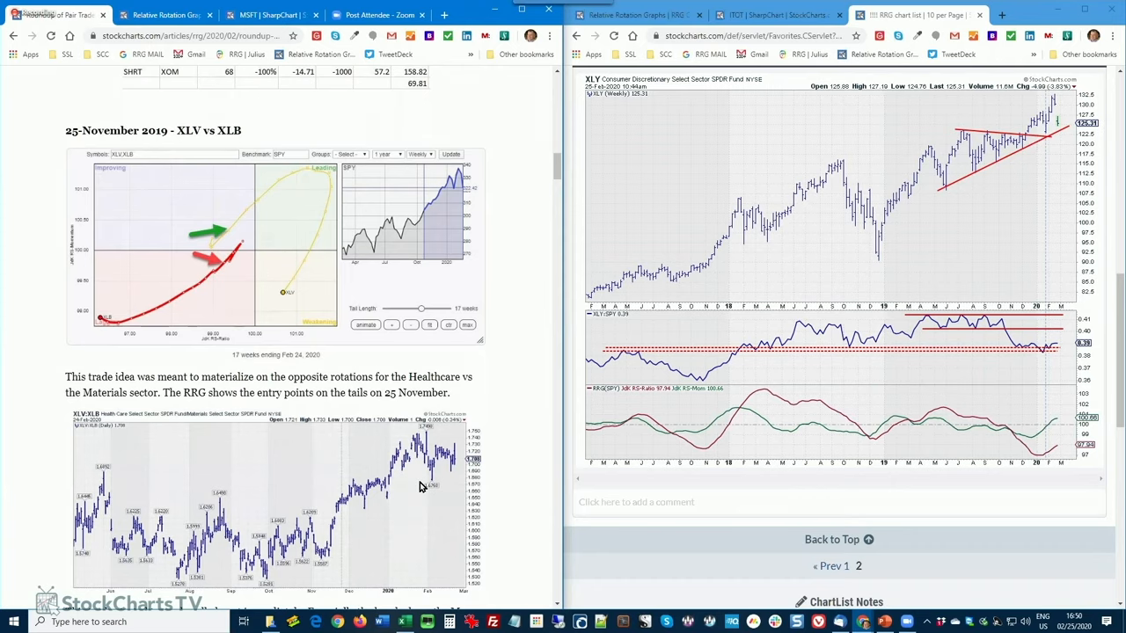
scroll("down", 3)
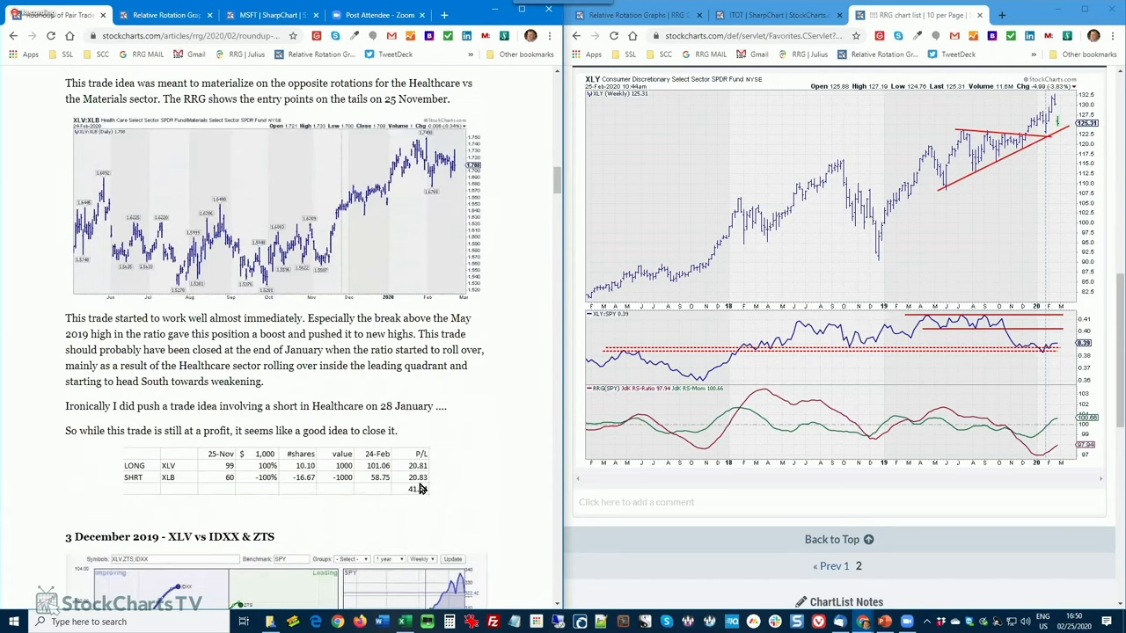
scroll("down", 3)
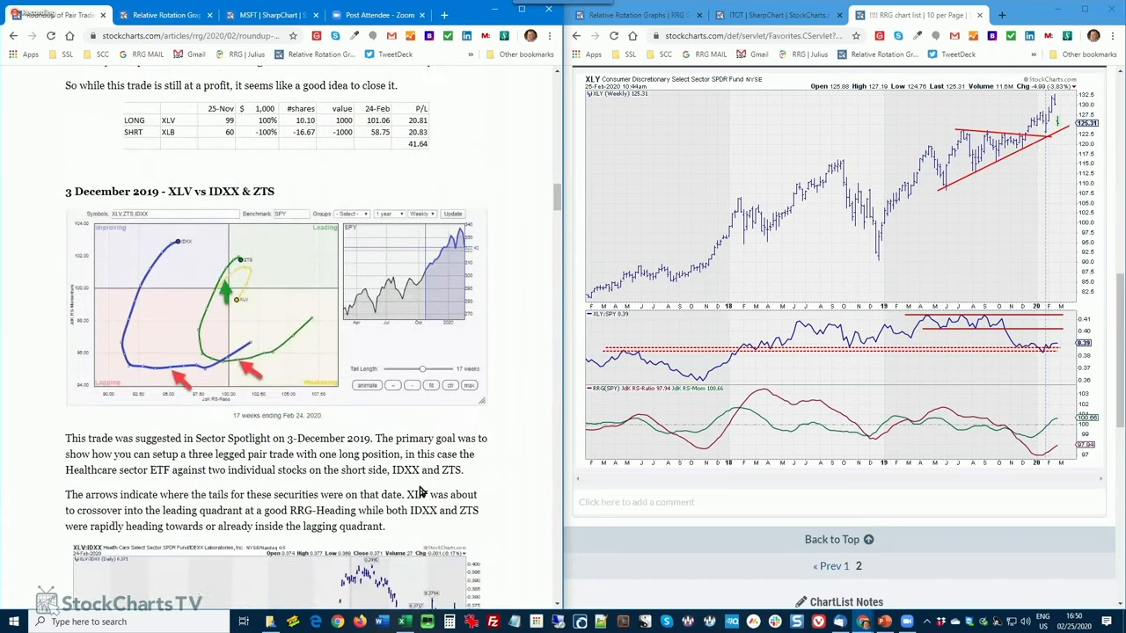
scroll("down", 3)
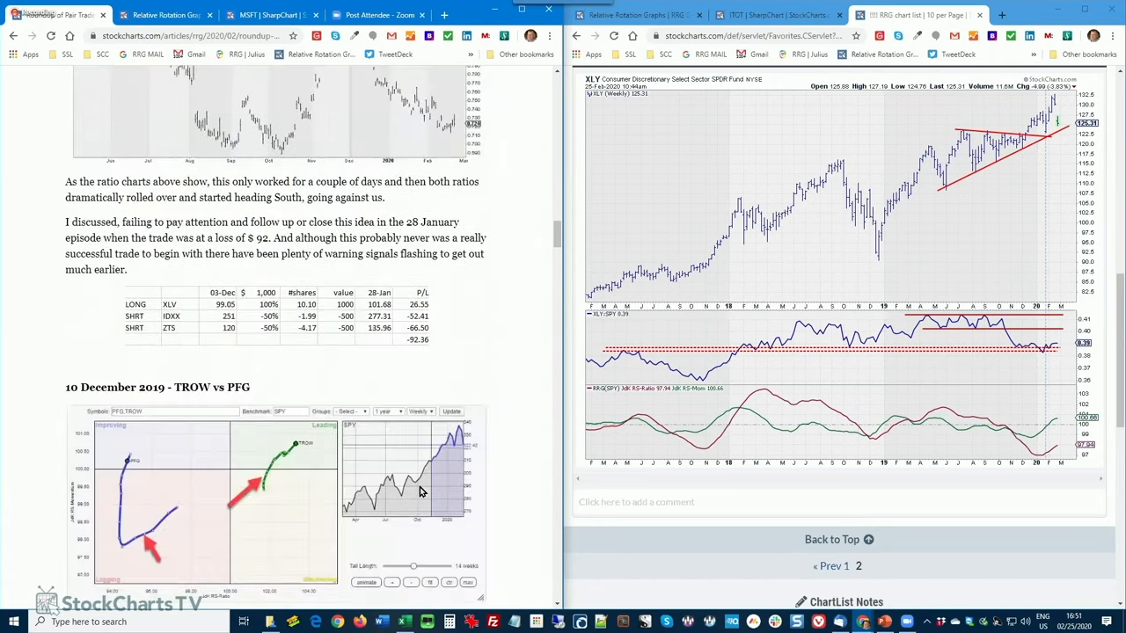
scroll("down", 3)
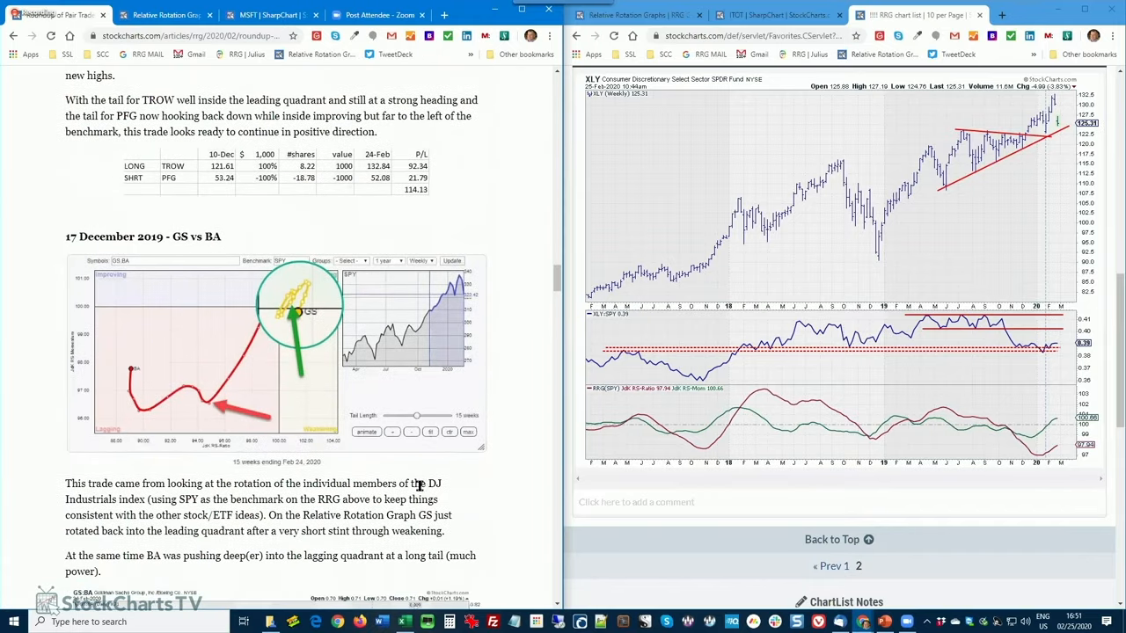
scroll("down", 3)
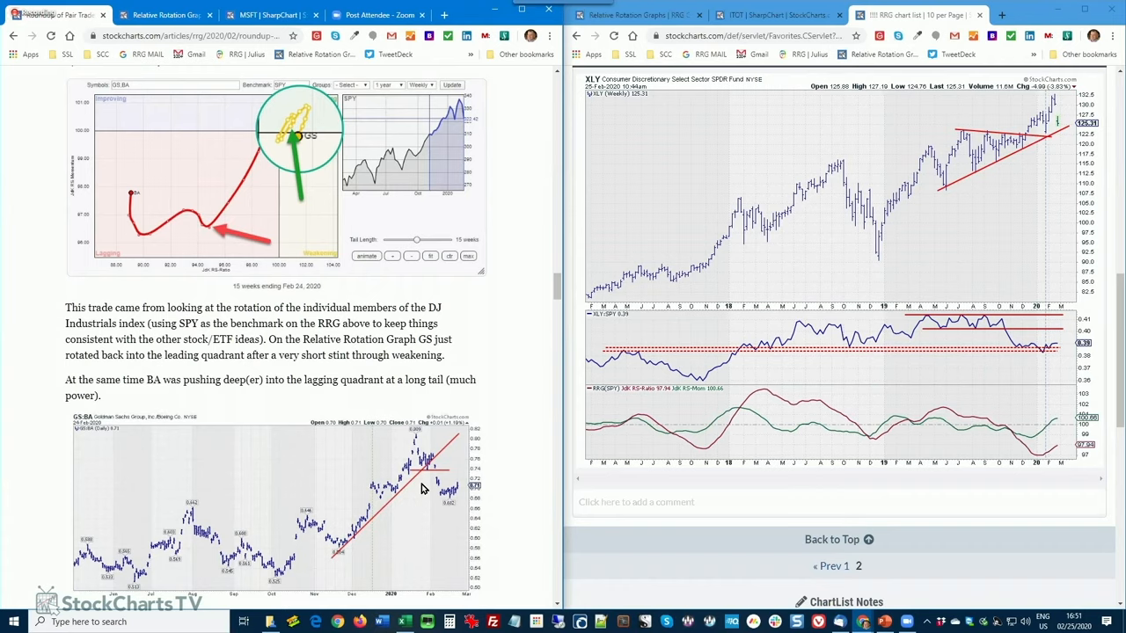
mouse_move(504, 472)
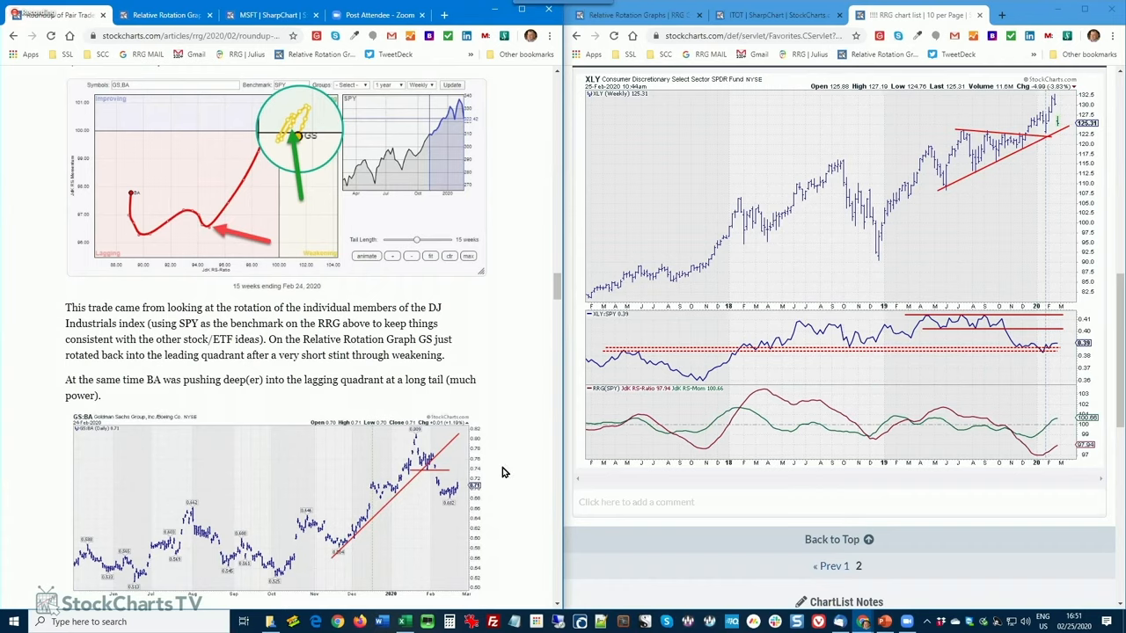
mouse_move(478, 465)
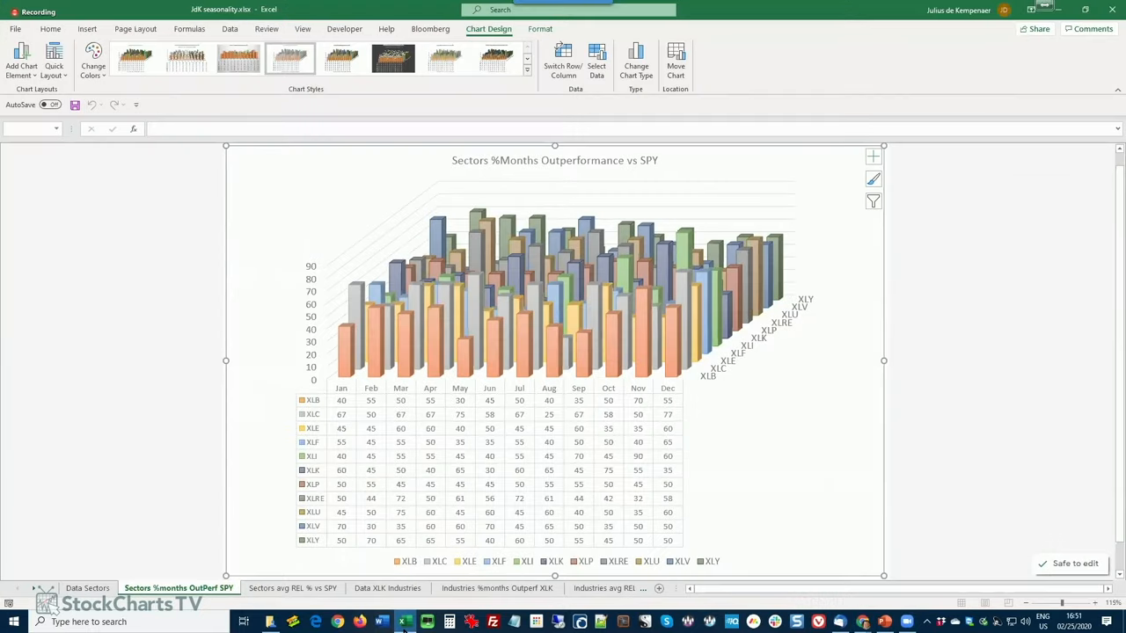
mouse_move(672, 602)
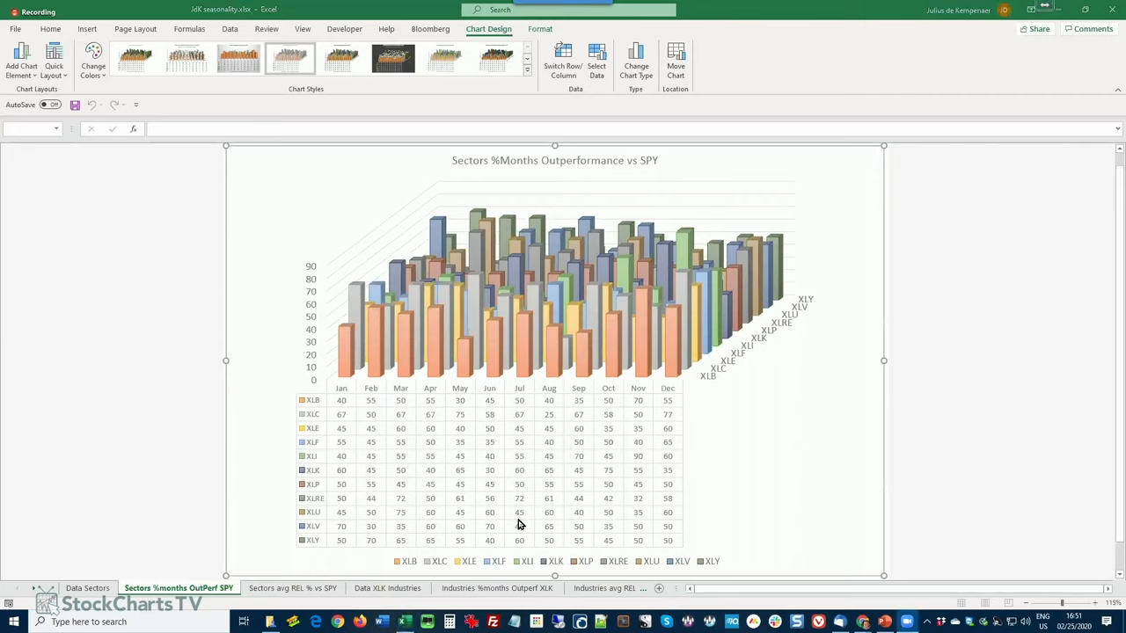
mouse_move(514, 525)
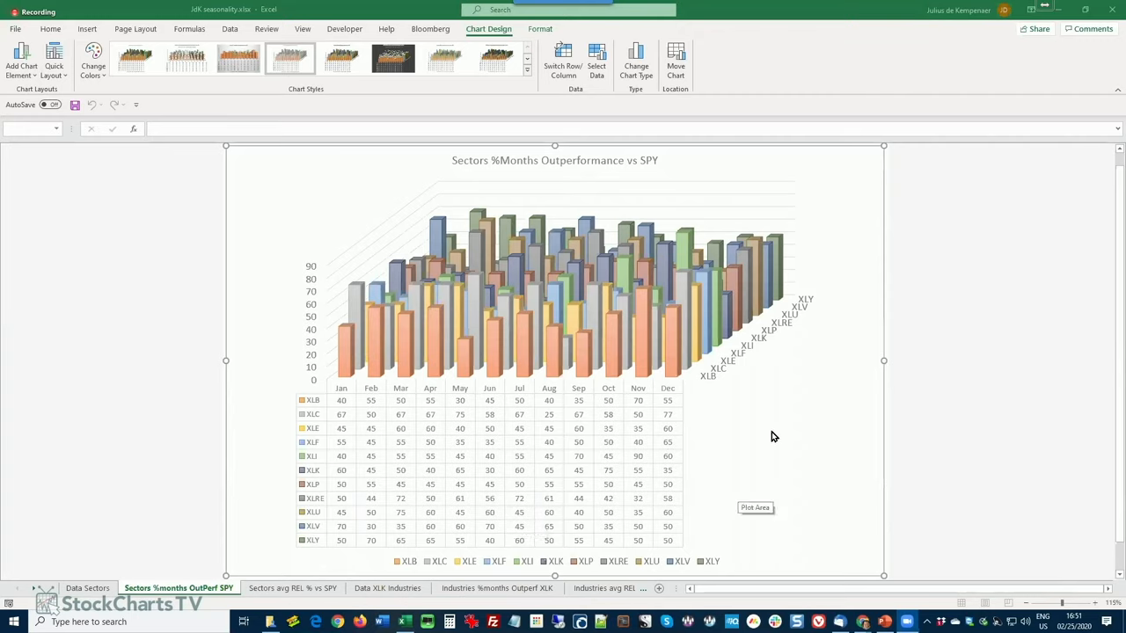
mouse_move(915, 411)
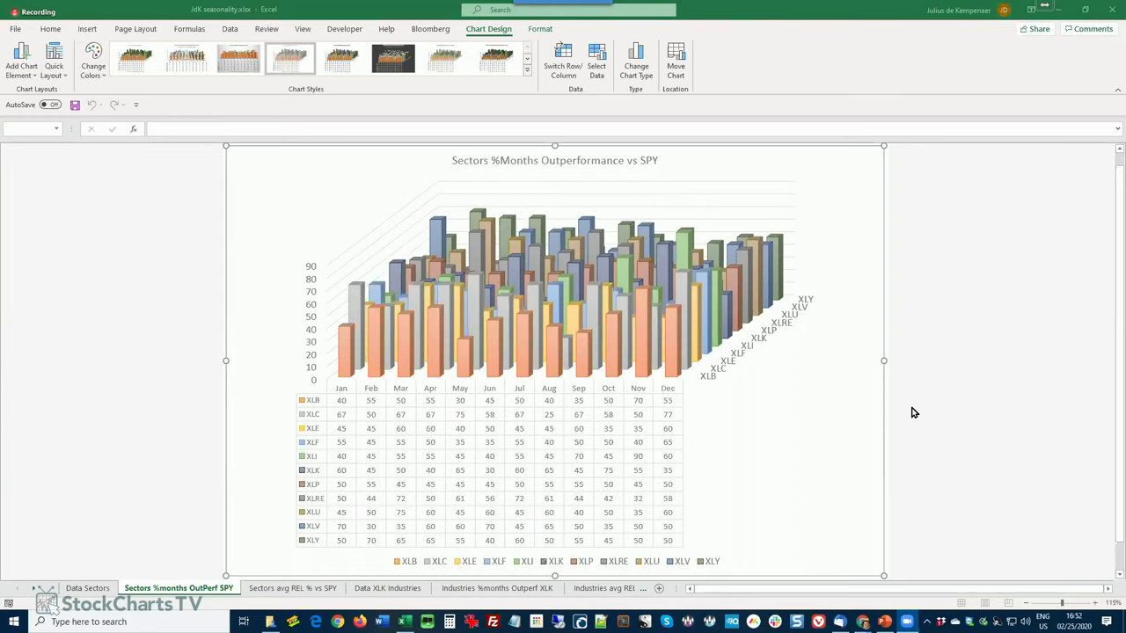
mouse_move(859, 382)
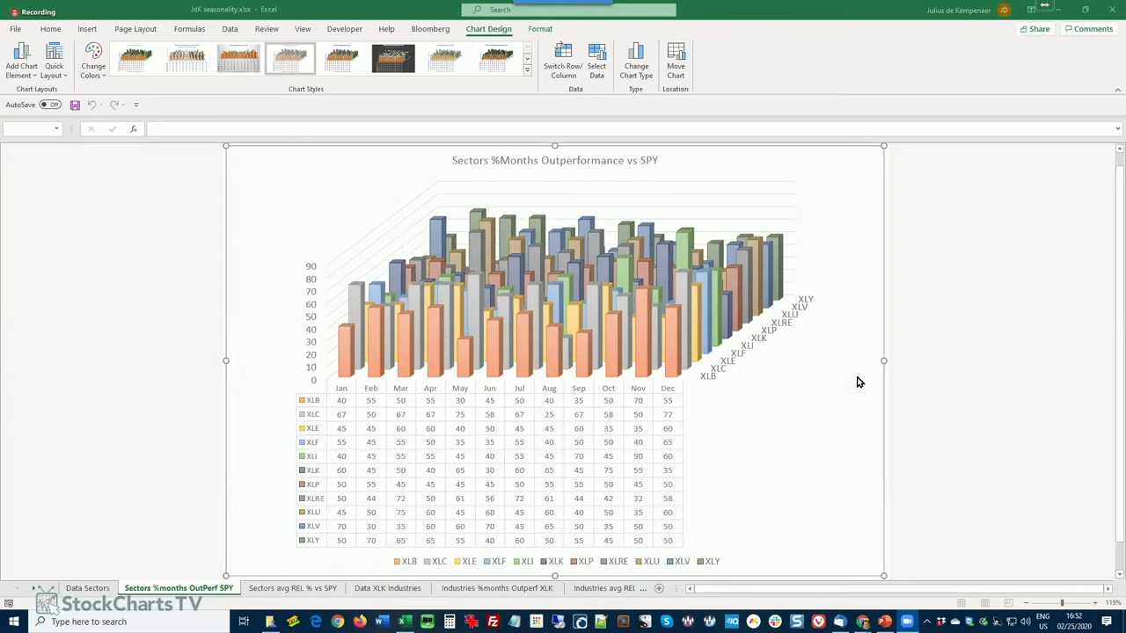
mouse_move(443, 549)
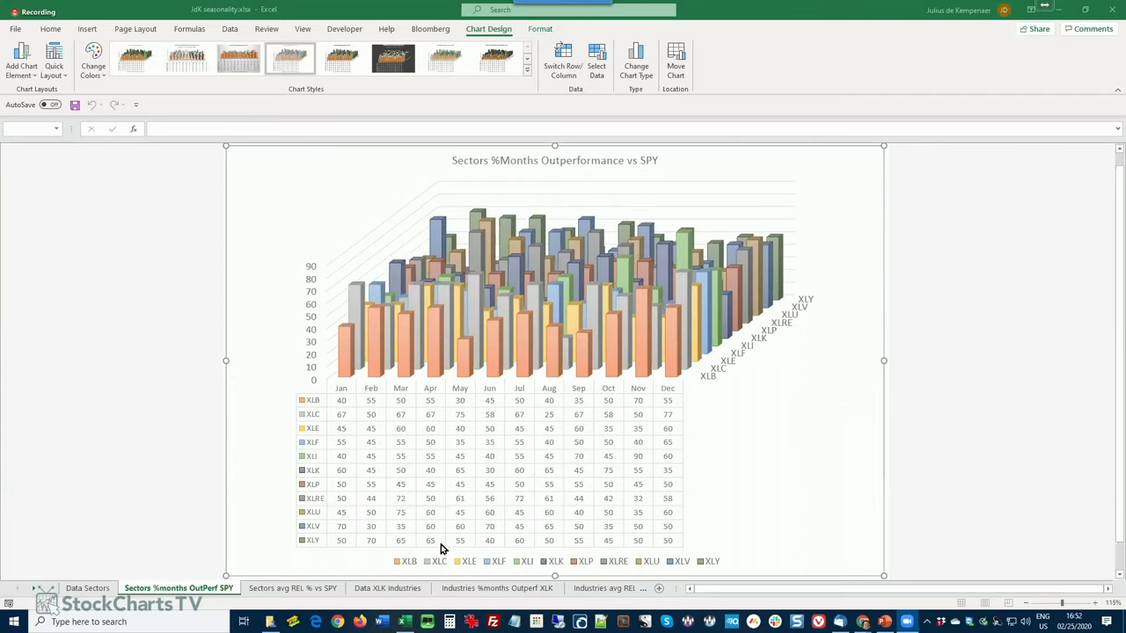
mouse_move(827, 201)
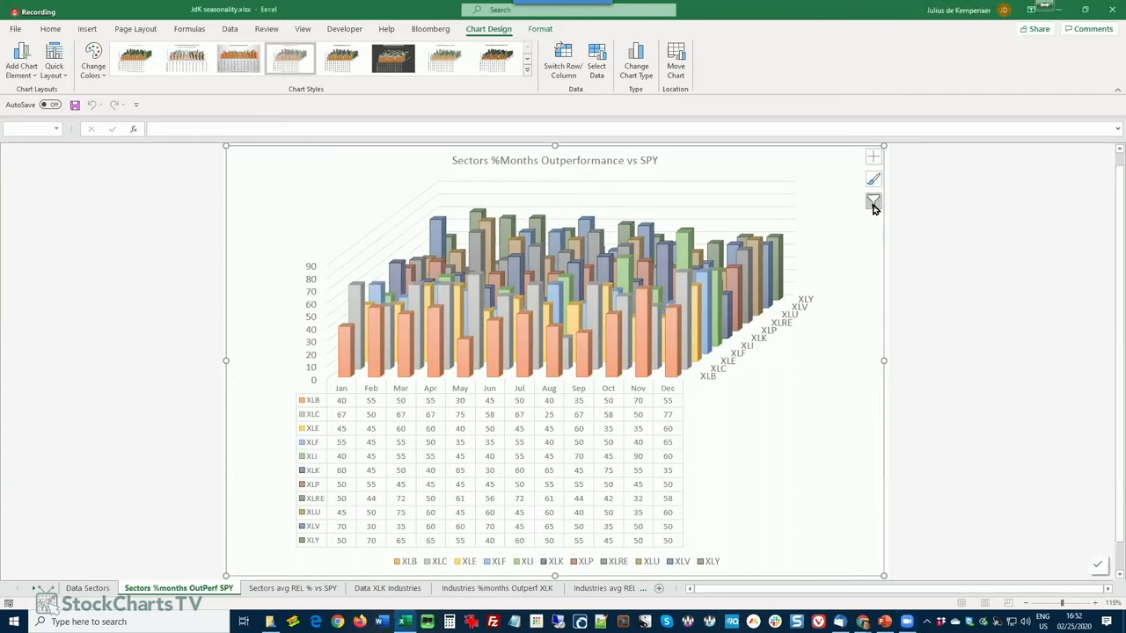
- Select the 3-D outperformance chart and open its Chart Filters with the month categories listed
left_click(873, 201)
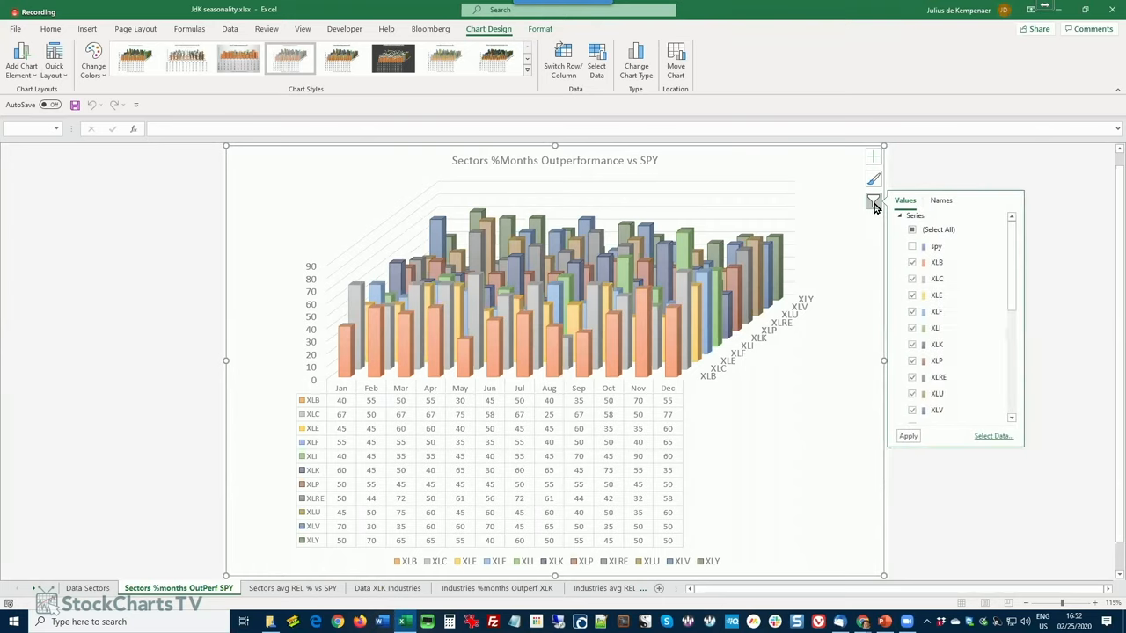
left_click(911, 246)
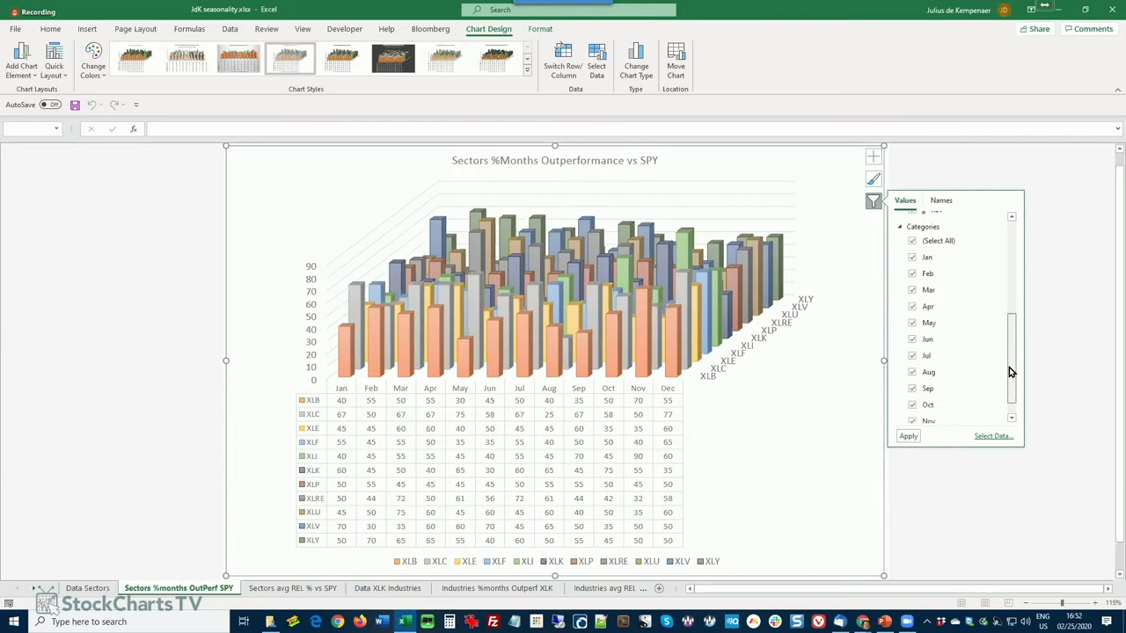
left_click(929, 290)
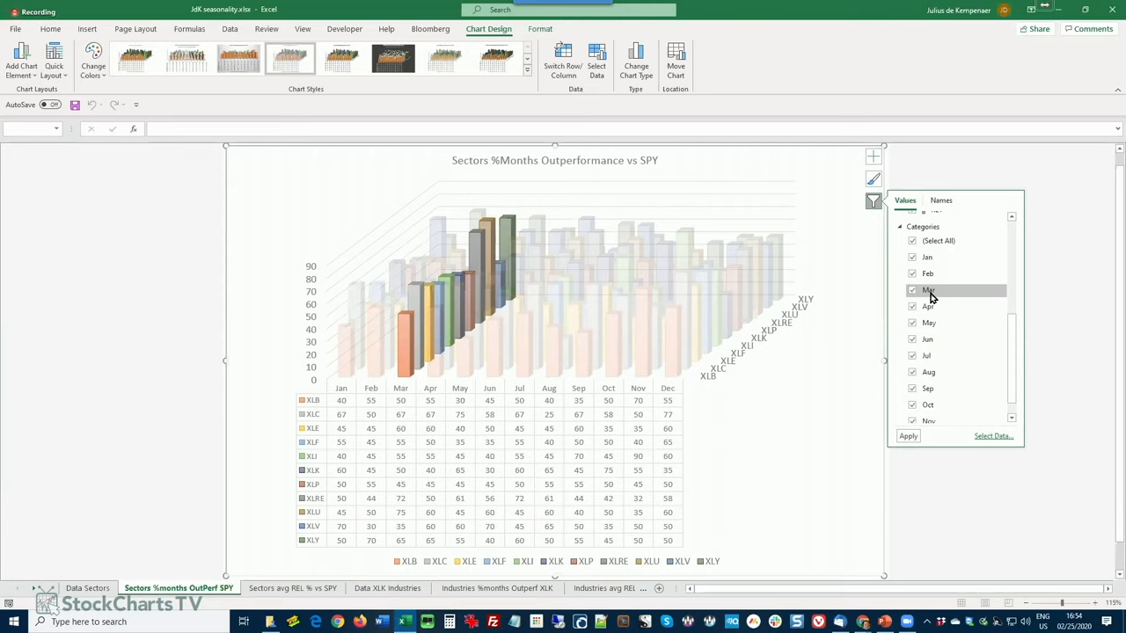
left_click(912, 291)
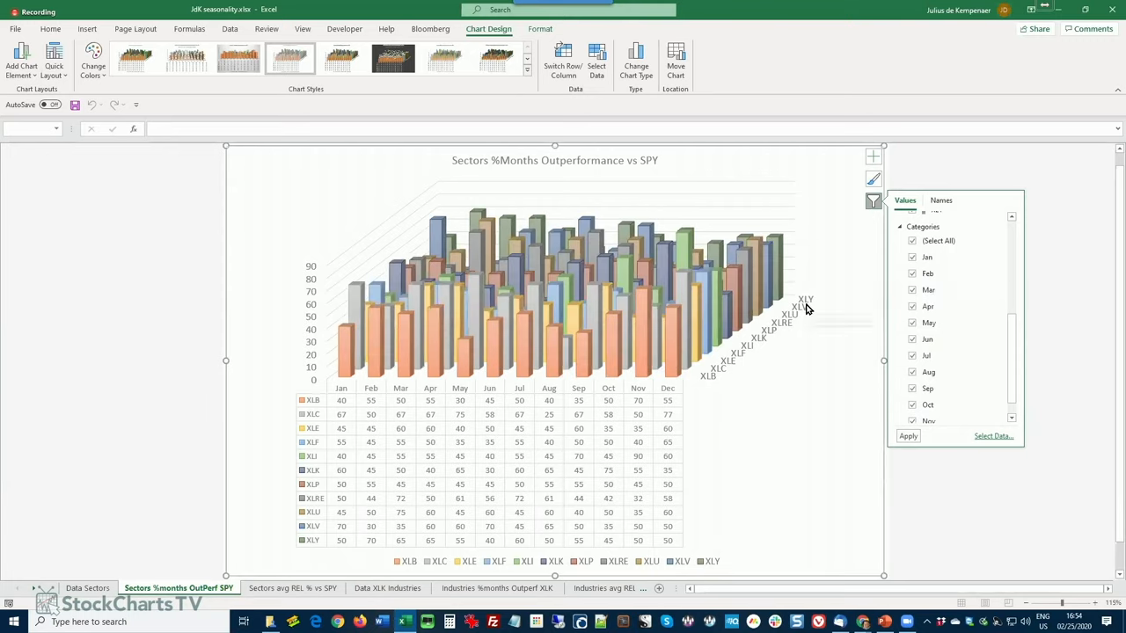
mouse_move(318, 596)
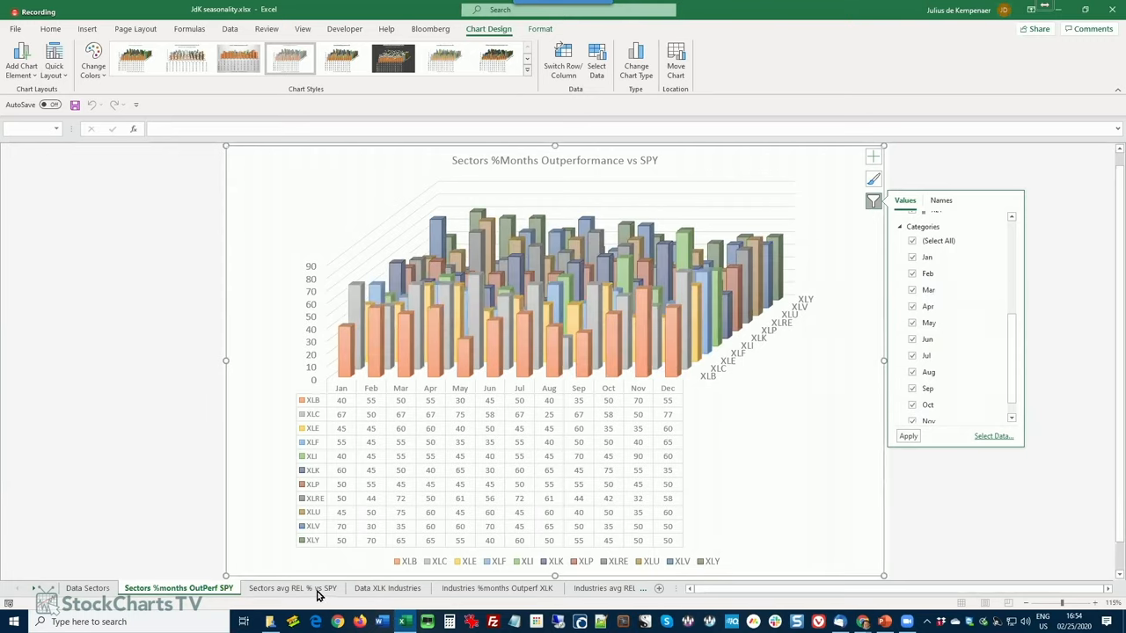
- Switch to the 'Sectors avg REL % vs SPY' sheet and open that chart's series and month filter
left_click(292, 588)
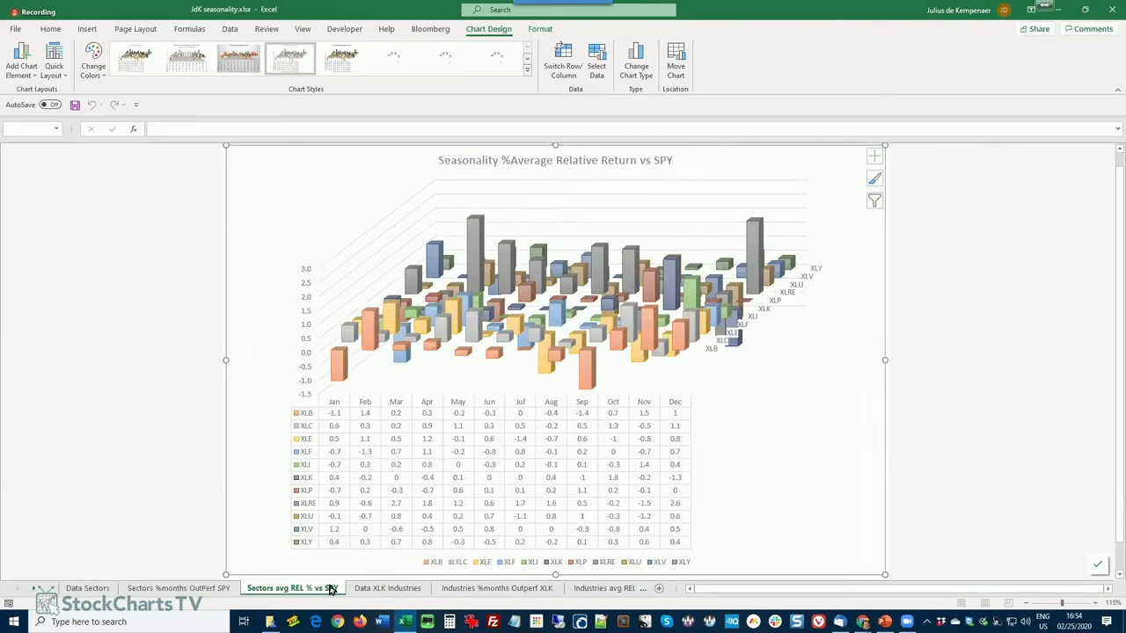
left_click(872, 200)
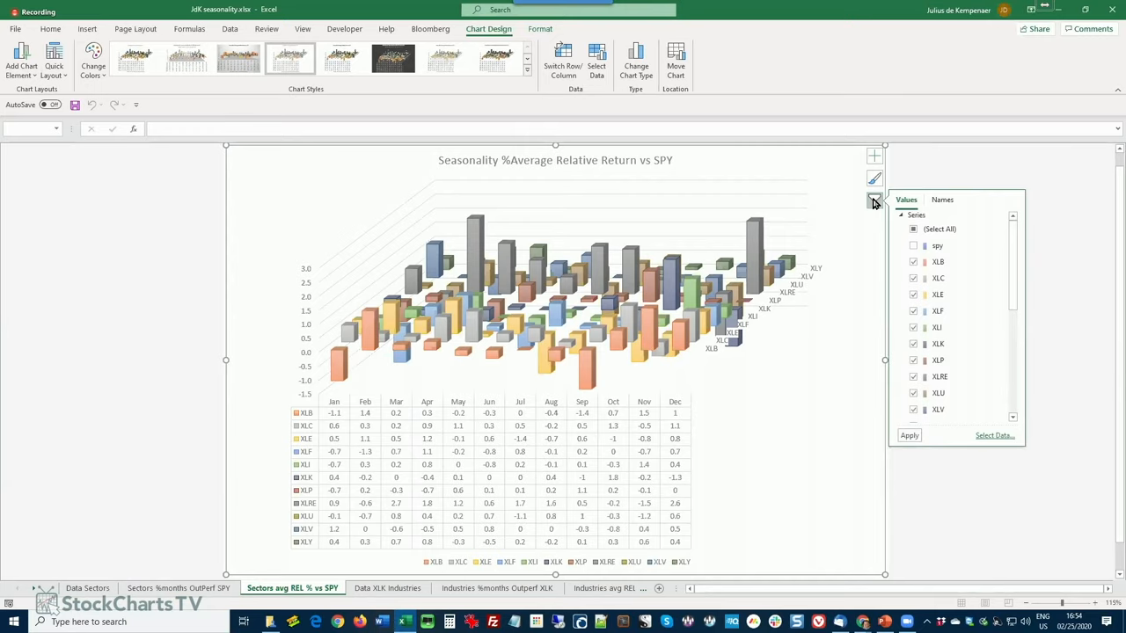
left_click(913, 278)
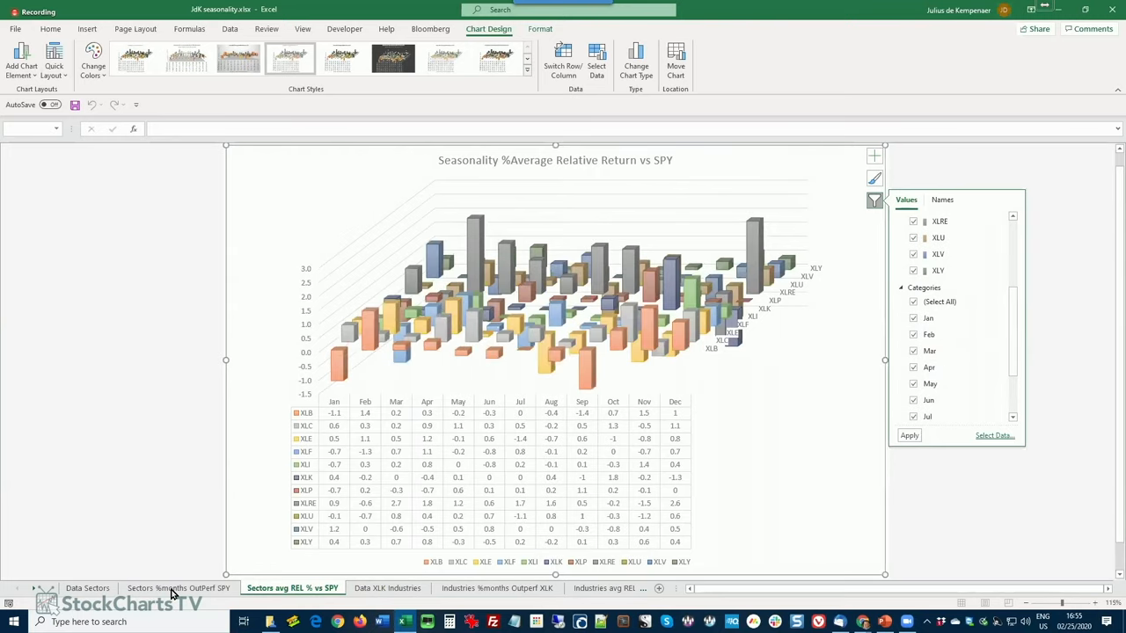
- Review the 'Sectors %months OutPerf SPY' sheet's XLU/XLV rows, then Alt+Tab back to the browser
left_click(179, 587)
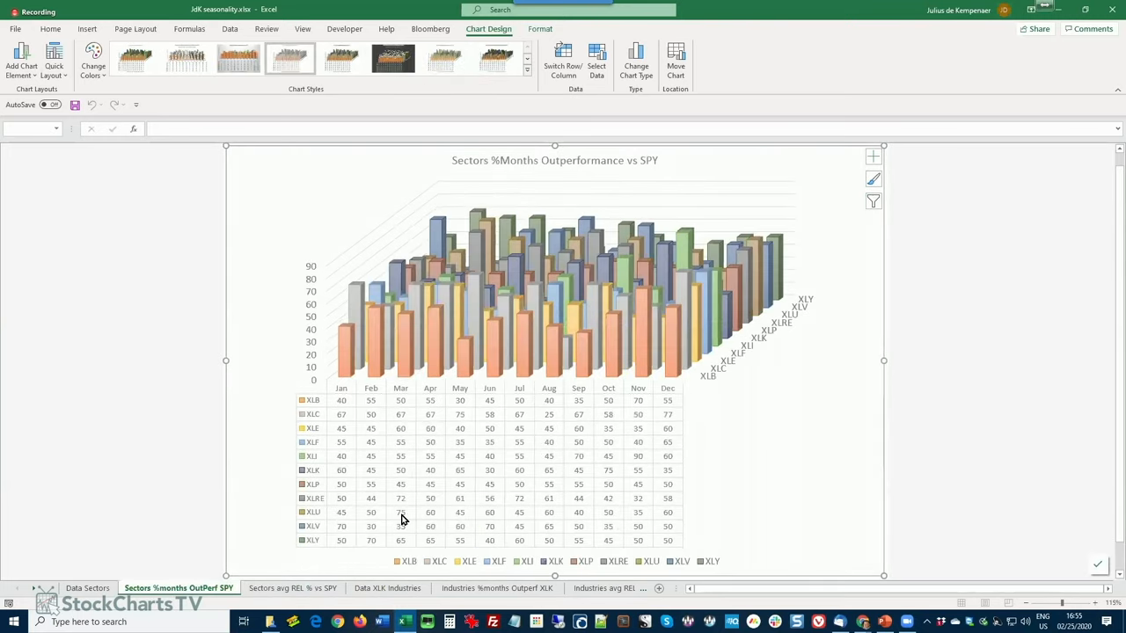
mouse_move(405, 507)
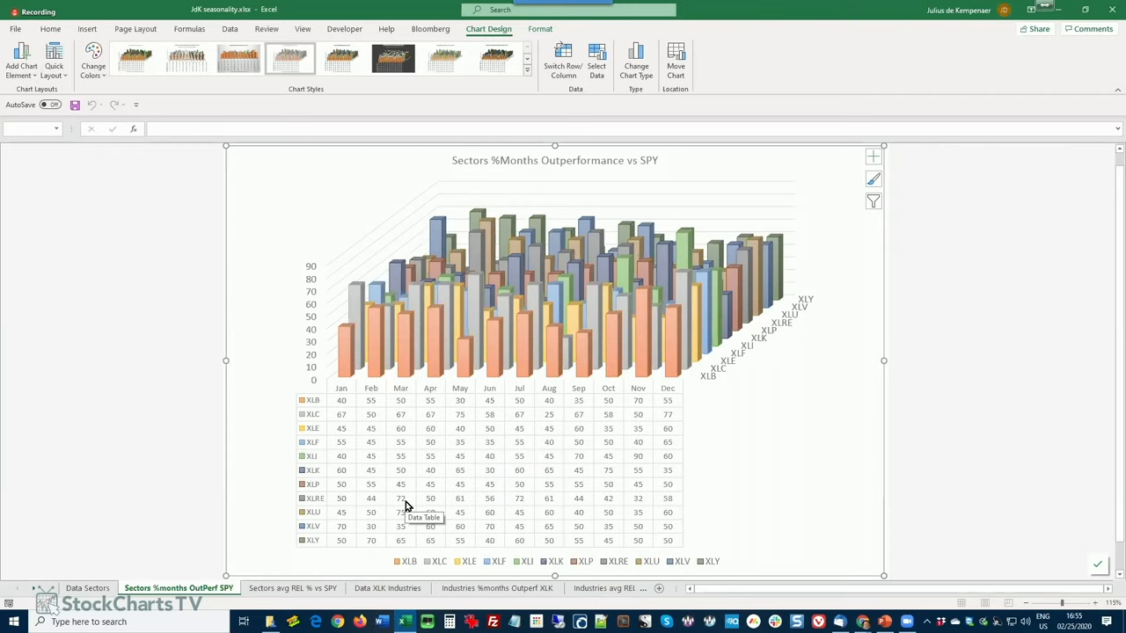
mouse_move(607, 415)
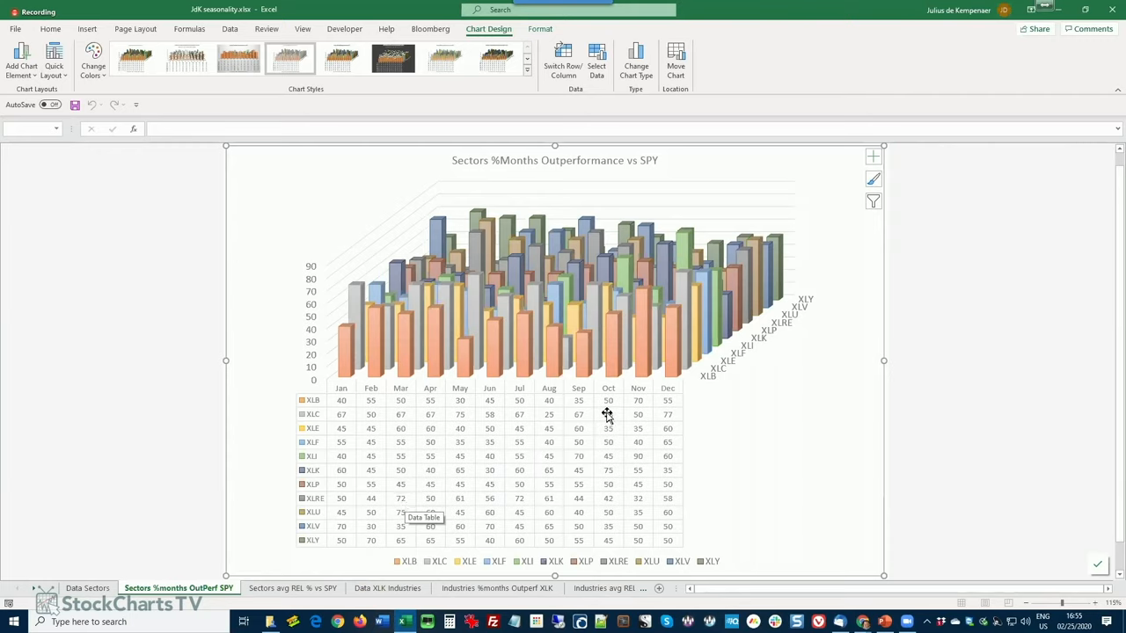
mouse_move(380, 528)
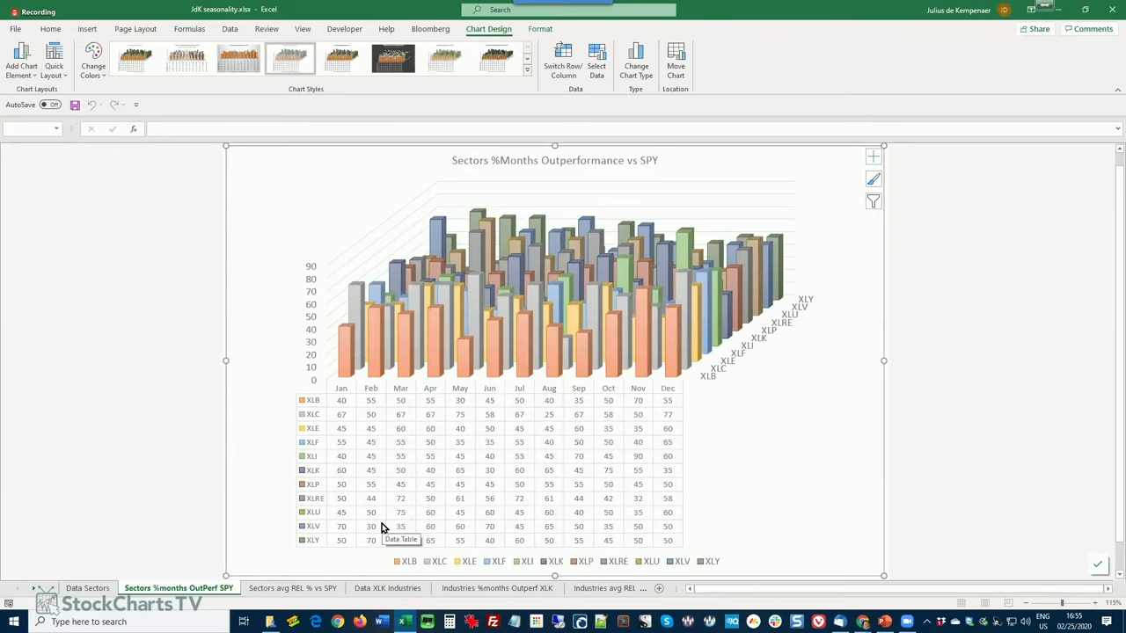
mouse_move(401, 524)
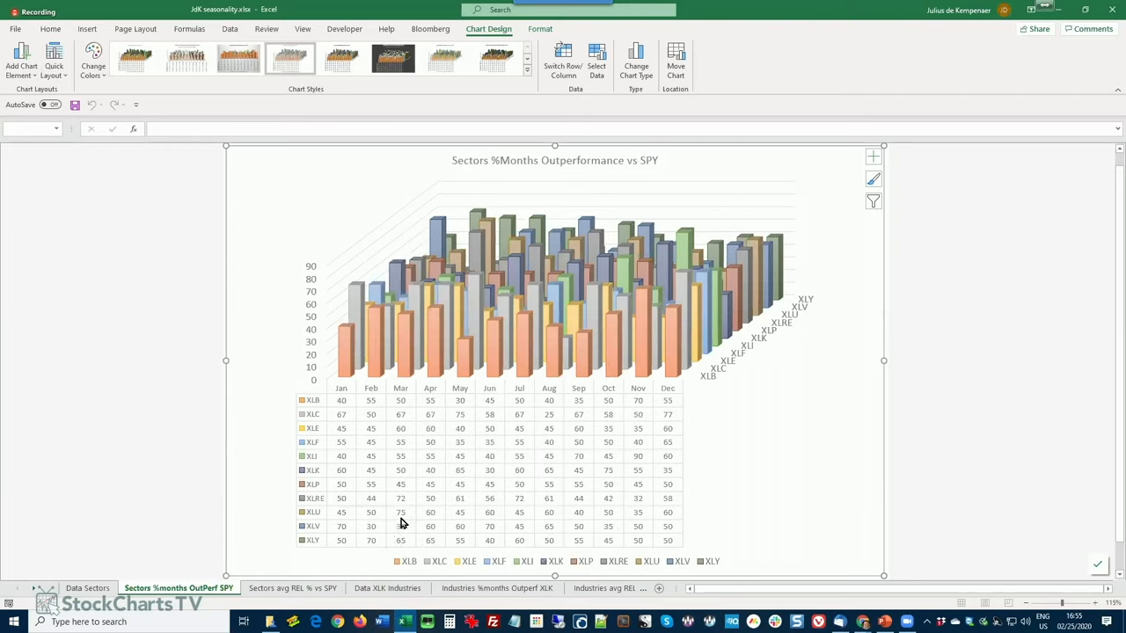
mouse_move(403, 526)
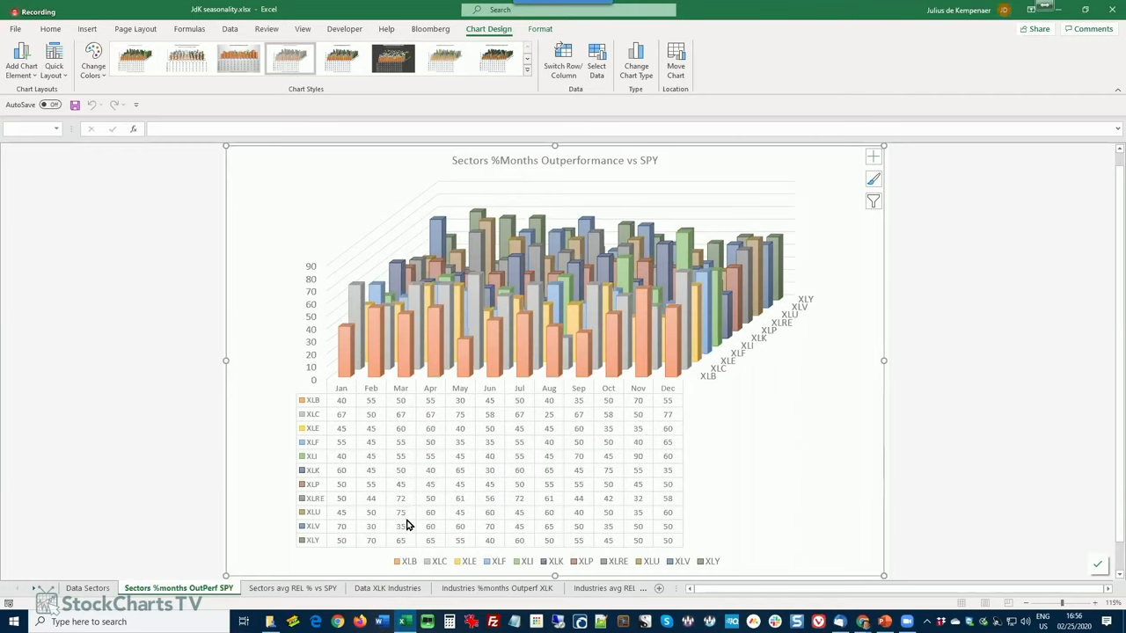
mouse_move(404, 528)
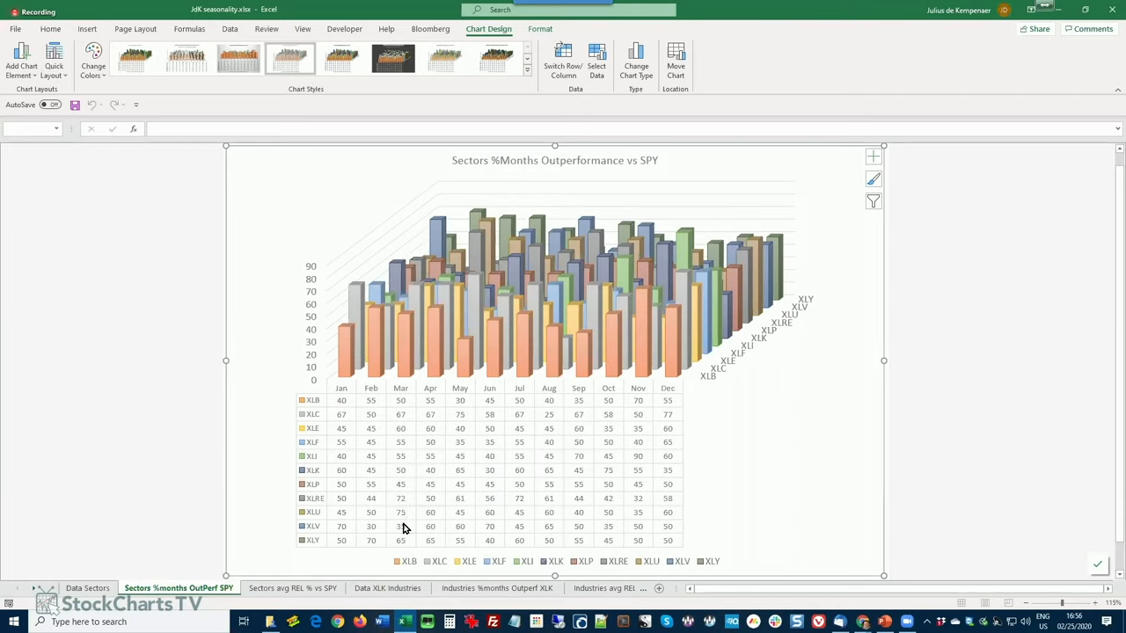
mouse_move(405, 528)
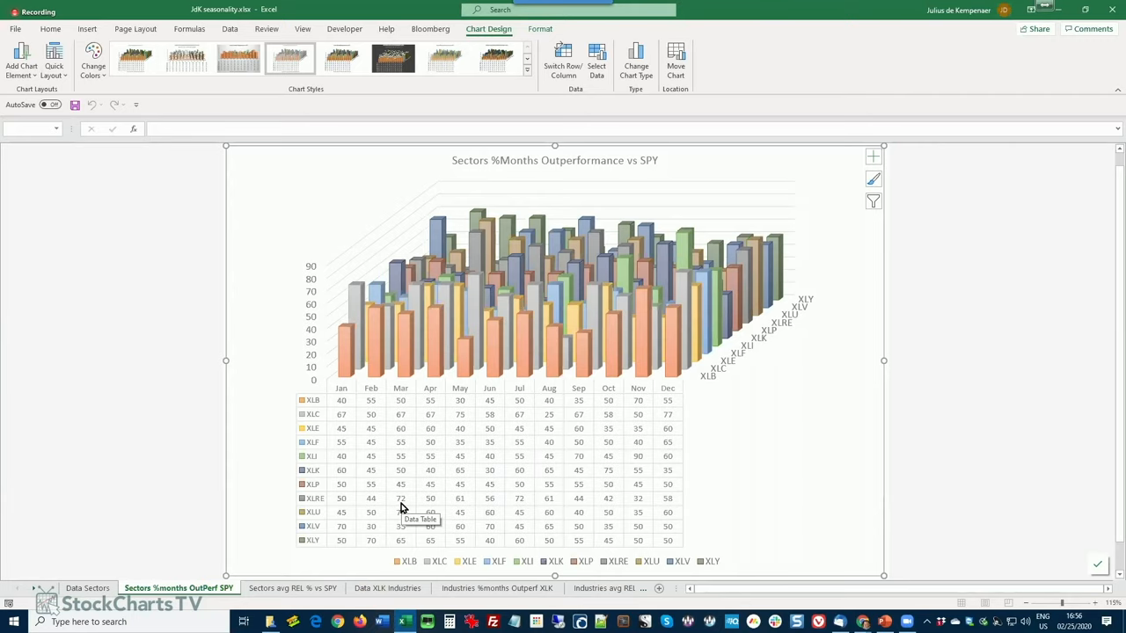
mouse_move(476, 526)
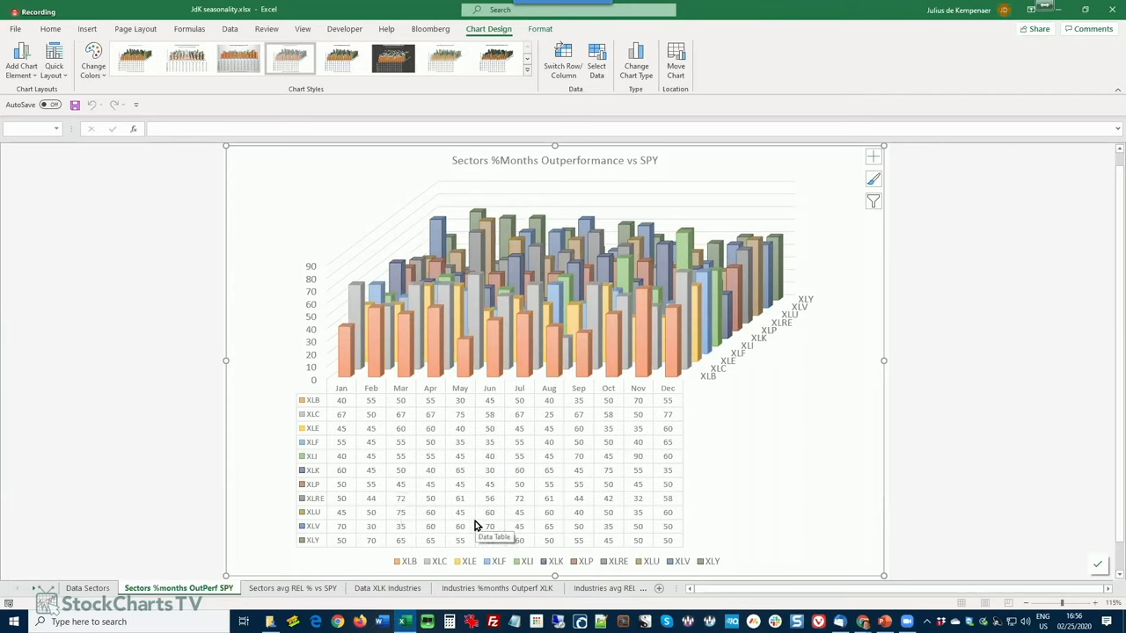
key("alt+tab")
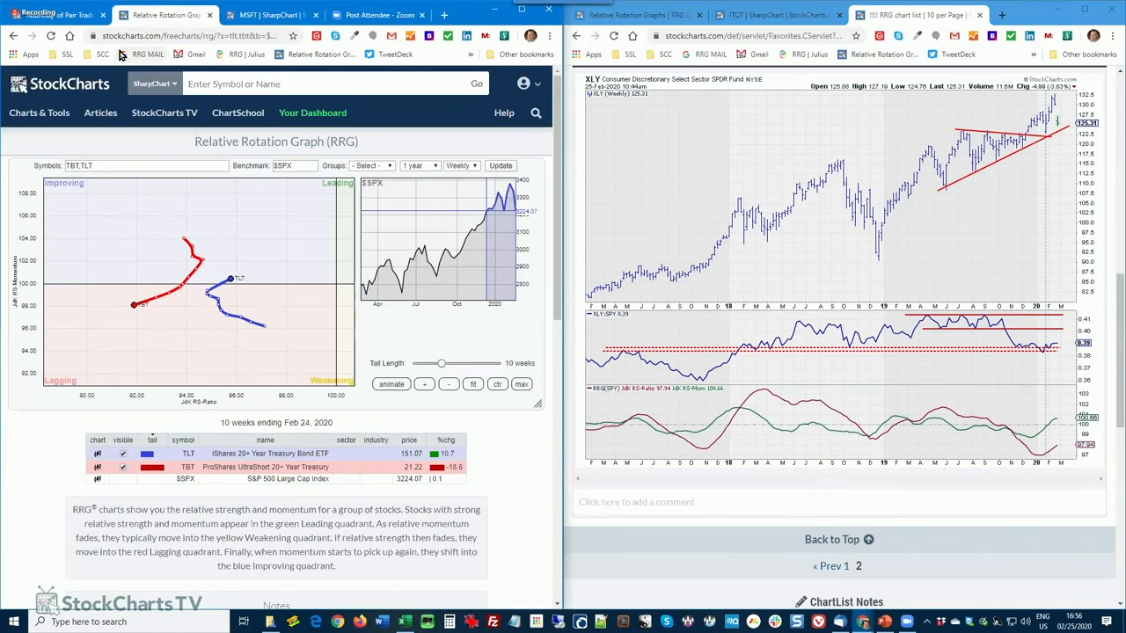
- Enter symbols 'xlu,xlv' and redraw the weekly RRG against $SPX
left_click(126, 165)
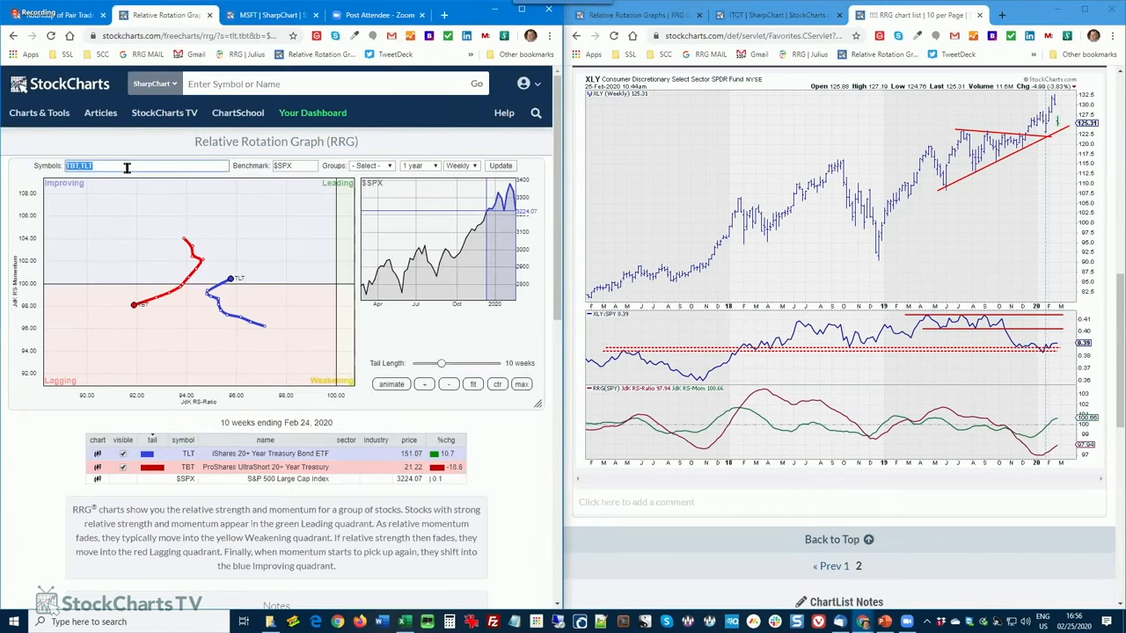
type("xlu,")
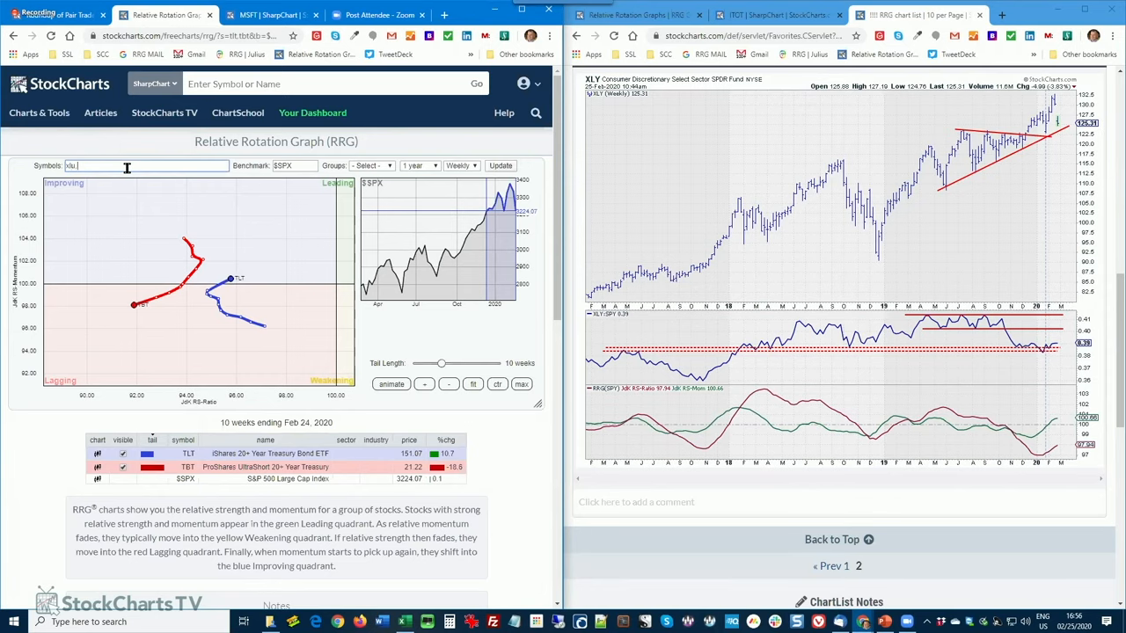
type("xlv")
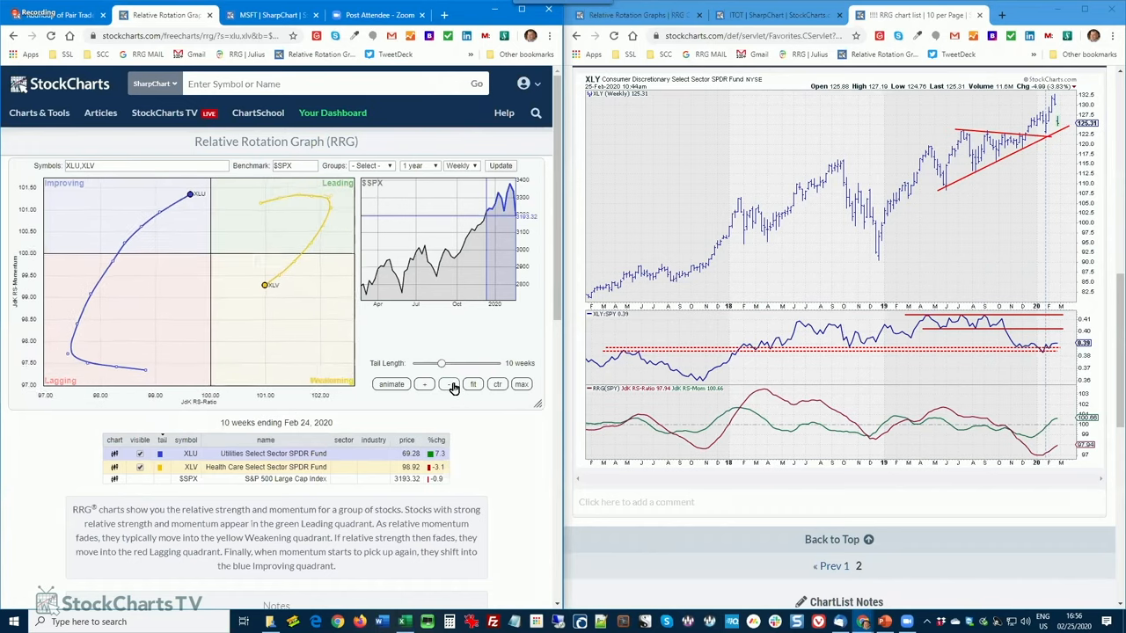
left_click(449, 383)
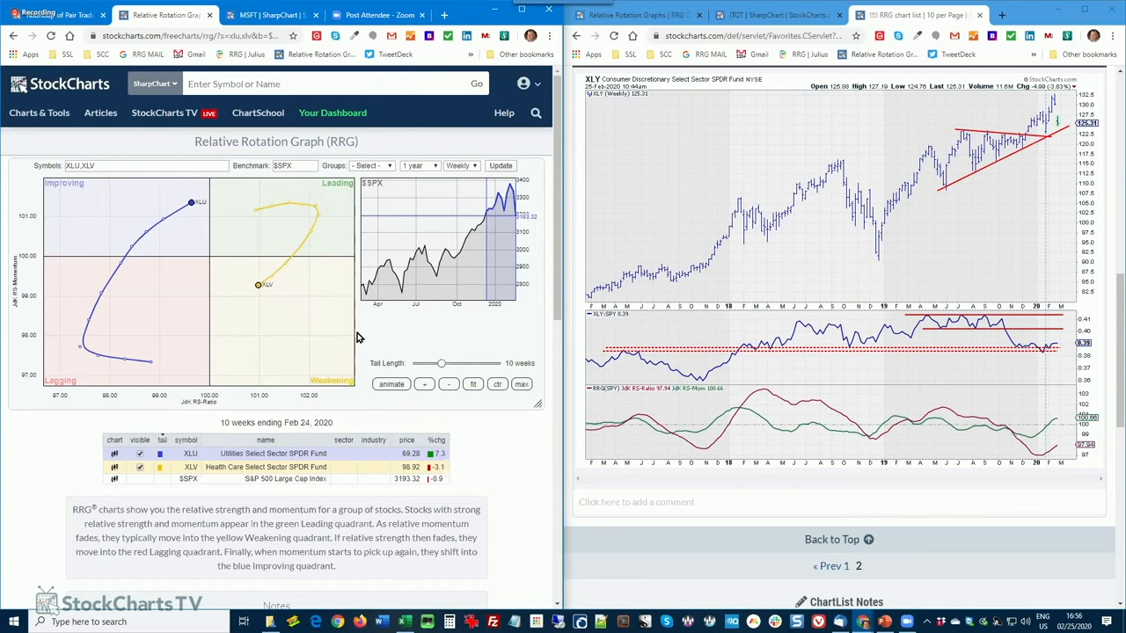
mouse_move(342, 378)
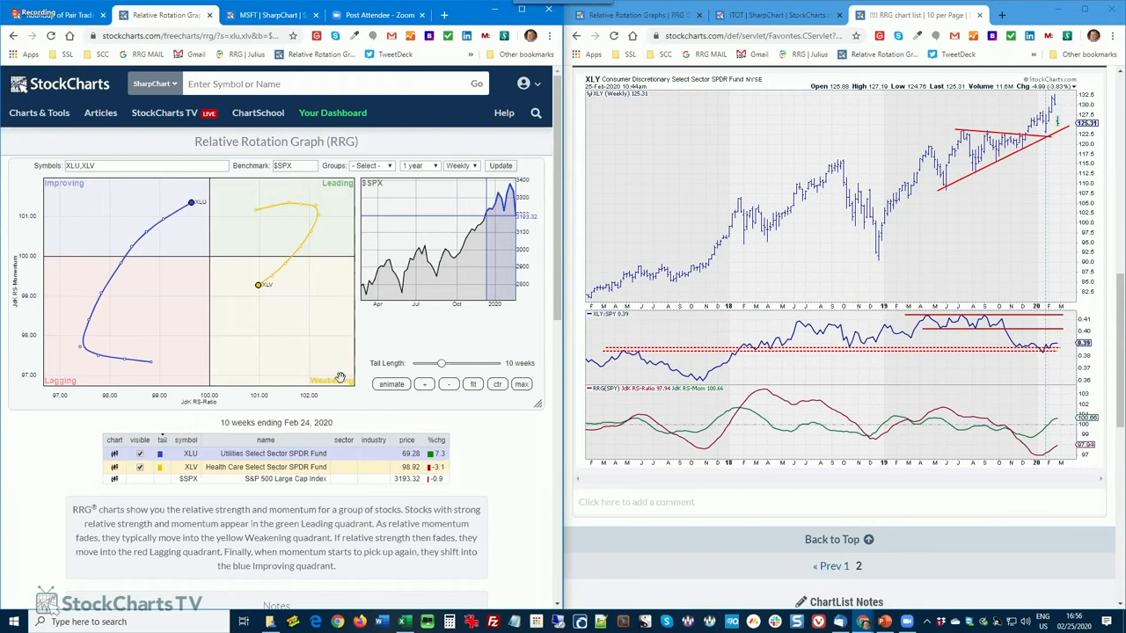
mouse_move(331, 376)
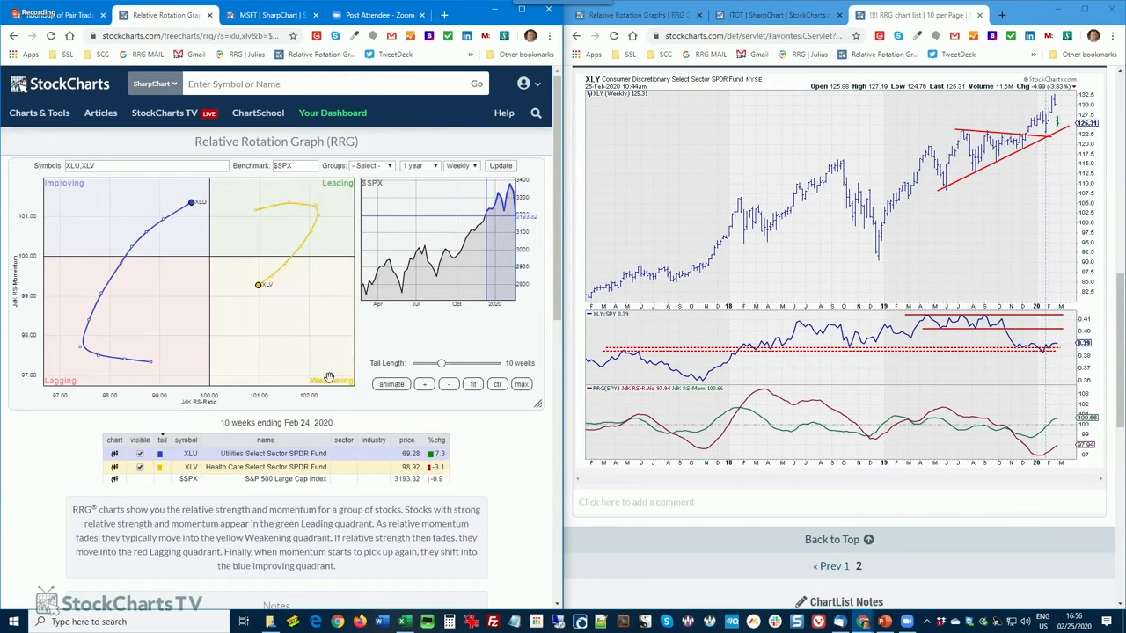
mouse_move(120, 291)
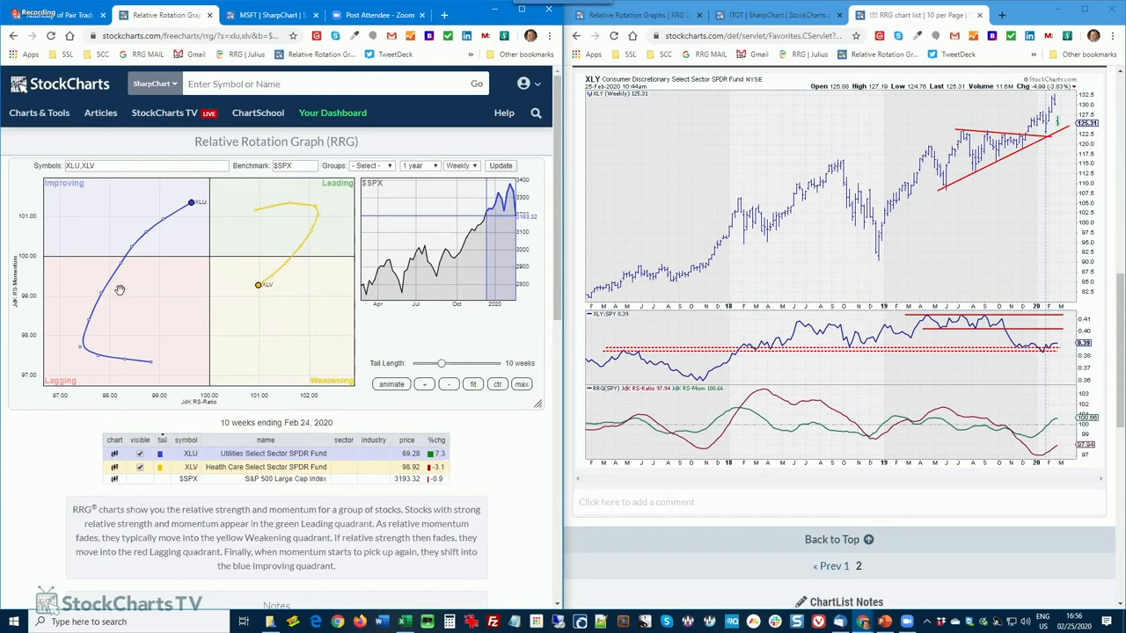
mouse_move(187, 229)
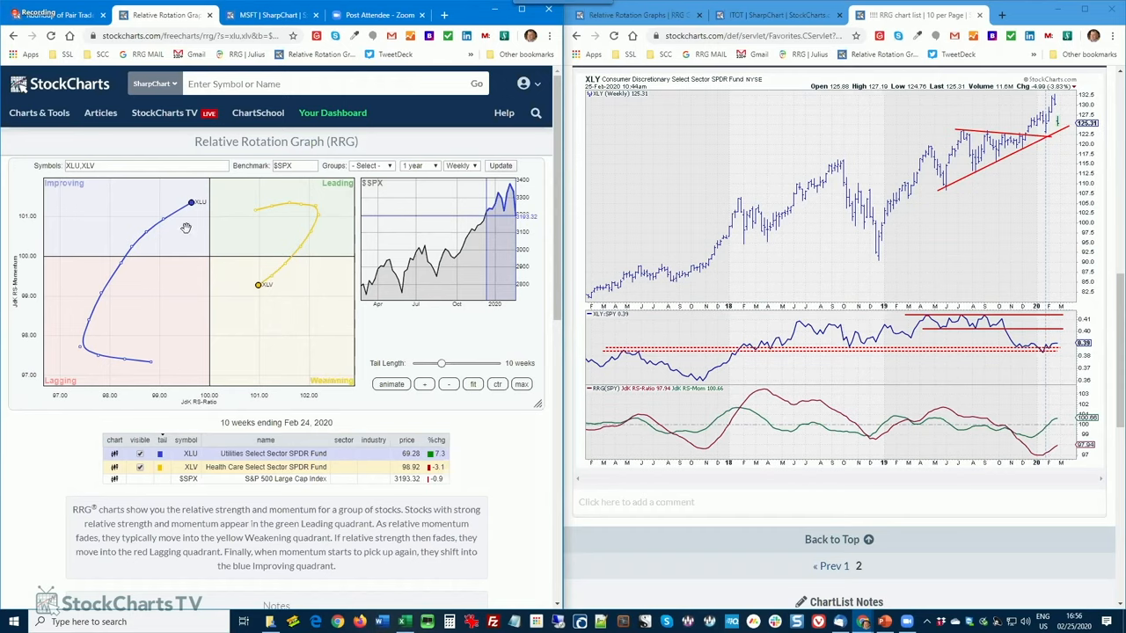
mouse_move(299, 259)
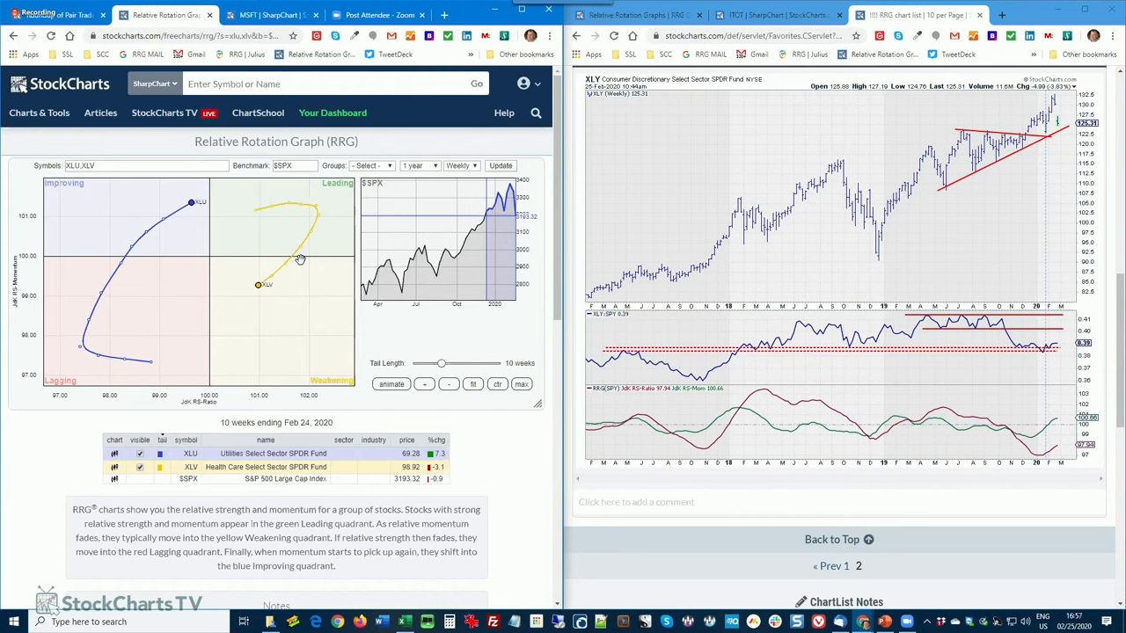
mouse_move(294, 314)
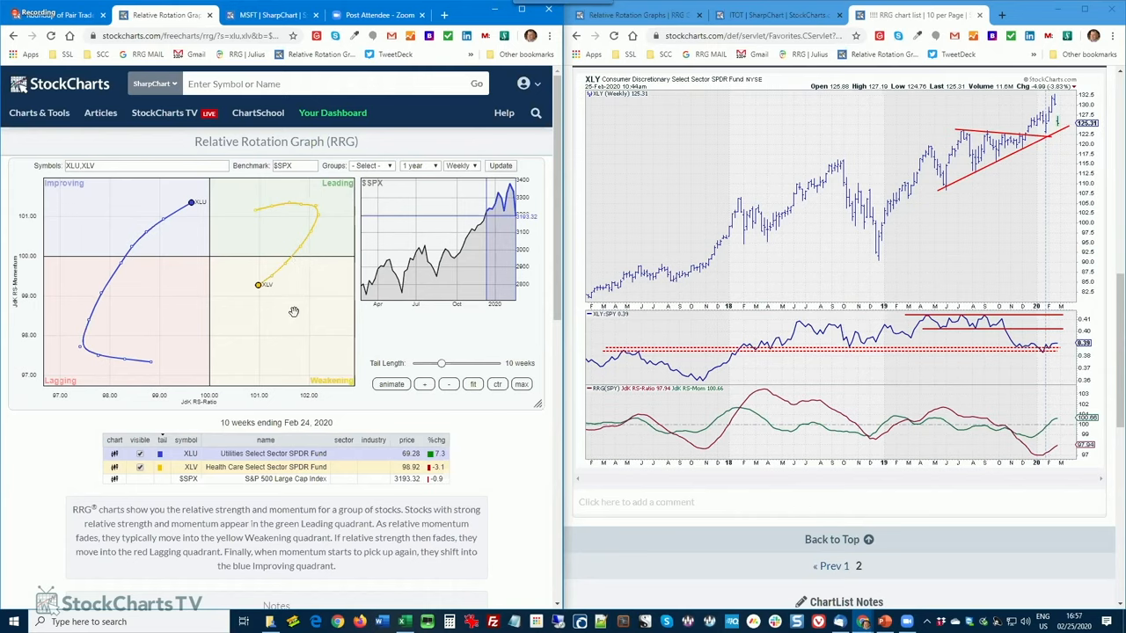
mouse_move(356, 363)
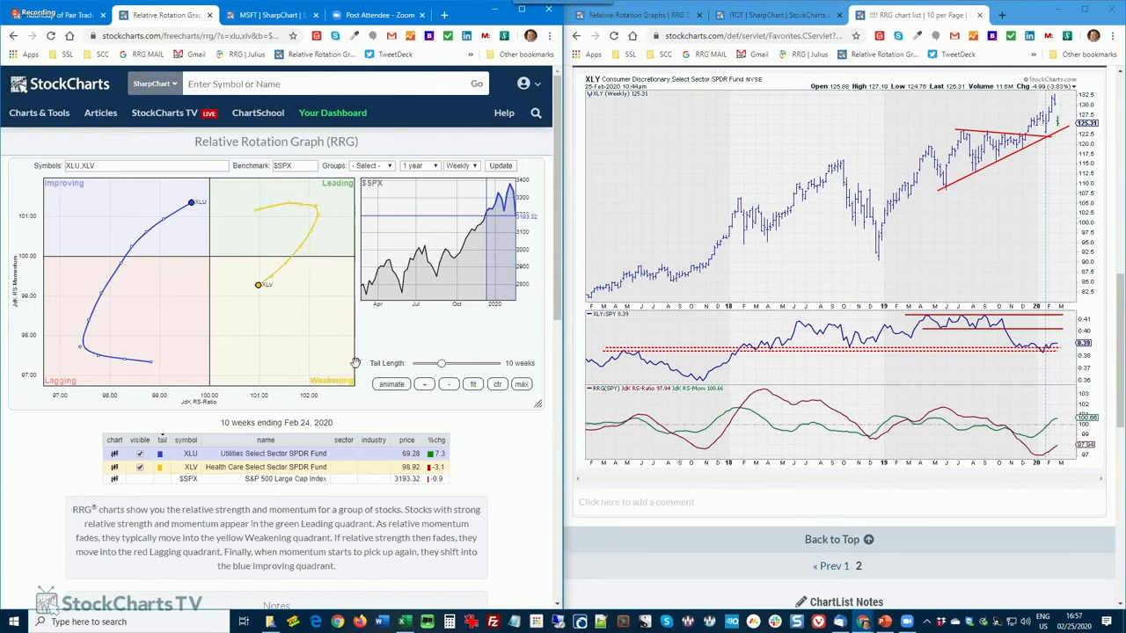
mouse_move(380, 362)
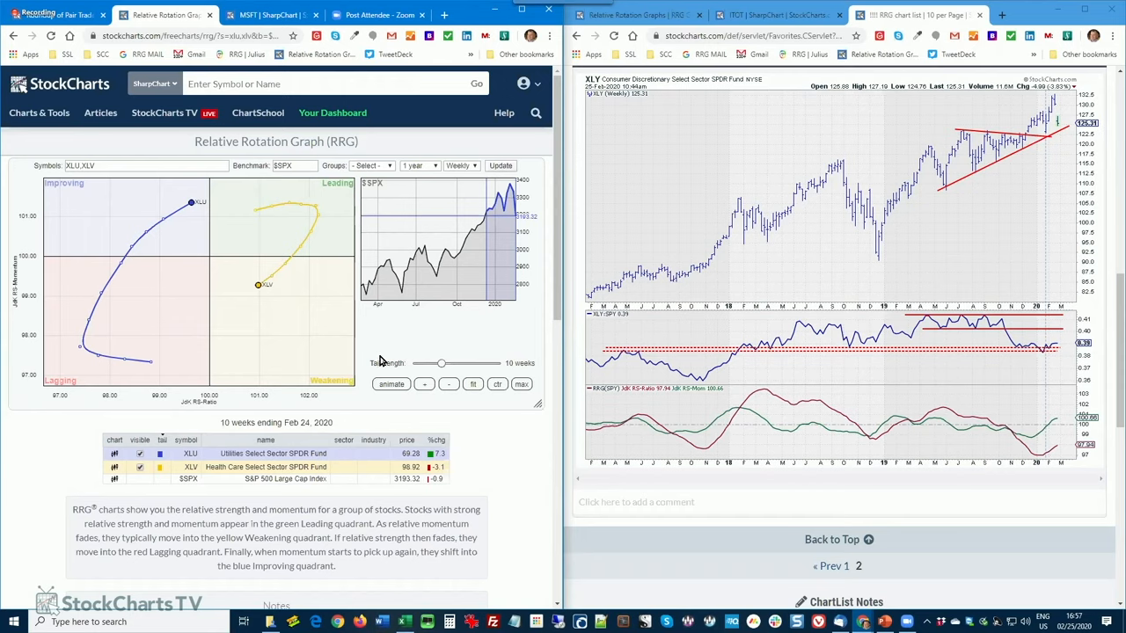
mouse_move(314, 335)
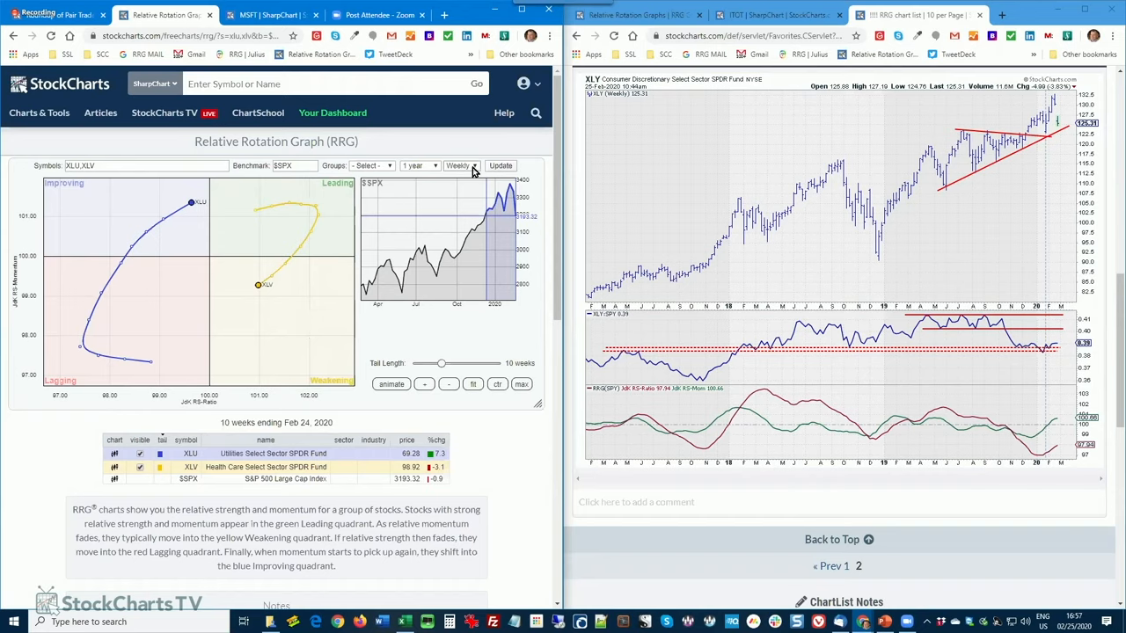
- Switch the XLU/XLV rotation graph to daily data and redraw it
left_click(461, 166)
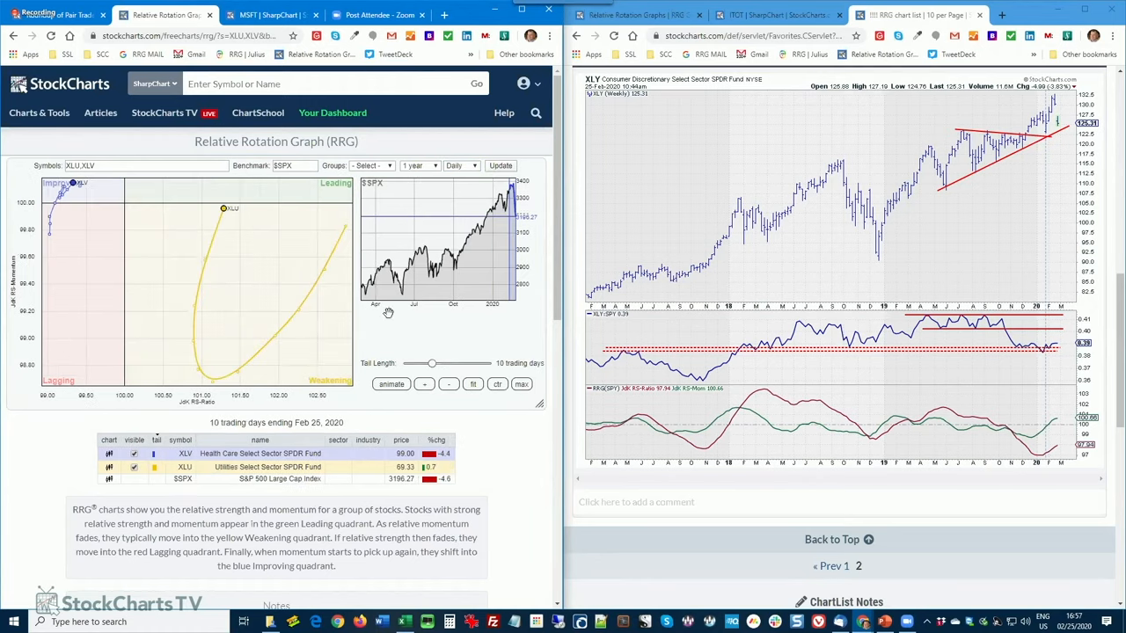
left_click(449, 383)
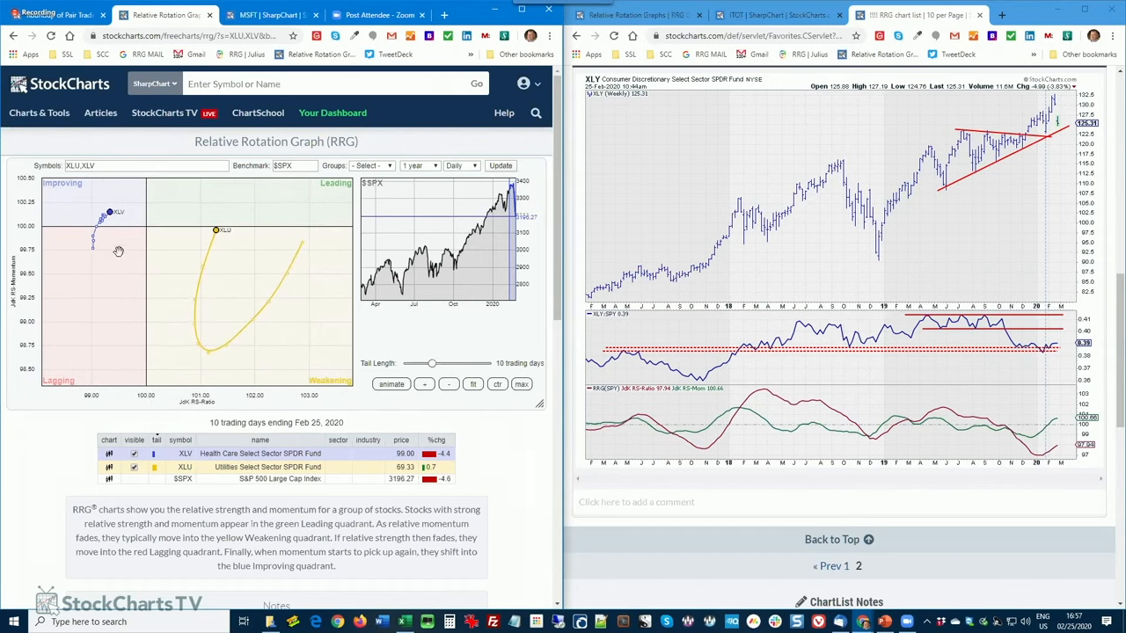
mouse_move(291, 261)
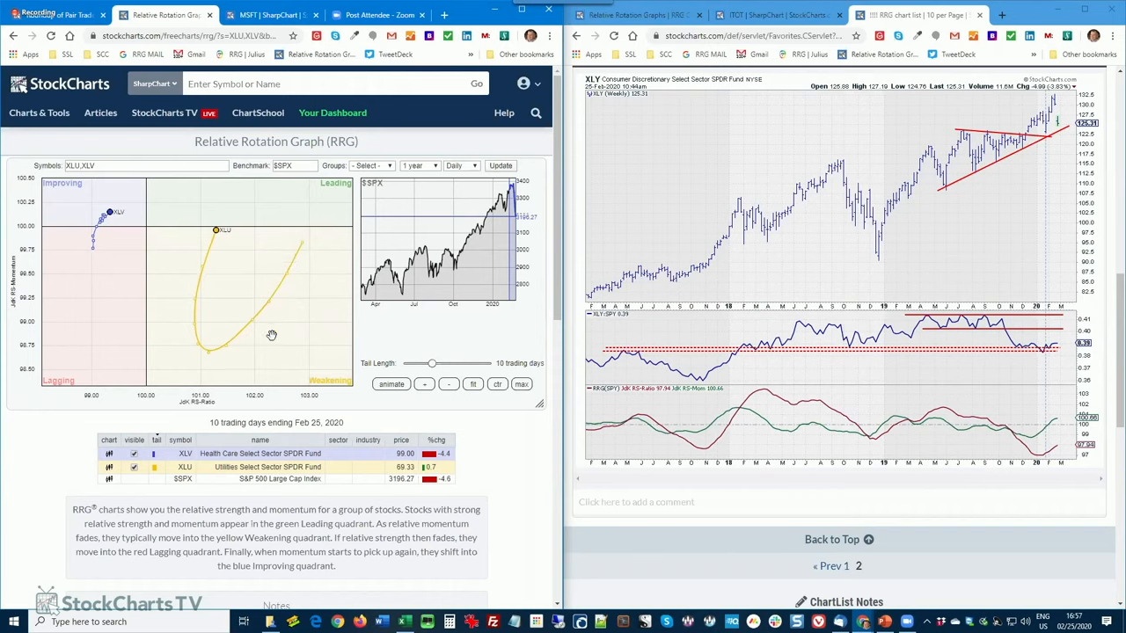
mouse_move(295, 280)
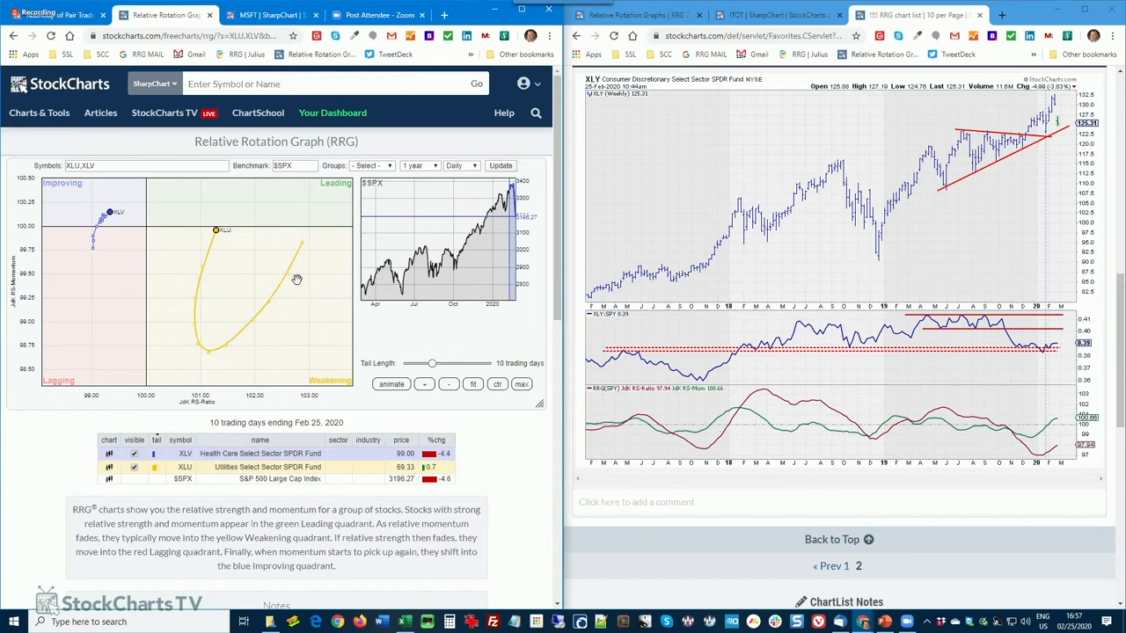
mouse_move(185, 260)
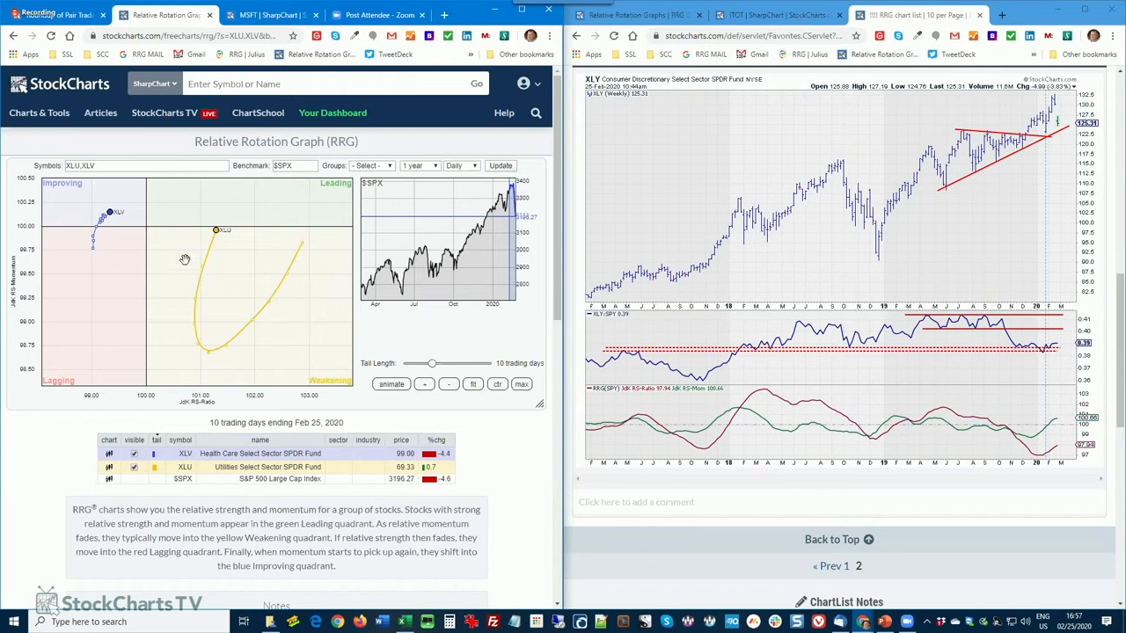
mouse_move(186, 338)
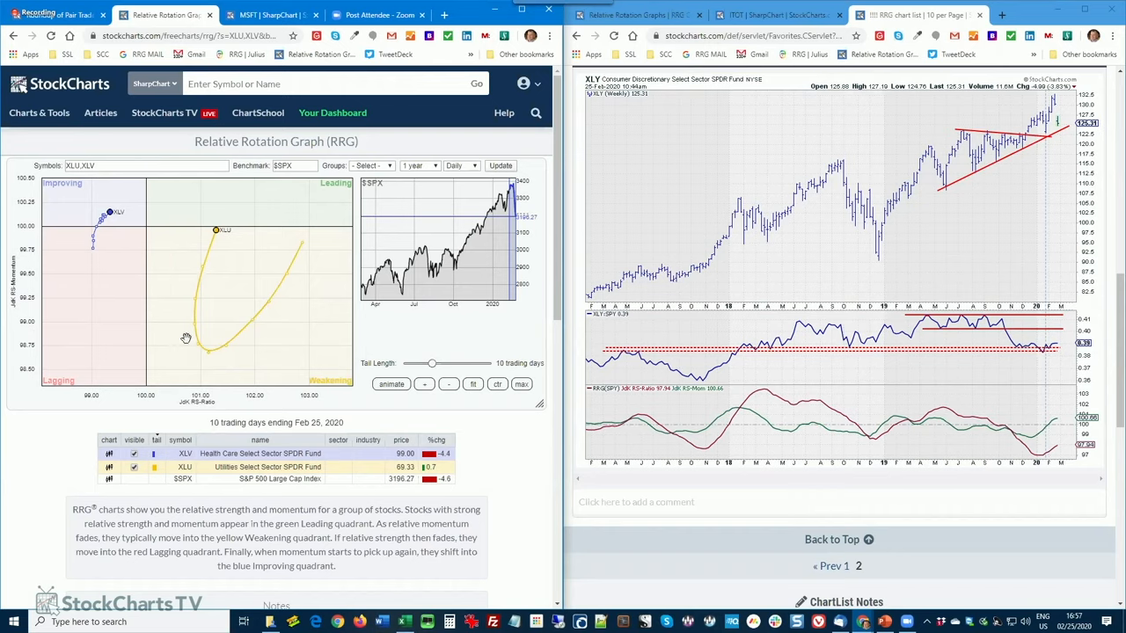
mouse_move(95, 250)
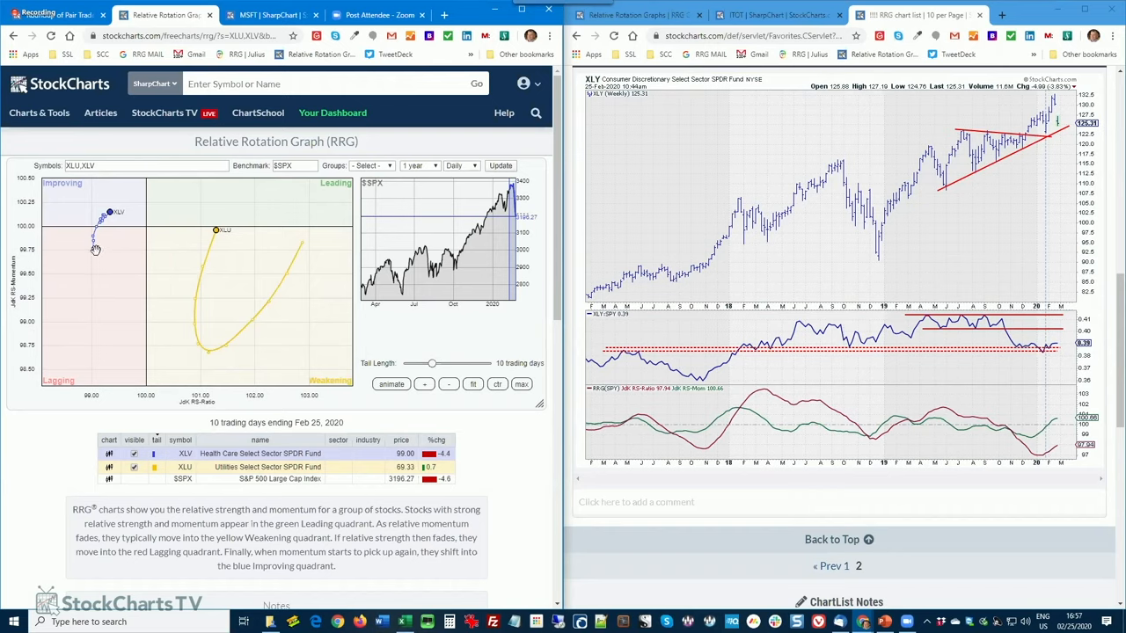
mouse_move(225, 270)
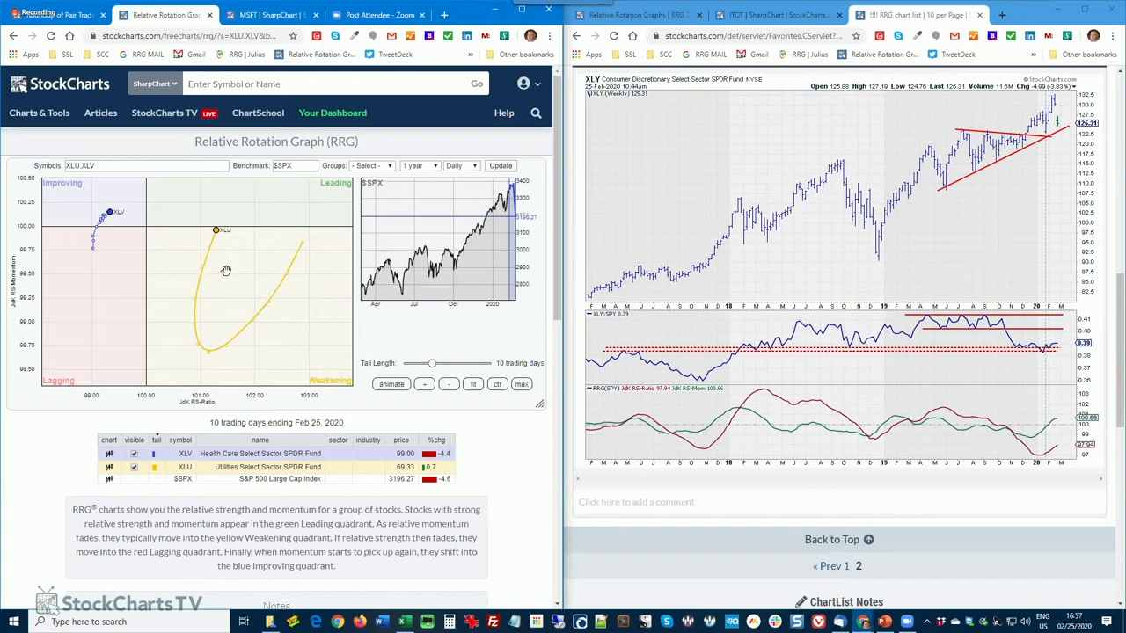
mouse_move(131, 262)
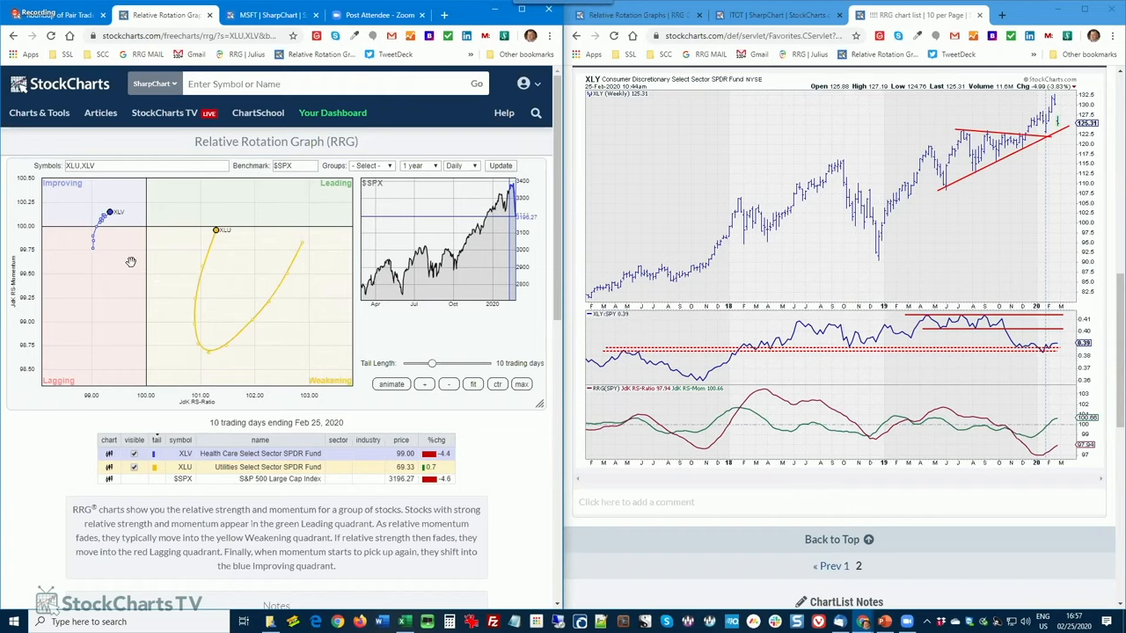
mouse_move(116, 243)
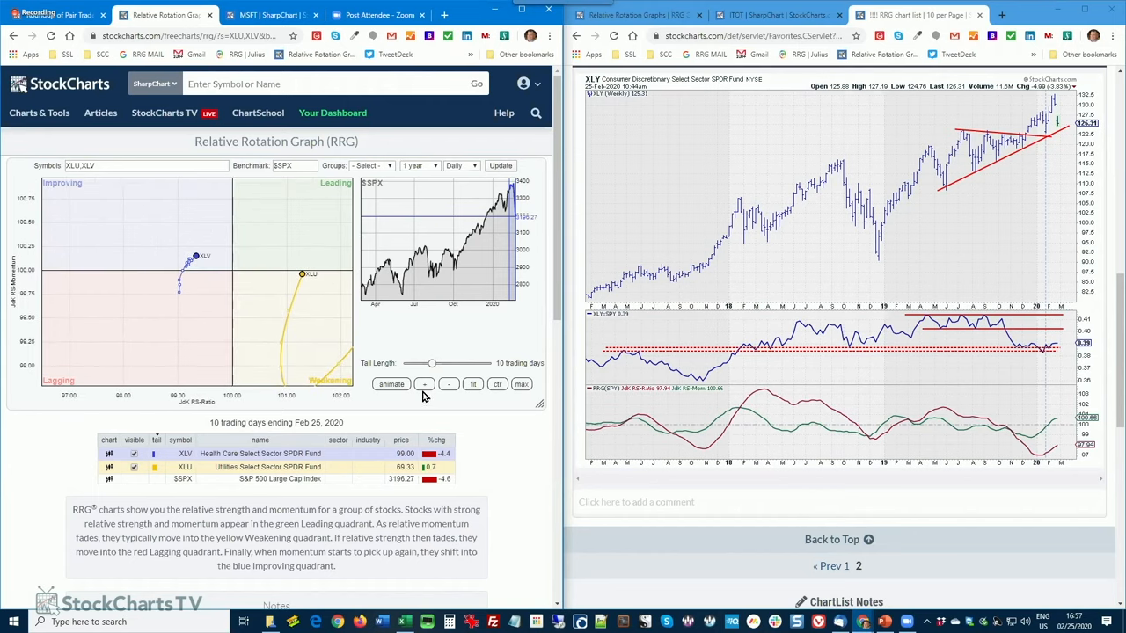
- Step the daily tails back through earlier end dates and forward again to 25 Feb 2020
left_click(424, 387)
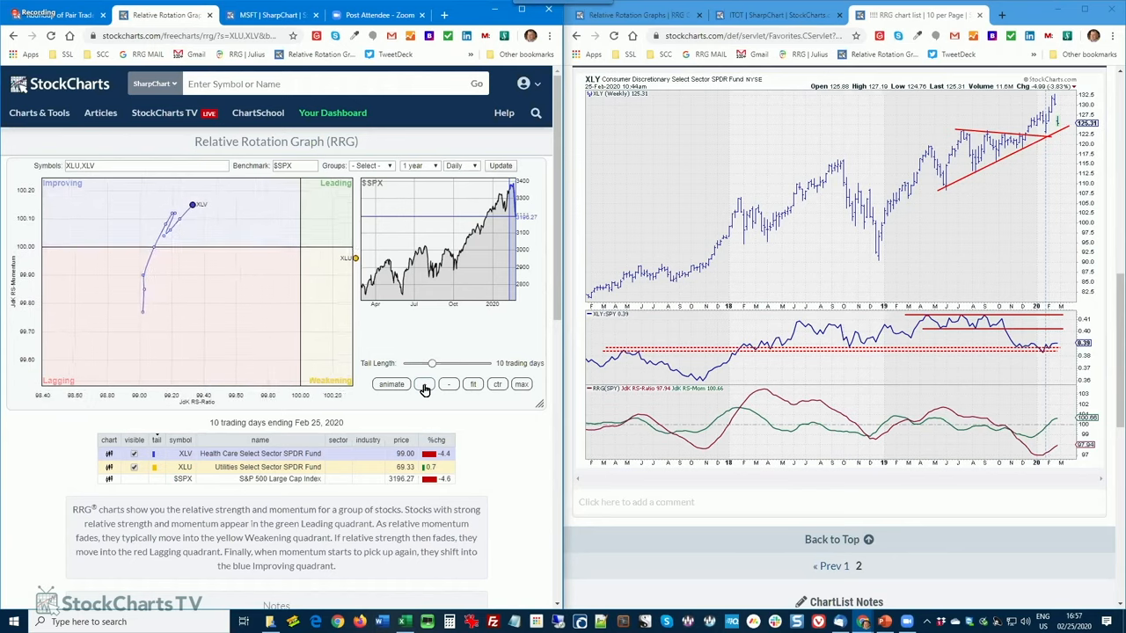
left_click(426, 383)
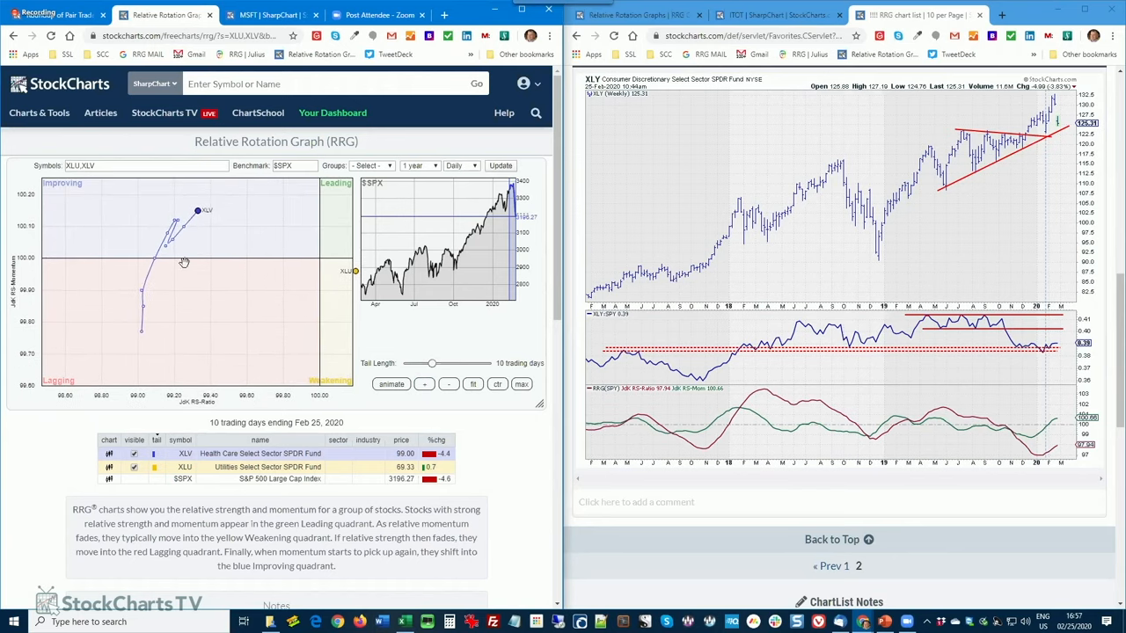
mouse_move(263, 306)
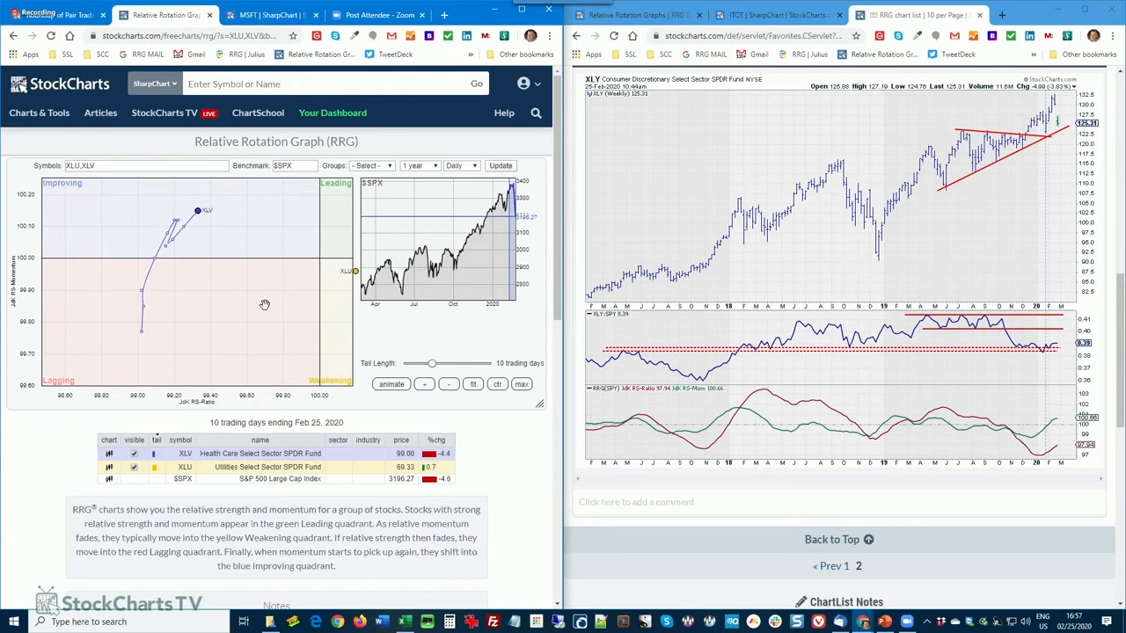
left_click(426, 383)
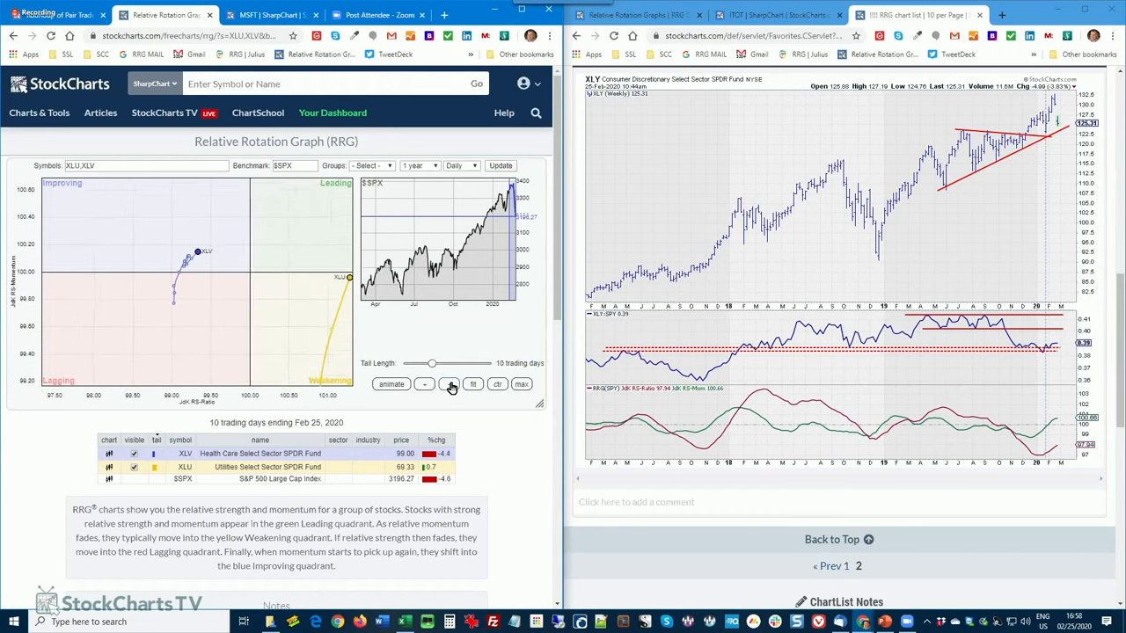
left_click(447, 383)
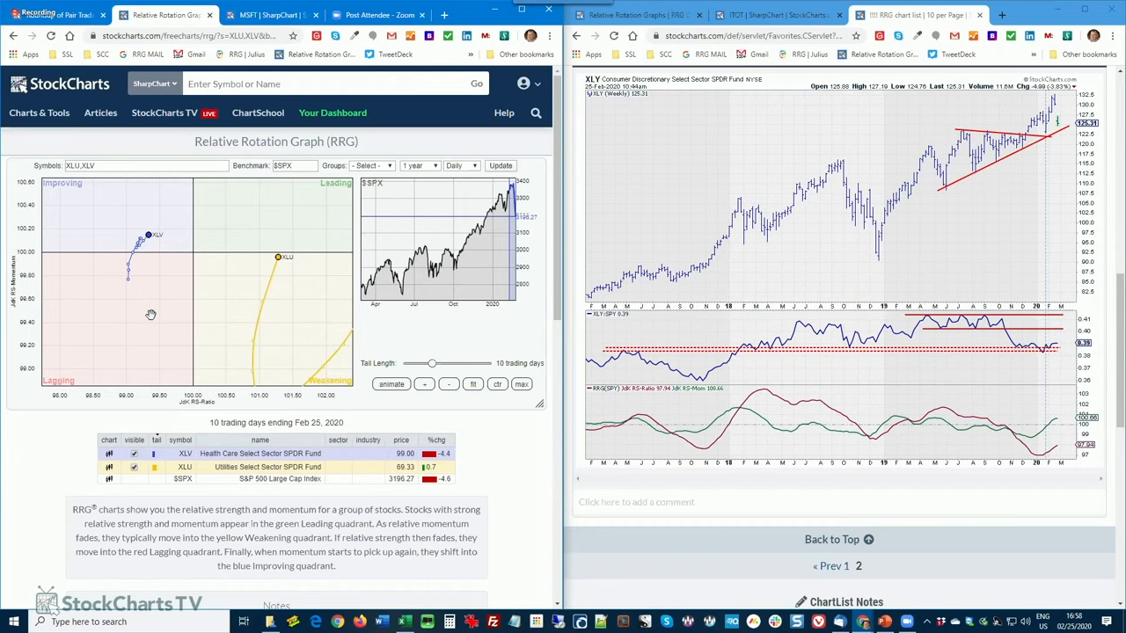
mouse_move(153, 299)
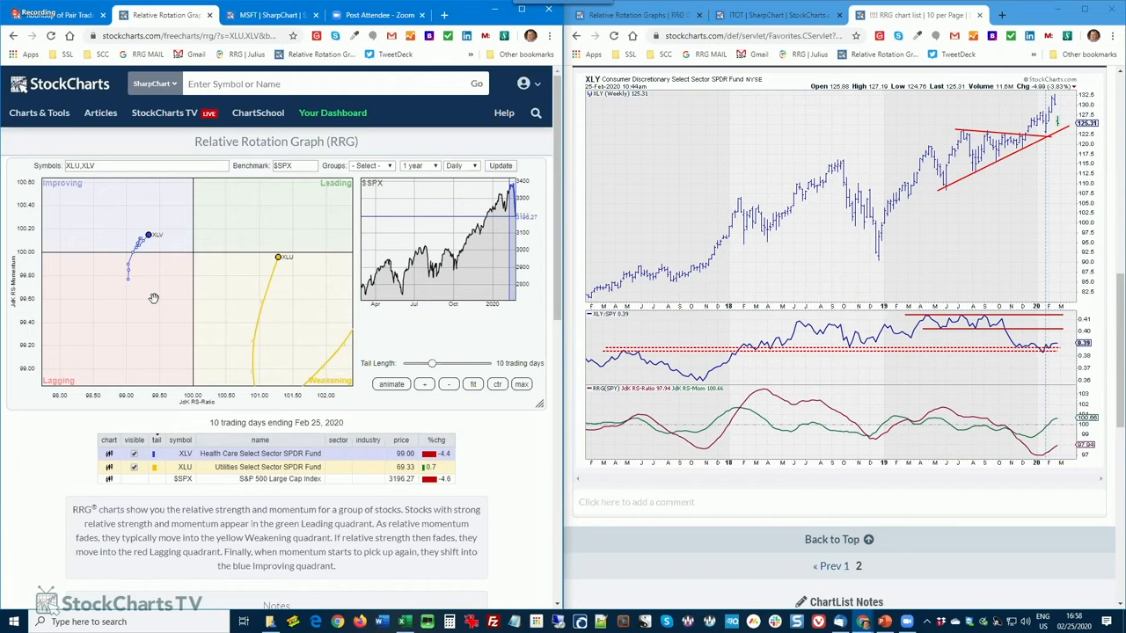
mouse_move(102, 324)
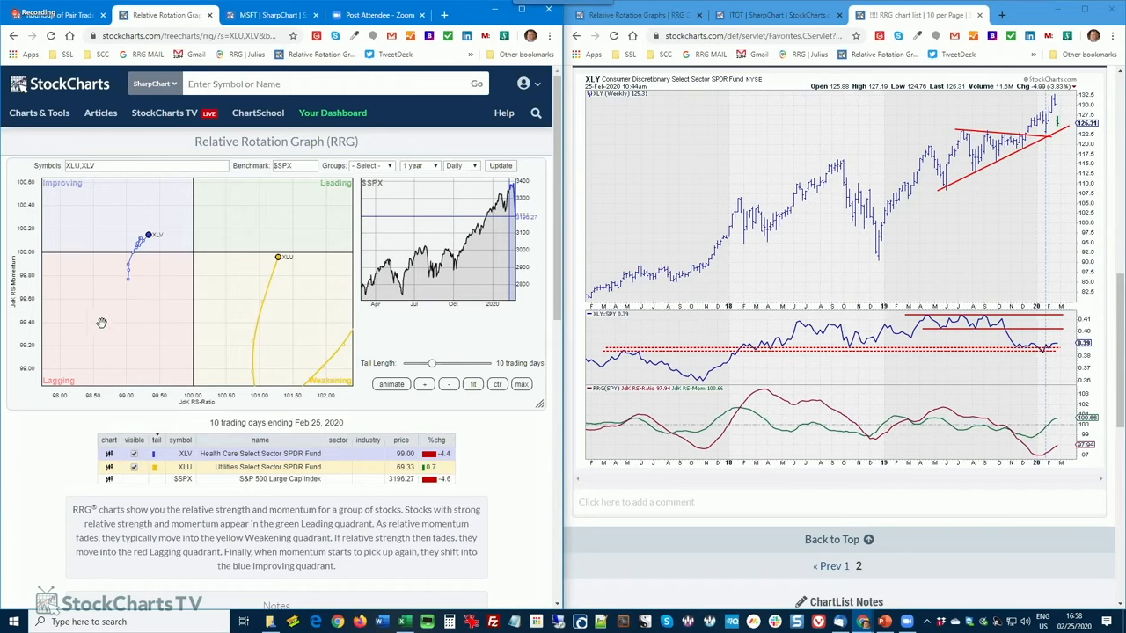
mouse_move(297, 144)
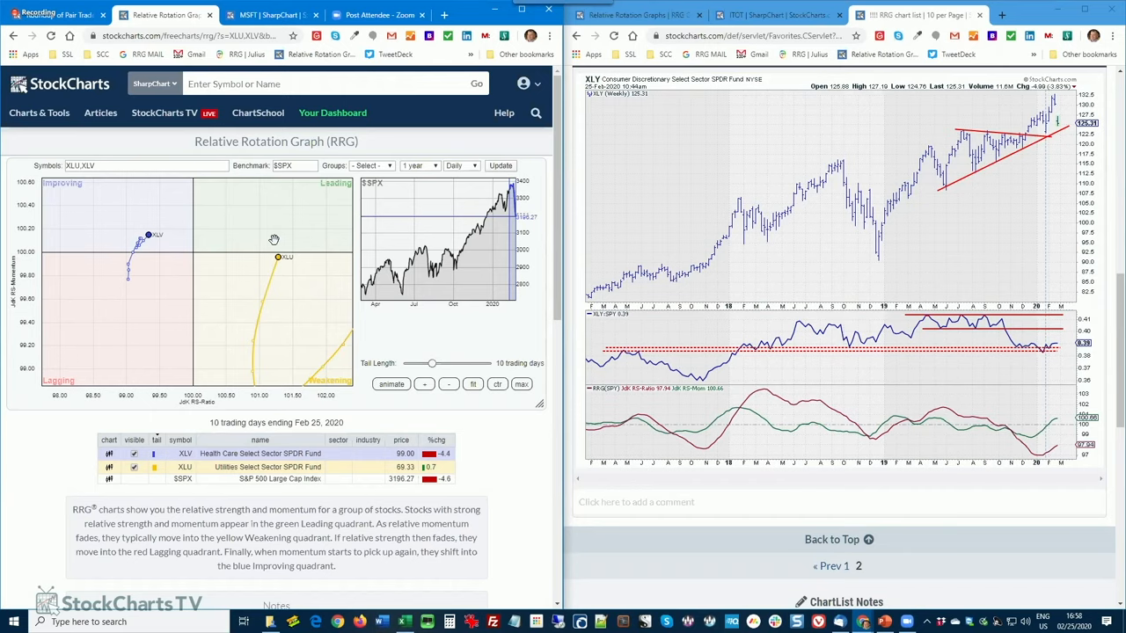
mouse_move(222, 283)
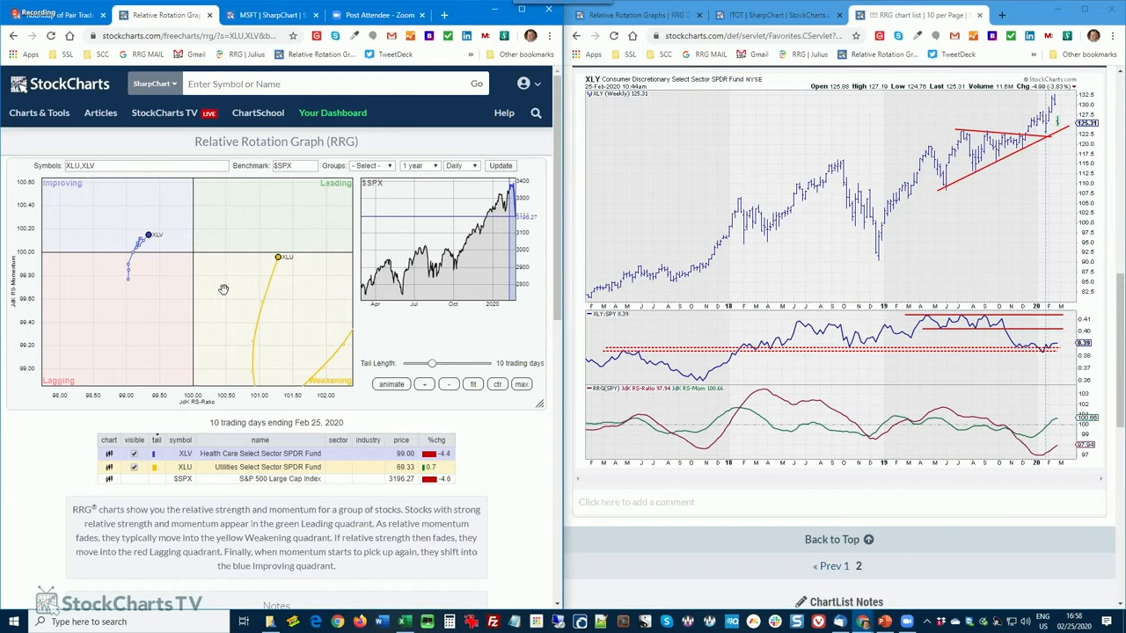
mouse_move(401, 310)
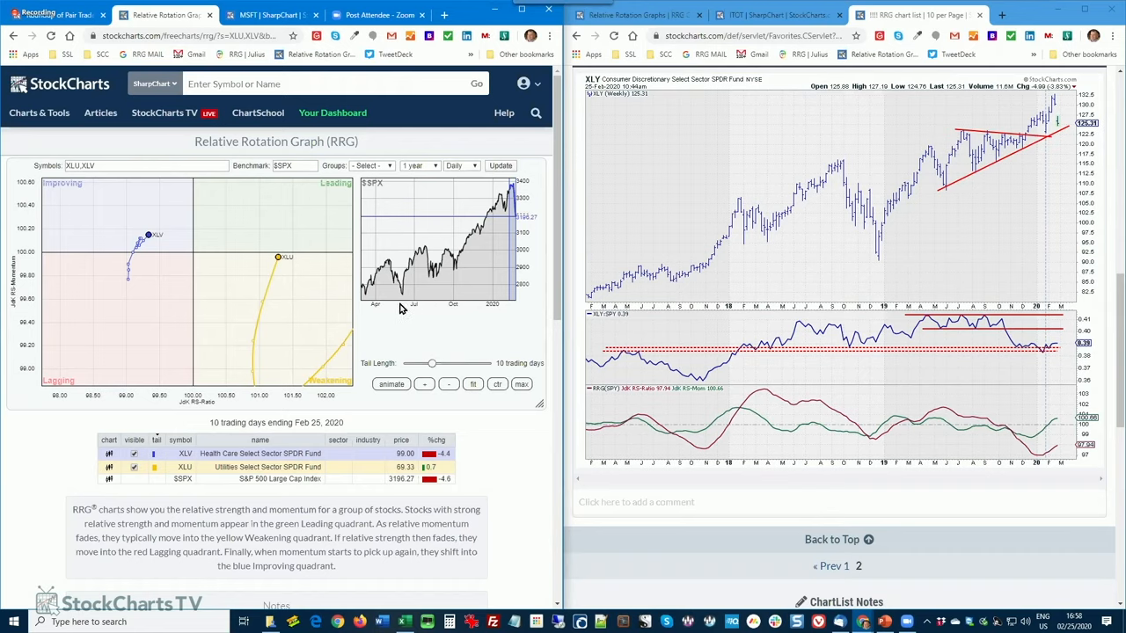
- Set the RRG period back to Weekly, showing 10-week tails ending 24 Feb 2020
left_click(461, 166)
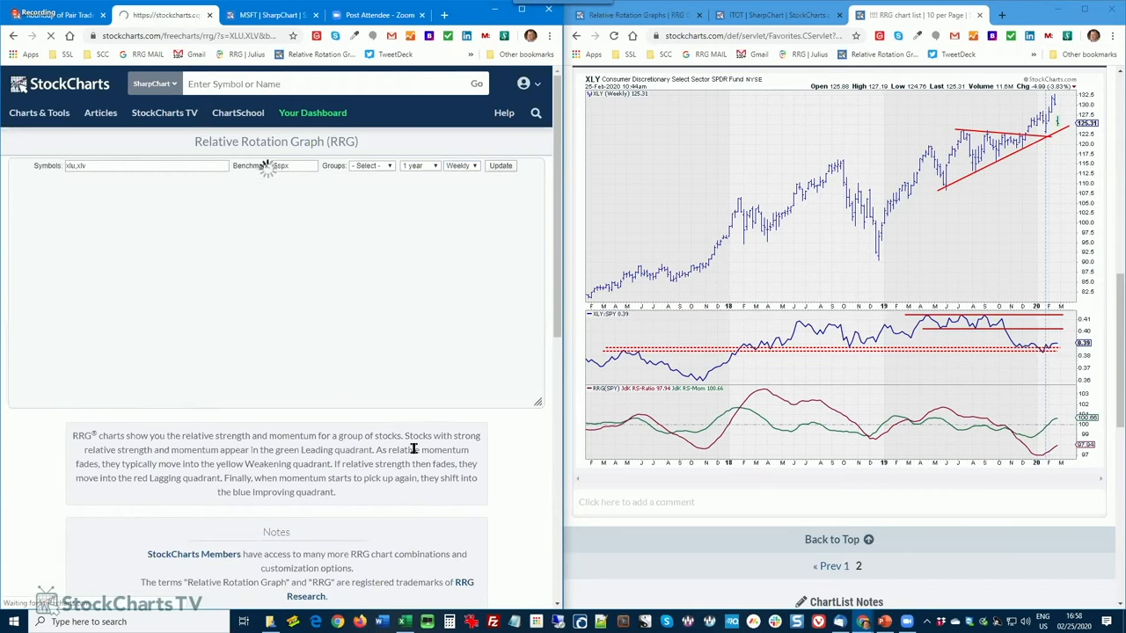
left_click(500, 166)
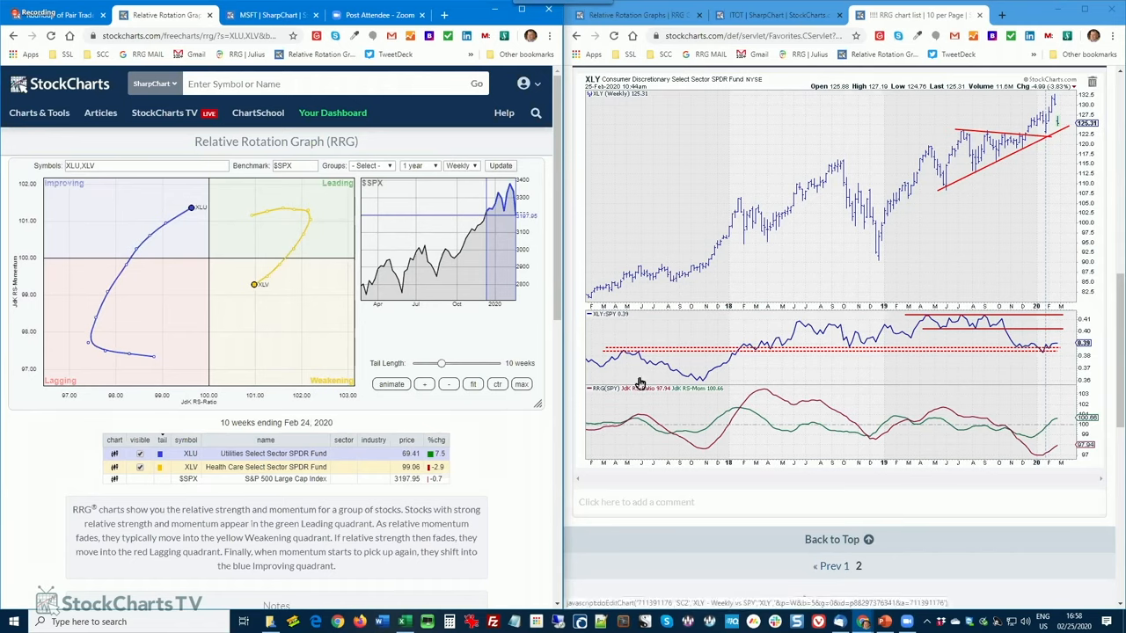
mouse_move(620, 408)
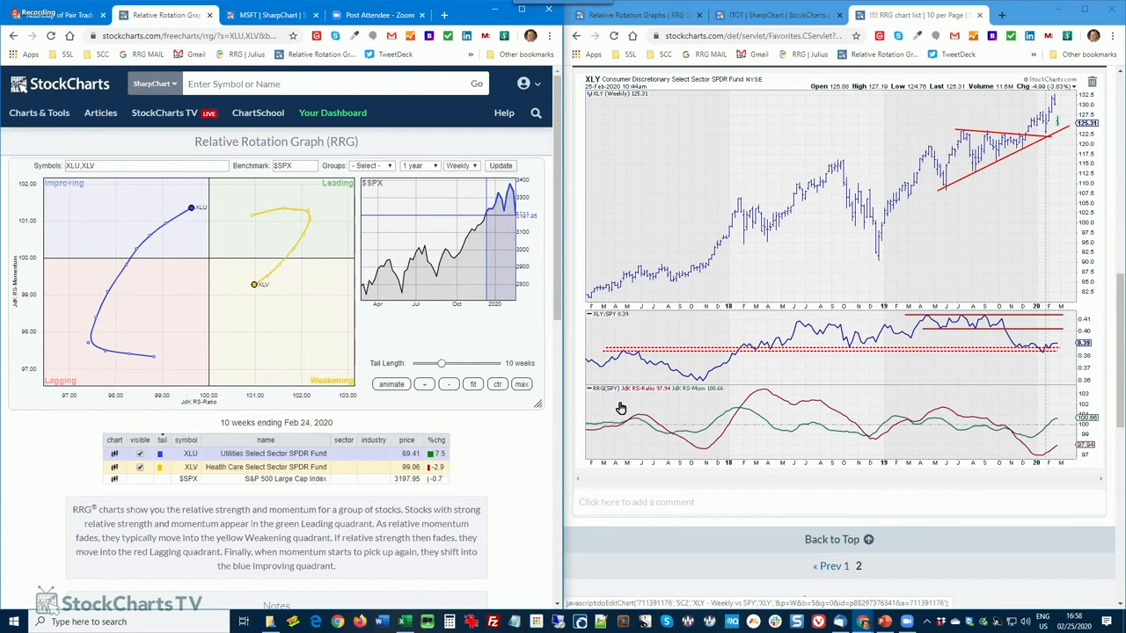